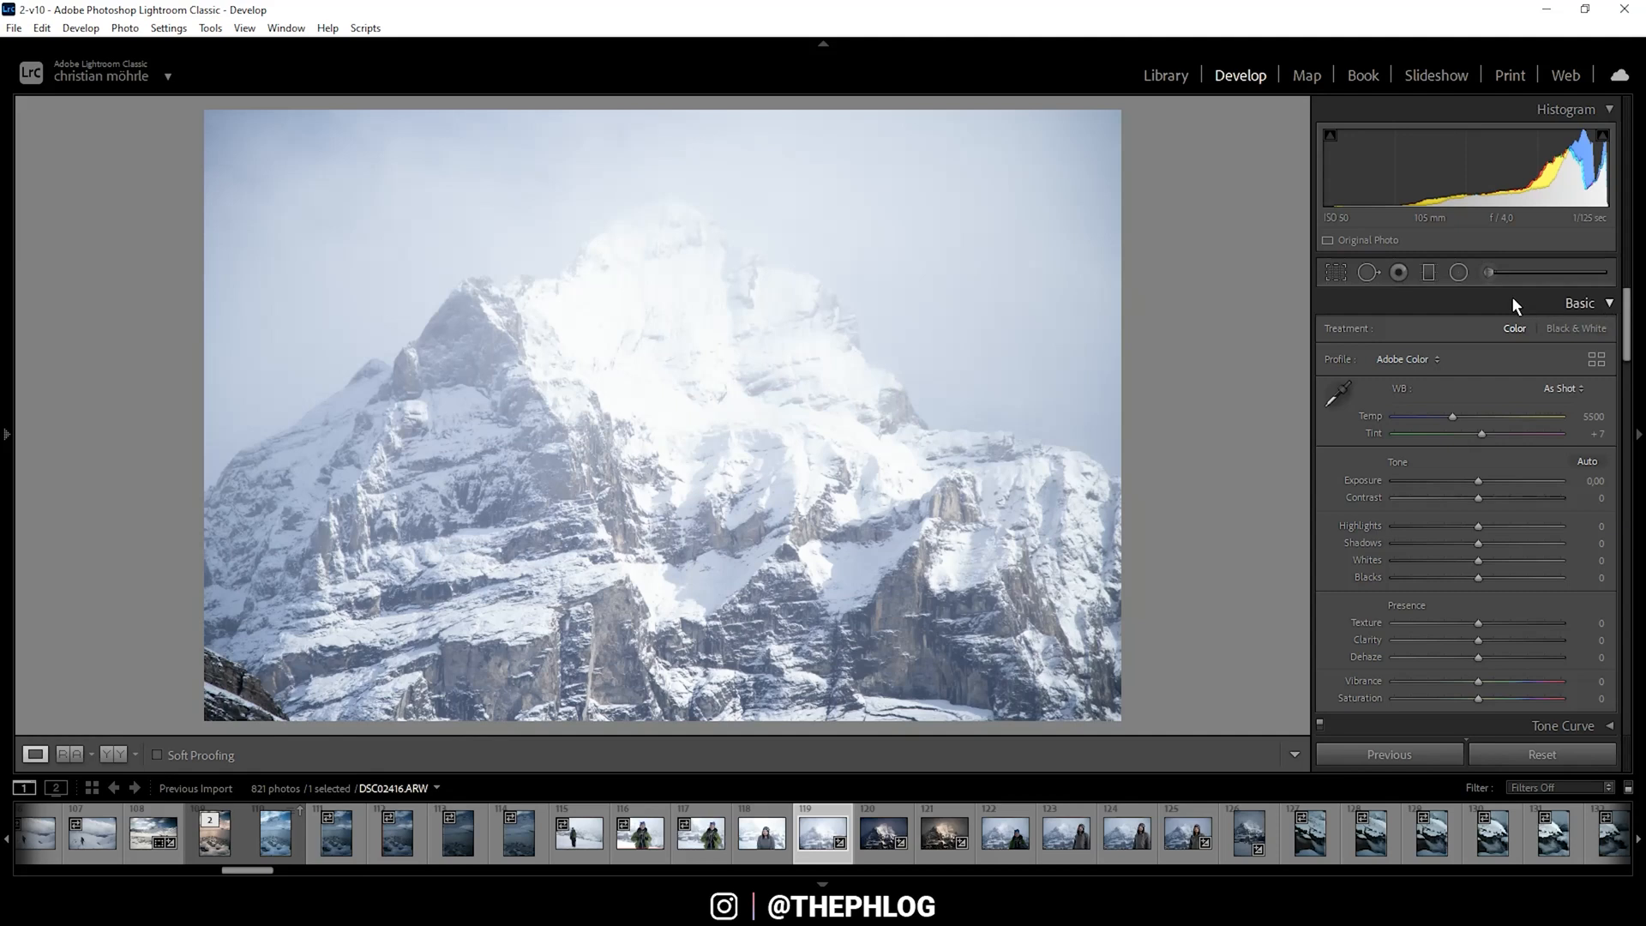
pyautogui.moveTo(596, 302)
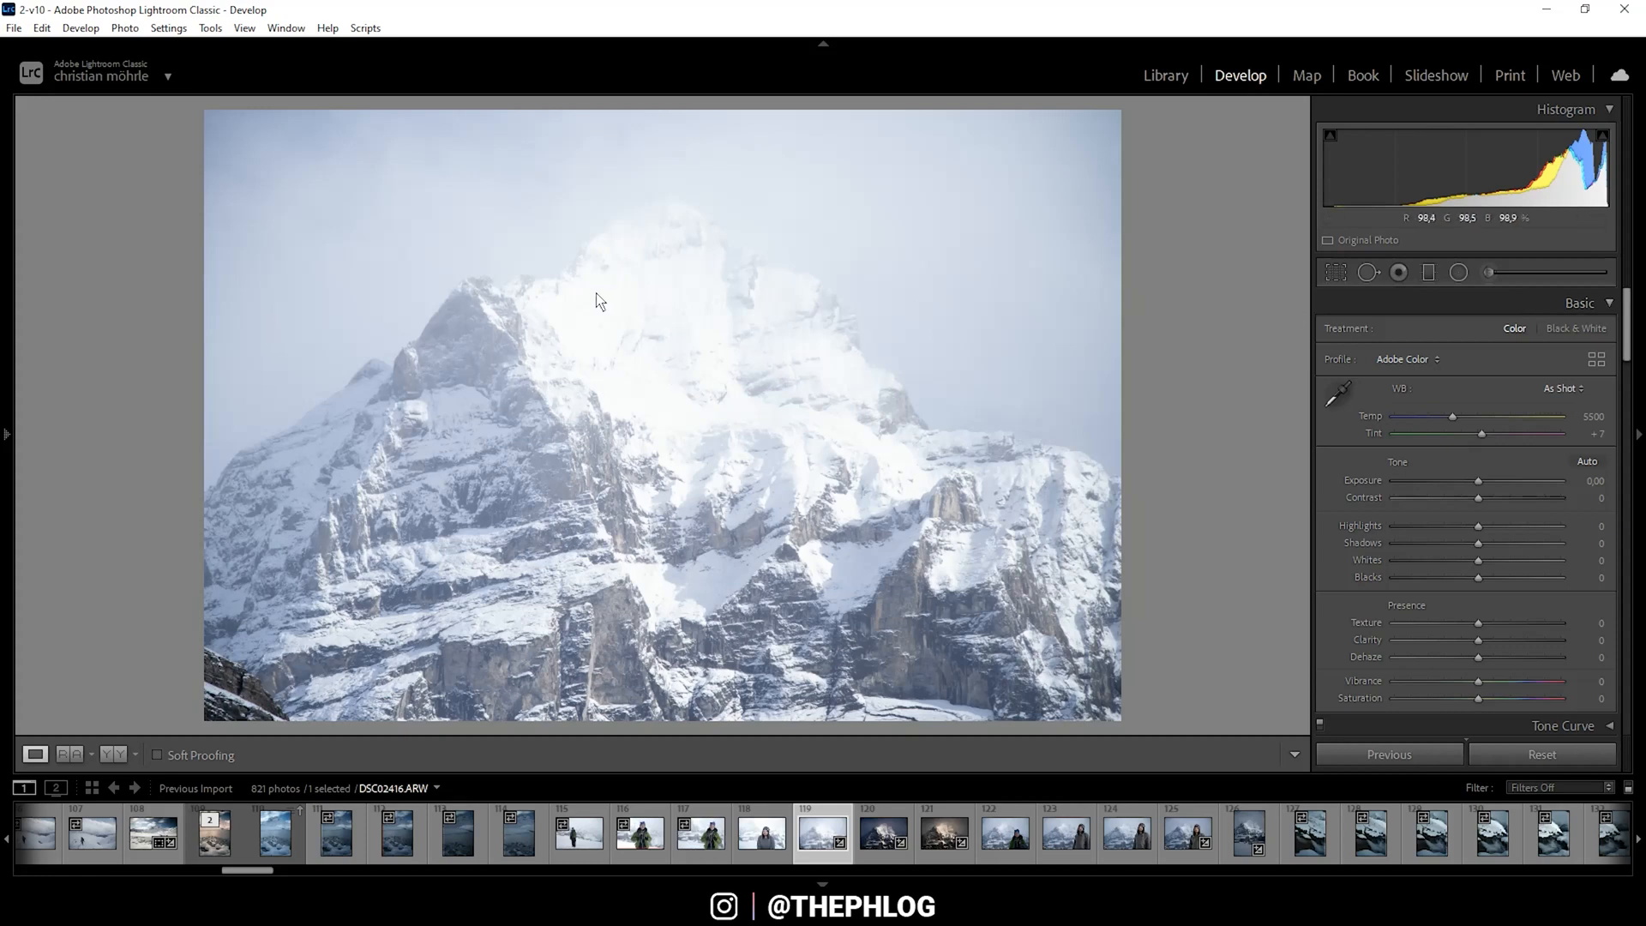
pyautogui.moveTo(539, 449)
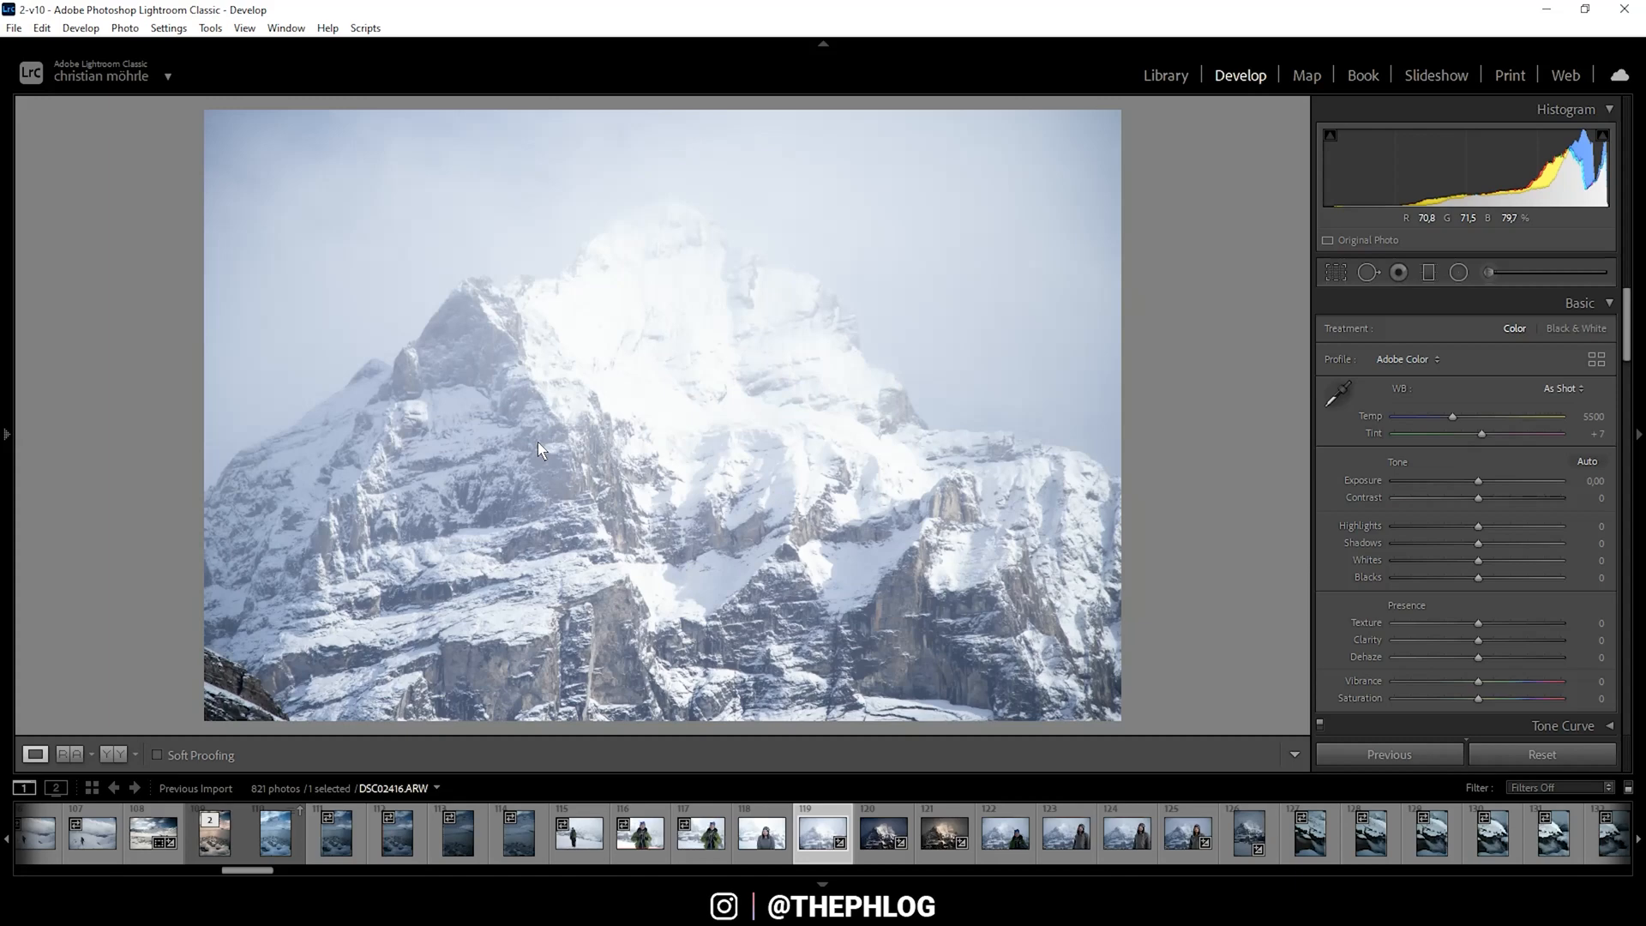
# Enable Remove Chromatic Aberration in Lens Corrections, leaving profile corrections off.
pyautogui.scroll(-3)
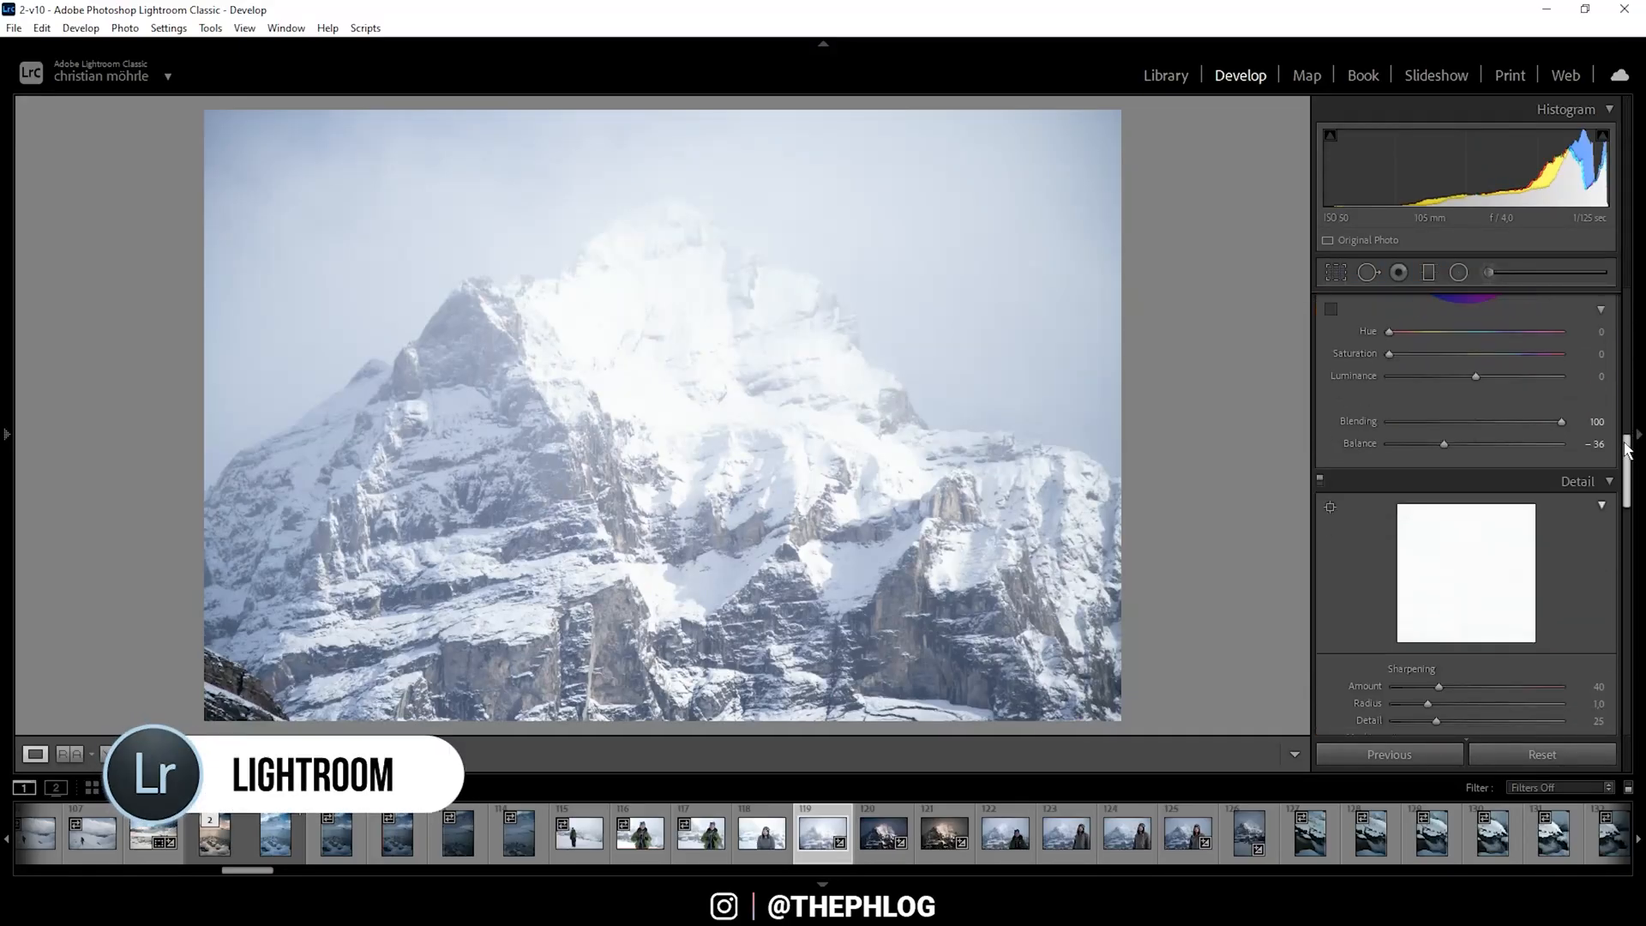
pyautogui.scroll(-3)
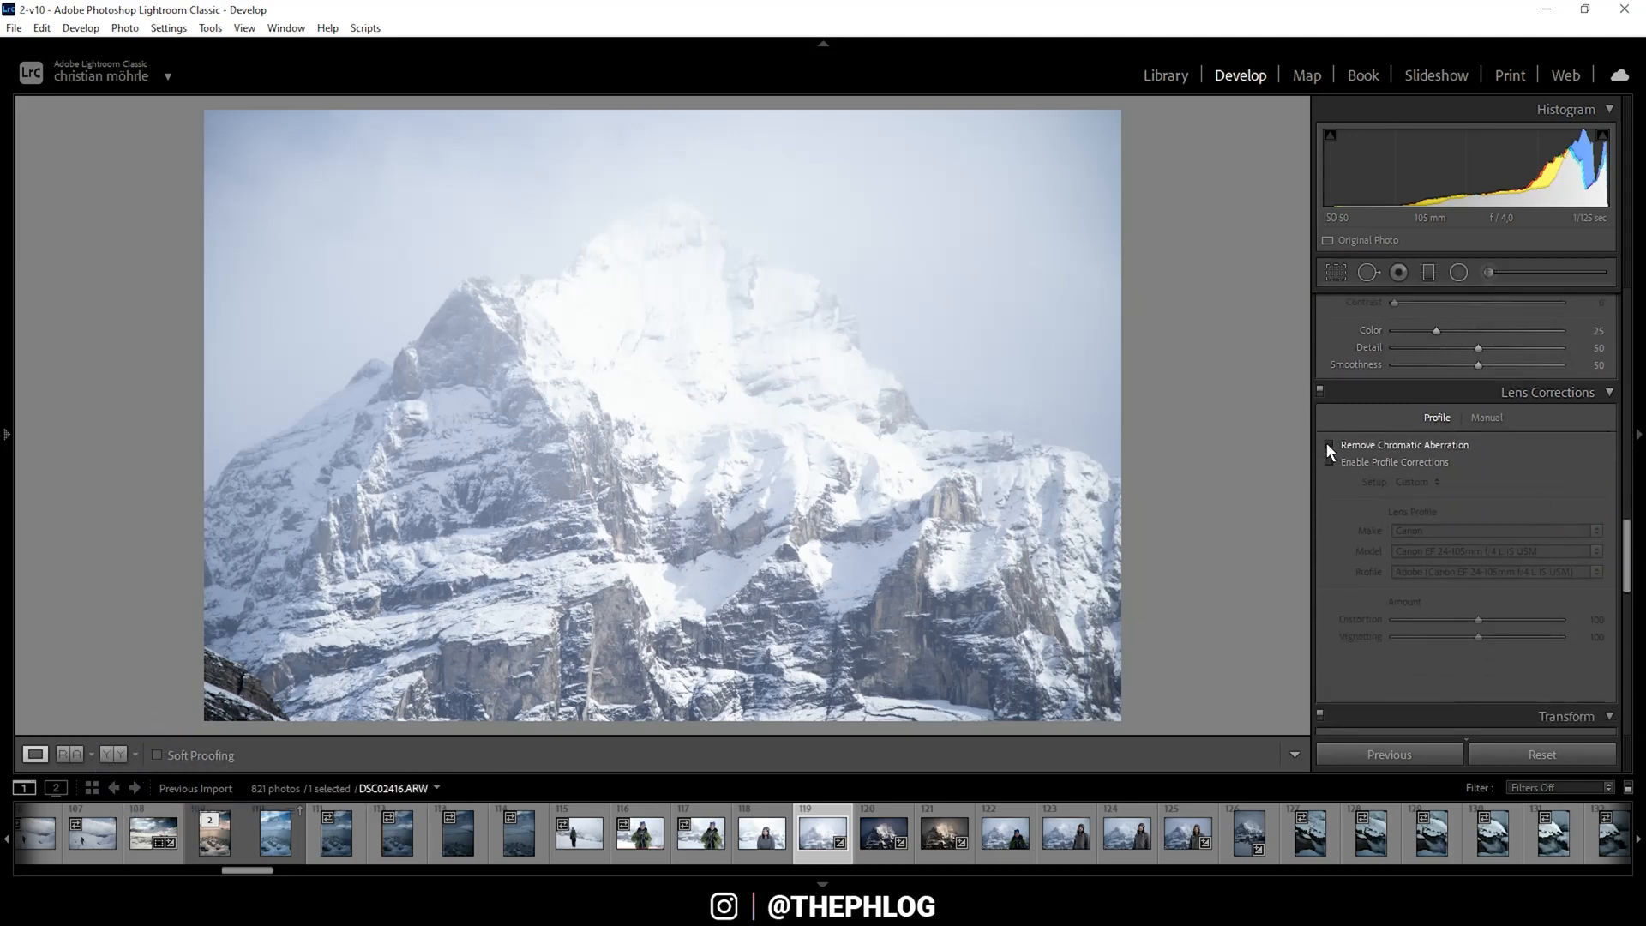
pyautogui.click(1331, 444)
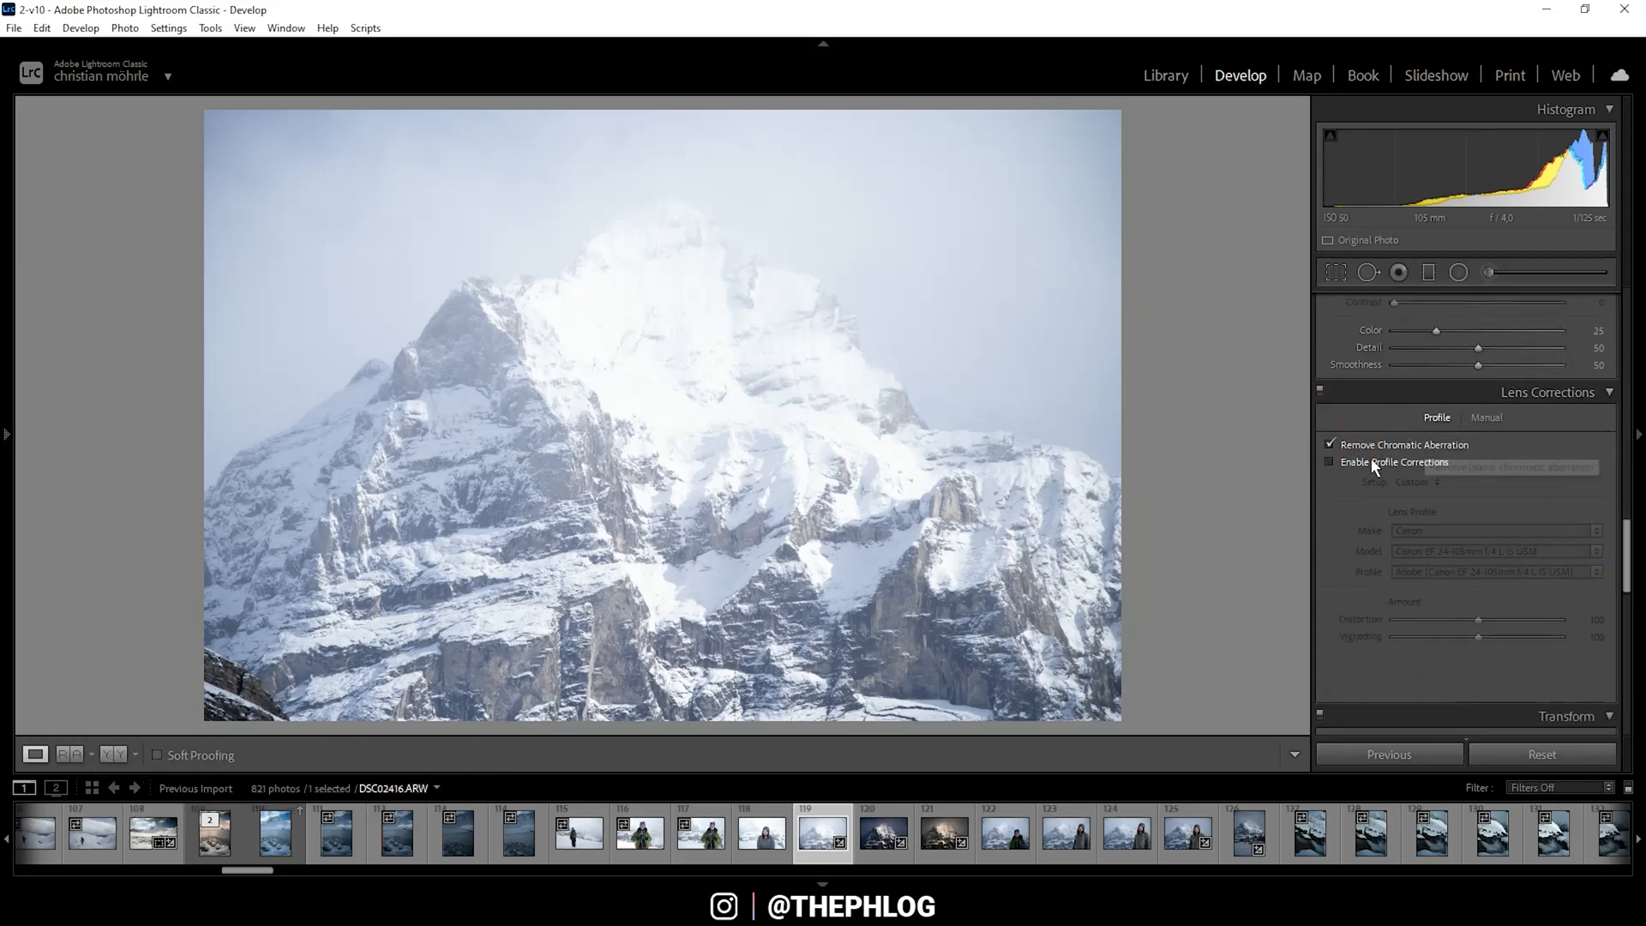
pyautogui.click(1331, 461)
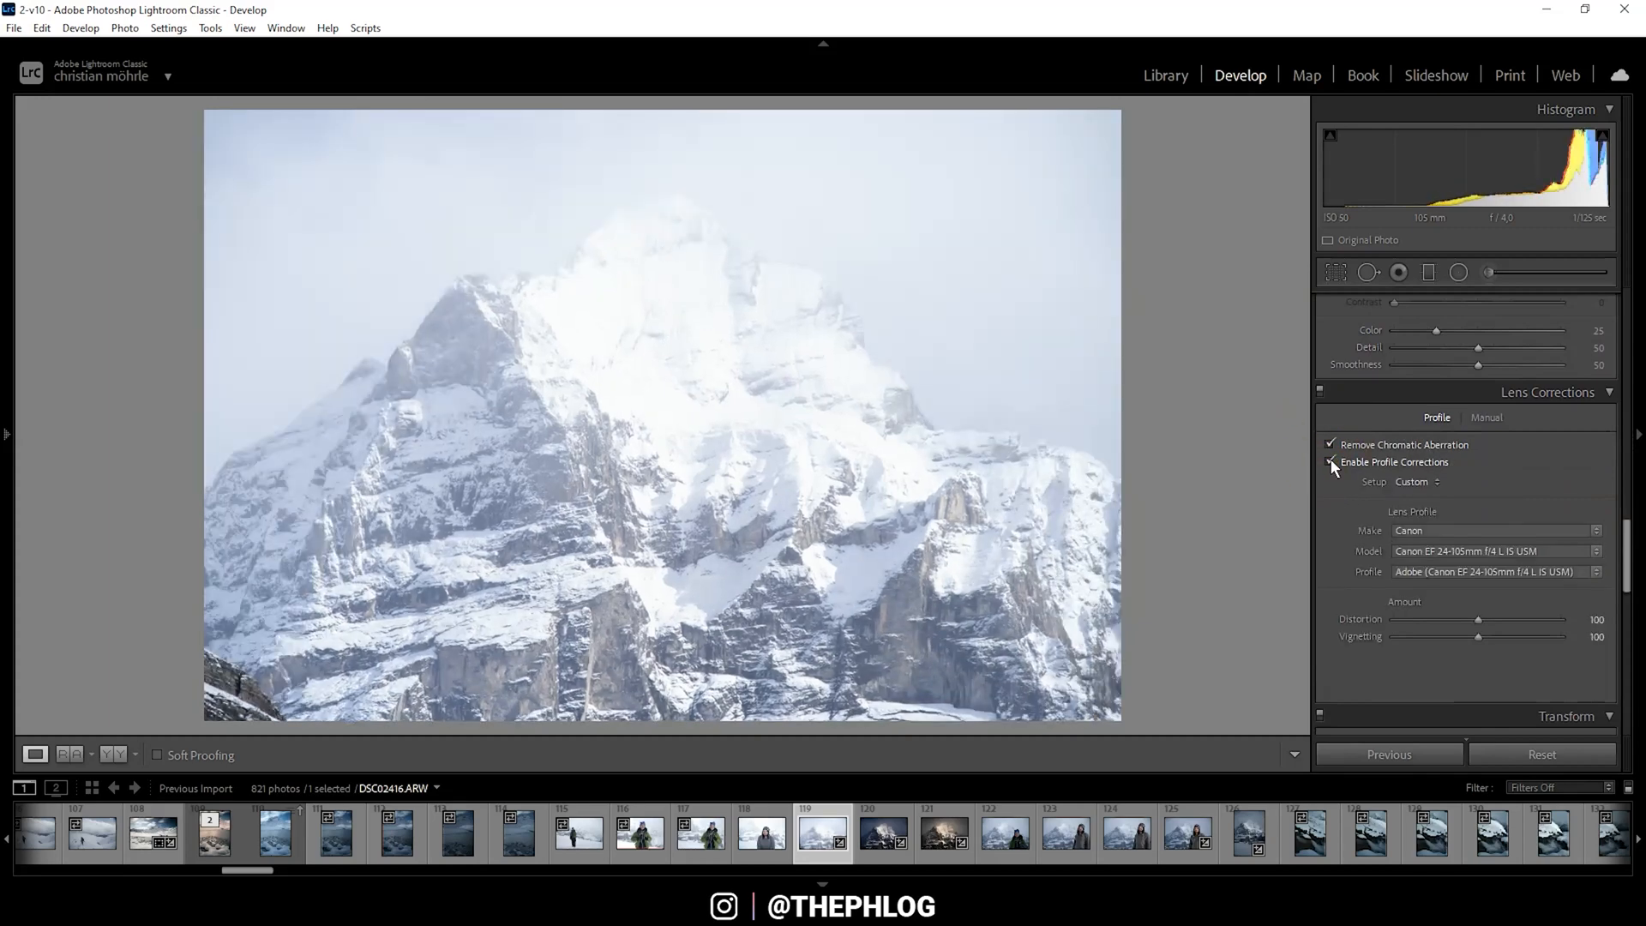
pyautogui.click(1331, 461)
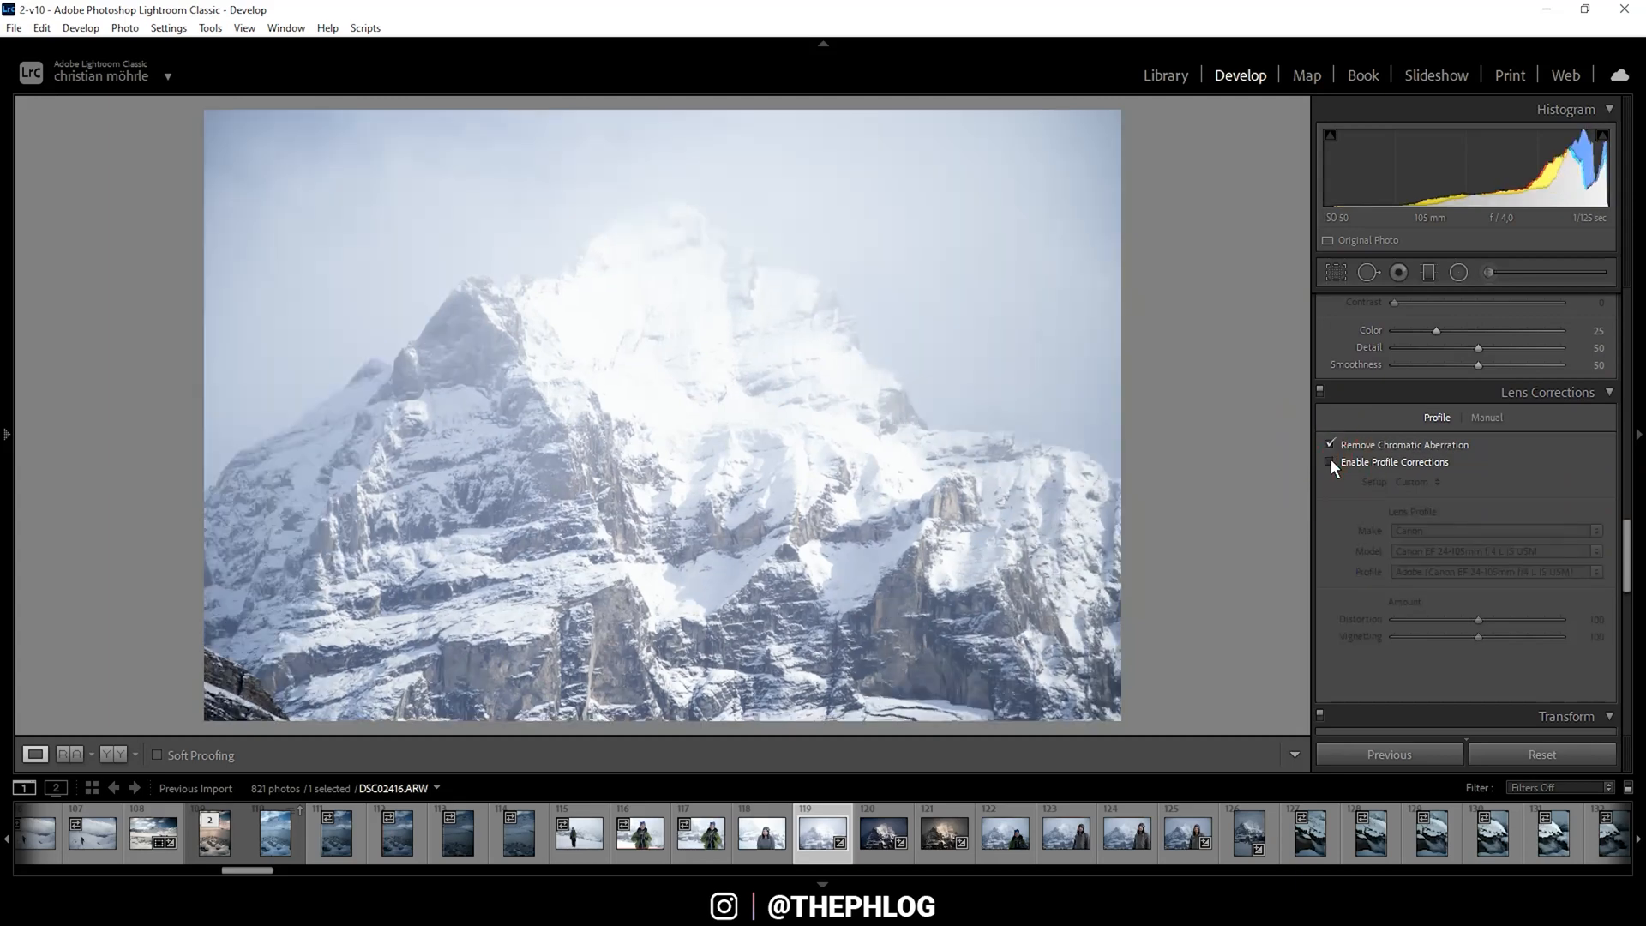
pyautogui.click(1331, 462)
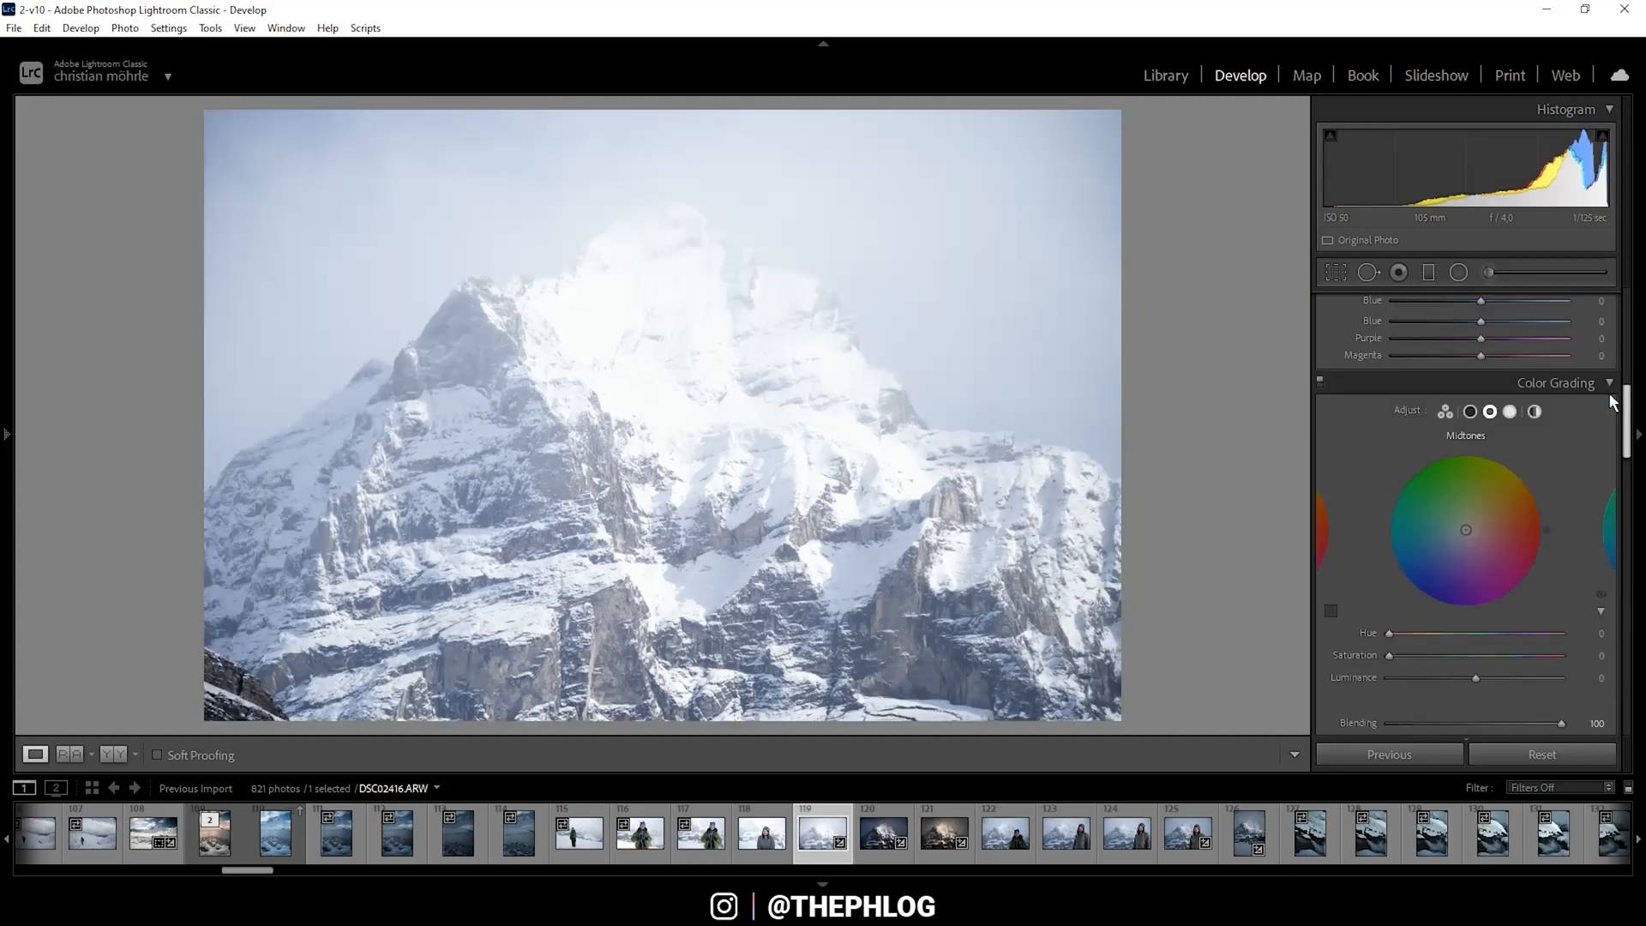
# Apply the Adobe Landscape profile in the Basic panel.
pyautogui.click(1579, 302)
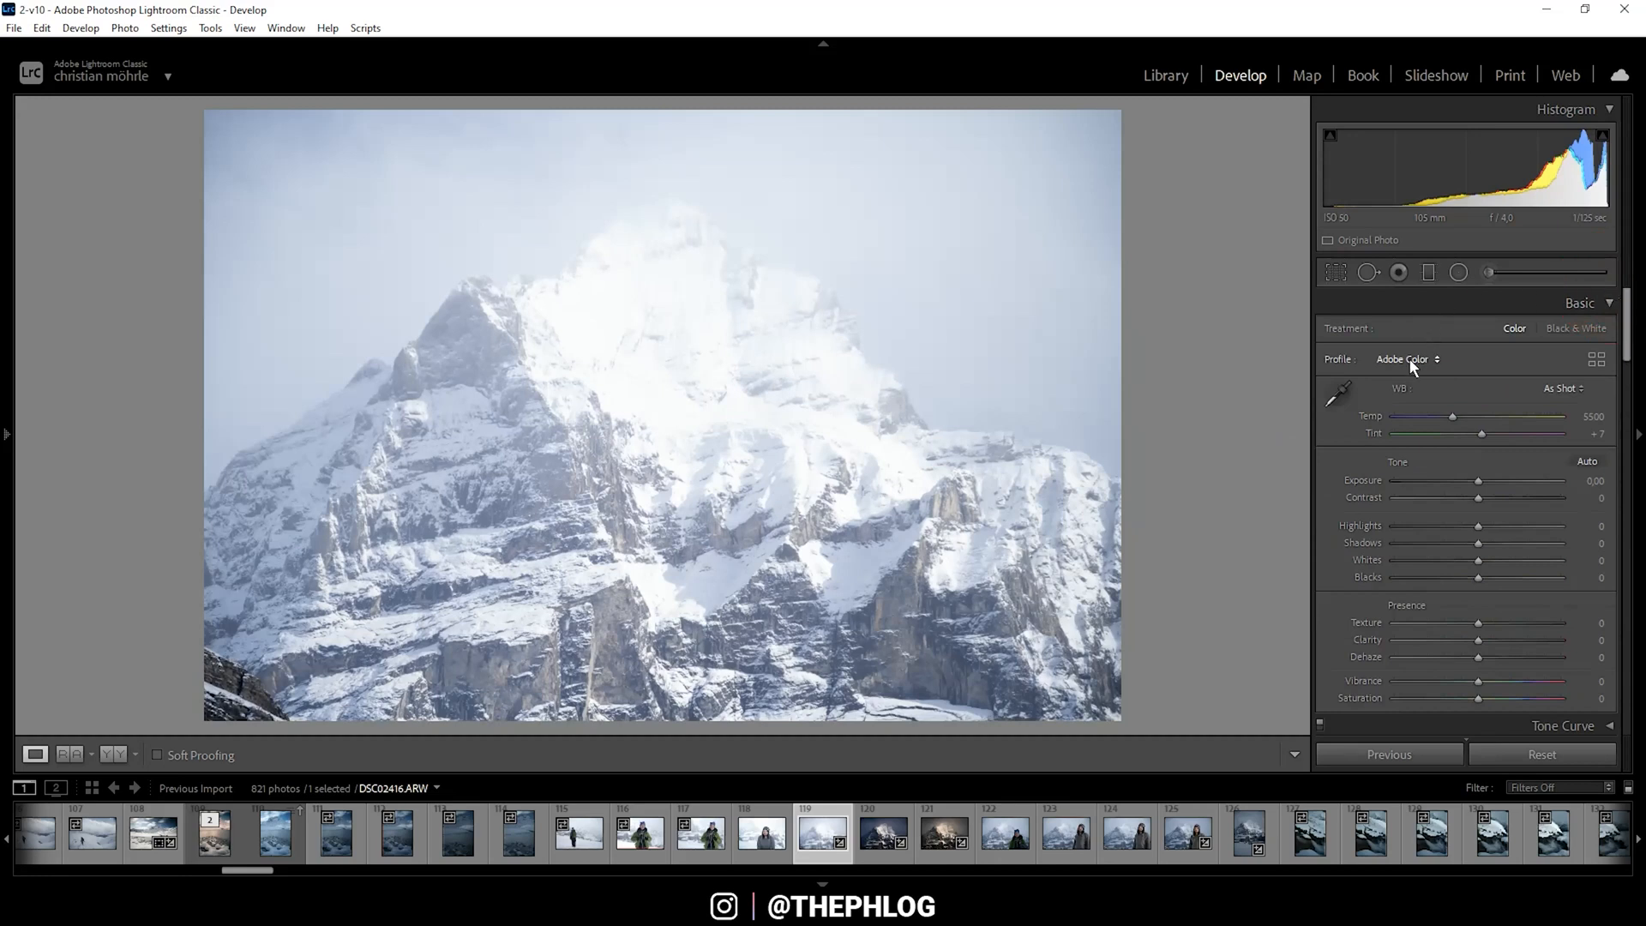
pyautogui.click(1407, 359)
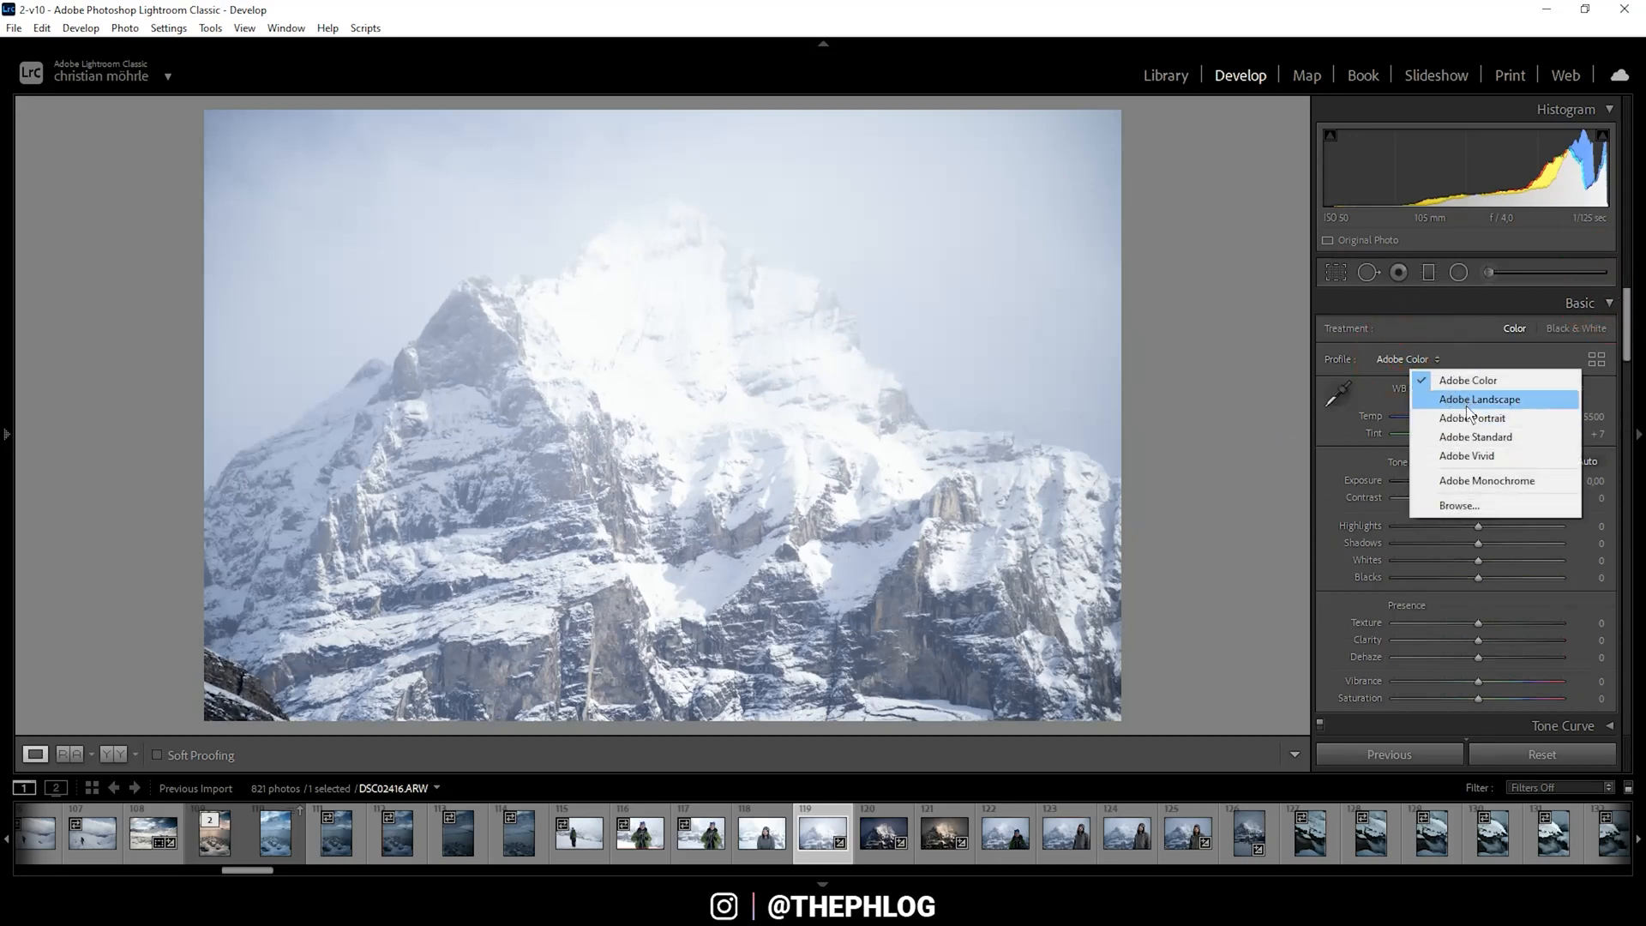
pyautogui.click(1480, 399)
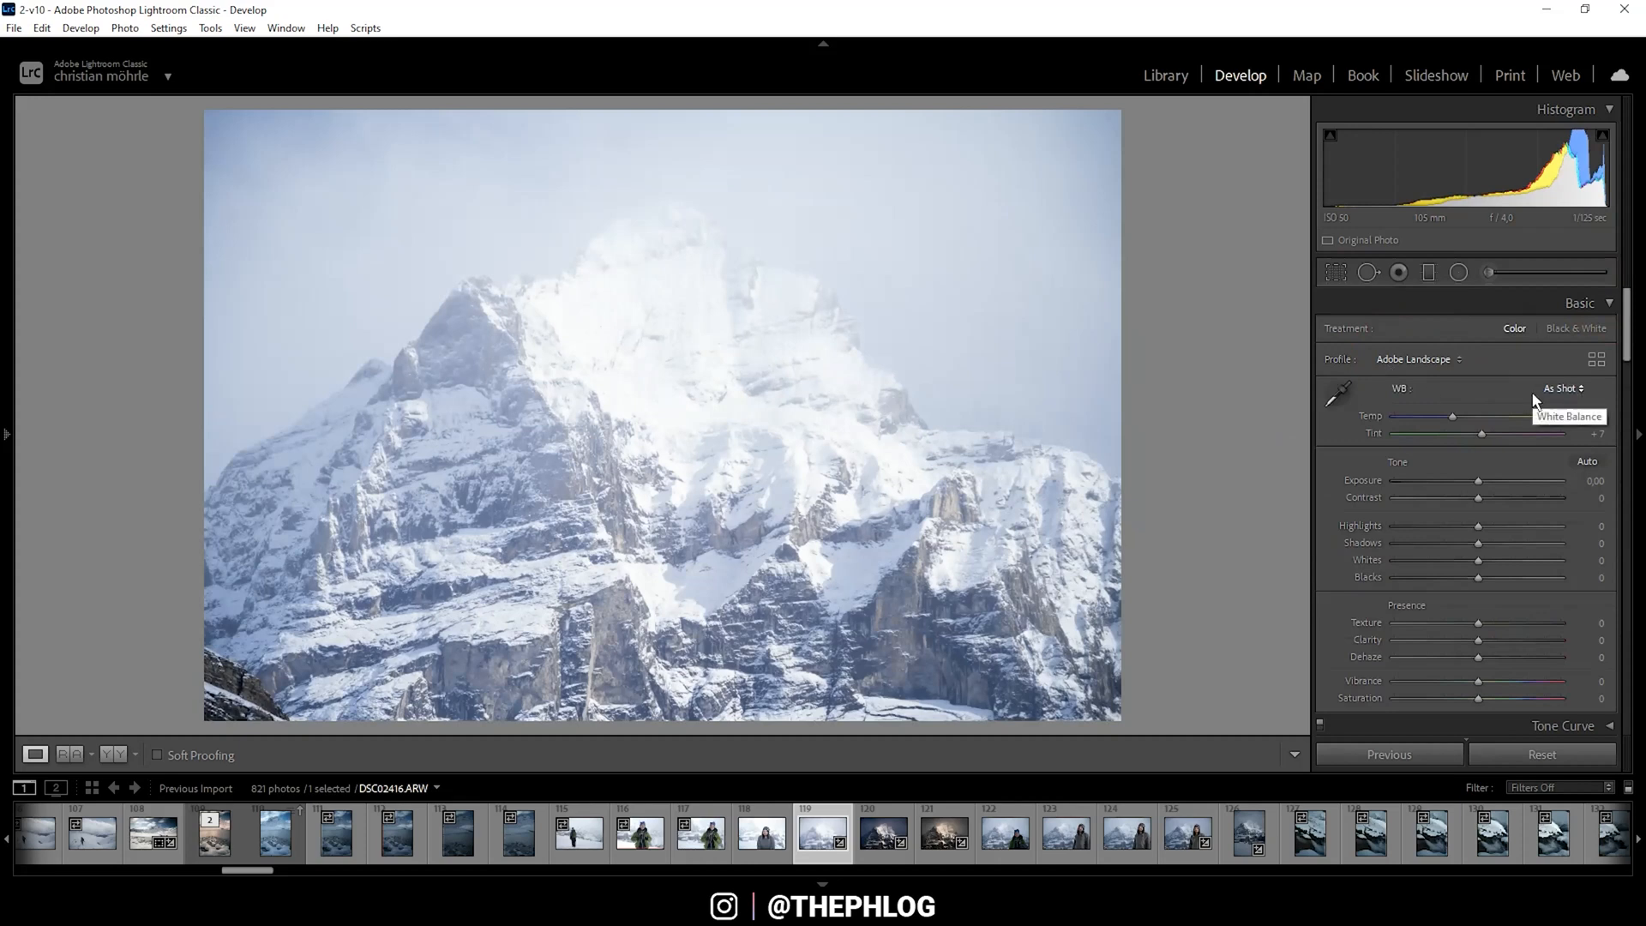
pyautogui.moveTo(706, 384)
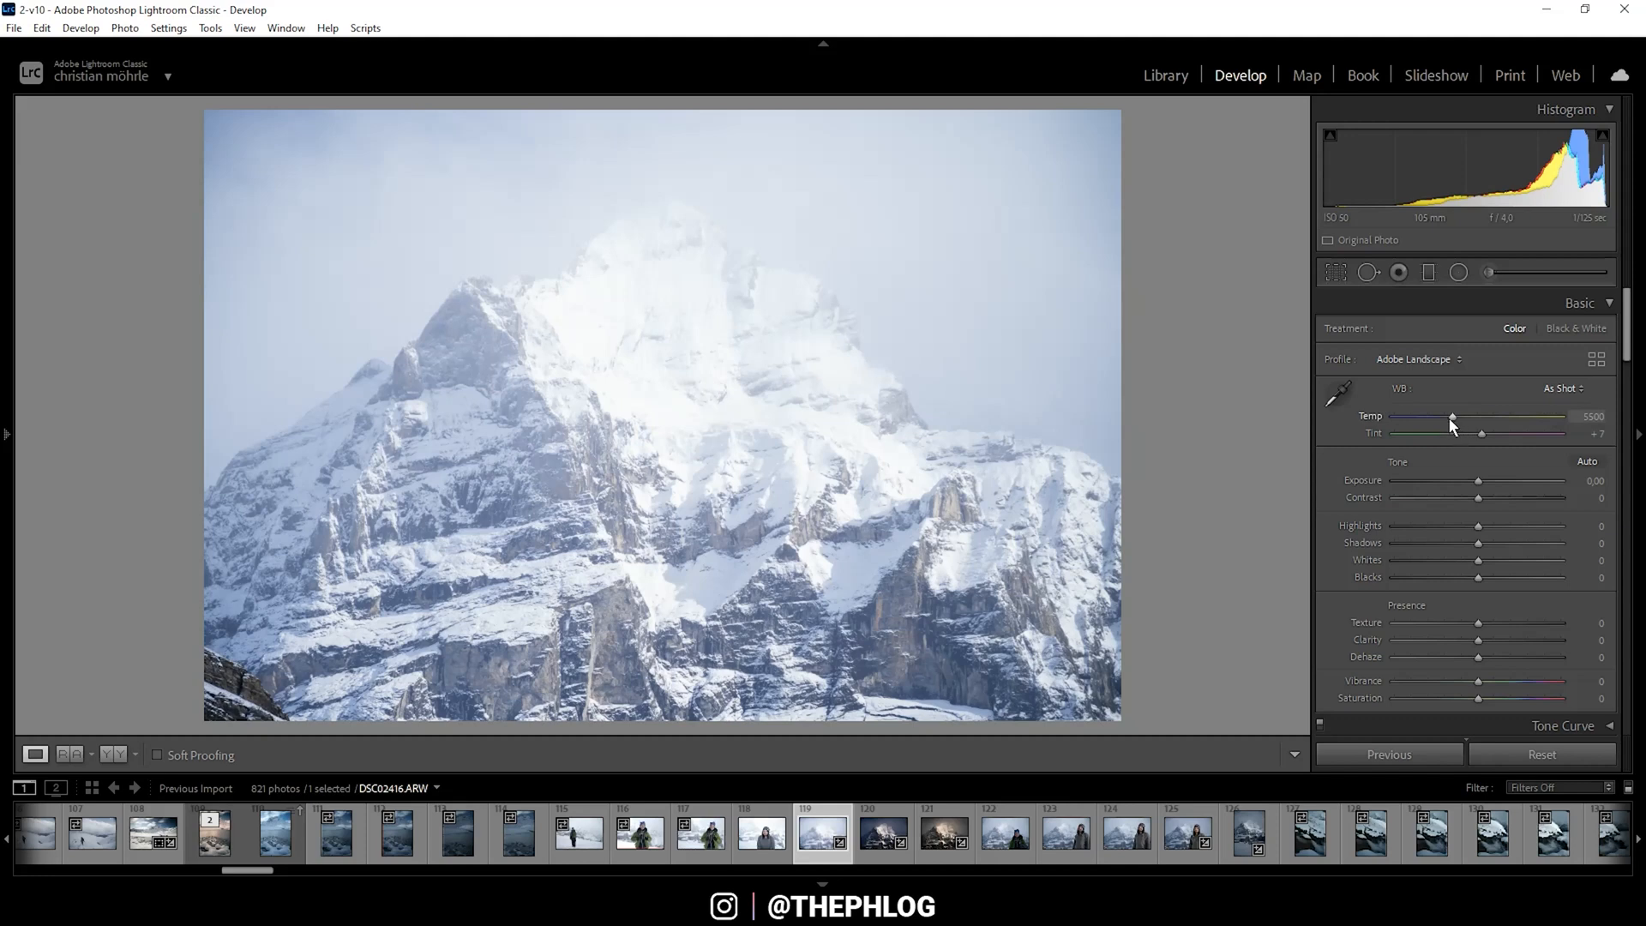
# Set white balance temperature to 5949 and tint to +1.
pyautogui.moveTo(1451, 417); pyautogui.dragTo(1458, 417)
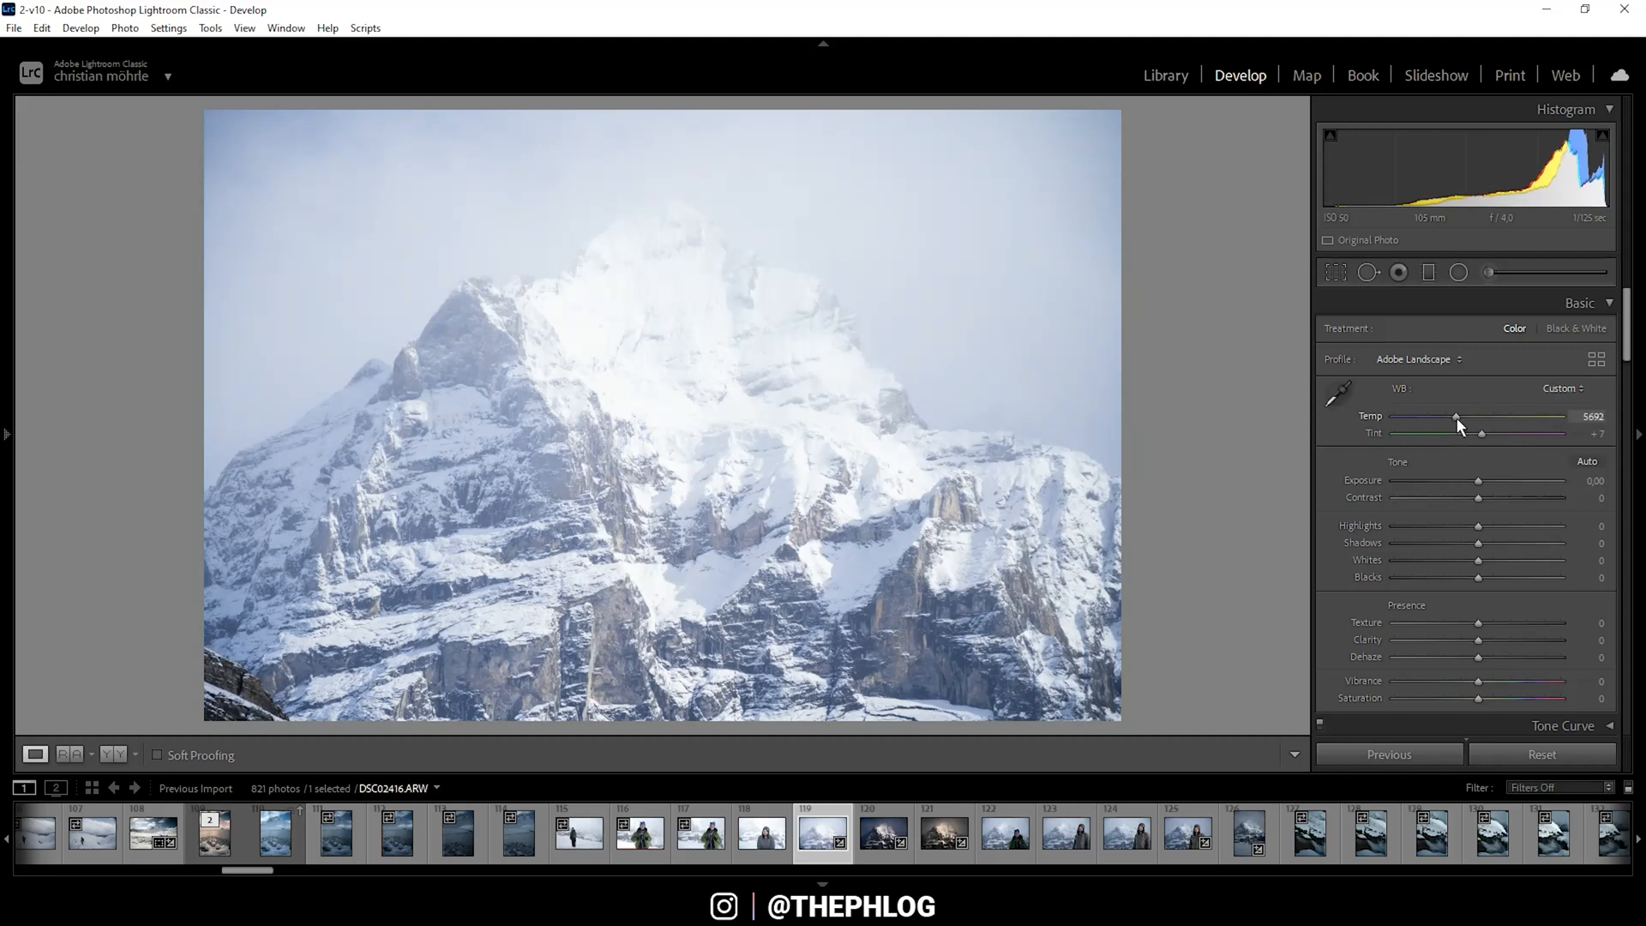
pyautogui.moveTo(1454, 416); pyautogui.dragTo(1460, 416)
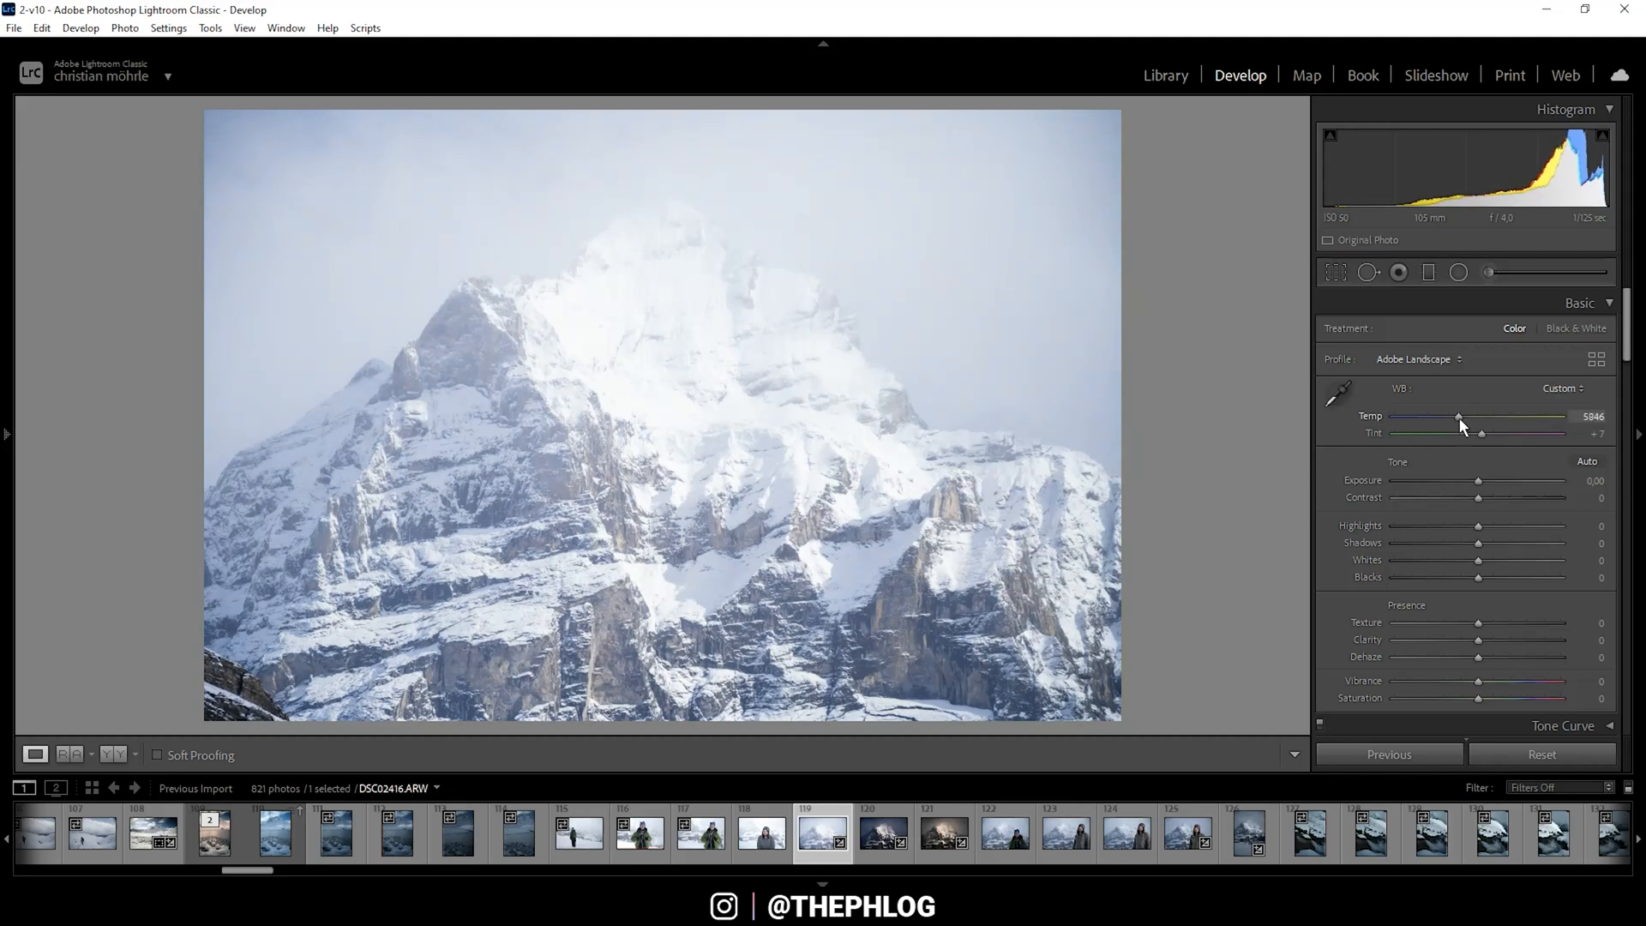
pyautogui.moveTo(1458, 417); pyautogui.dragTo(1480, 417)
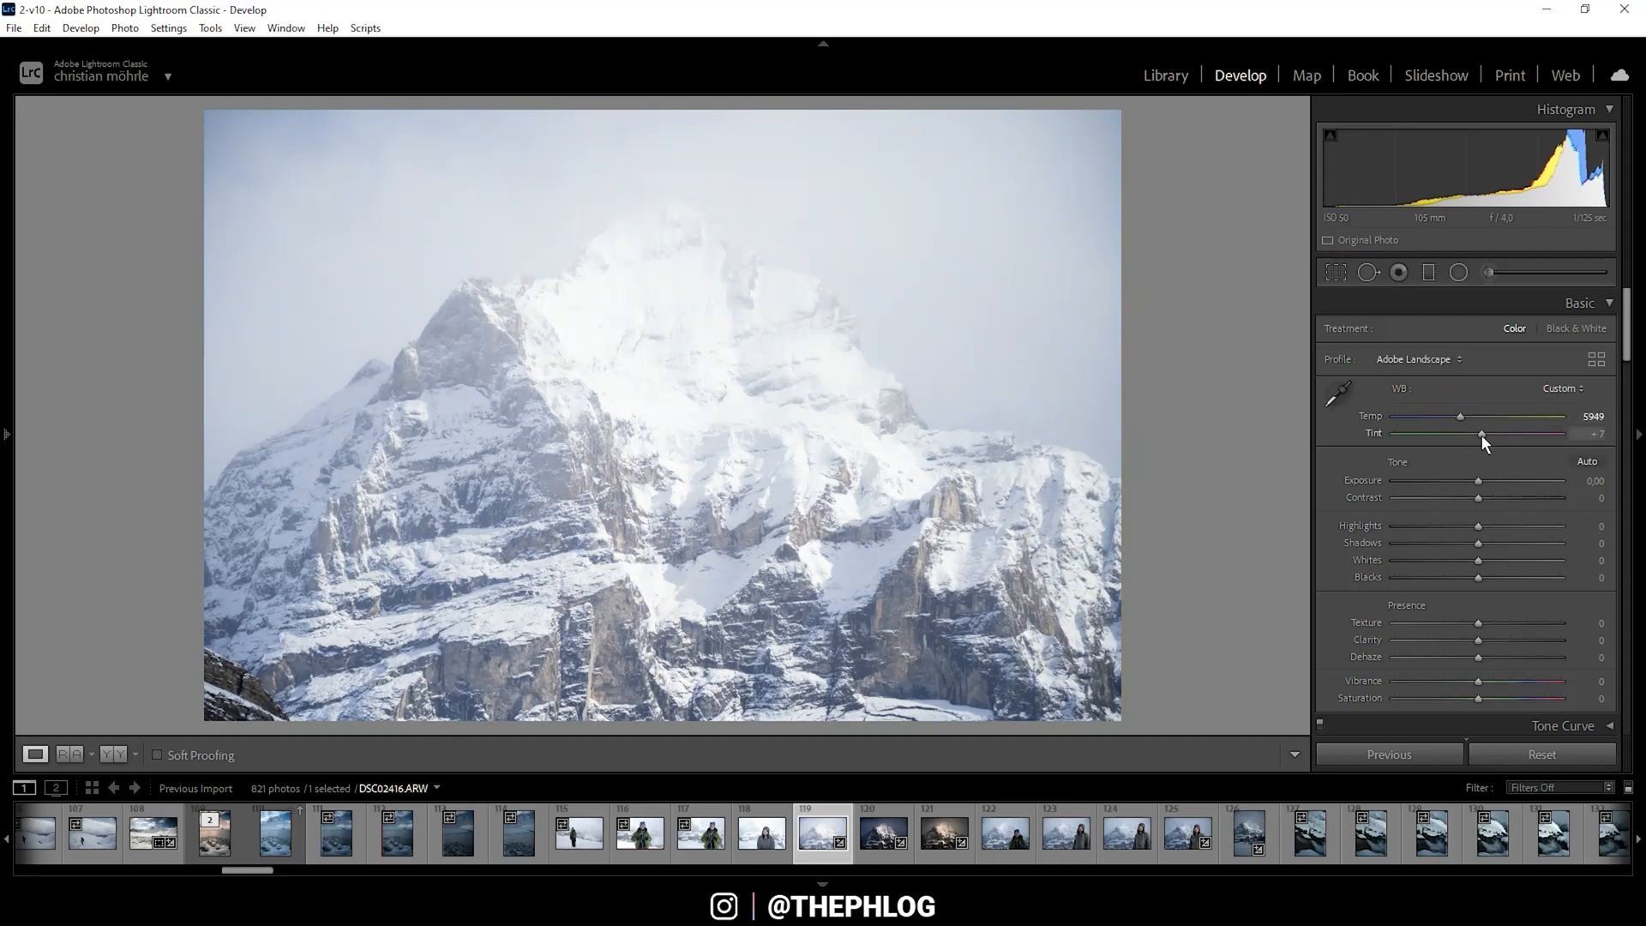
pyautogui.moveTo(1480, 433); pyautogui.dragTo(1477, 434)
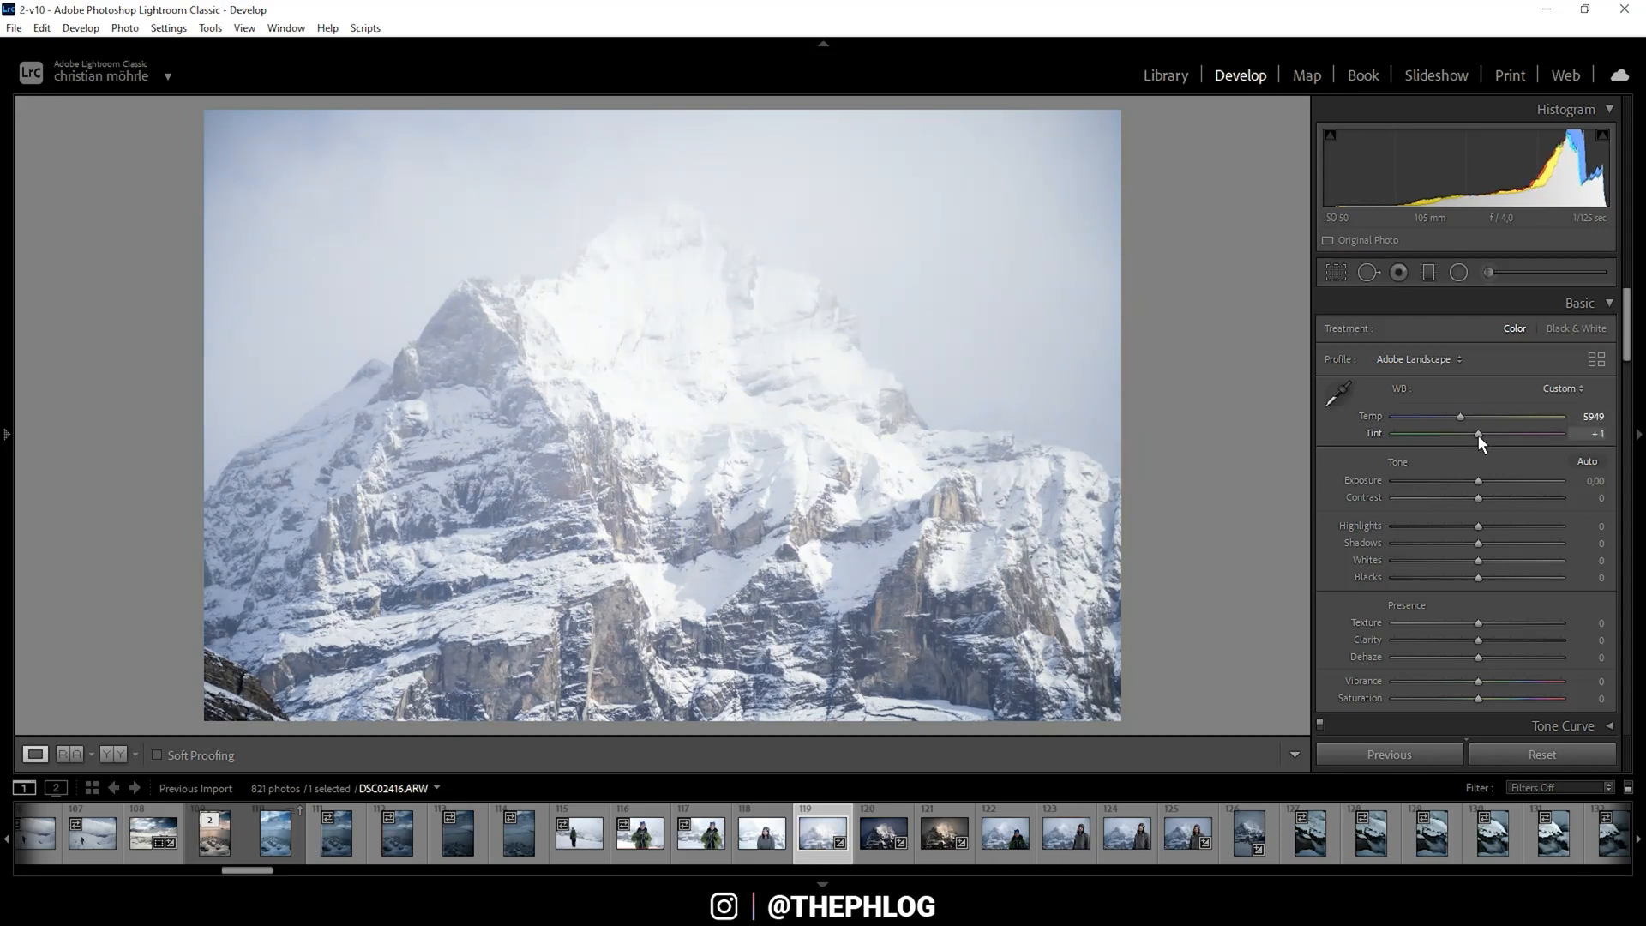
pyautogui.moveTo(1479, 434); pyautogui.dragTo(1482, 434)
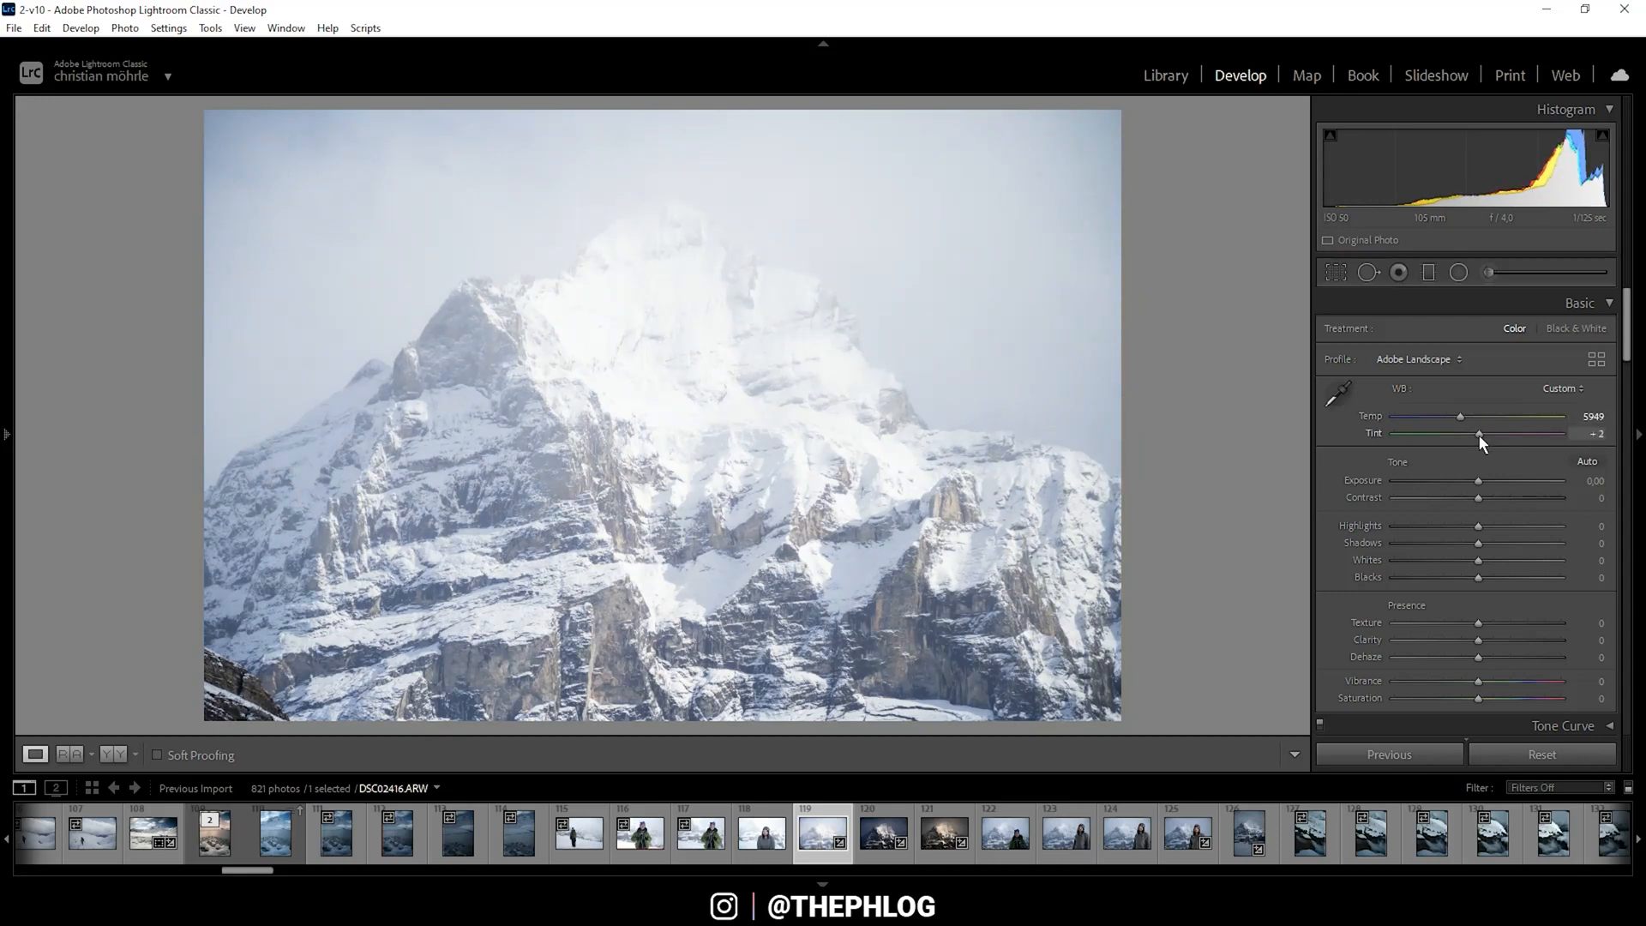
pyautogui.moveTo(1480, 434); pyautogui.dragTo(1476, 433)
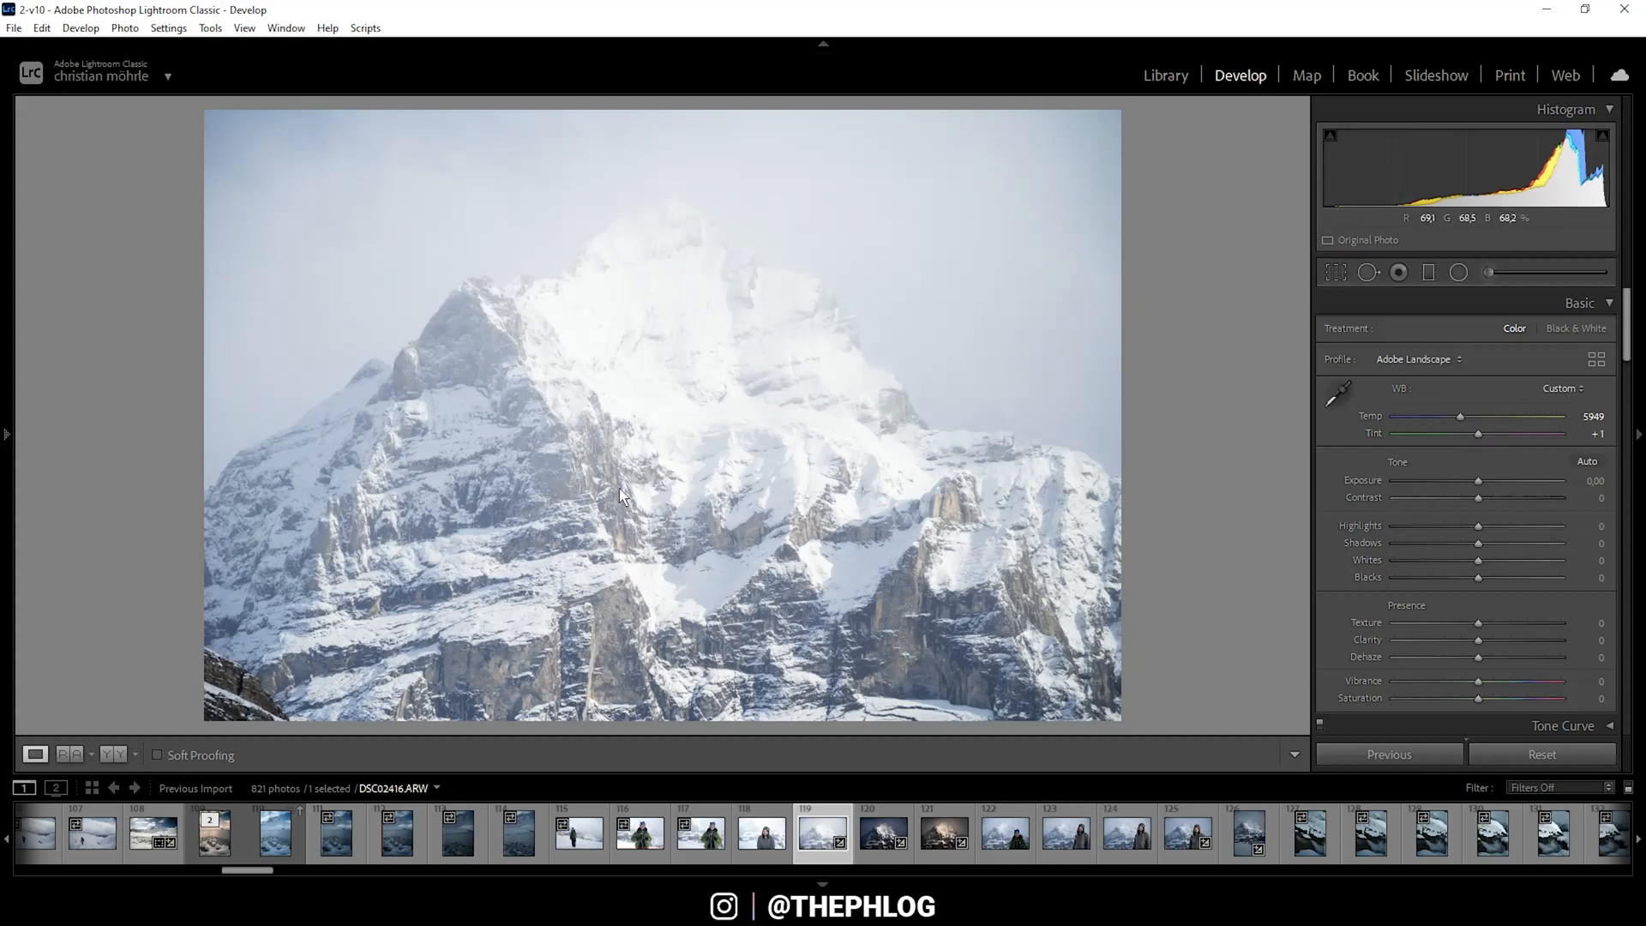
pyautogui.moveTo(895, 357)
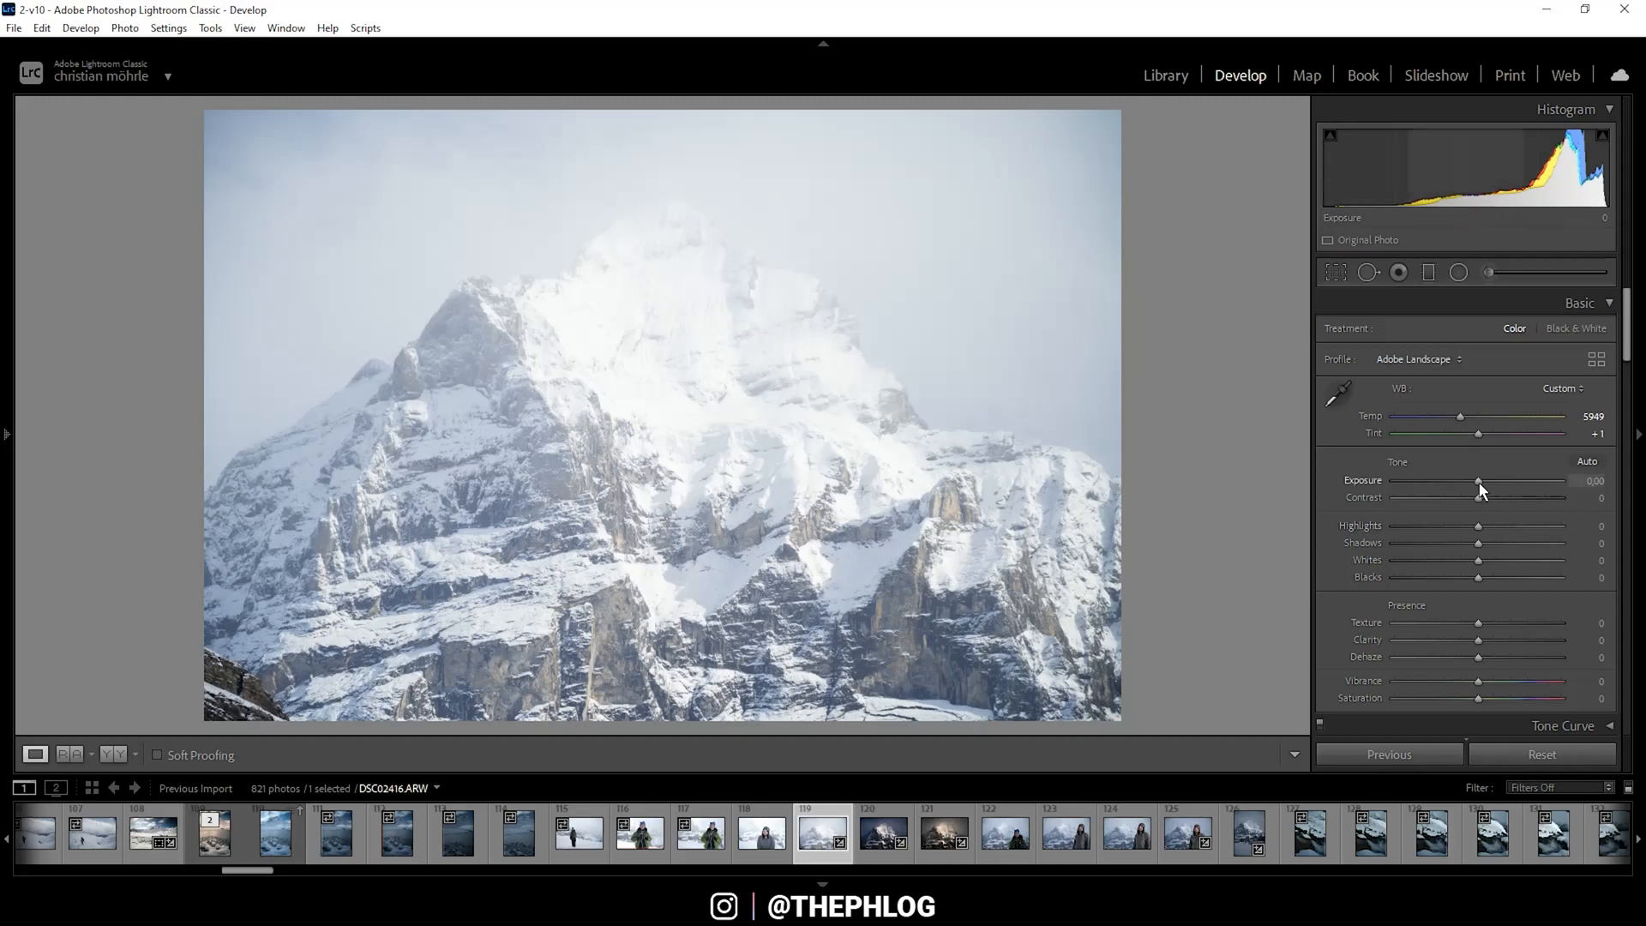
# Lower Exposure to -2.56 for a dark, moody scene.
pyautogui.moveTo(1482, 480); pyautogui.dragTo(1466, 480)
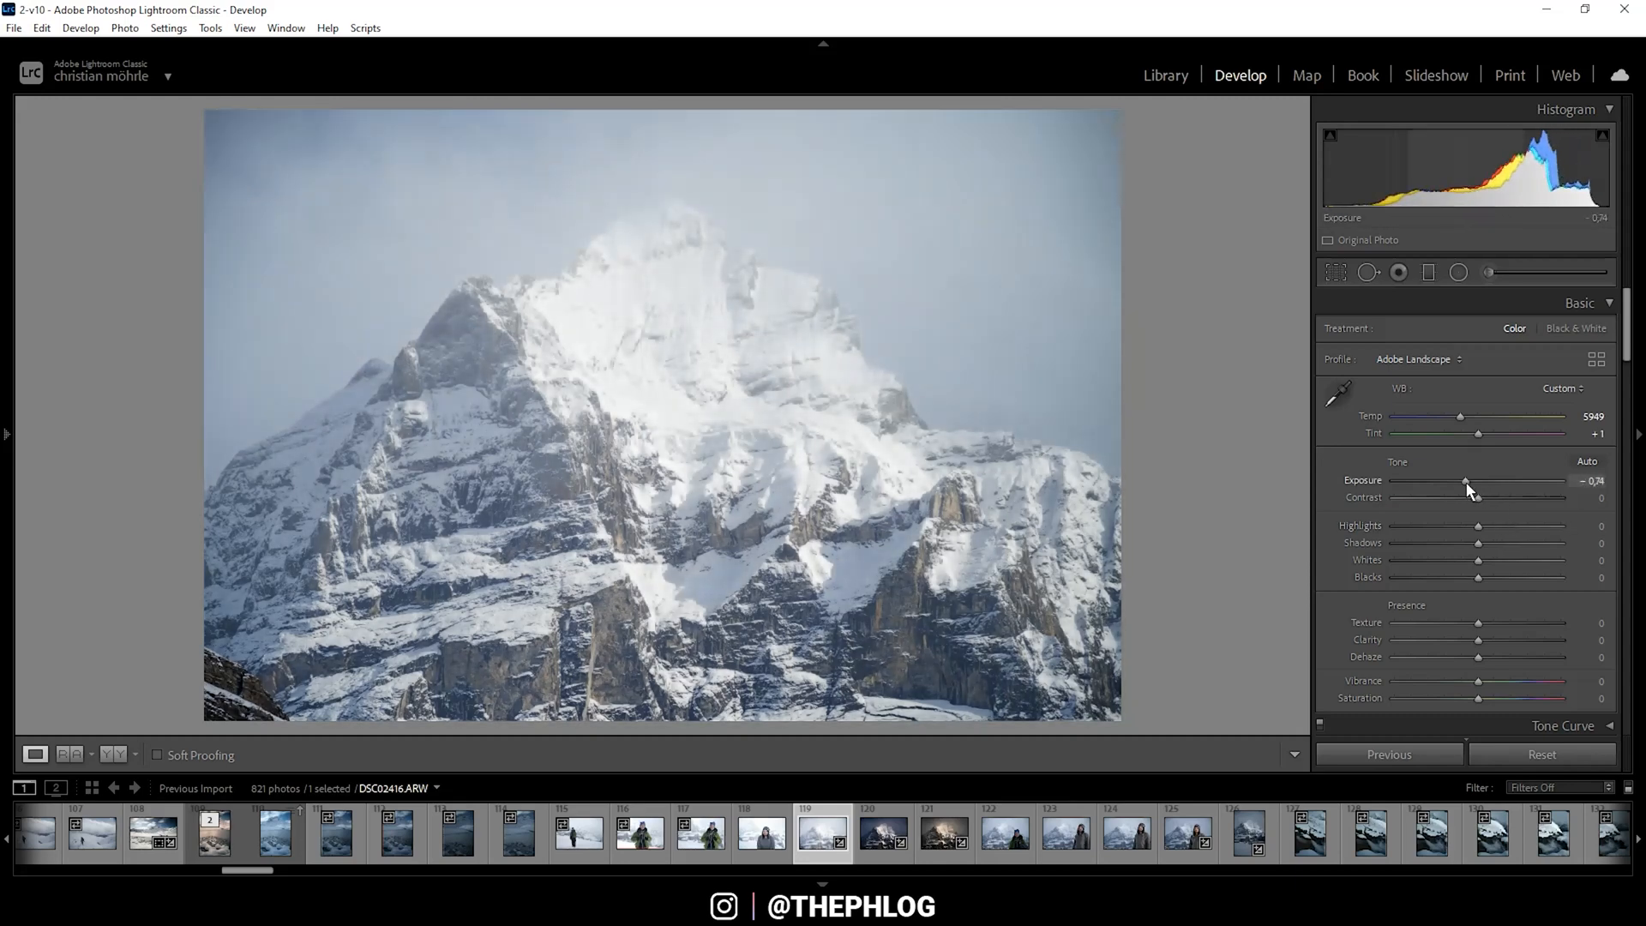
pyautogui.moveTo(1466, 481); pyautogui.dragTo(1457, 480)
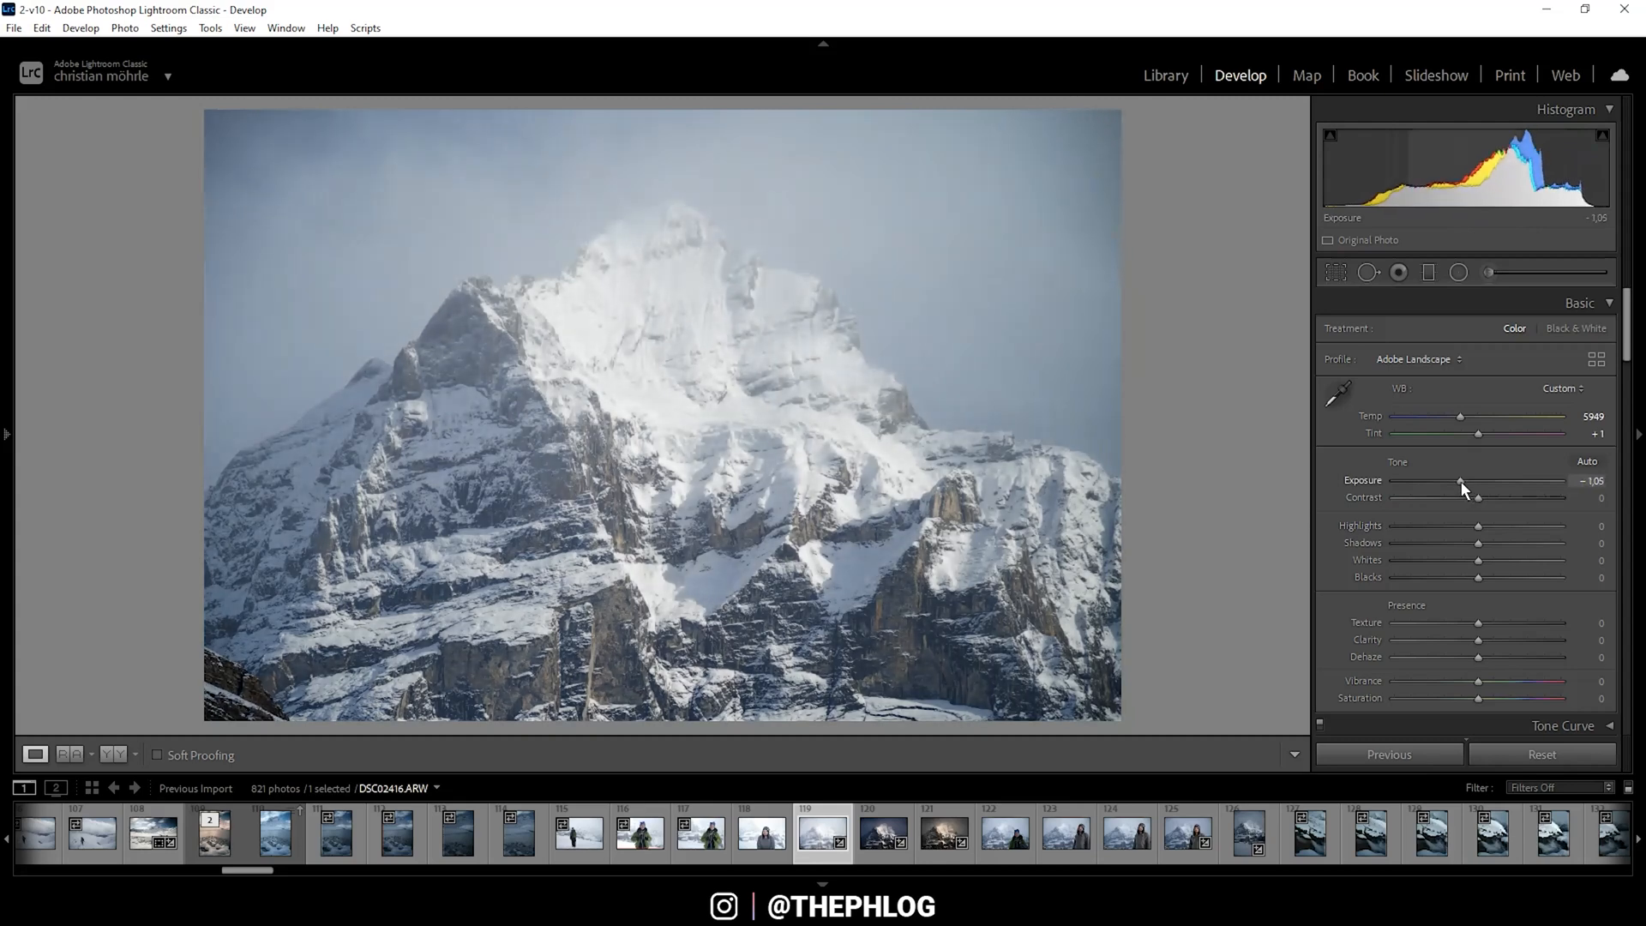
pyautogui.moveTo(1463, 481); pyautogui.dragTo(1455, 480)
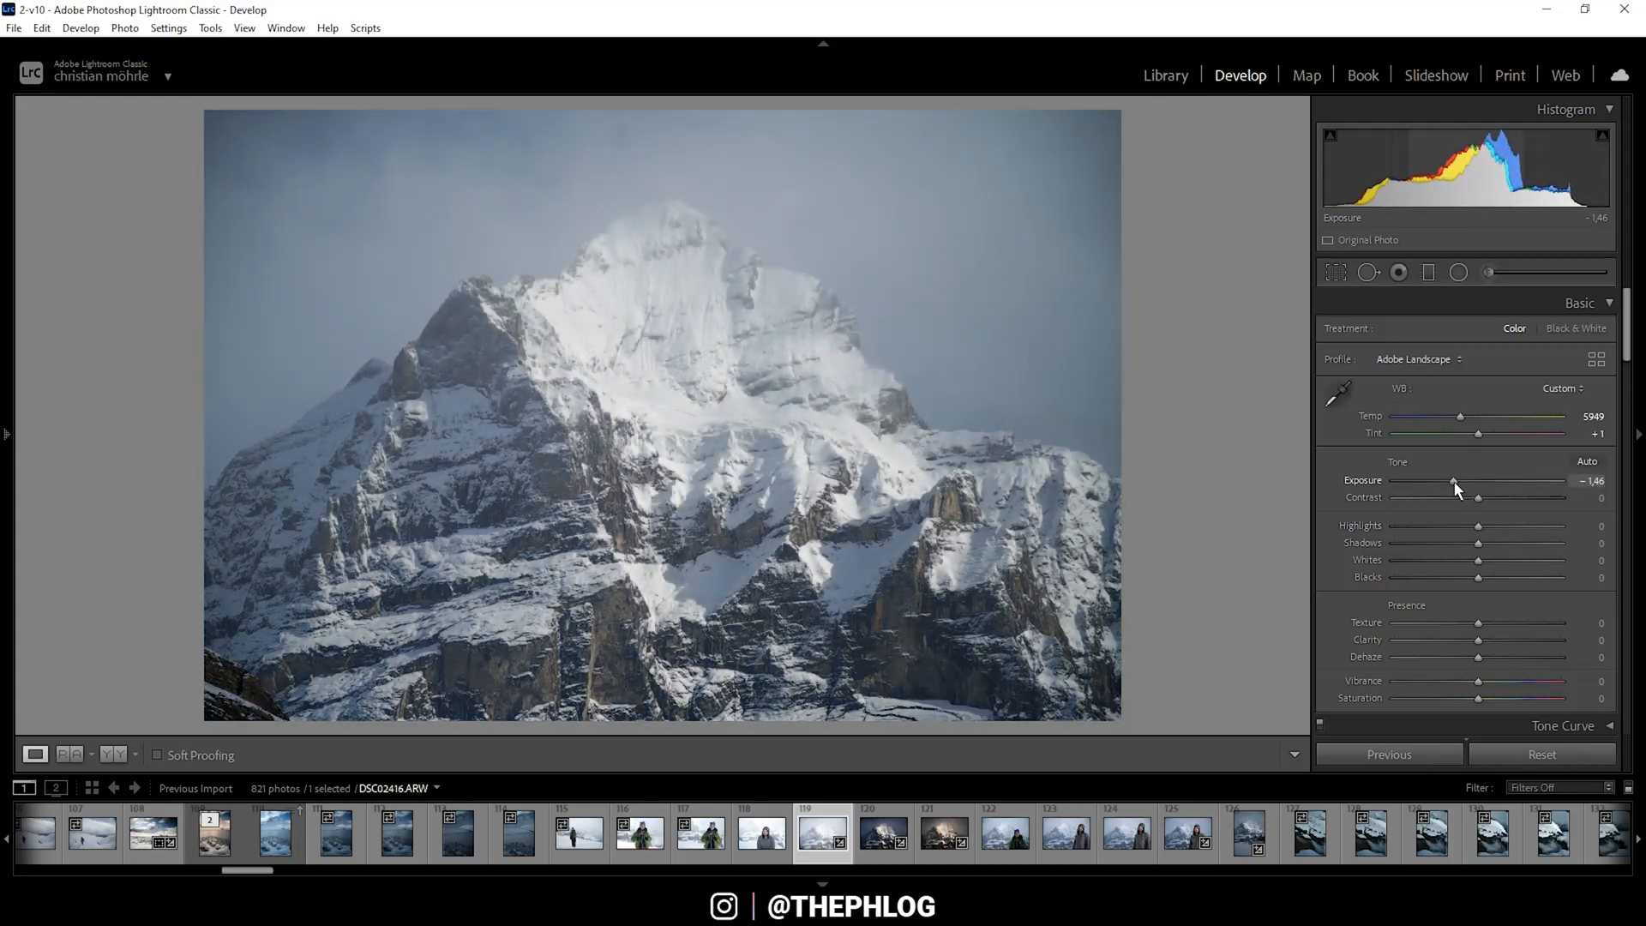
pyautogui.moveTo(1454, 480); pyautogui.dragTo(1419, 480)
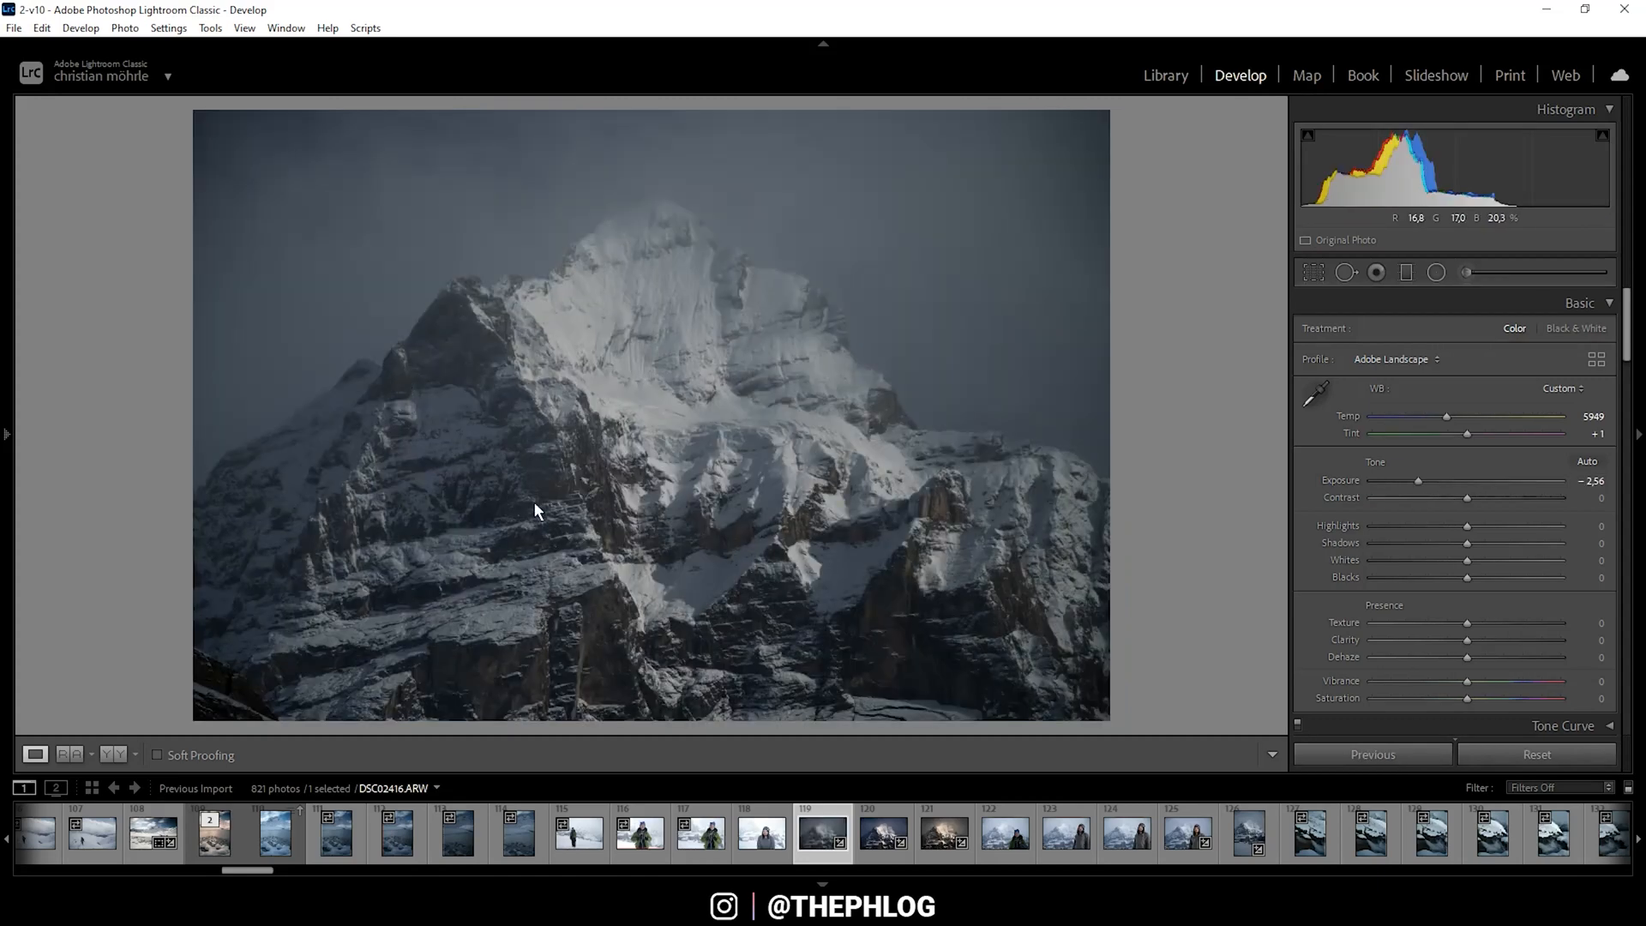
pyautogui.moveTo(550, 257)
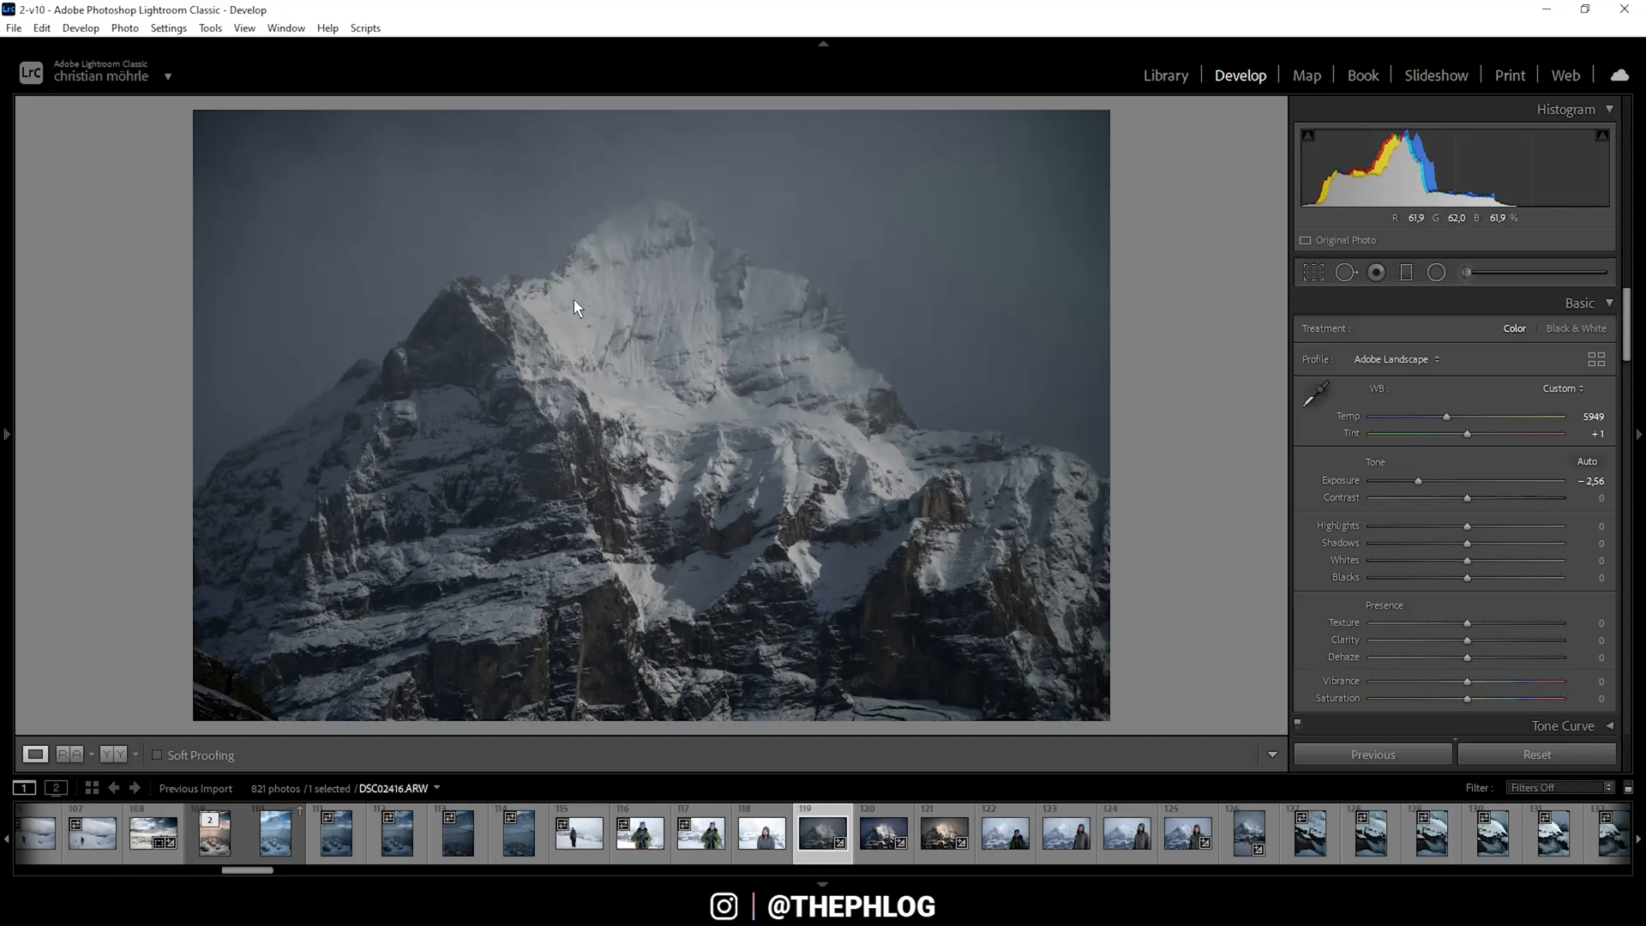
pyautogui.moveTo(583, 436)
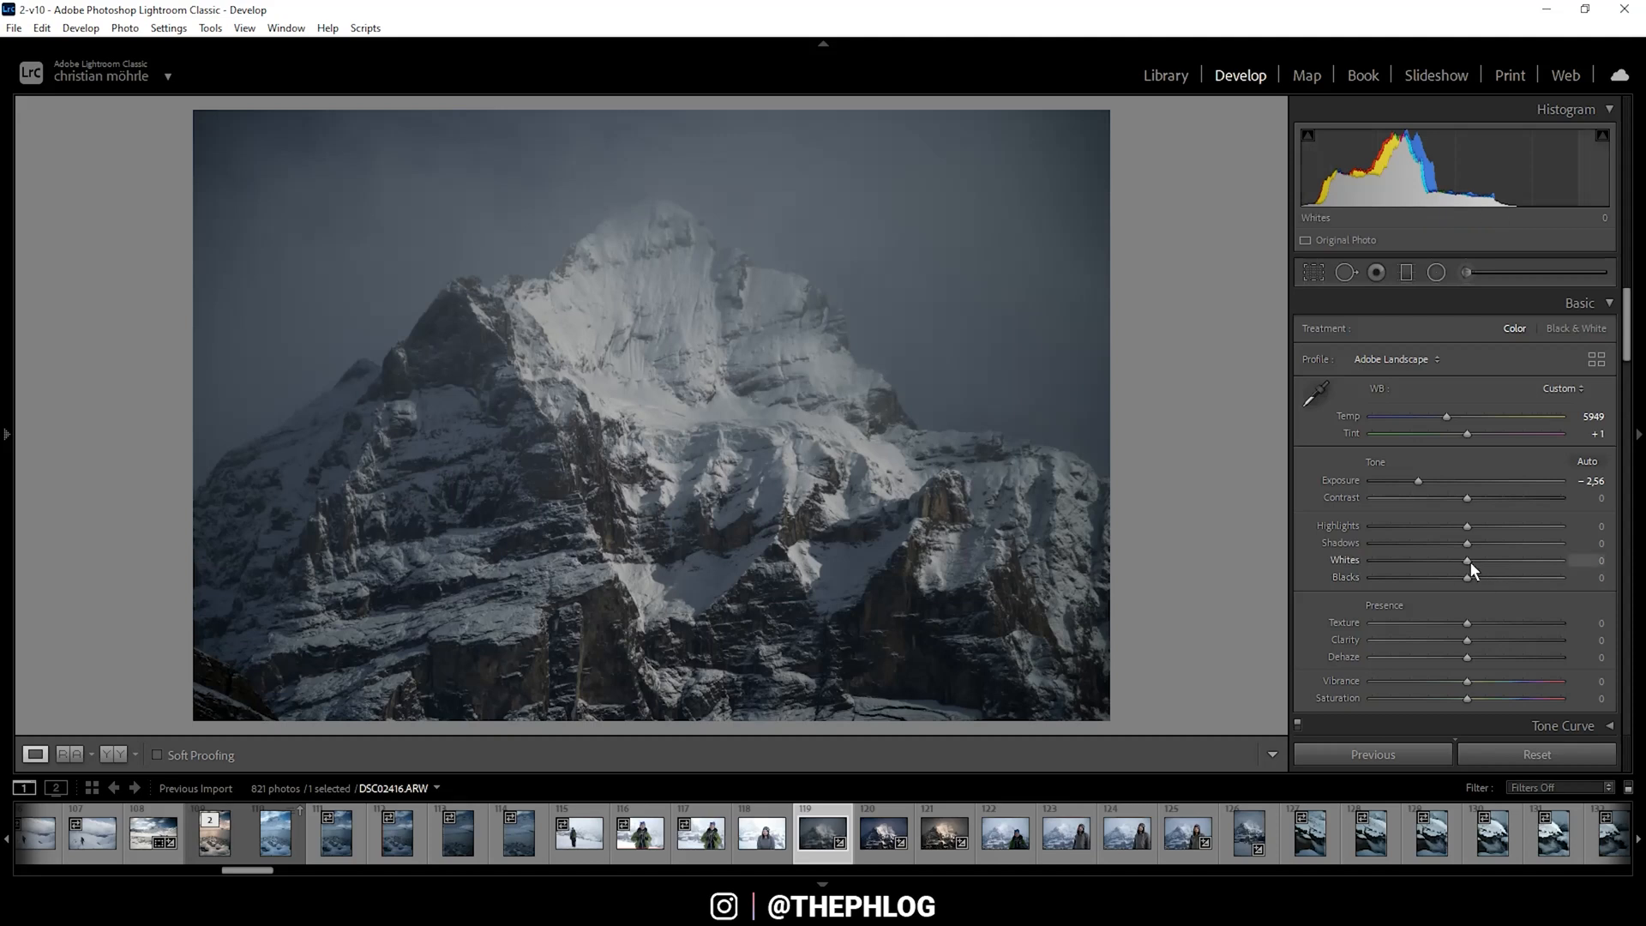
# Raise Whites to +70 to brighten the snow.
pyautogui.moveTo(1468, 559); pyautogui.dragTo(1499, 559)
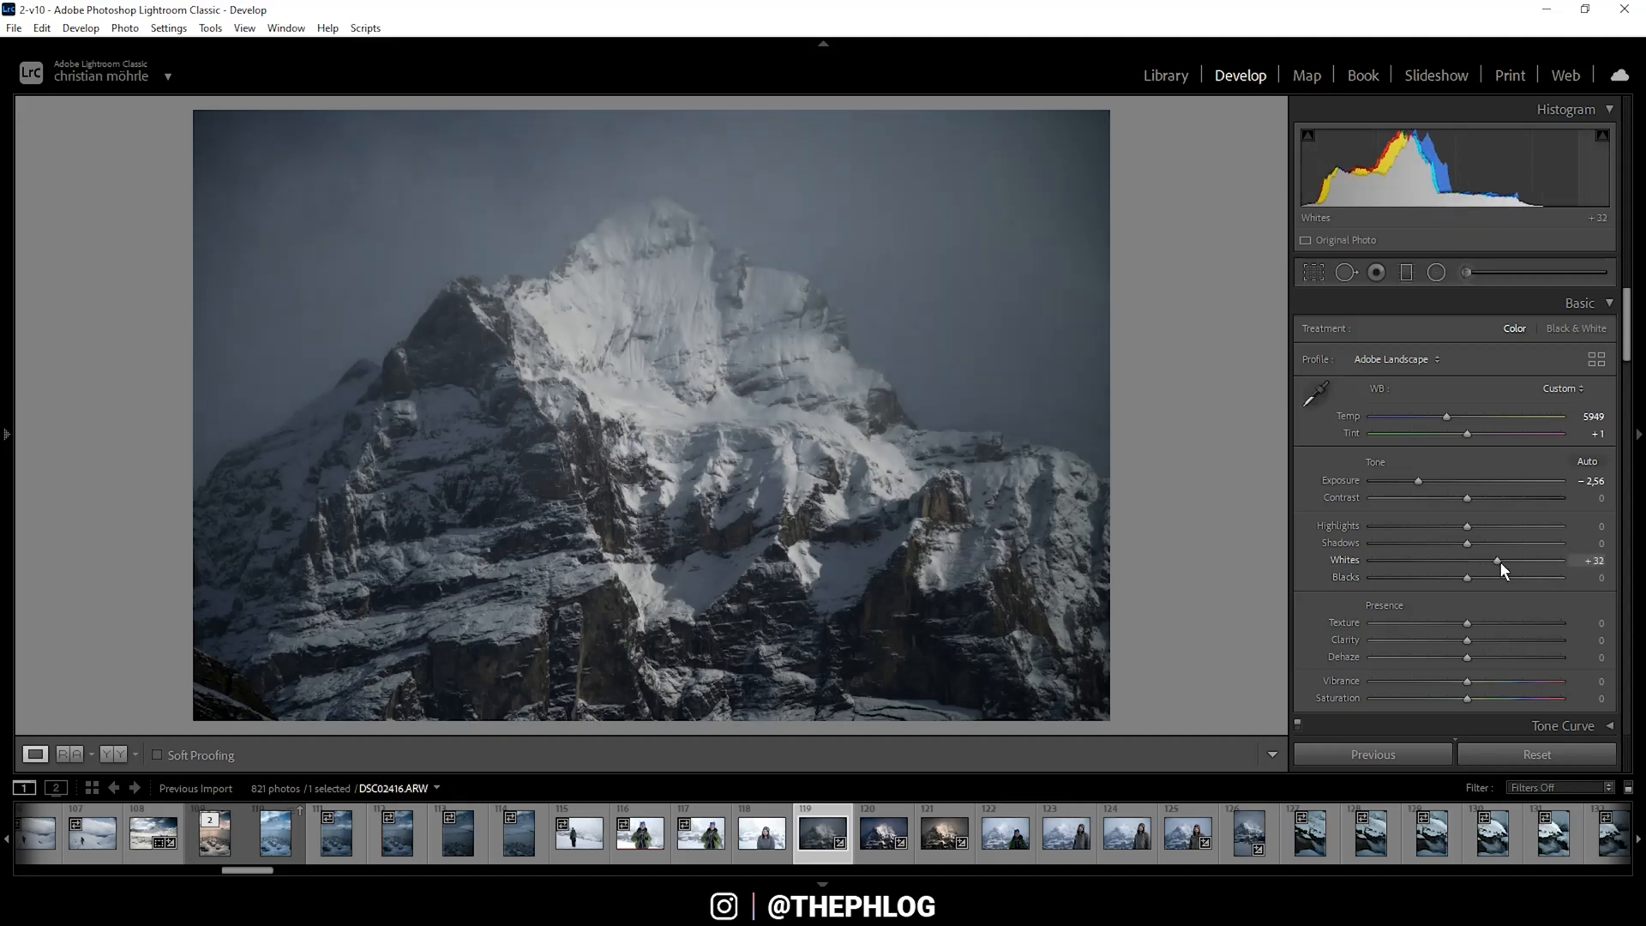
pyautogui.moveTo(1497, 562); pyautogui.dragTo(1513, 562)
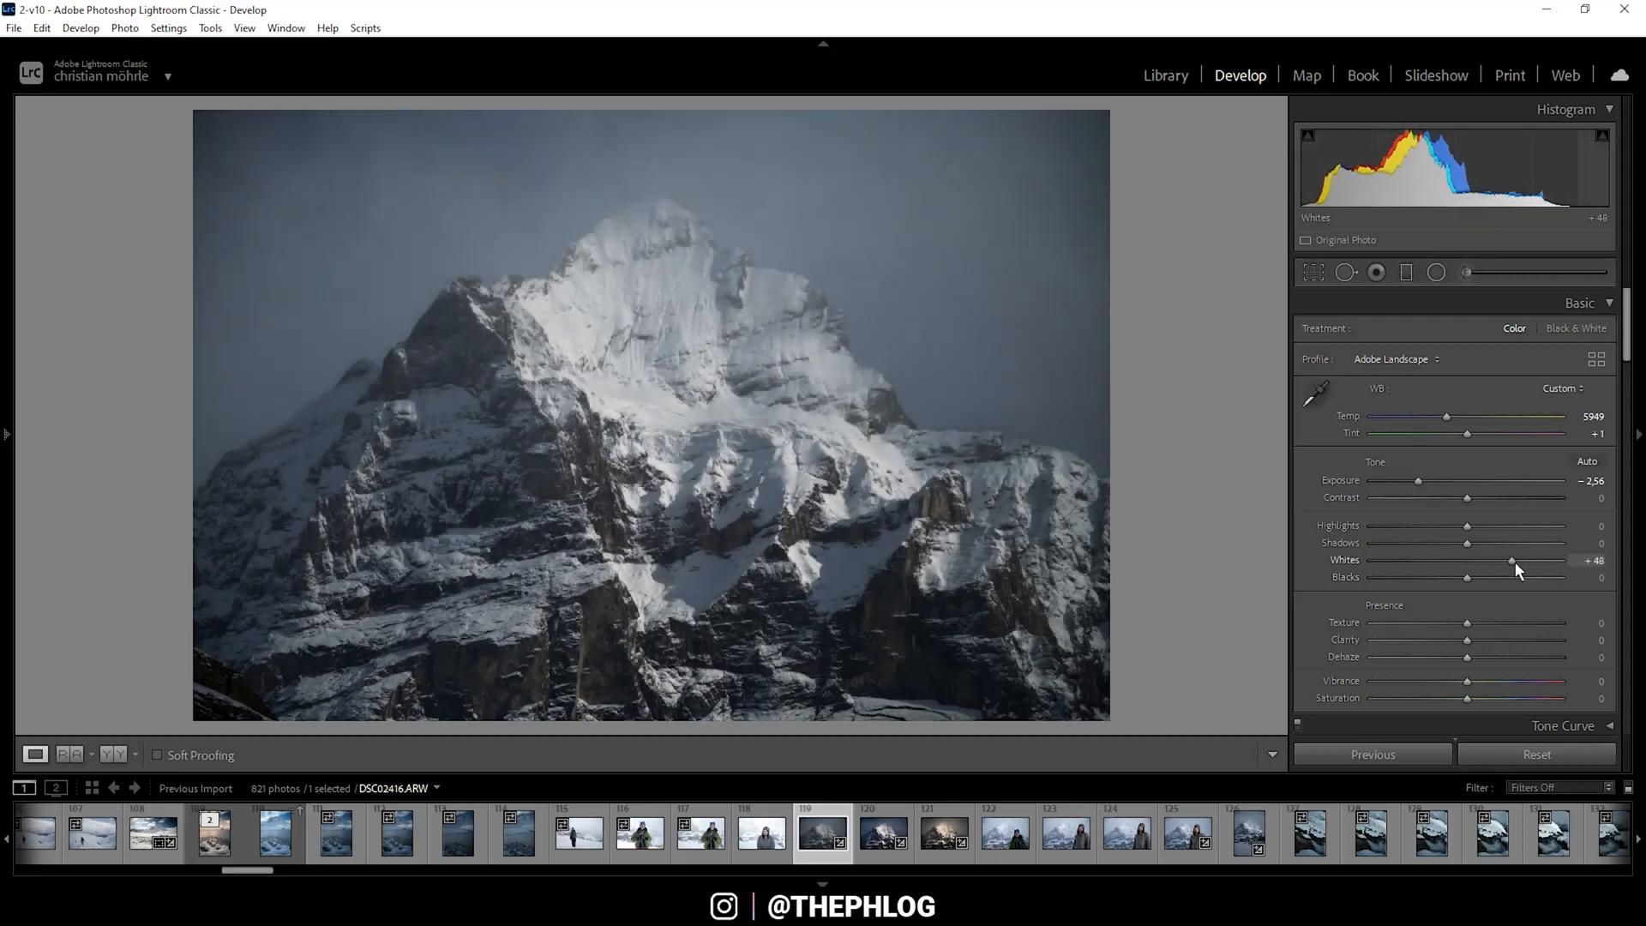
pyautogui.moveTo(1509, 561); pyautogui.dragTo(1520, 560)
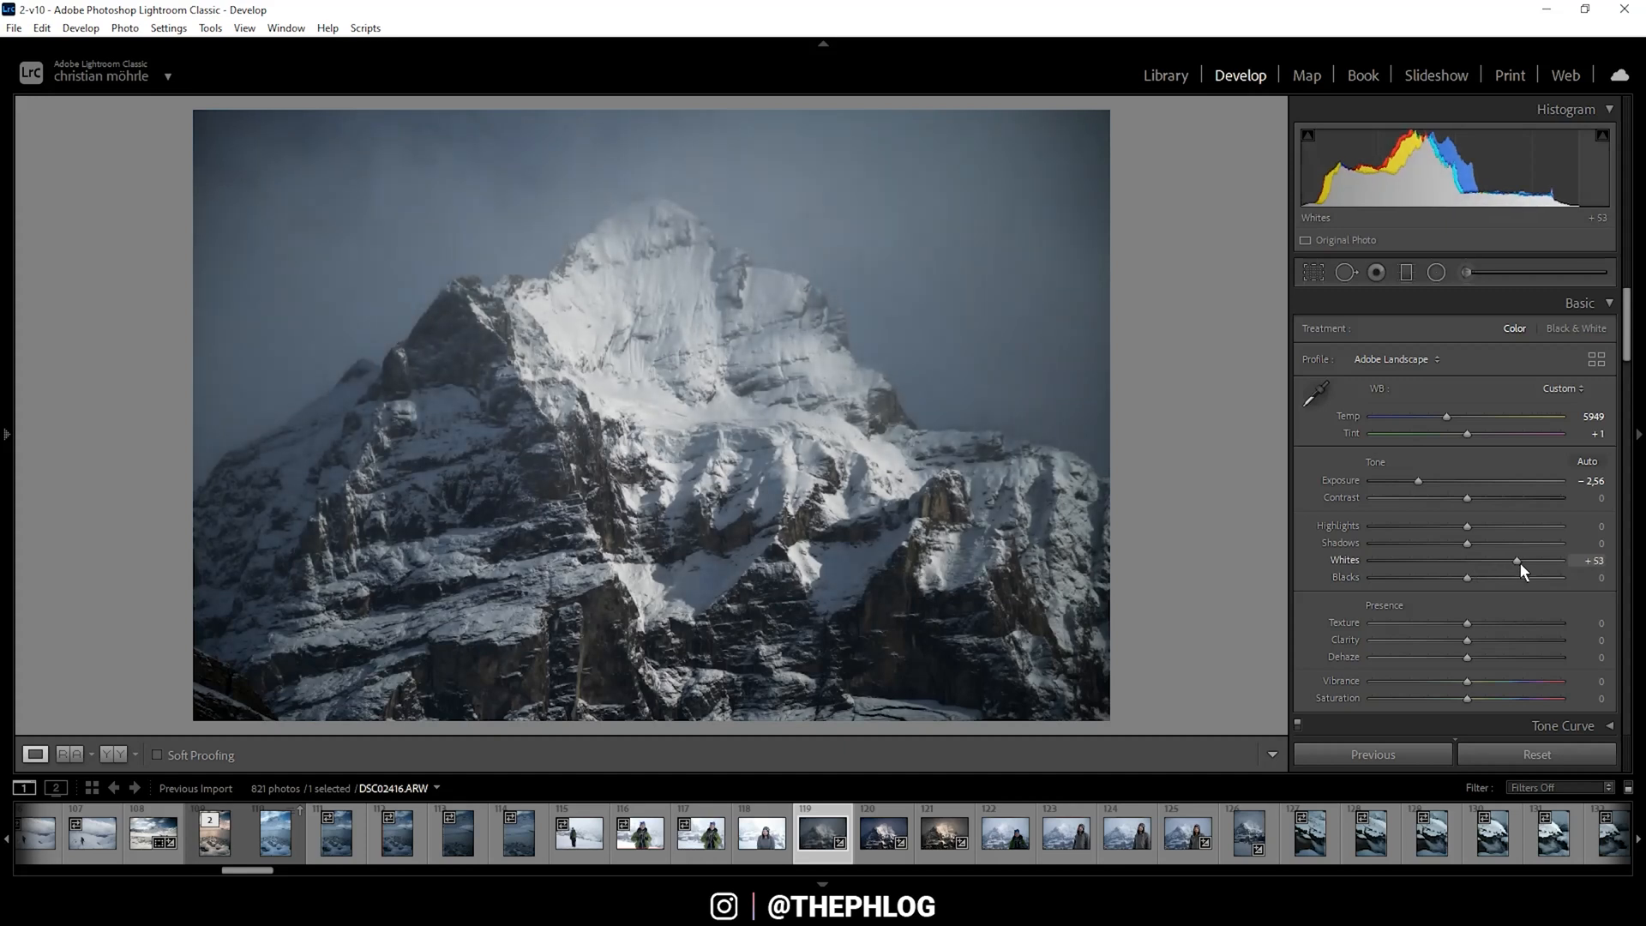
pyautogui.moveTo(1518, 559); pyautogui.dragTo(1521, 560)
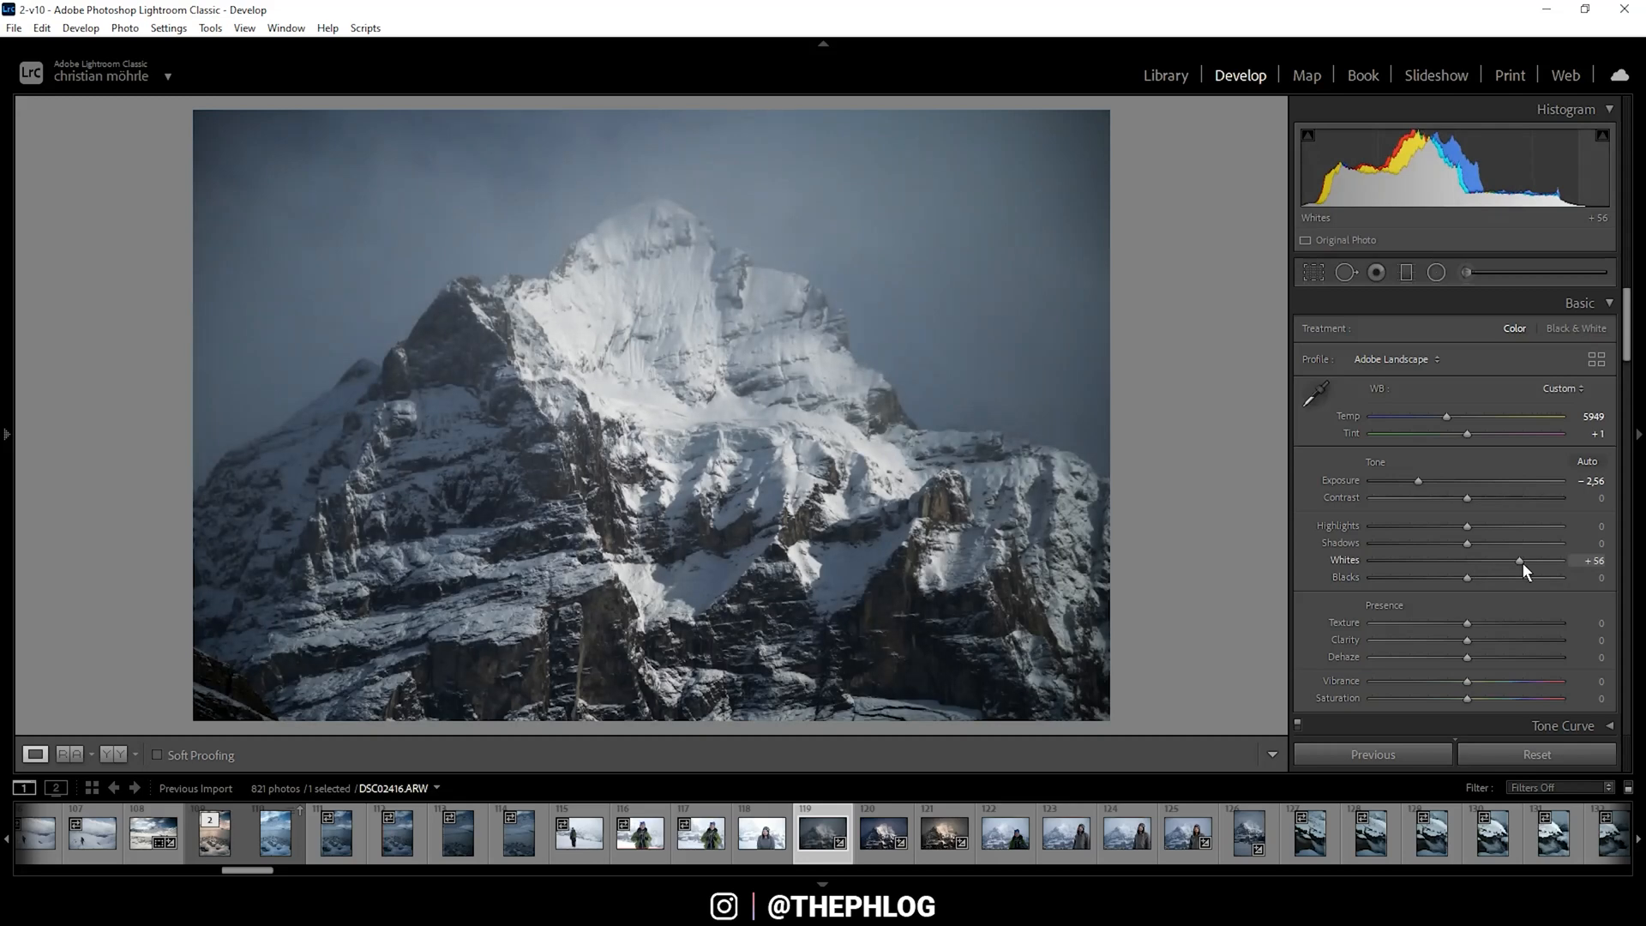
pyautogui.moveTo(1519, 559); pyautogui.dragTo(1533, 559)
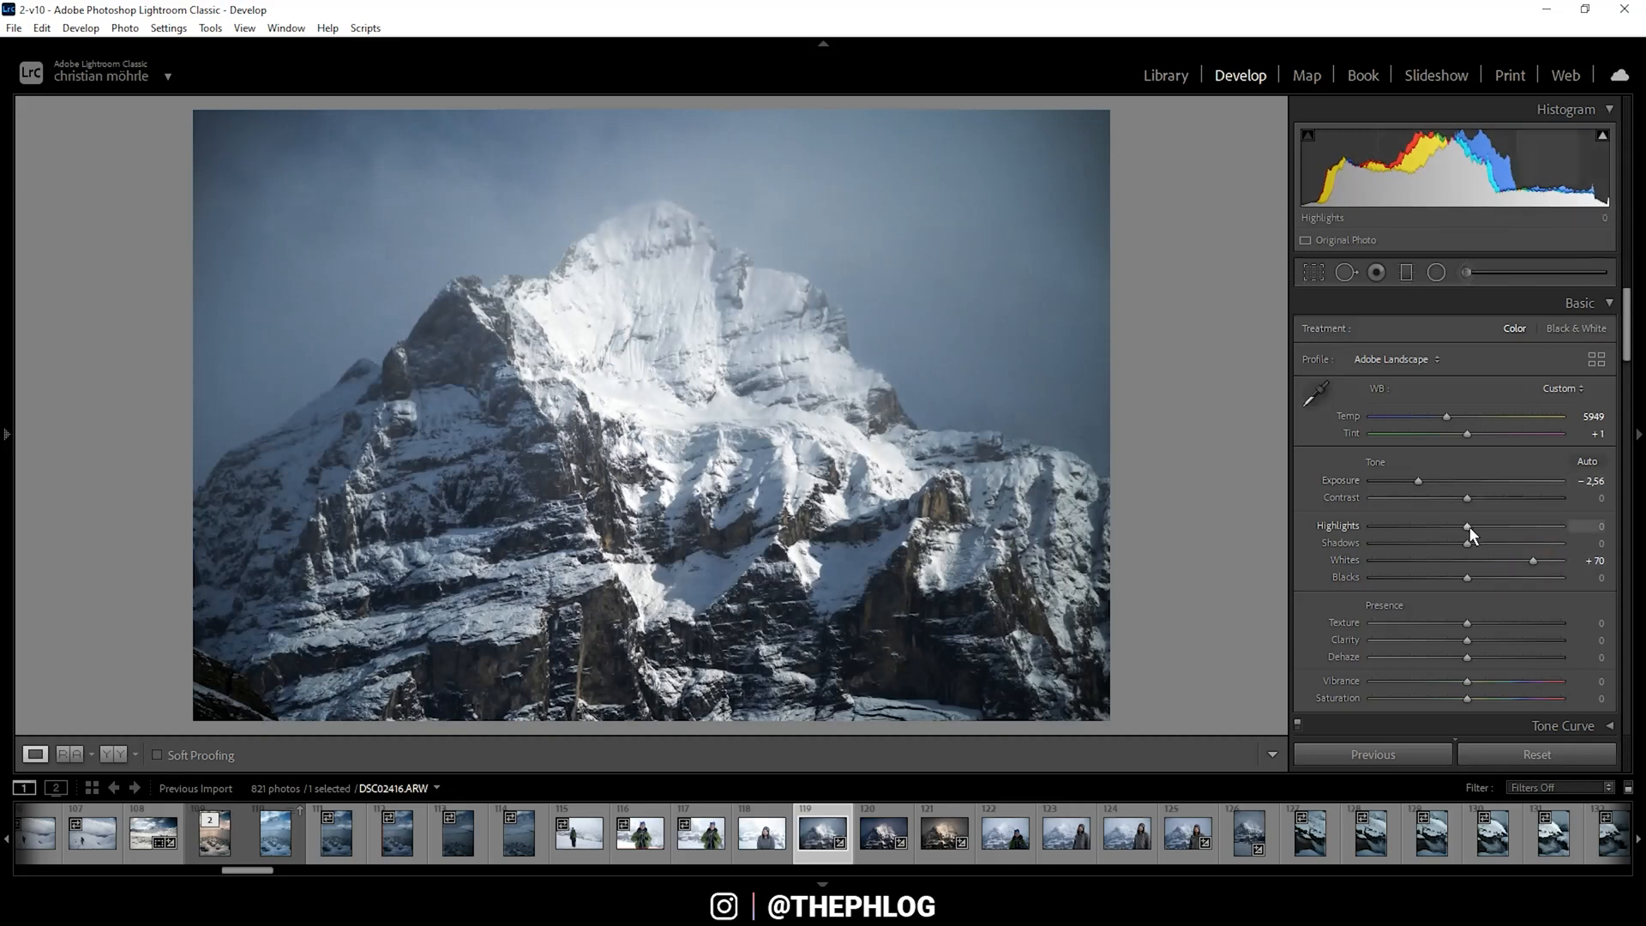
# Pull Highlights to -100 and set Contrast to +18.
pyautogui.moveTo(1479, 530); pyautogui.dragTo(1384, 530)
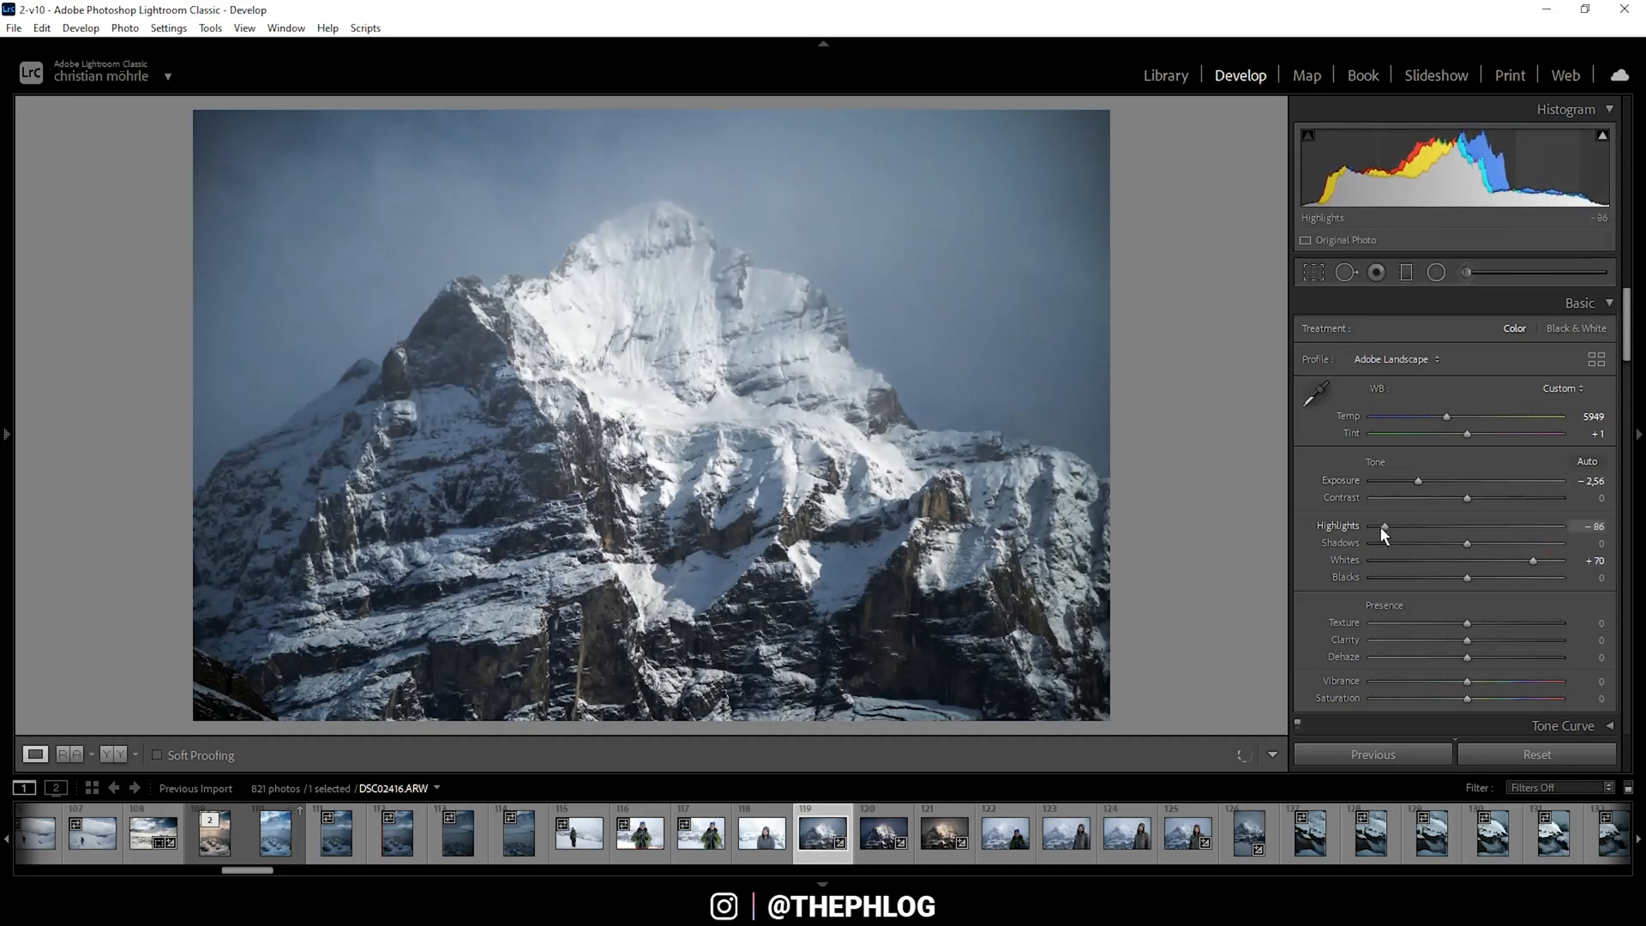
pyautogui.moveTo(1382, 527); pyautogui.dragTo(1370, 526)
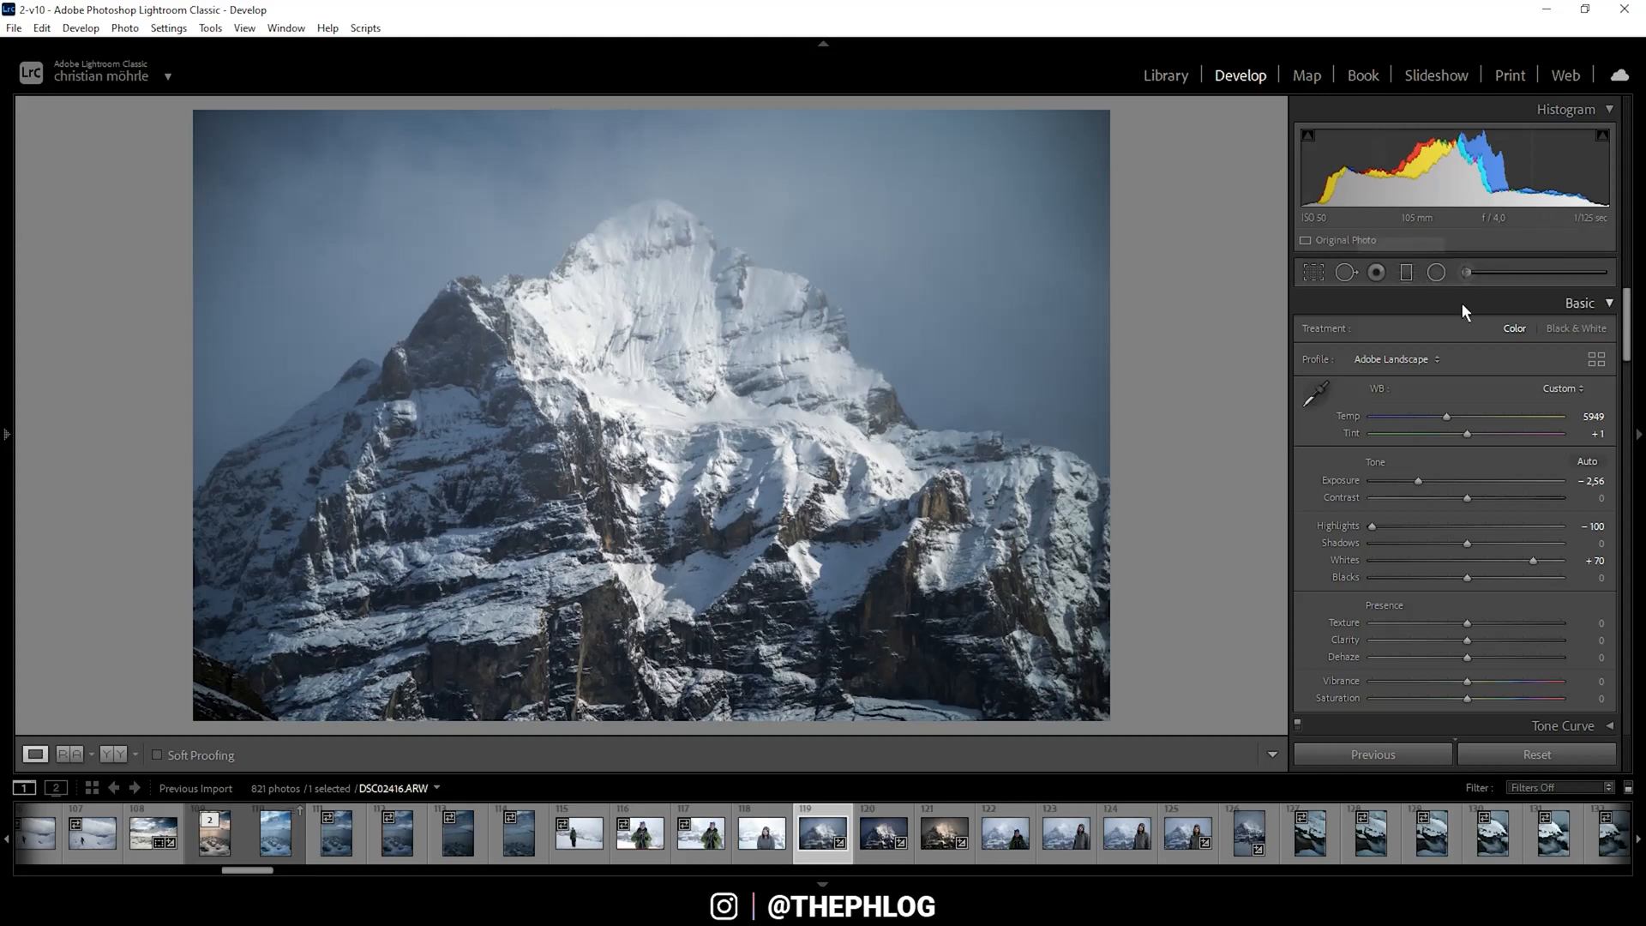
pyautogui.moveTo(1470, 501)
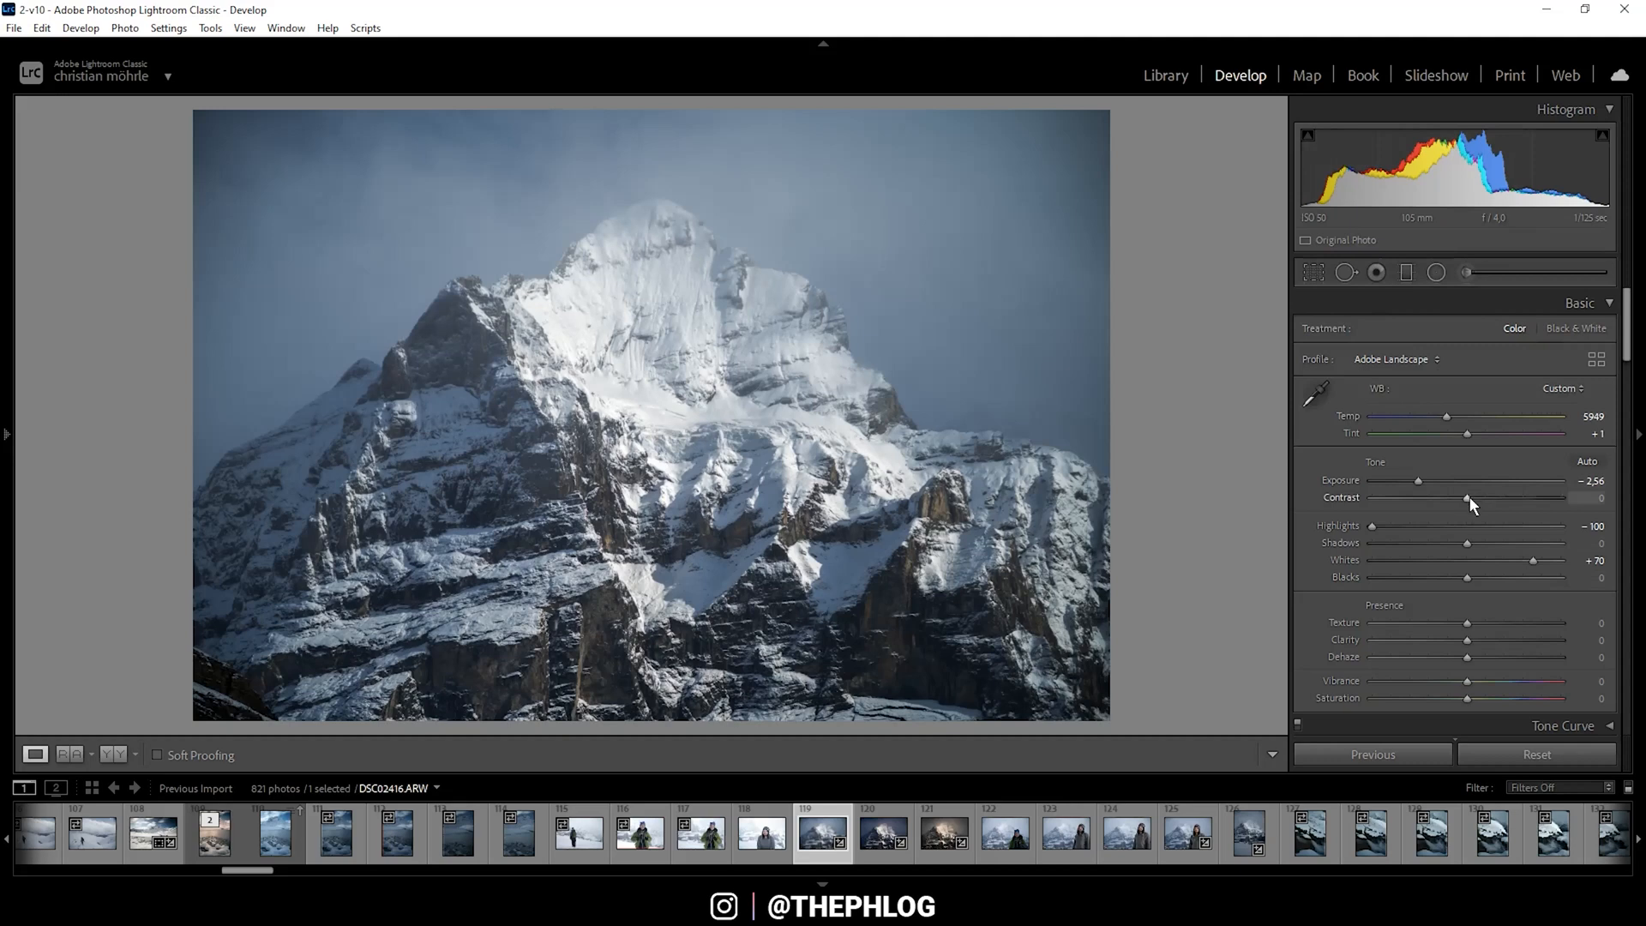
pyautogui.moveTo(1466, 498); pyautogui.dragTo(1475, 497)
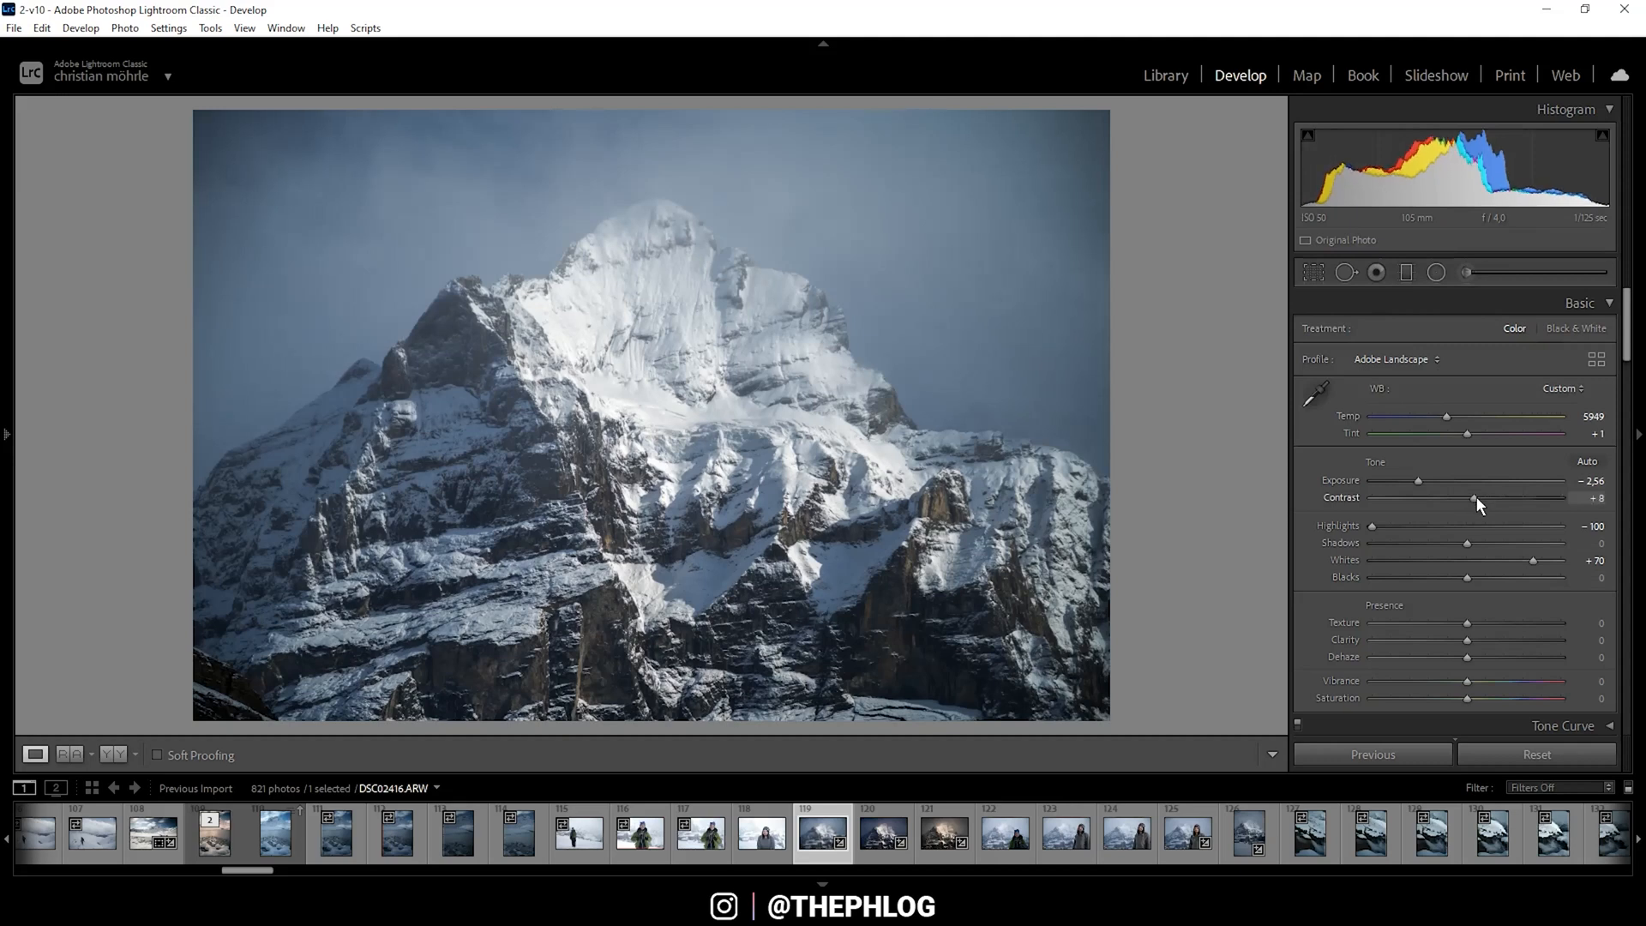
pyautogui.moveTo(1474, 497); pyautogui.dragTo(1514, 497)
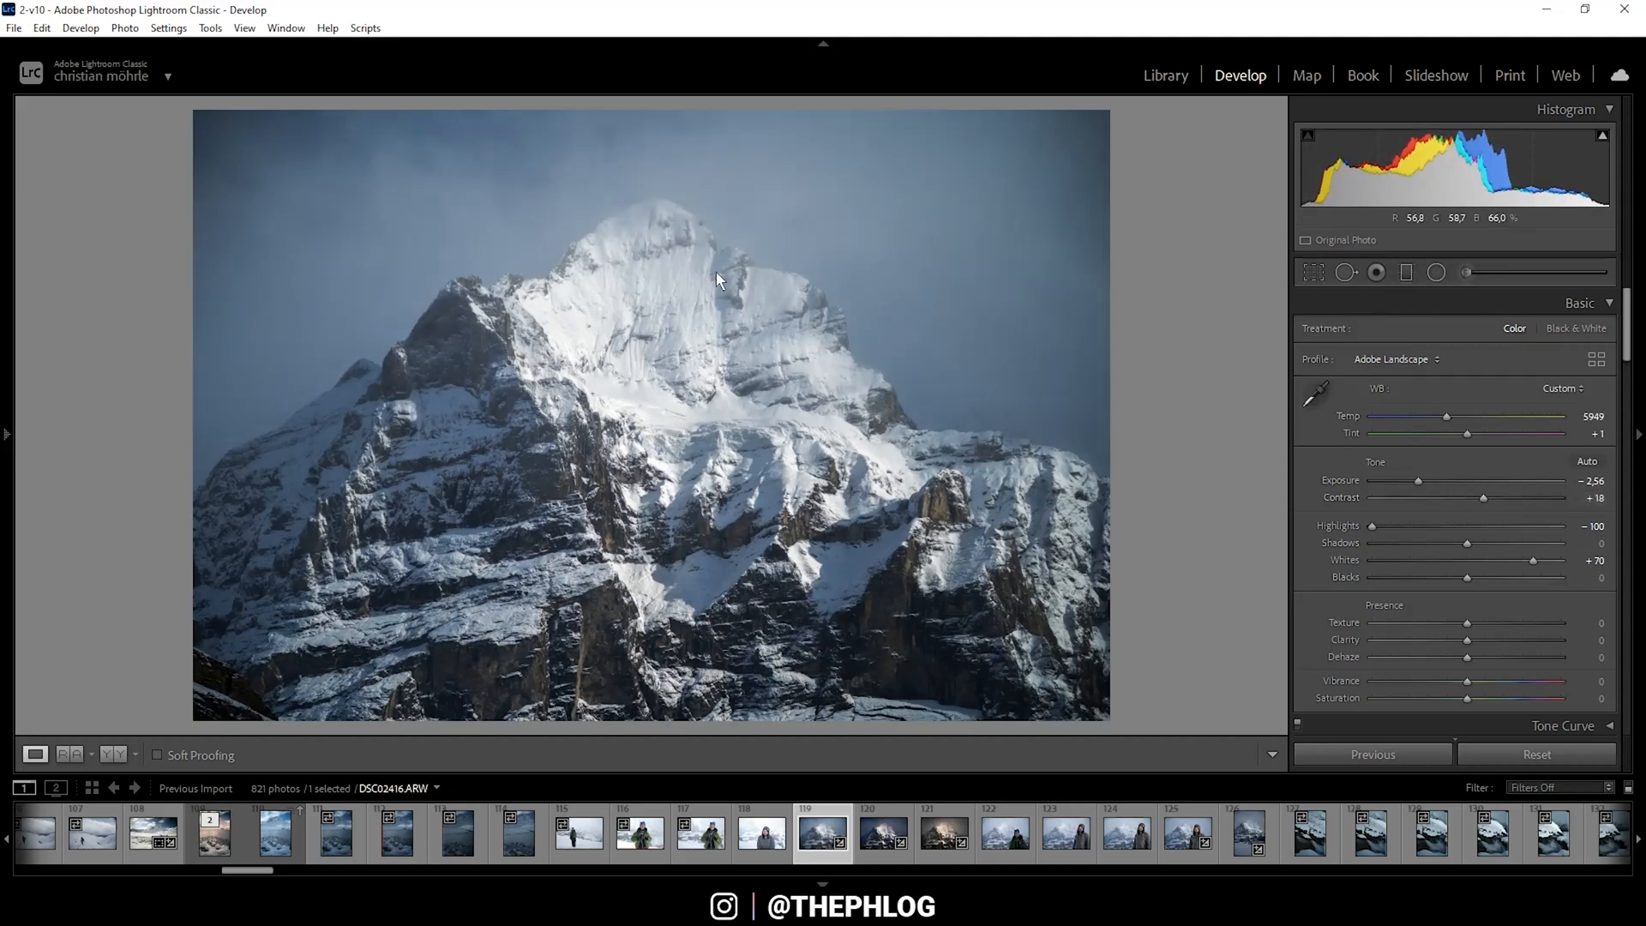
pyautogui.moveTo(1444, 265)
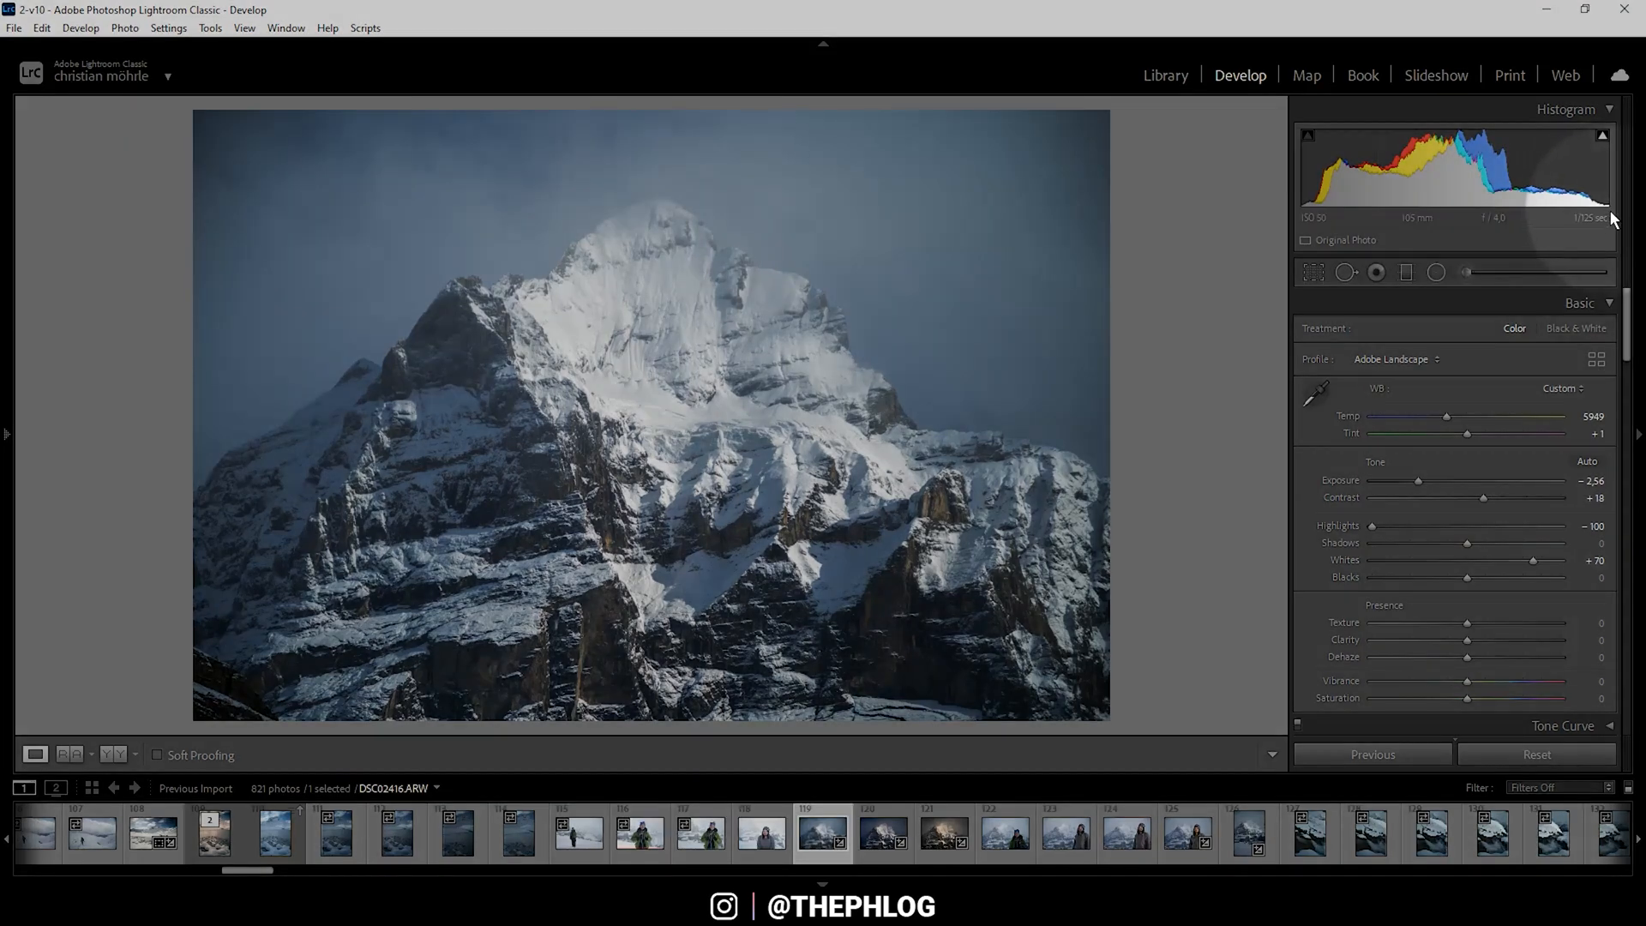
pyautogui.moveTo(694, 408)
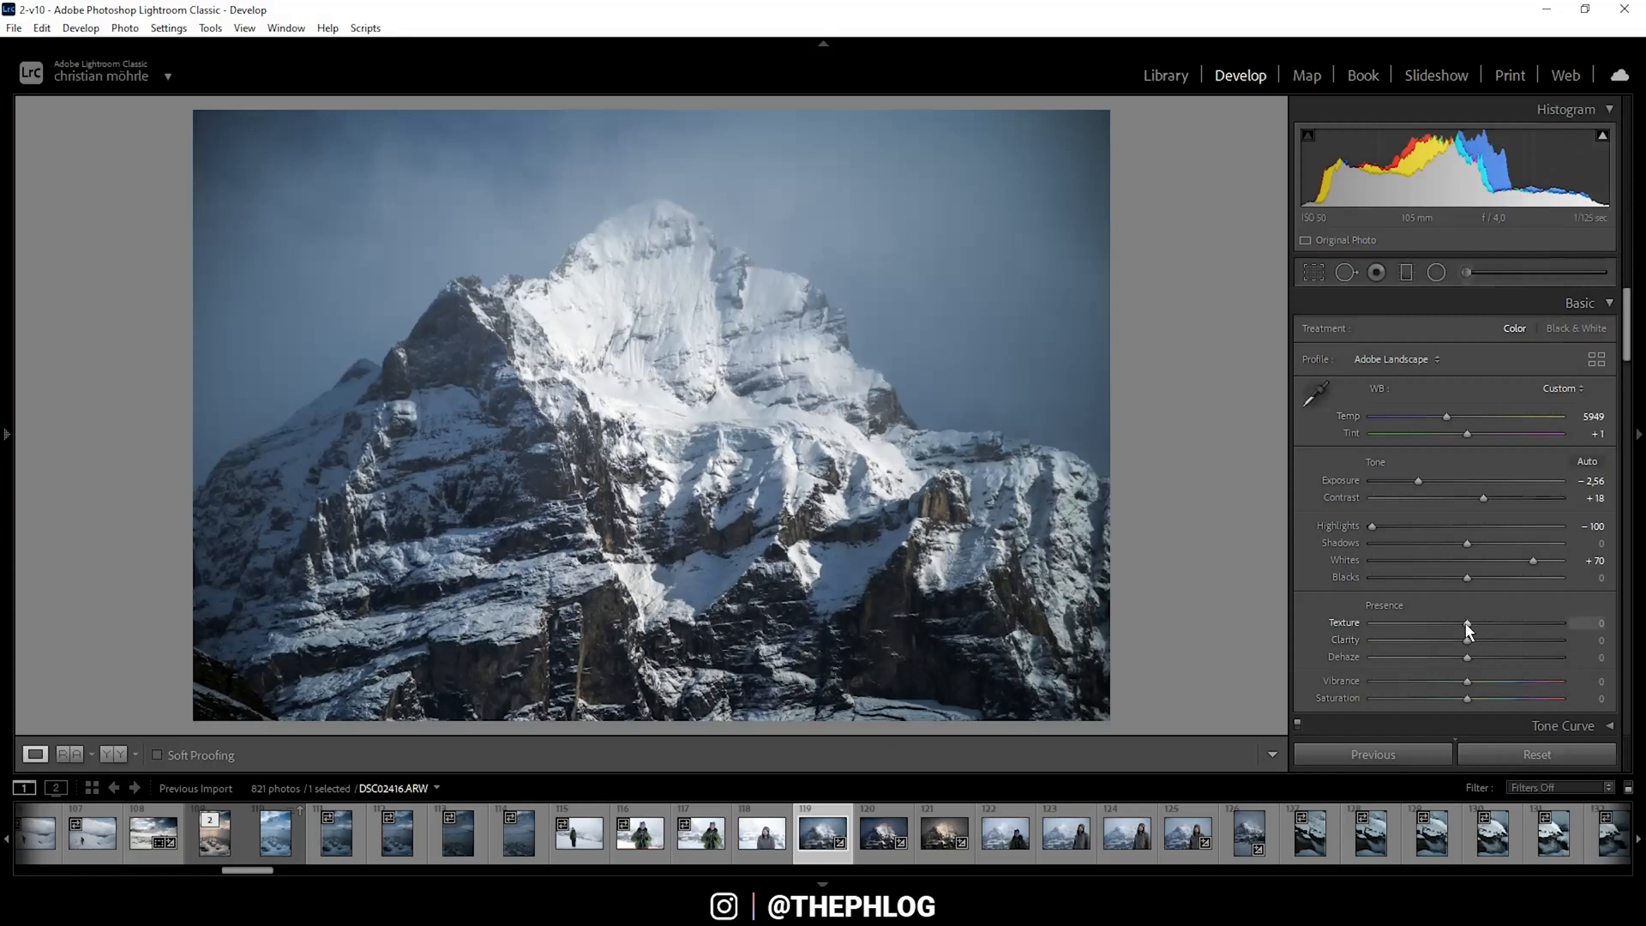
# Set Texture to +10 and Clarity to +23 for crisper rock detail.
pyautogui.moveTo(1468, 620); pyautogui.dragTo(1472, 621)
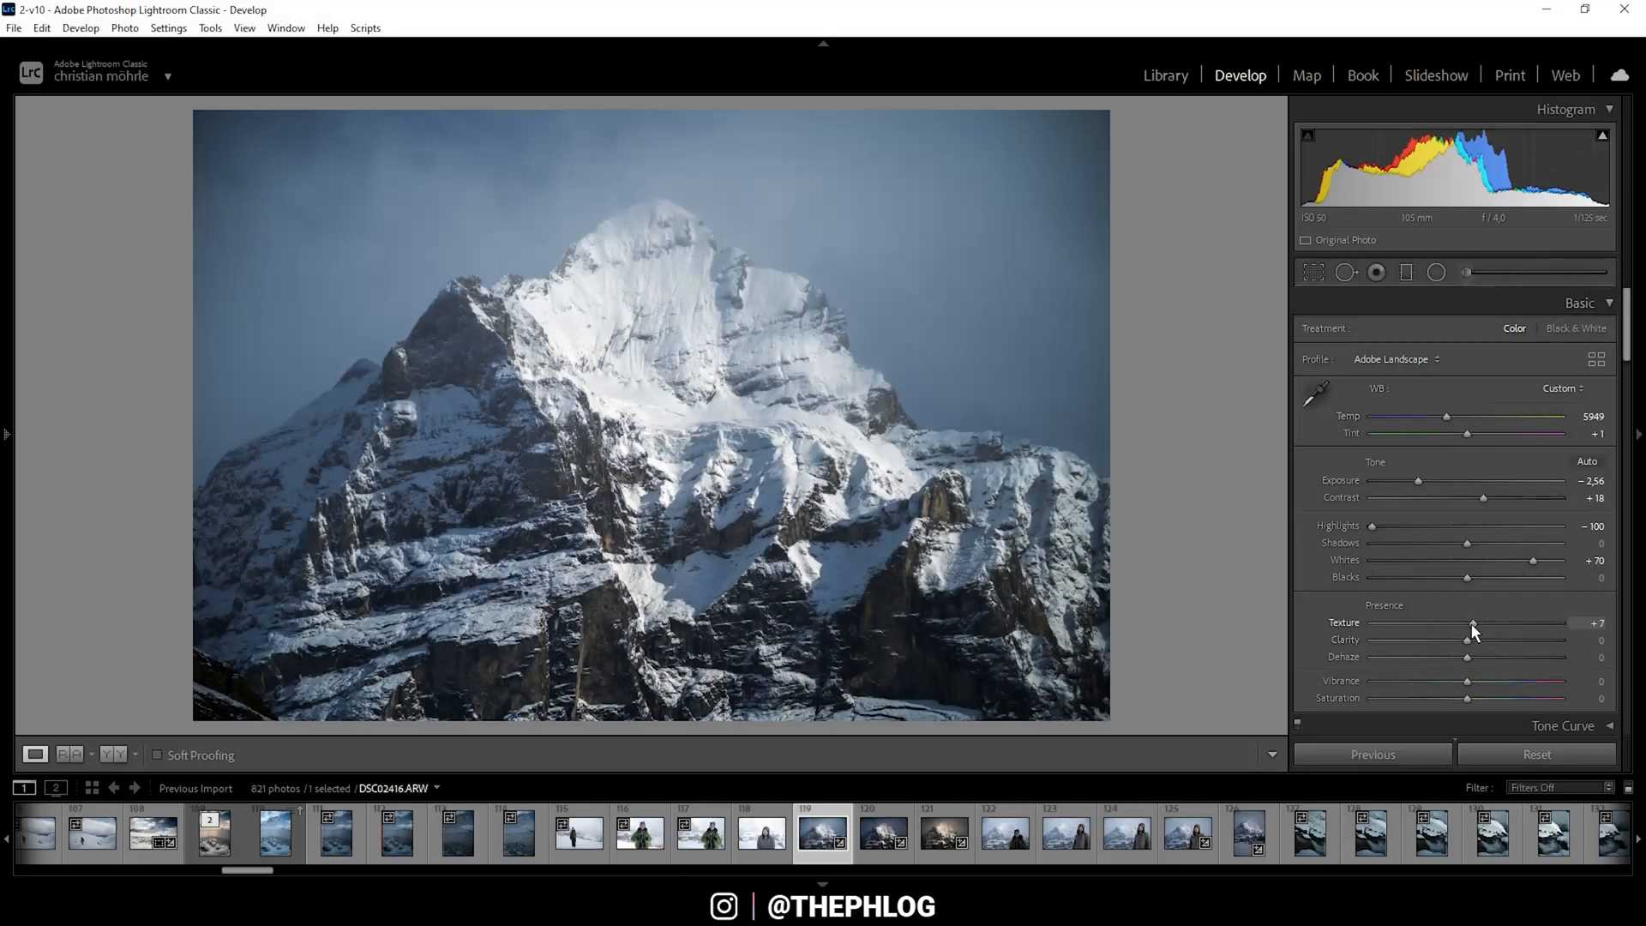
pyautogui.moveTo(1469, 620); pyautogui.dragTo(1478, 621)
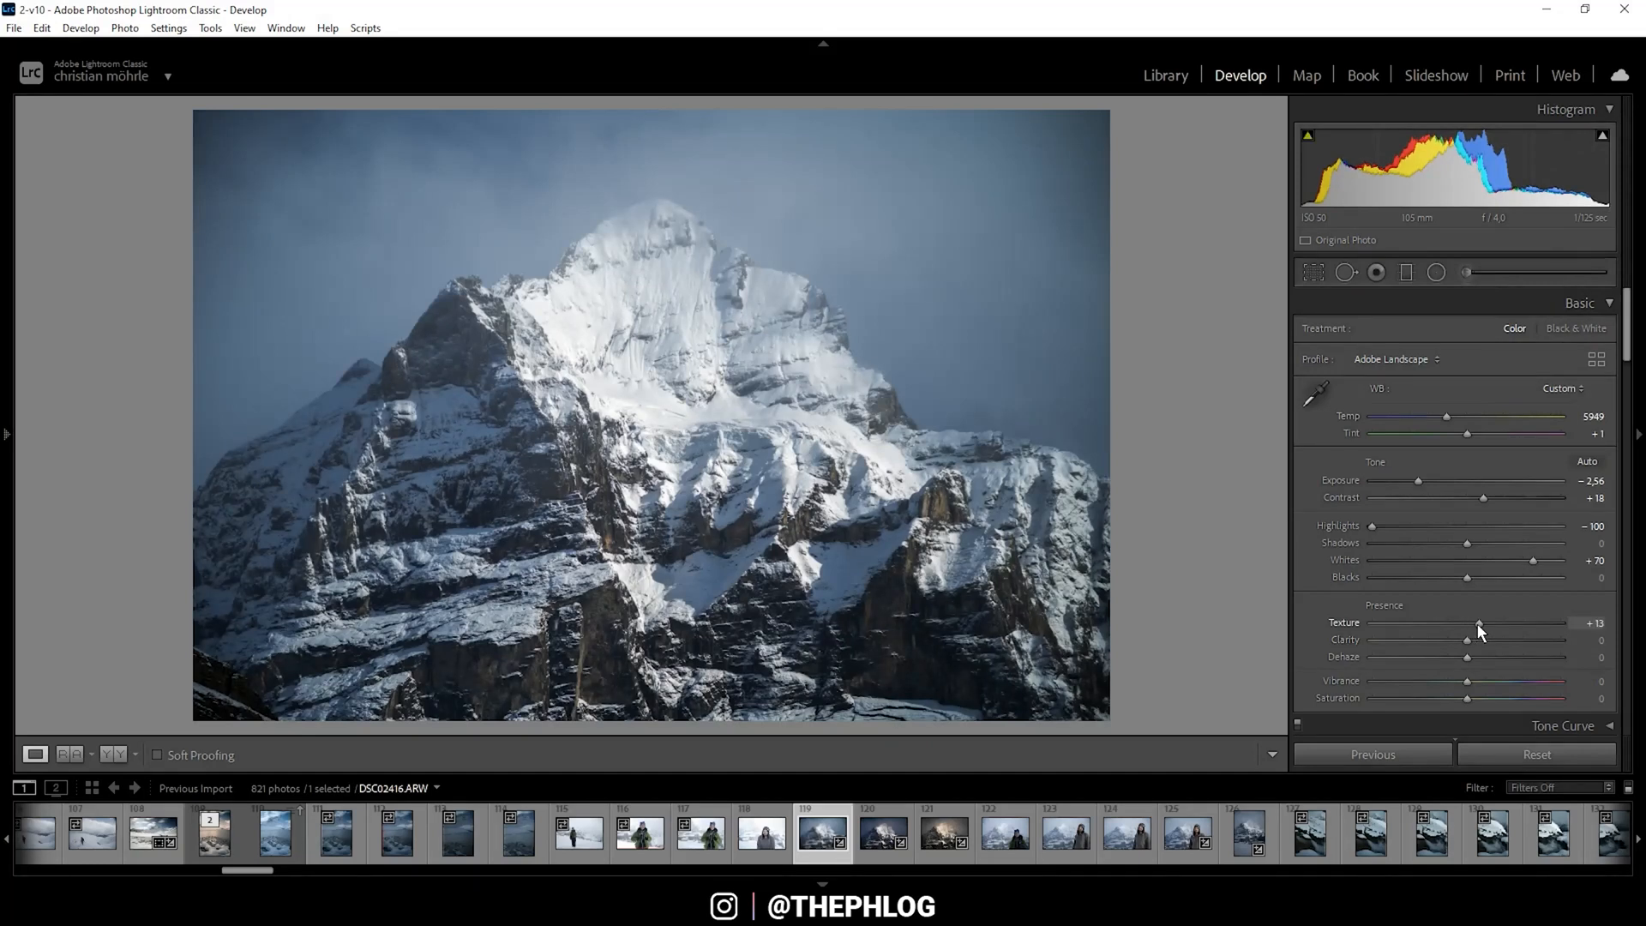
pyautogui.moveTo(1480, 621); pyautogui.dragTo(1476, 621)
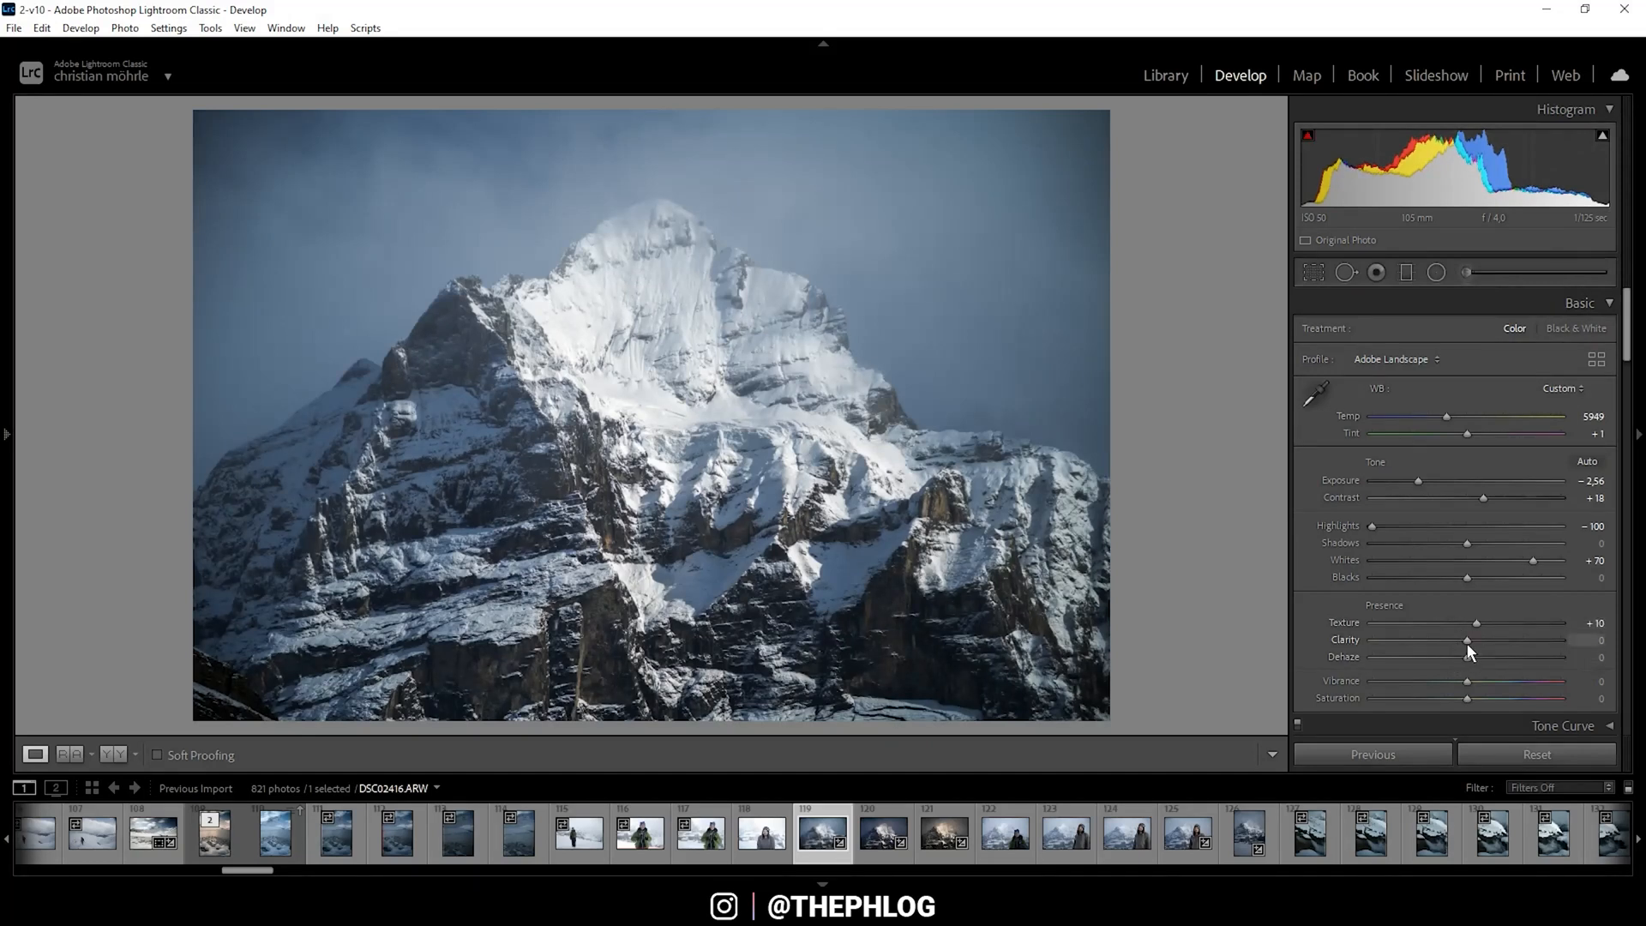
pyautogui.moveTo(1468, 640); pyautogui.dragTo(1480, 640)
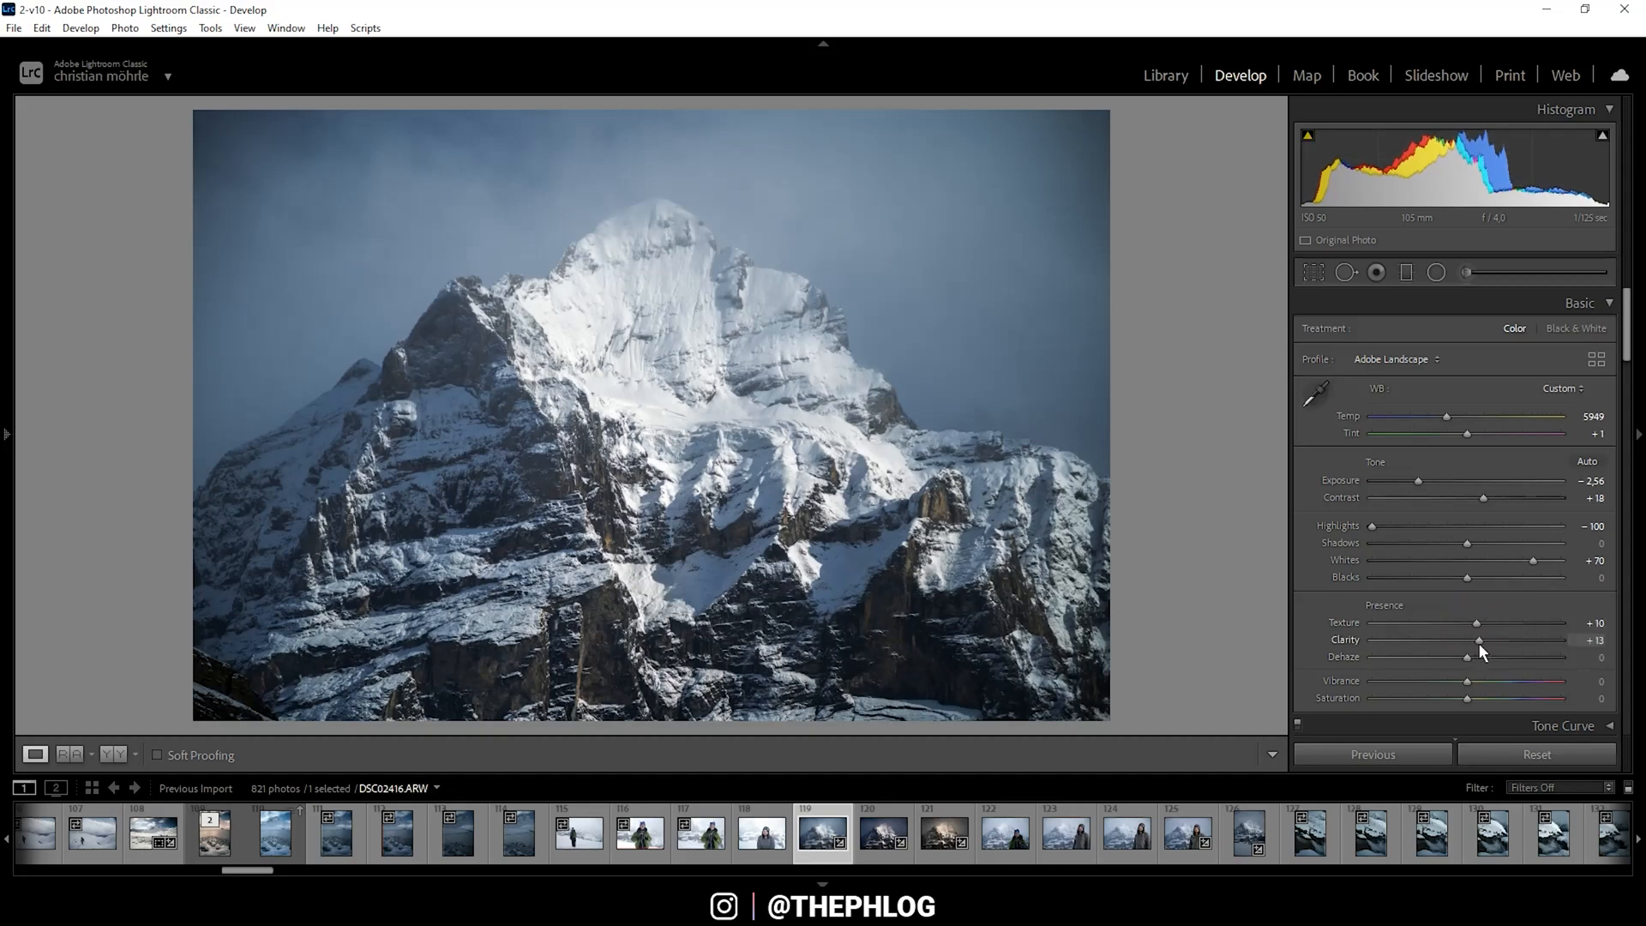
pyautogui.moveTo(1480, 640); pyautogui.dragTo(1517, 640)
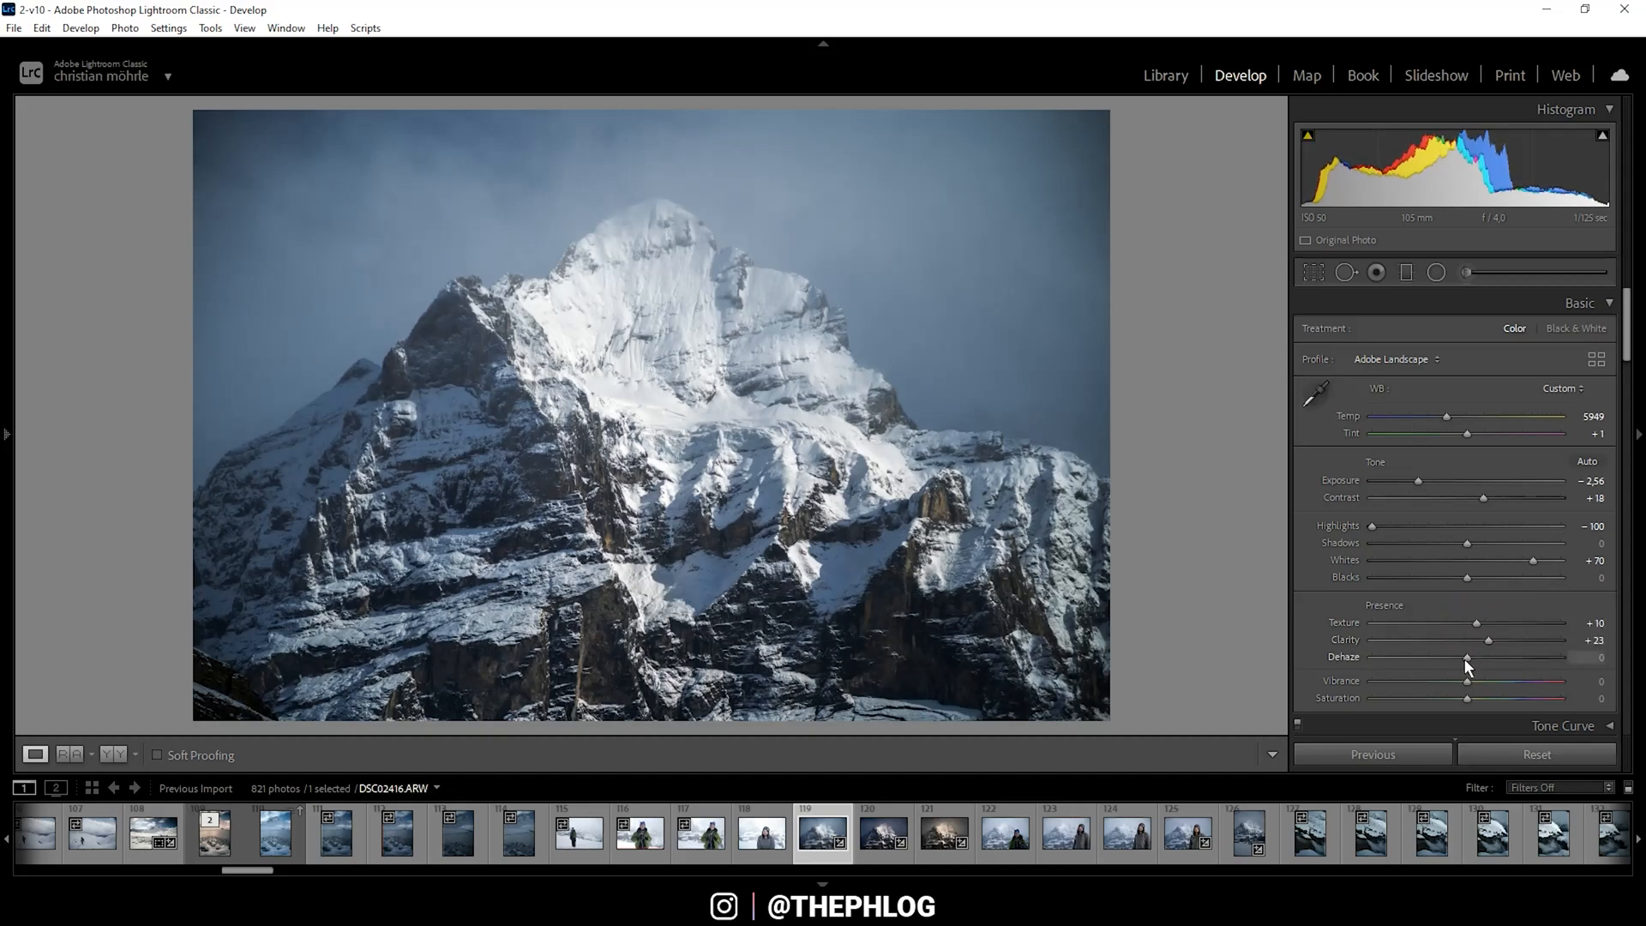
# Set Dehaze to +7 and Vibrance to +38.
pyautogui.moveTo(1467, 657); pyautogui.dragTo(1470, 657)
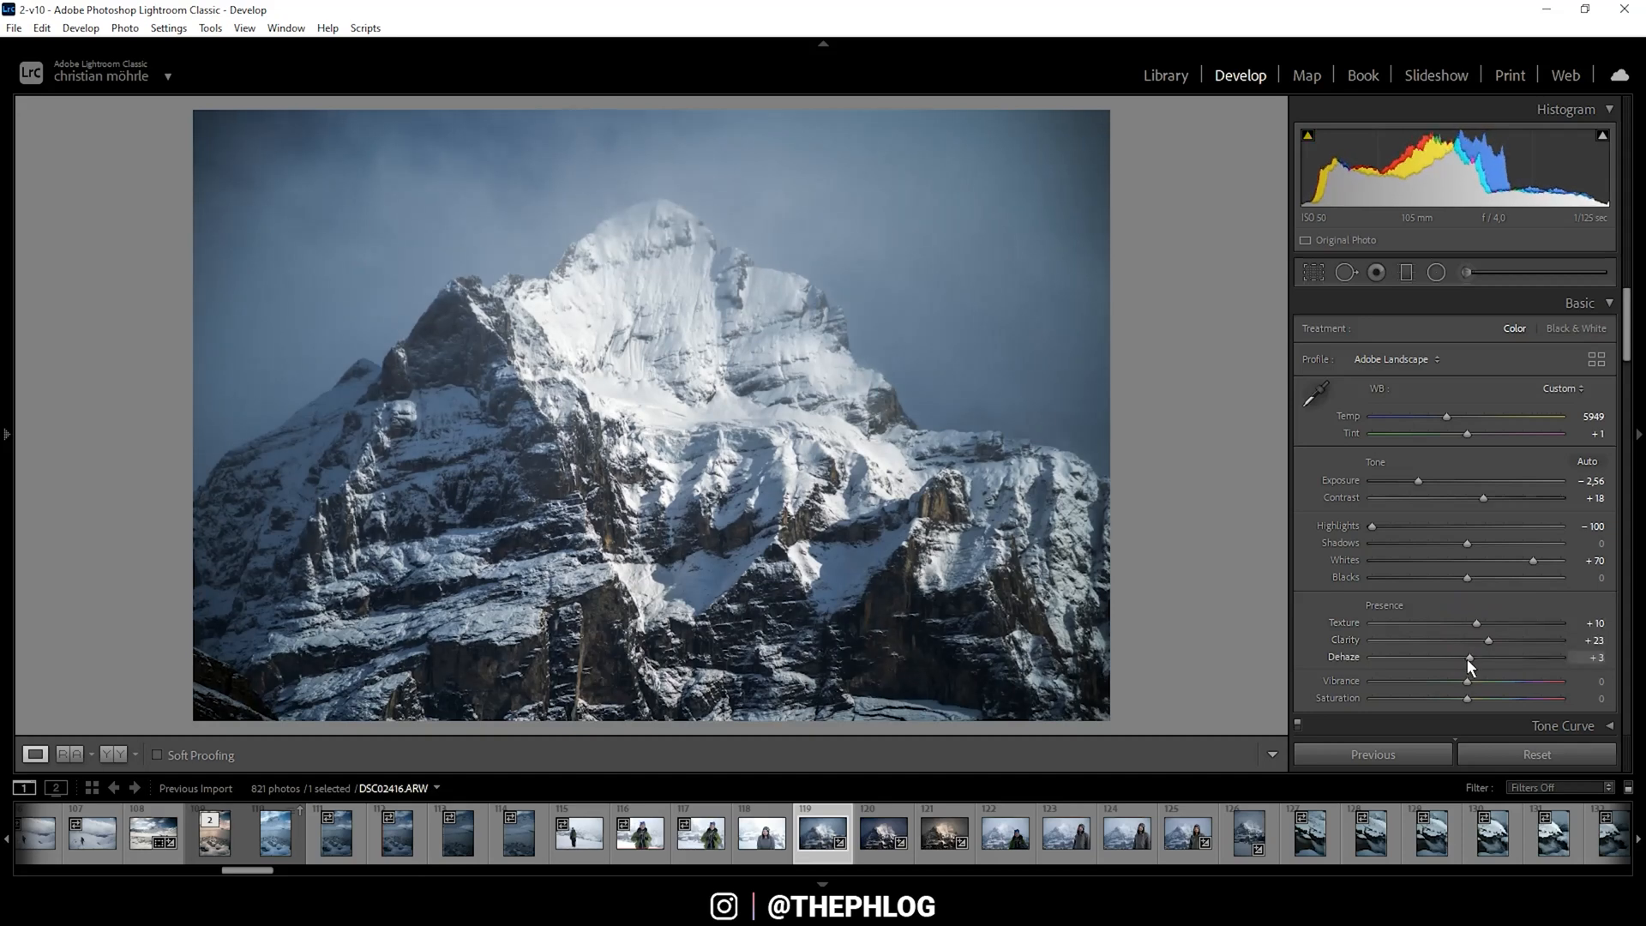
pyautogui.moveTo(1442, 656); pyautogui.dragTo(1451, 656)
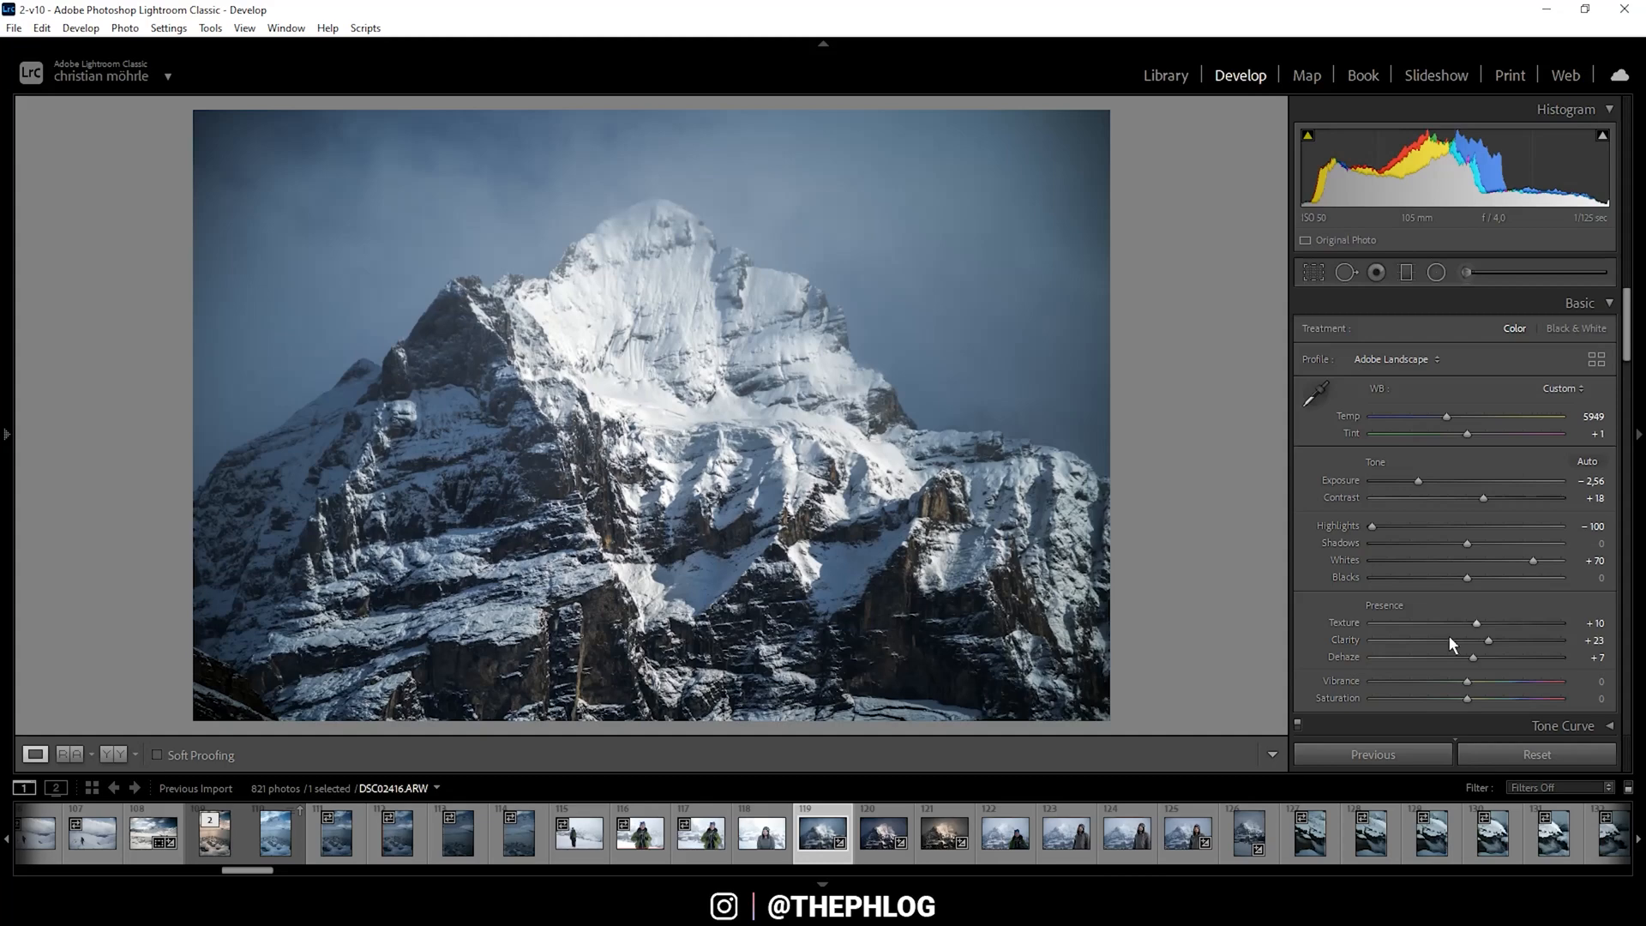
pyautogui.moveTo(1495, 681); pyautogui.dragTo(1480, 681)
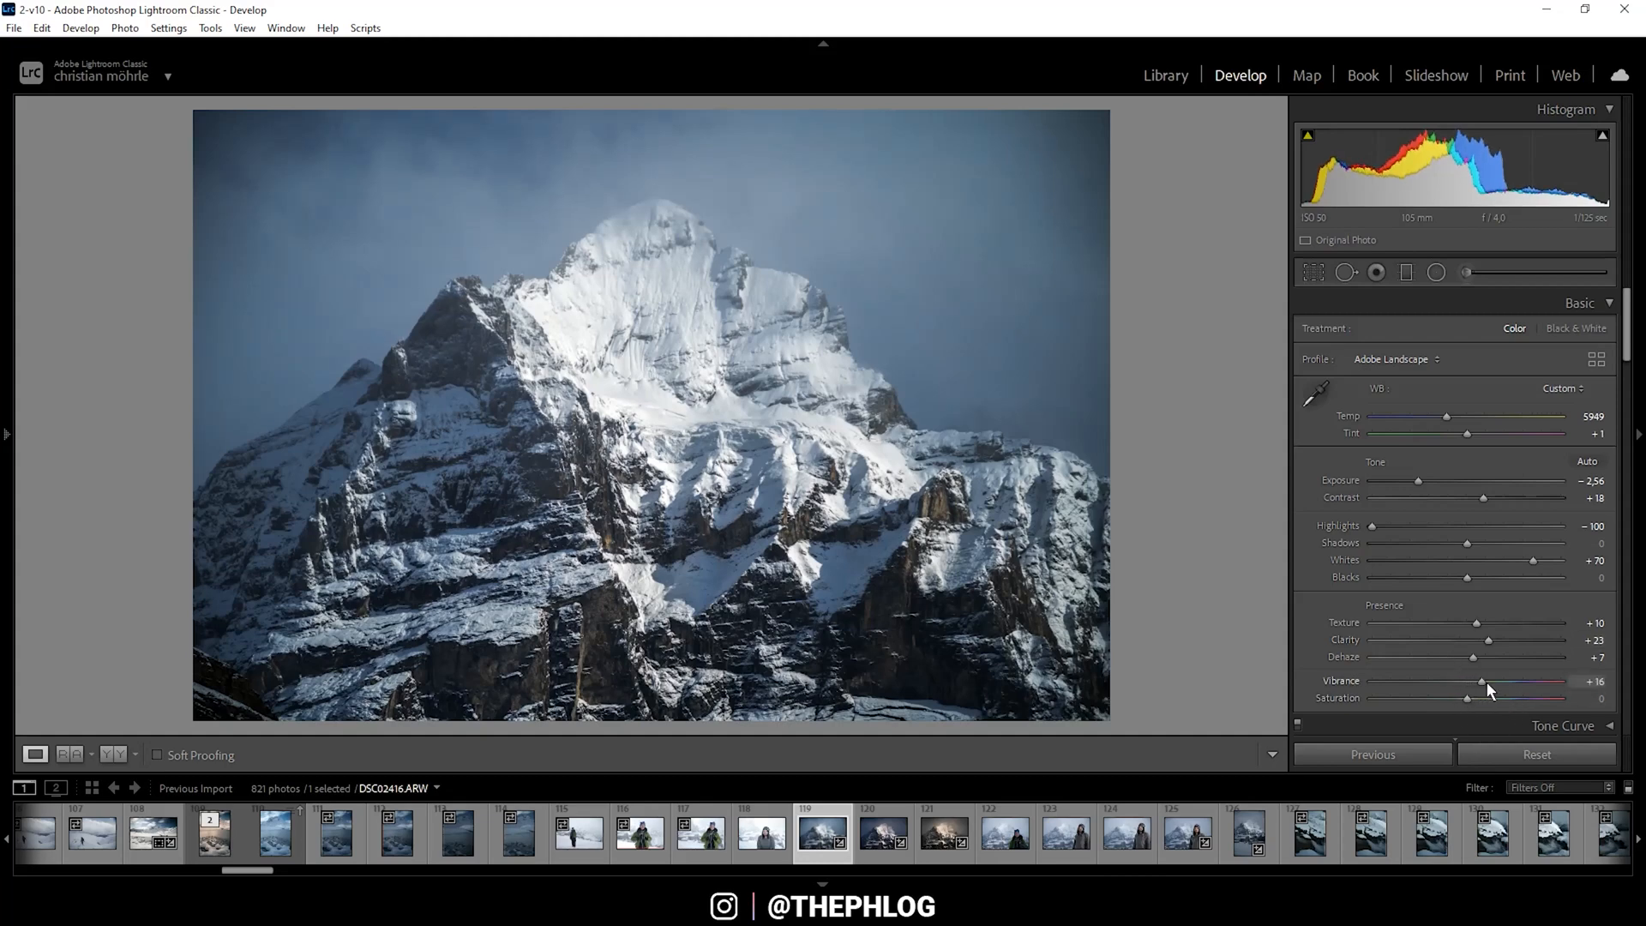
pyautogui.moveTo(1481, 681); pyautogui.dragTo(1491, 681)
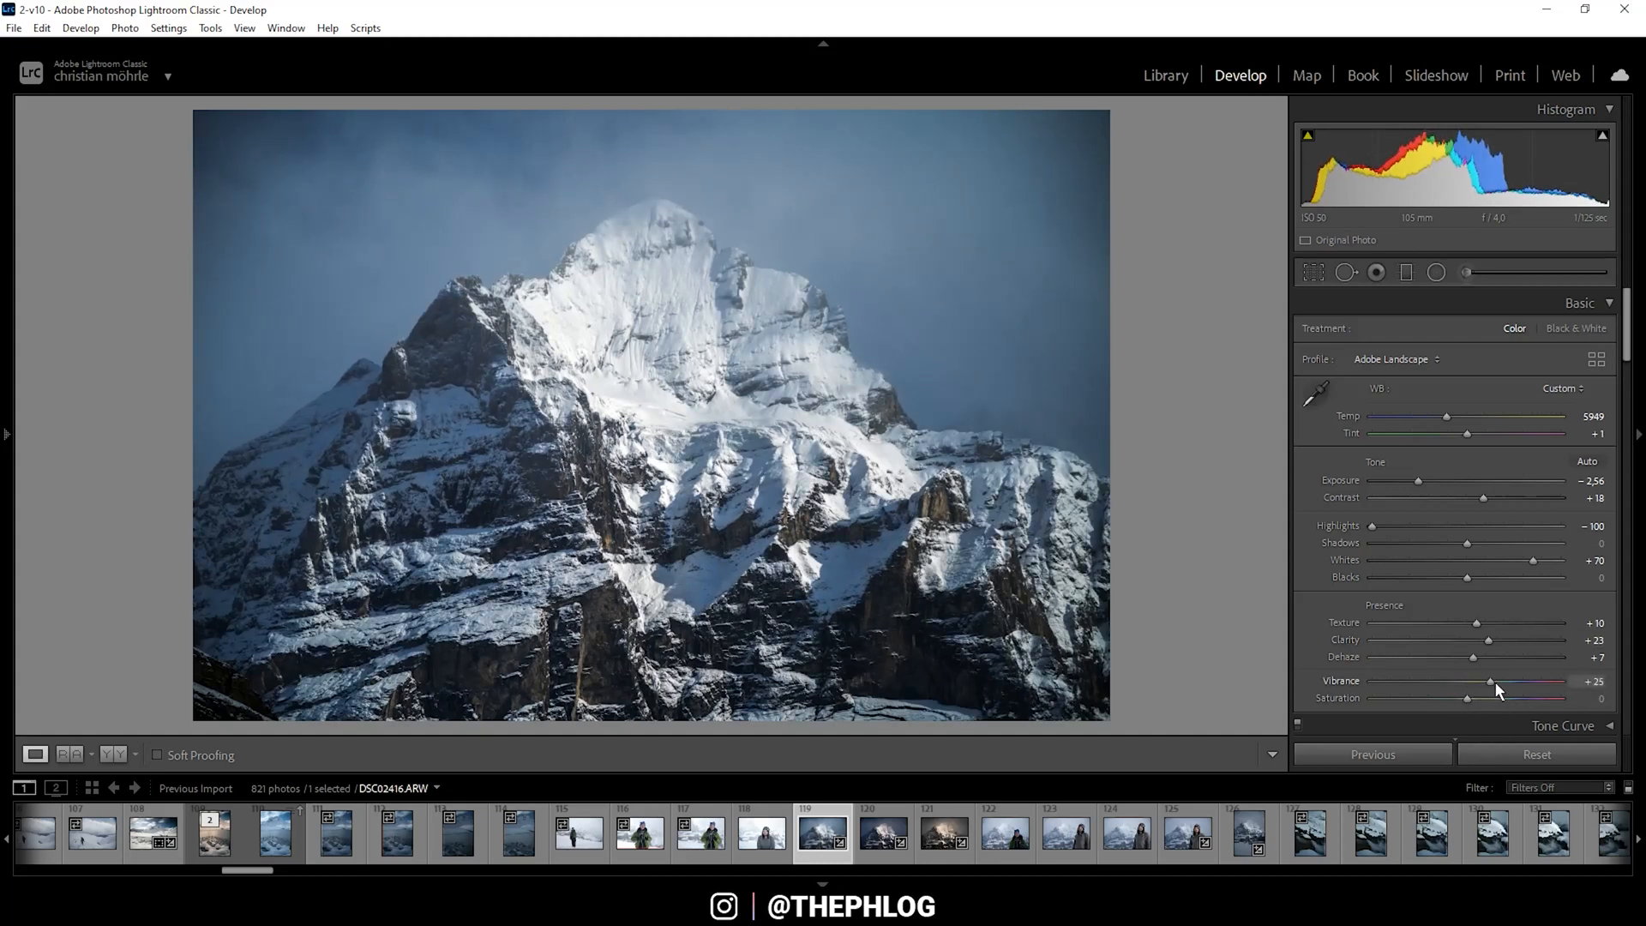
pyautogui.moveTo(1488, 681); pyautogui.dragTo(1513, 681)
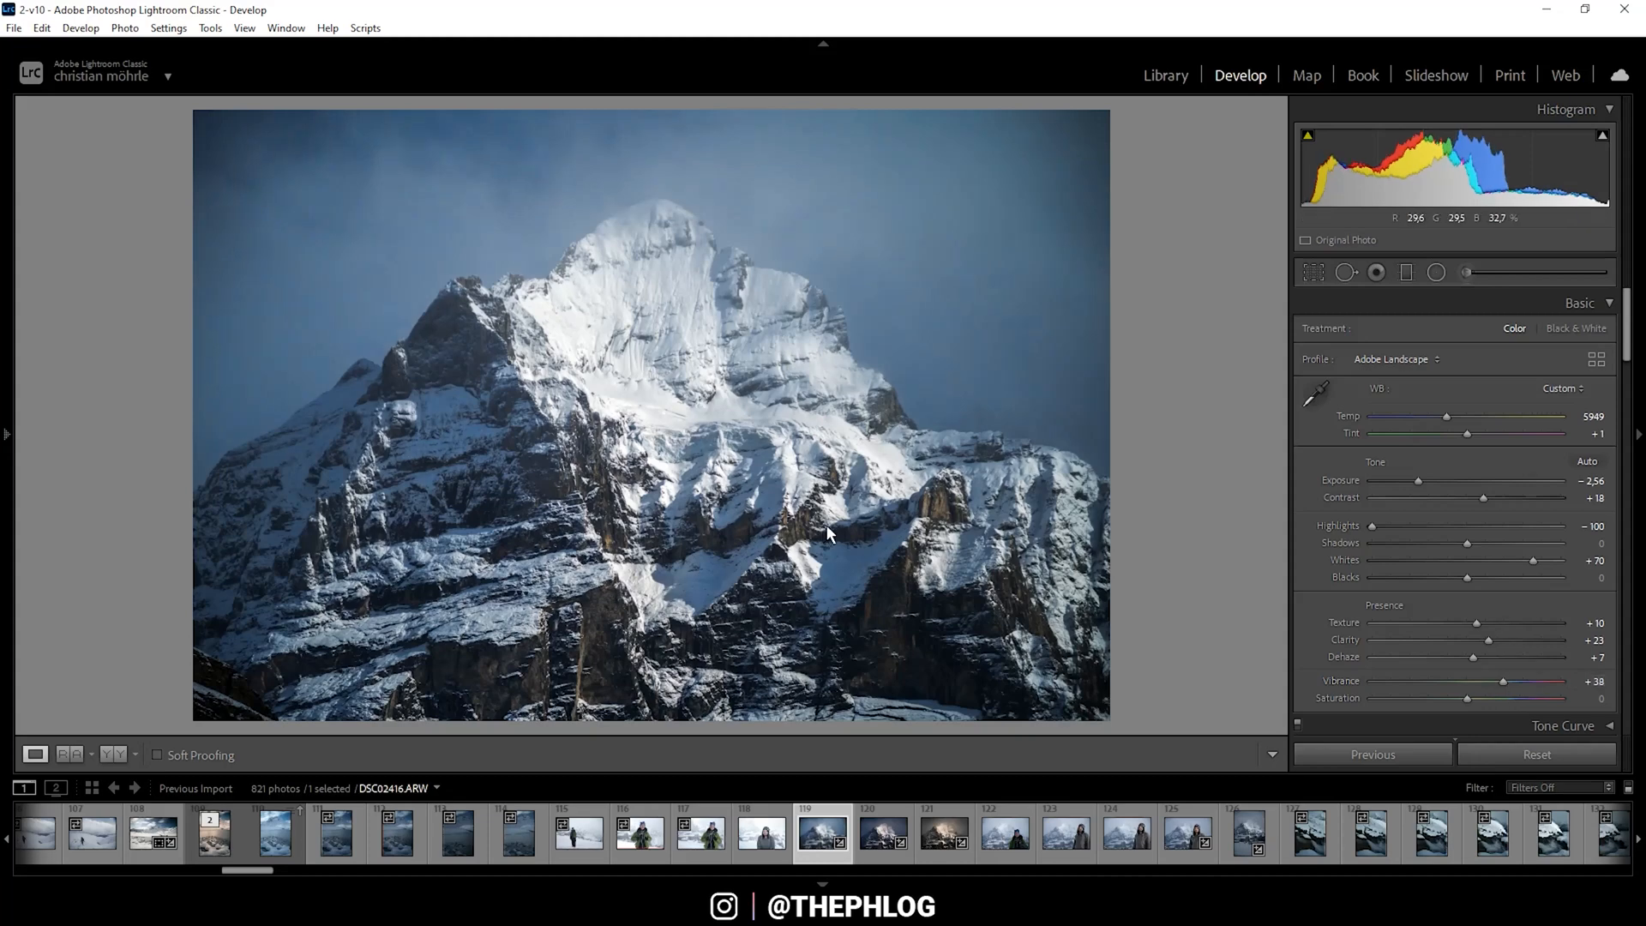
pyautogui.moveTo(802, 352)
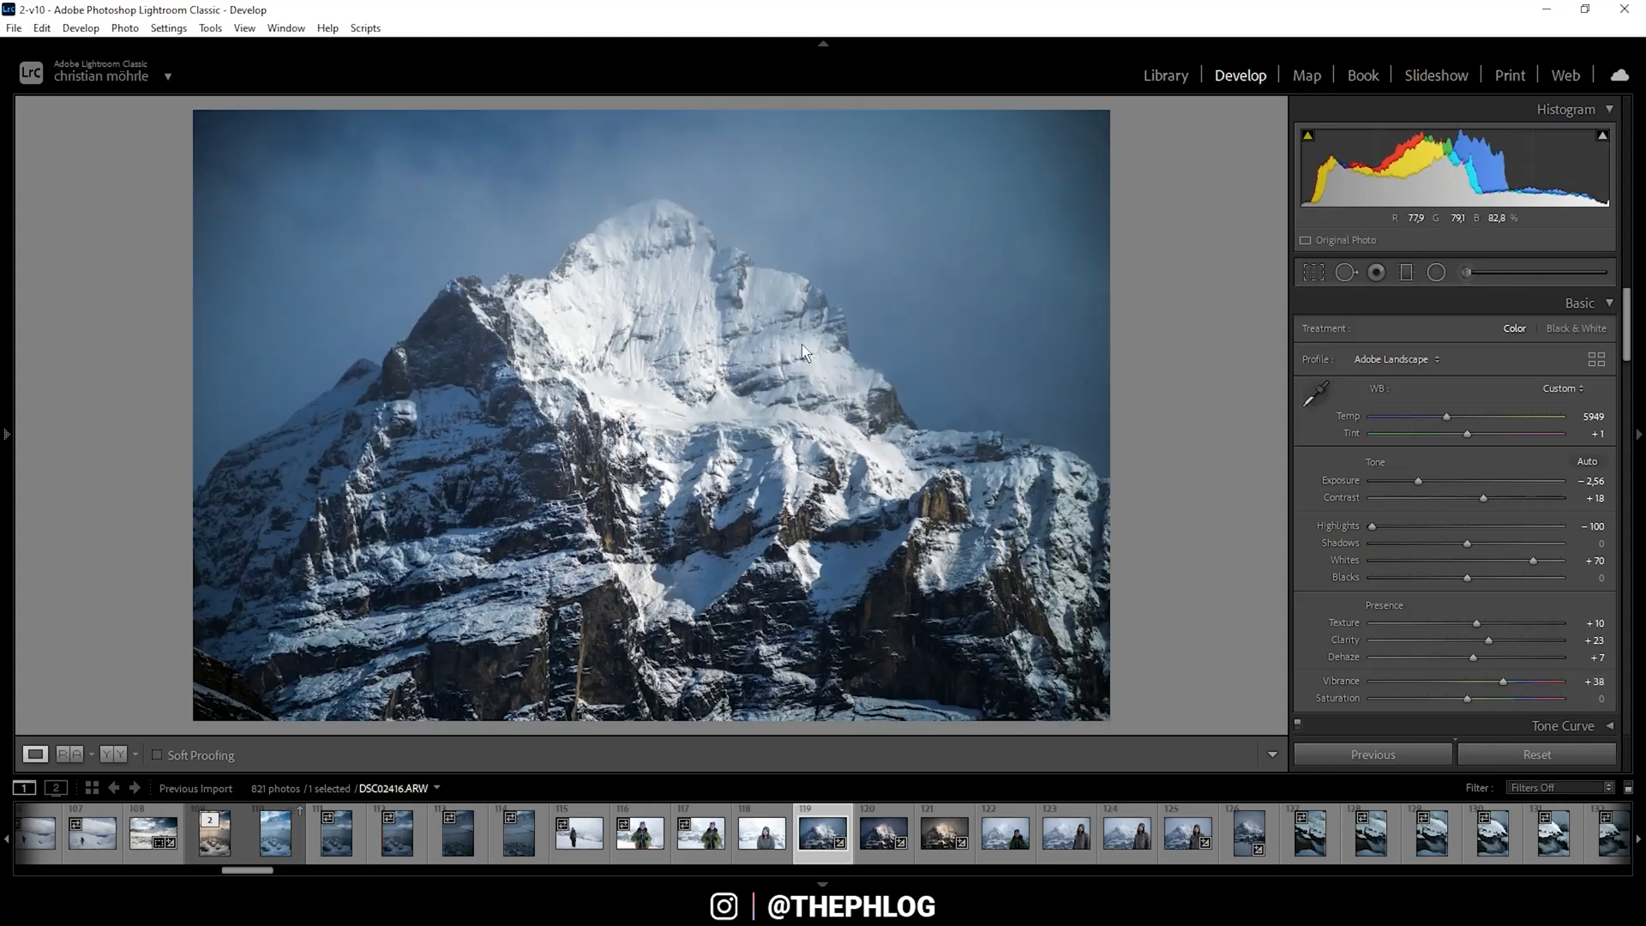
pyautogui.moveTo(494, 375)
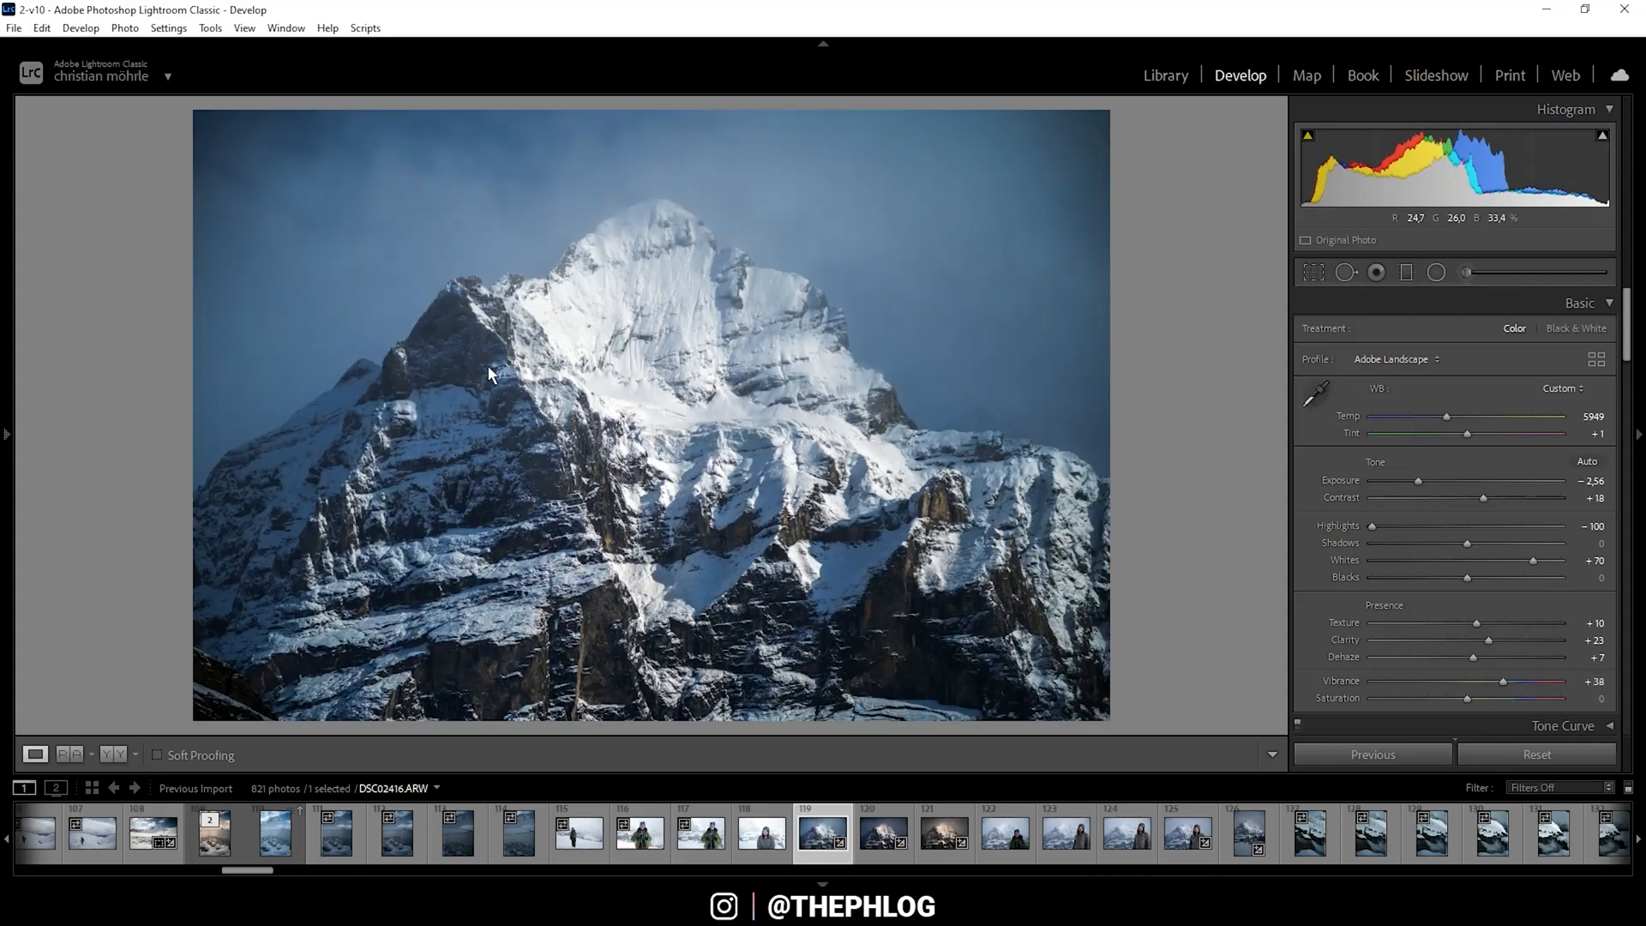
pyautogui.moveTo(1283, 381)
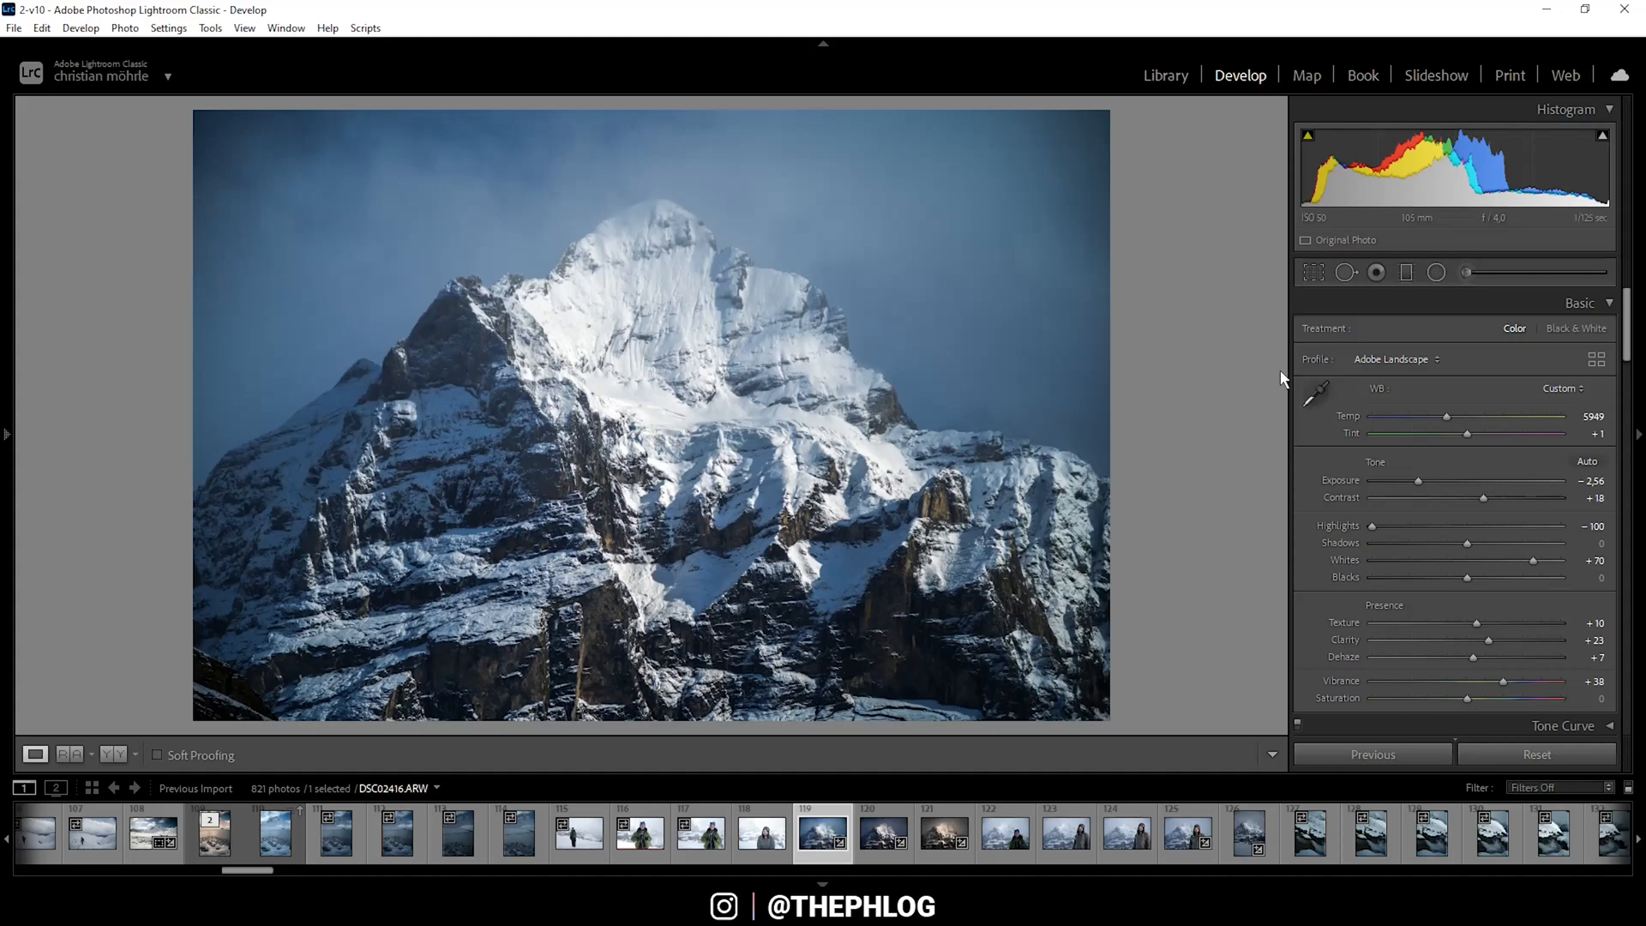
# Add a graduated filter darkening the sky with exposure about -0.21.
pyautogui.click(1406, 273)
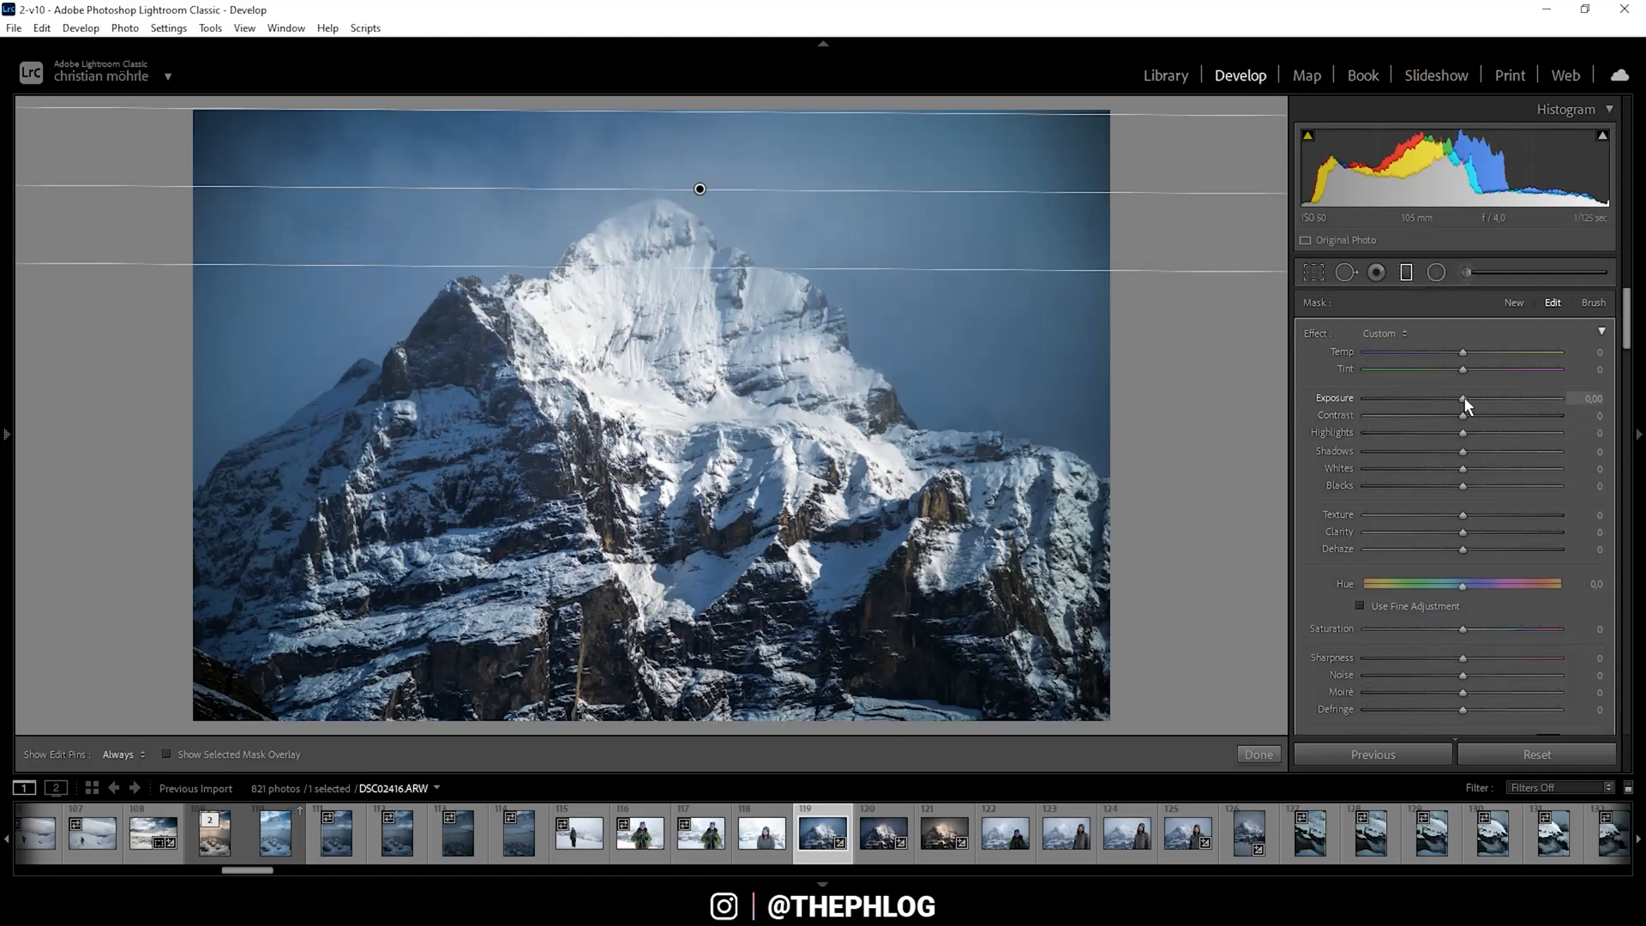
pyautogui.moveTo(1463, 407); pyautogui.dragTo(1457, 407)
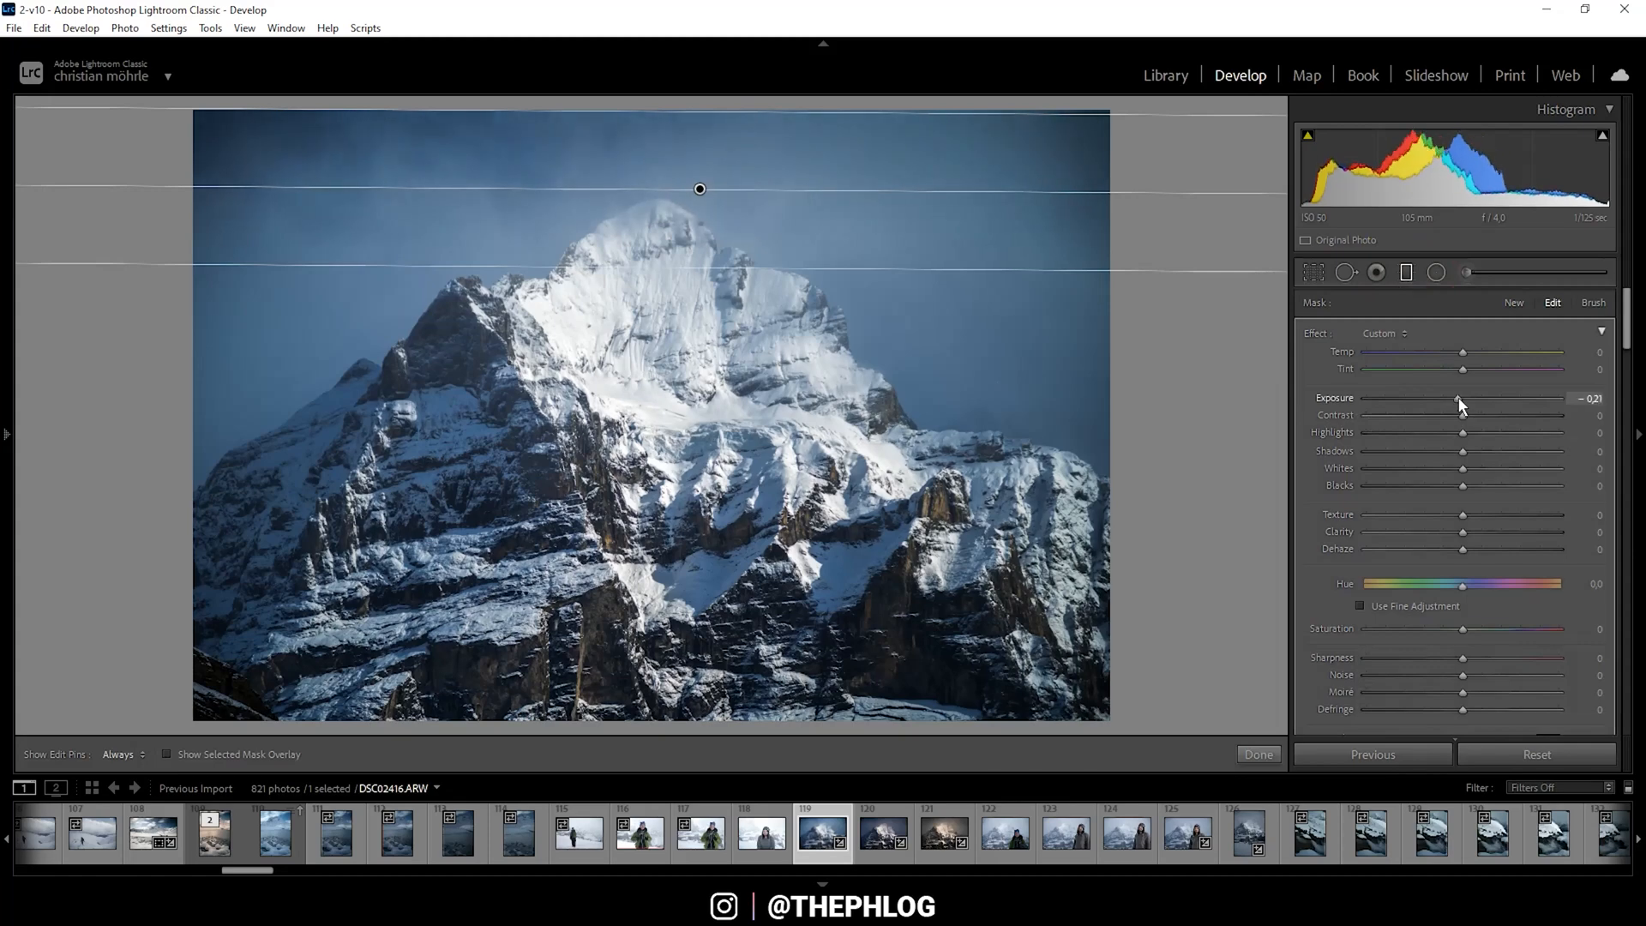
pyautogui.moveTo(1458, 396); pyautogui.dragTo(1453, 396)
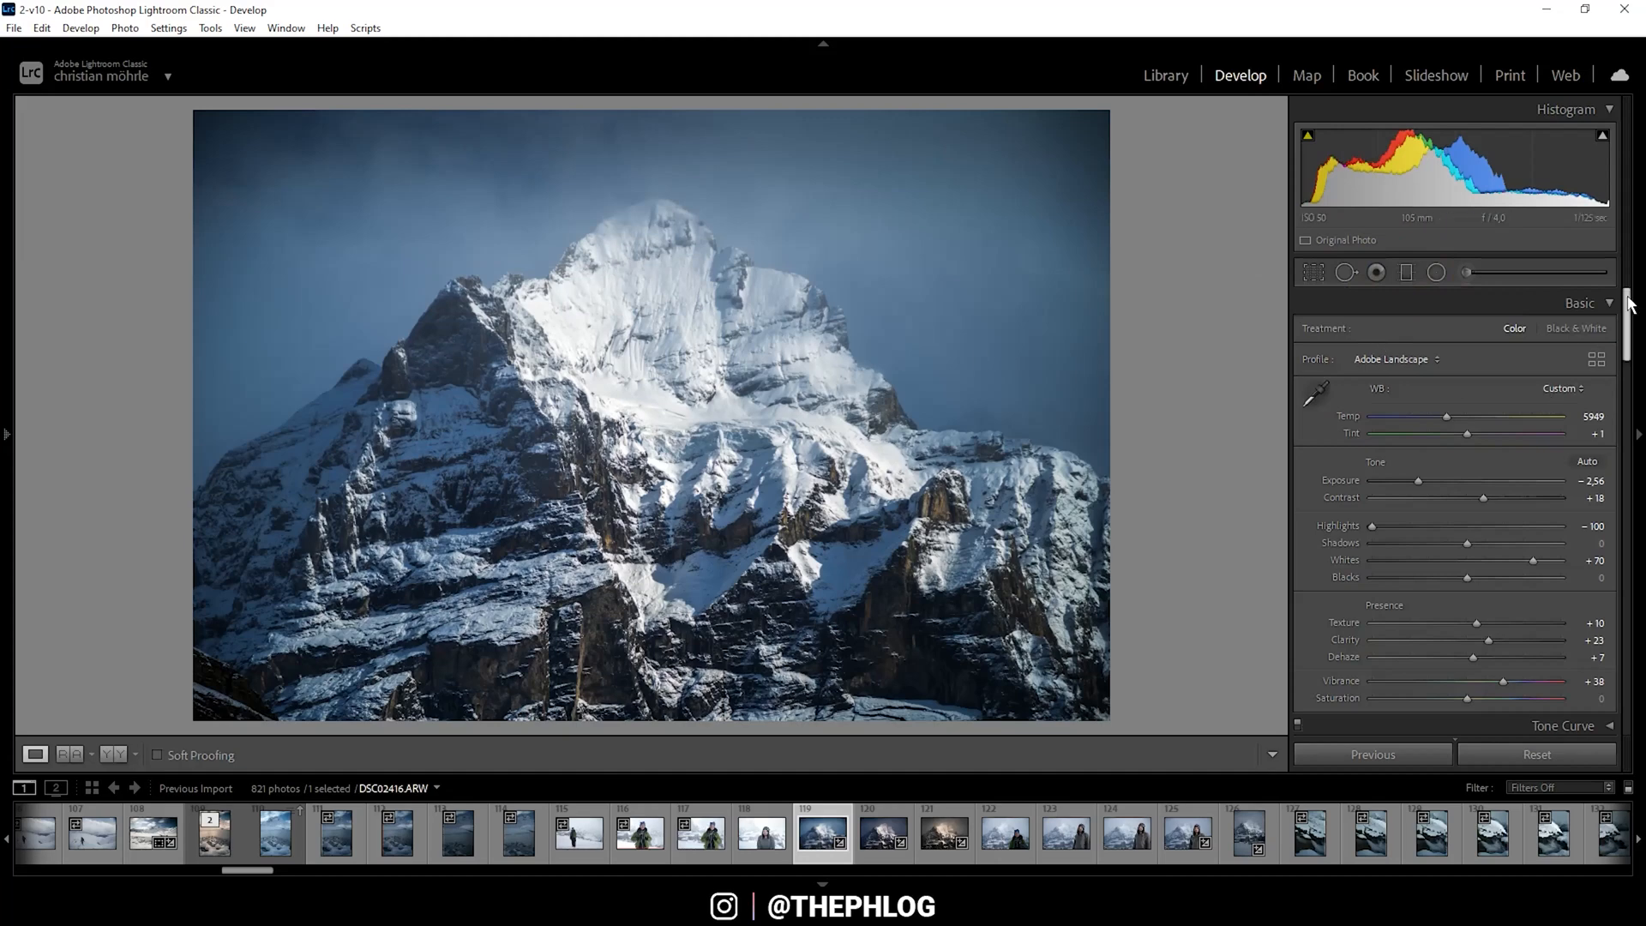
# Lower Blue luminance to -94 in HSL to darken the sky.
pyautogui.scroll(-3)
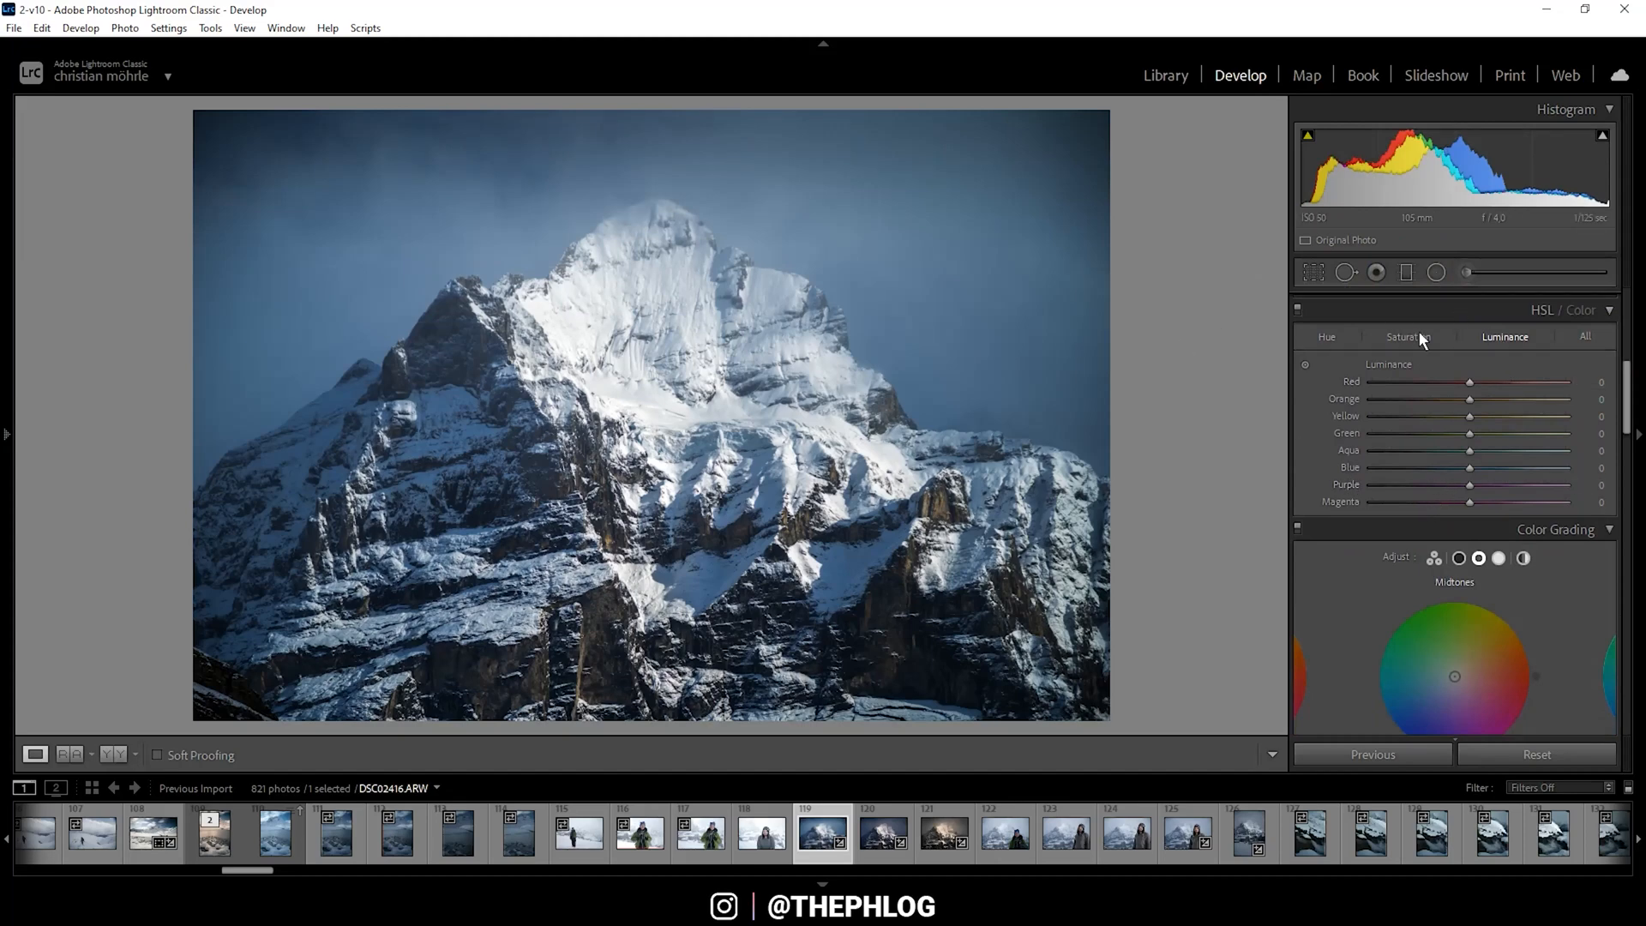
pyautogui.moveTo(1470, 467); pyautogui.dragTo(1458, 467)
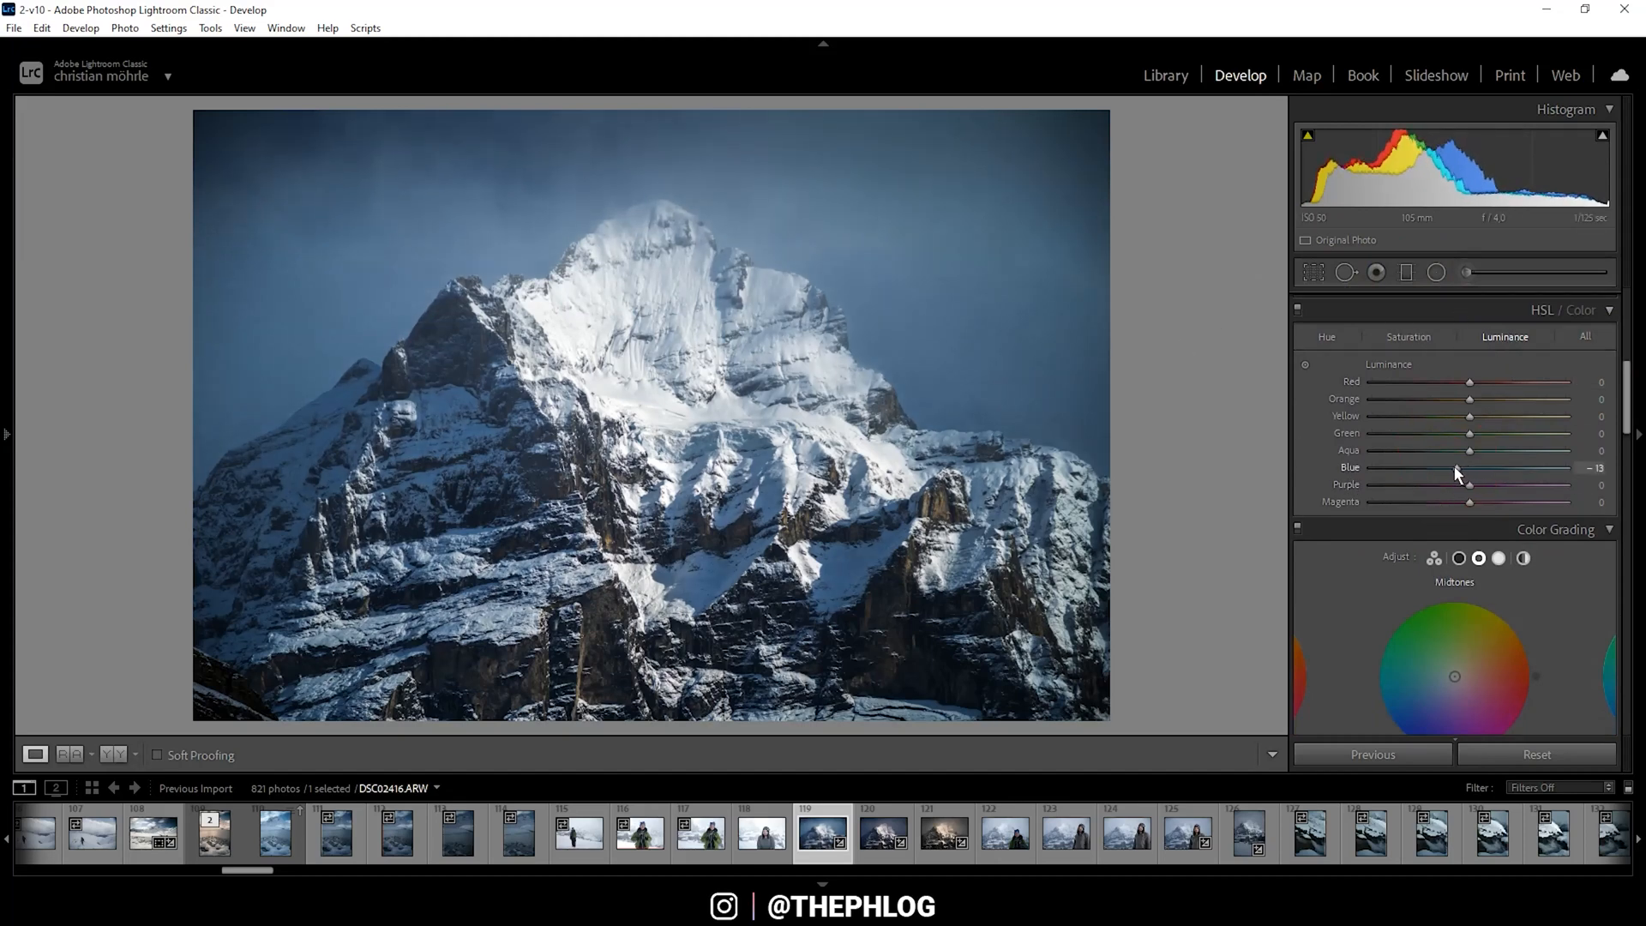
pyautogui.moveTo(1468, 467); pyautogui.dragTo(1439, 466)
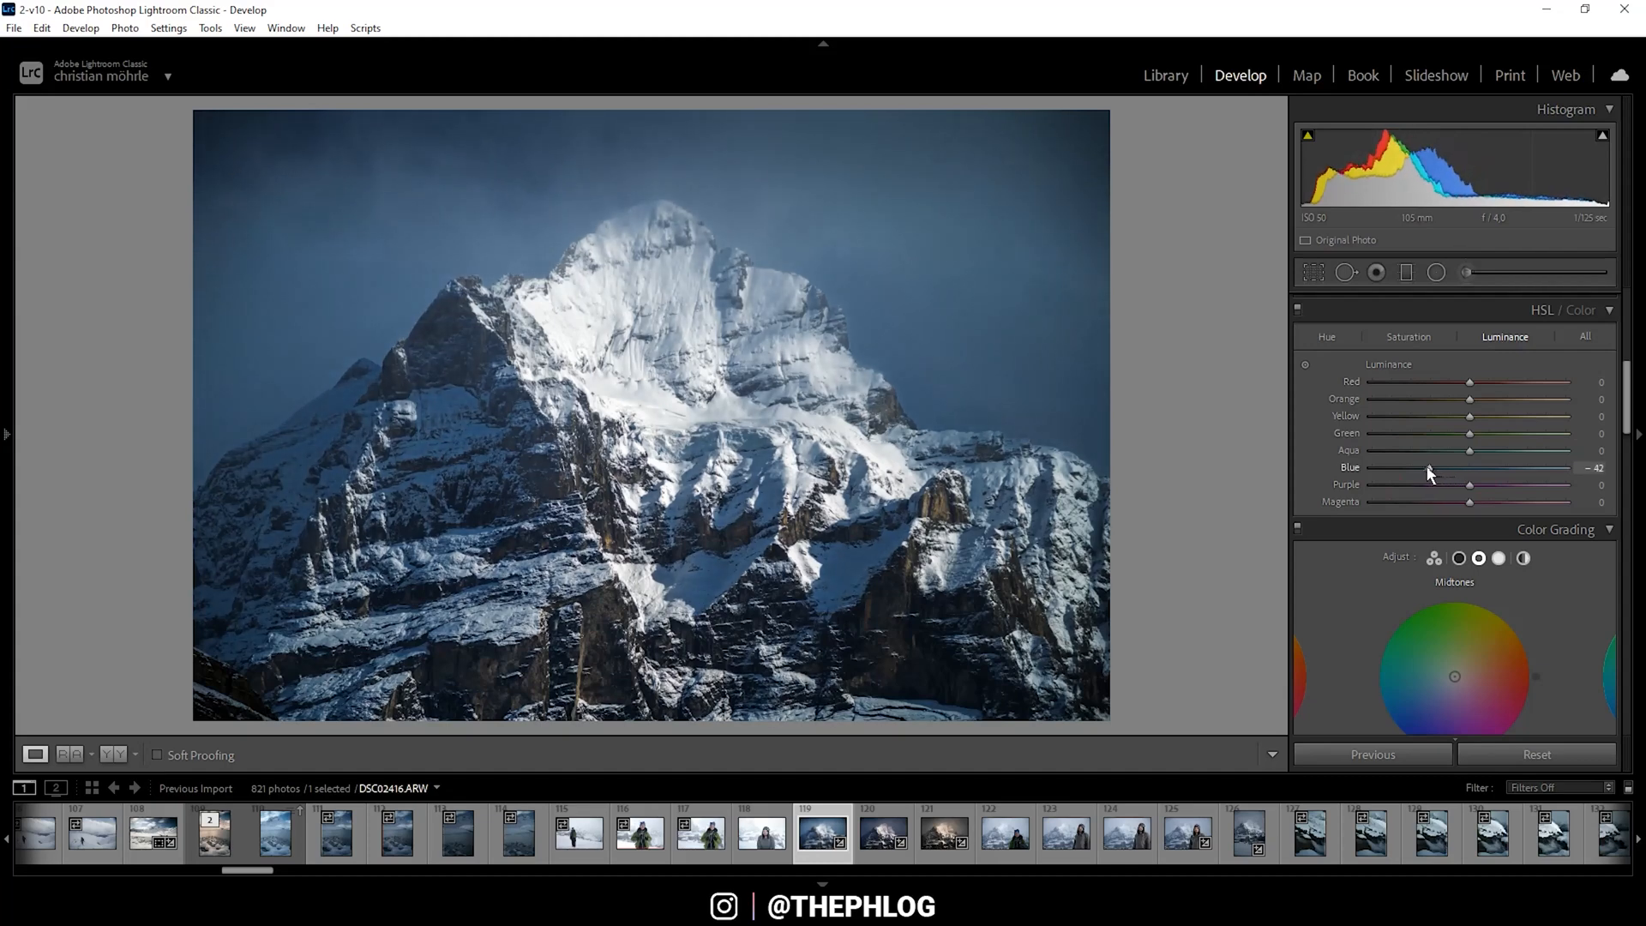
pyautogui.moveTo(1429, 466); pyautogui.dragTo(1405, 467)
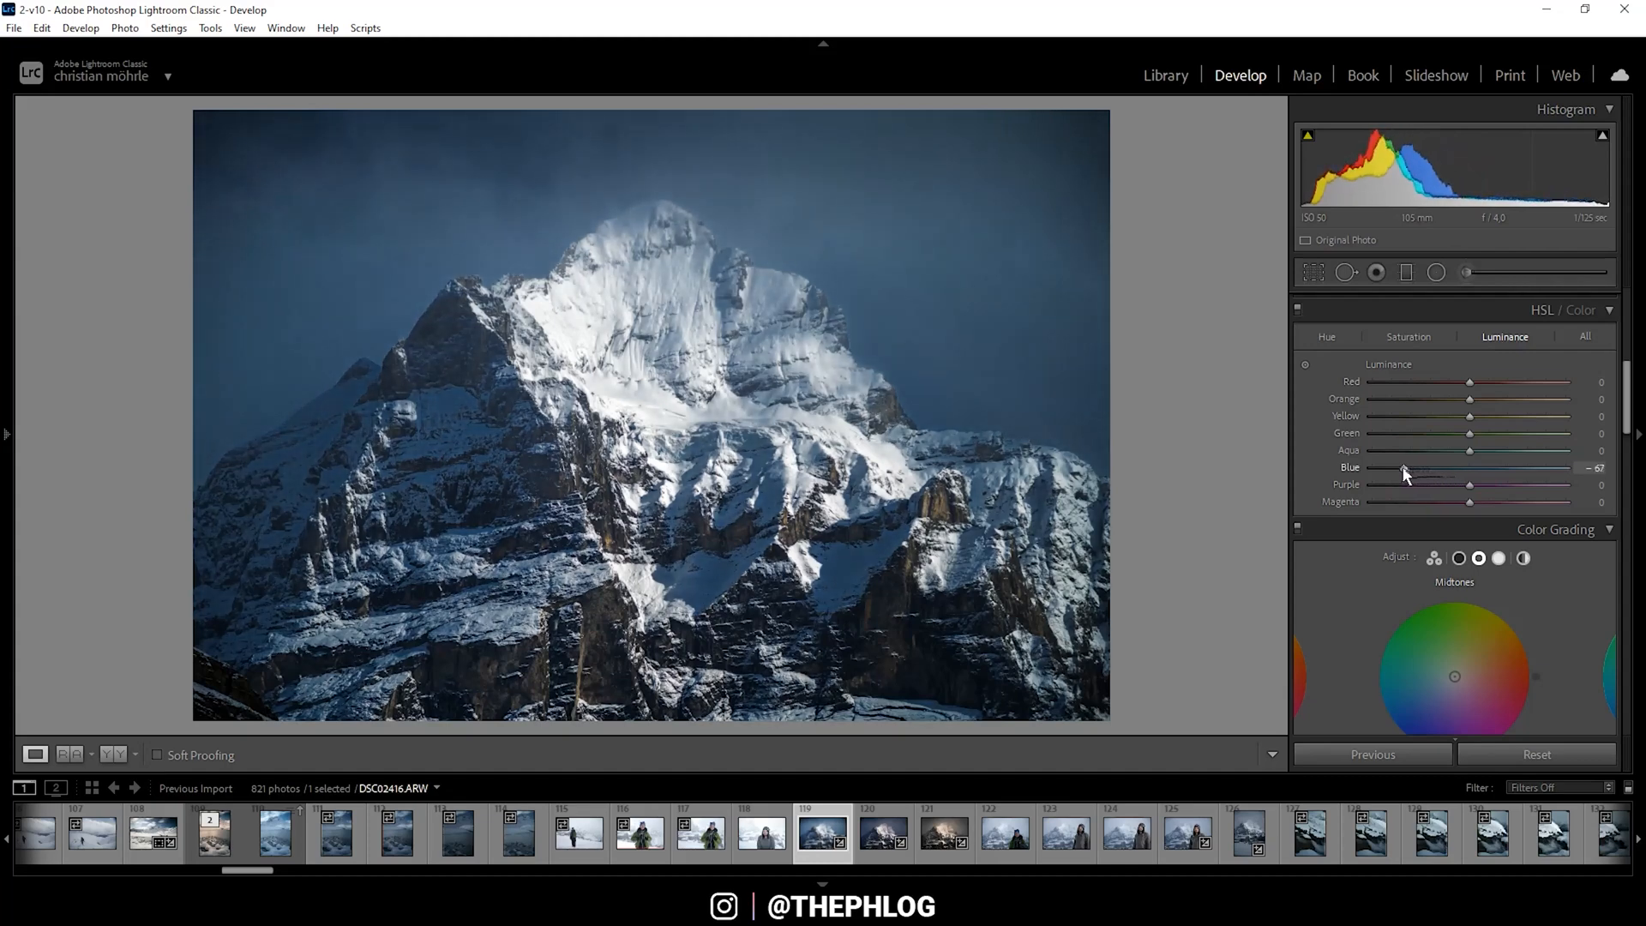
pyautogui.moveTo(1404, 473); pyautogui.dragTo(1380, 473)
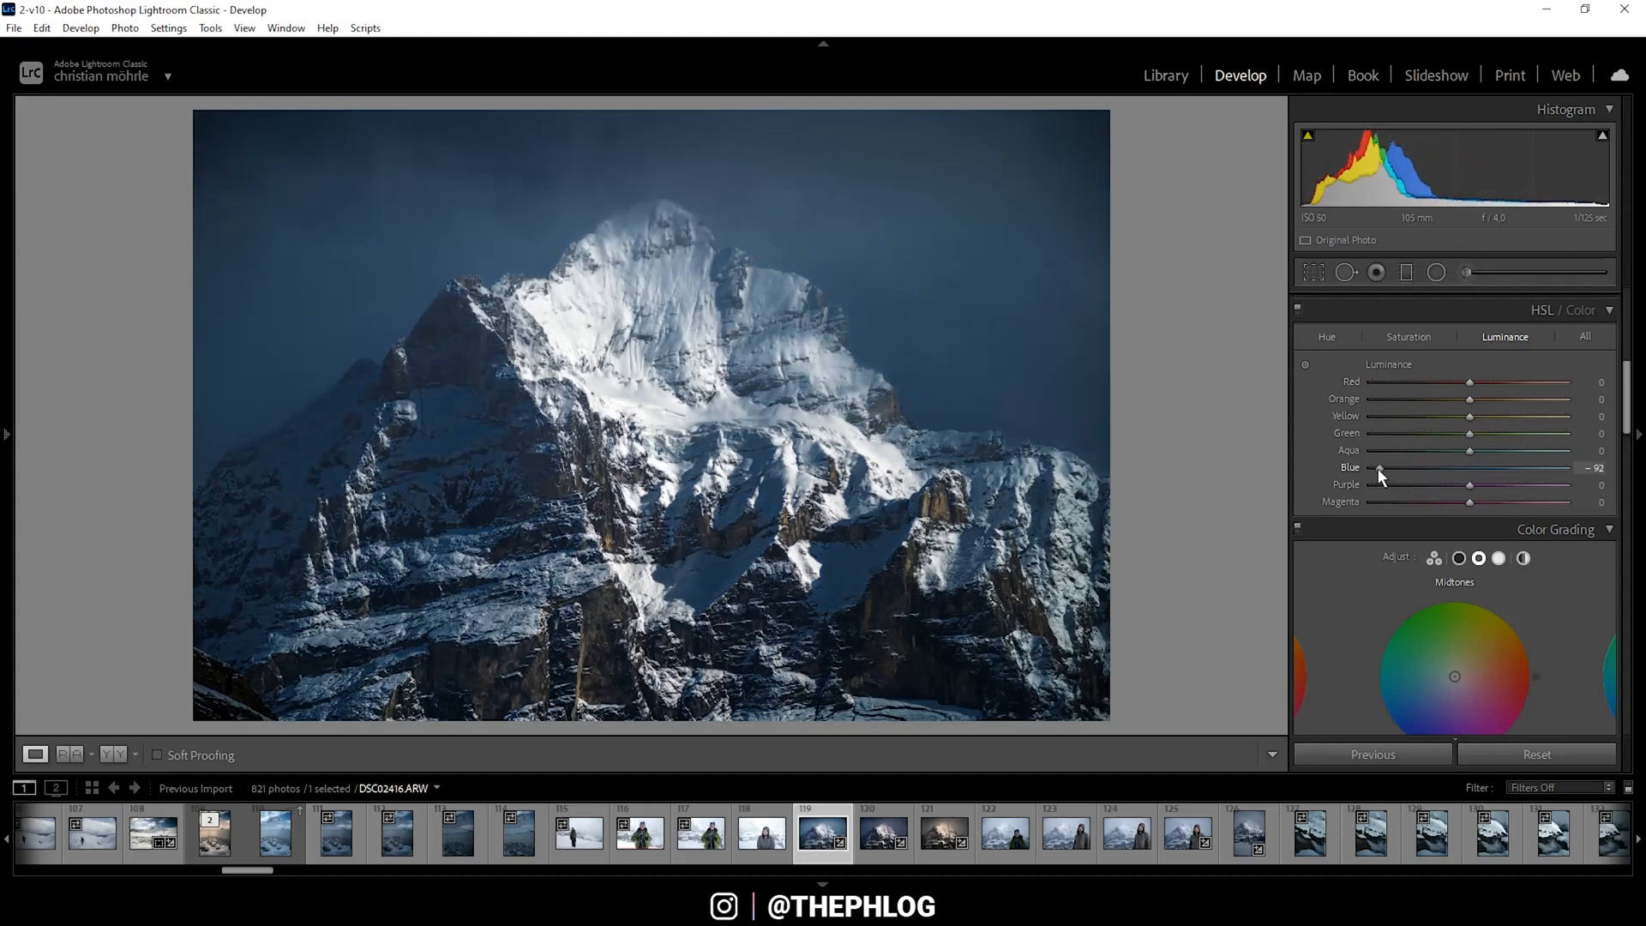
pyautogui.moveTo(1380, 473); pyautogui.dragTo(1379, 473)
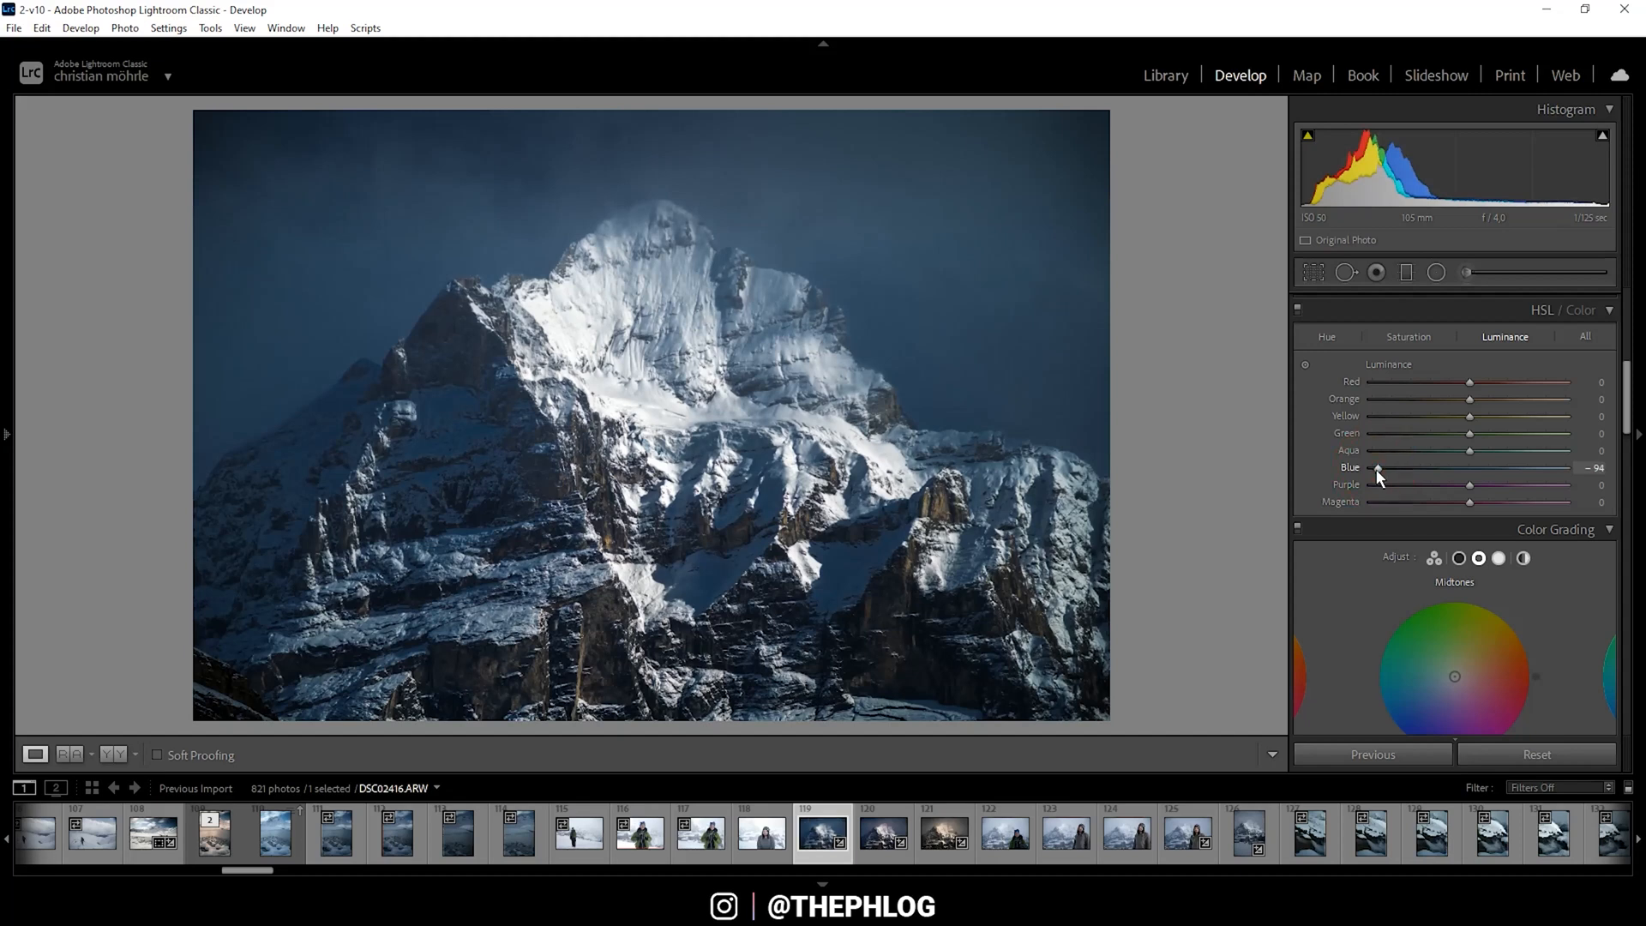
pyautogui.moveTo(1379, 492)
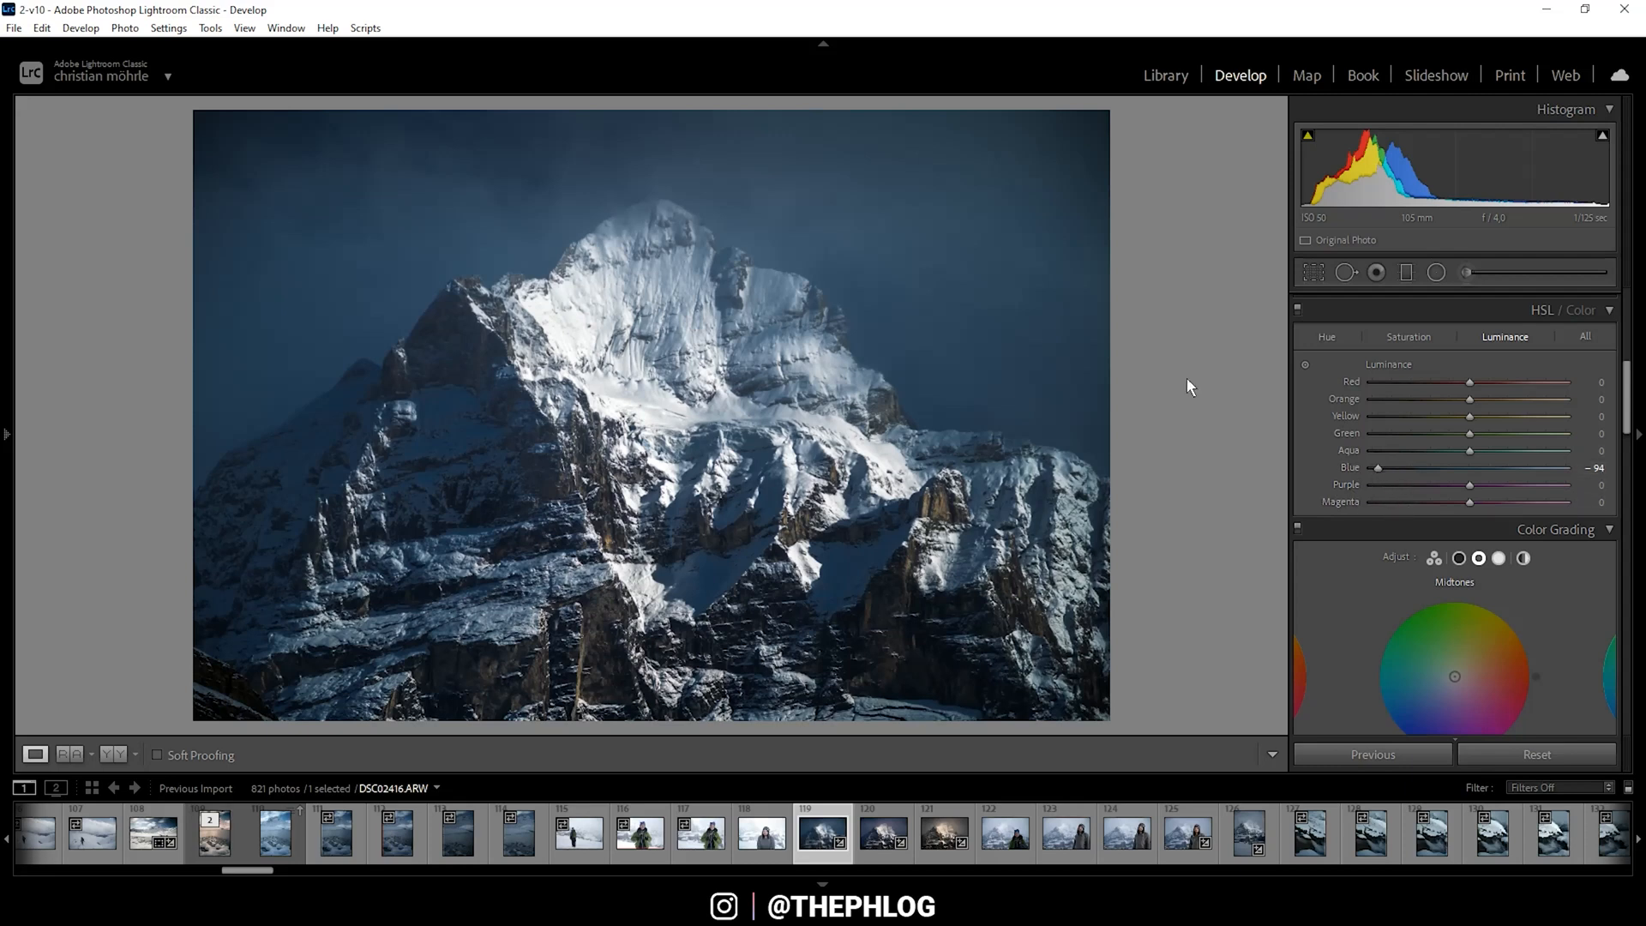
# Raise HSL saturation for Orange to +42 and Yellow to +37.
pyautogui.click(1408, 336)
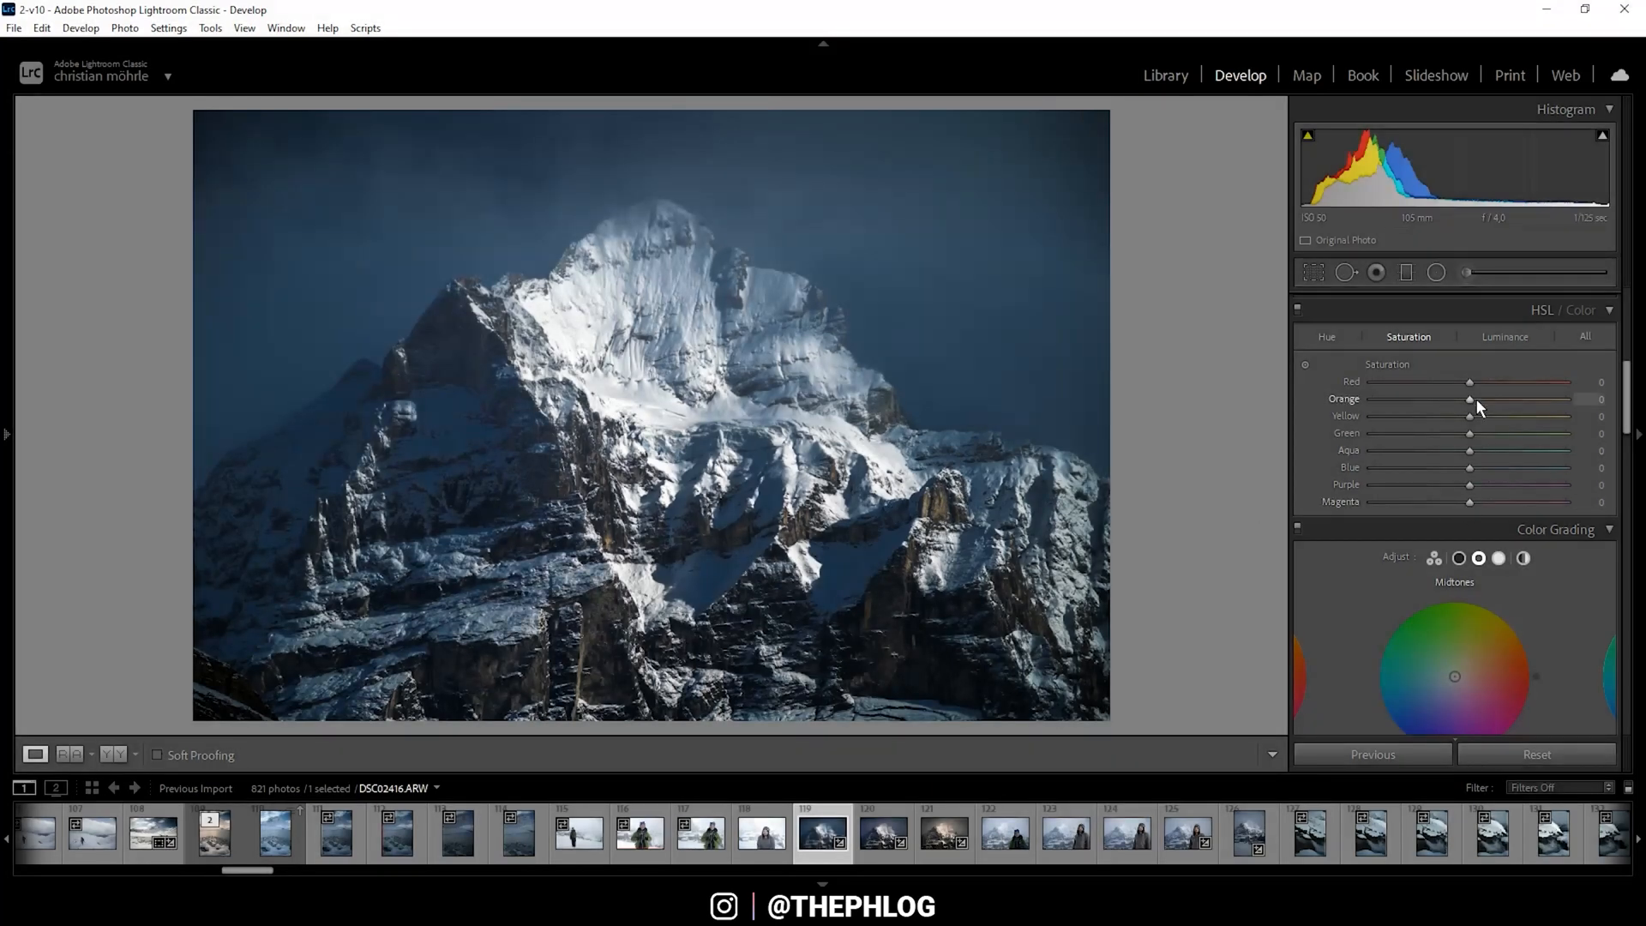
pyautogui.moveTo(1469, 400); pyautogui.dragTo(1489, 400)
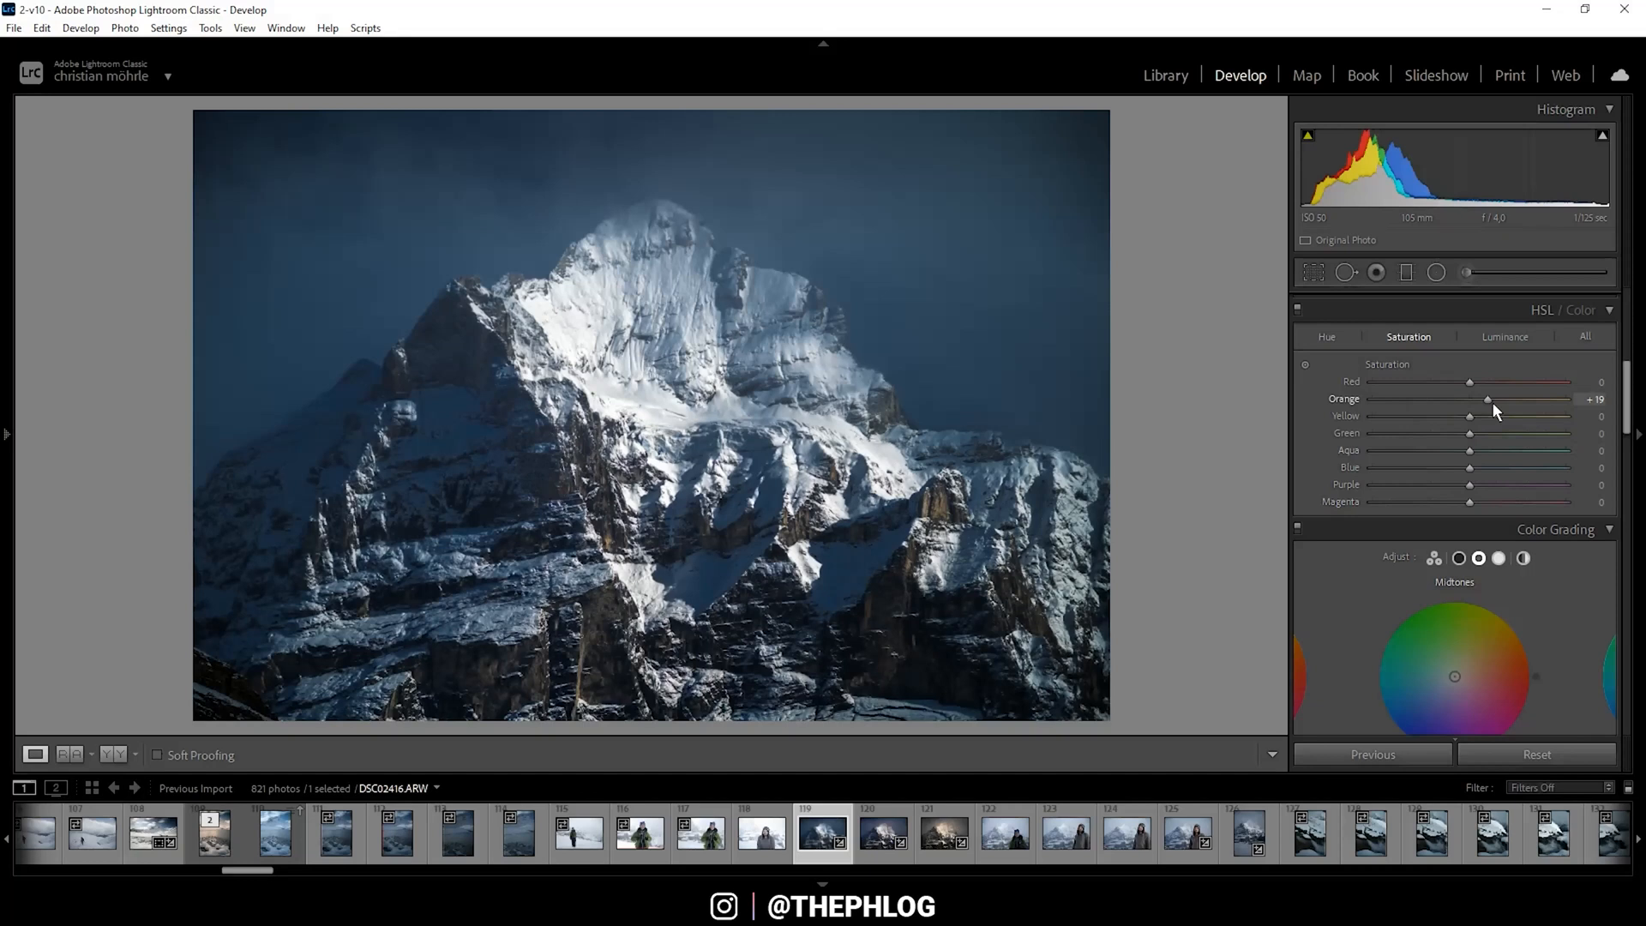
pyautogui.moveTo(1488, 397); pyautogui.dragTo(1491, 398)
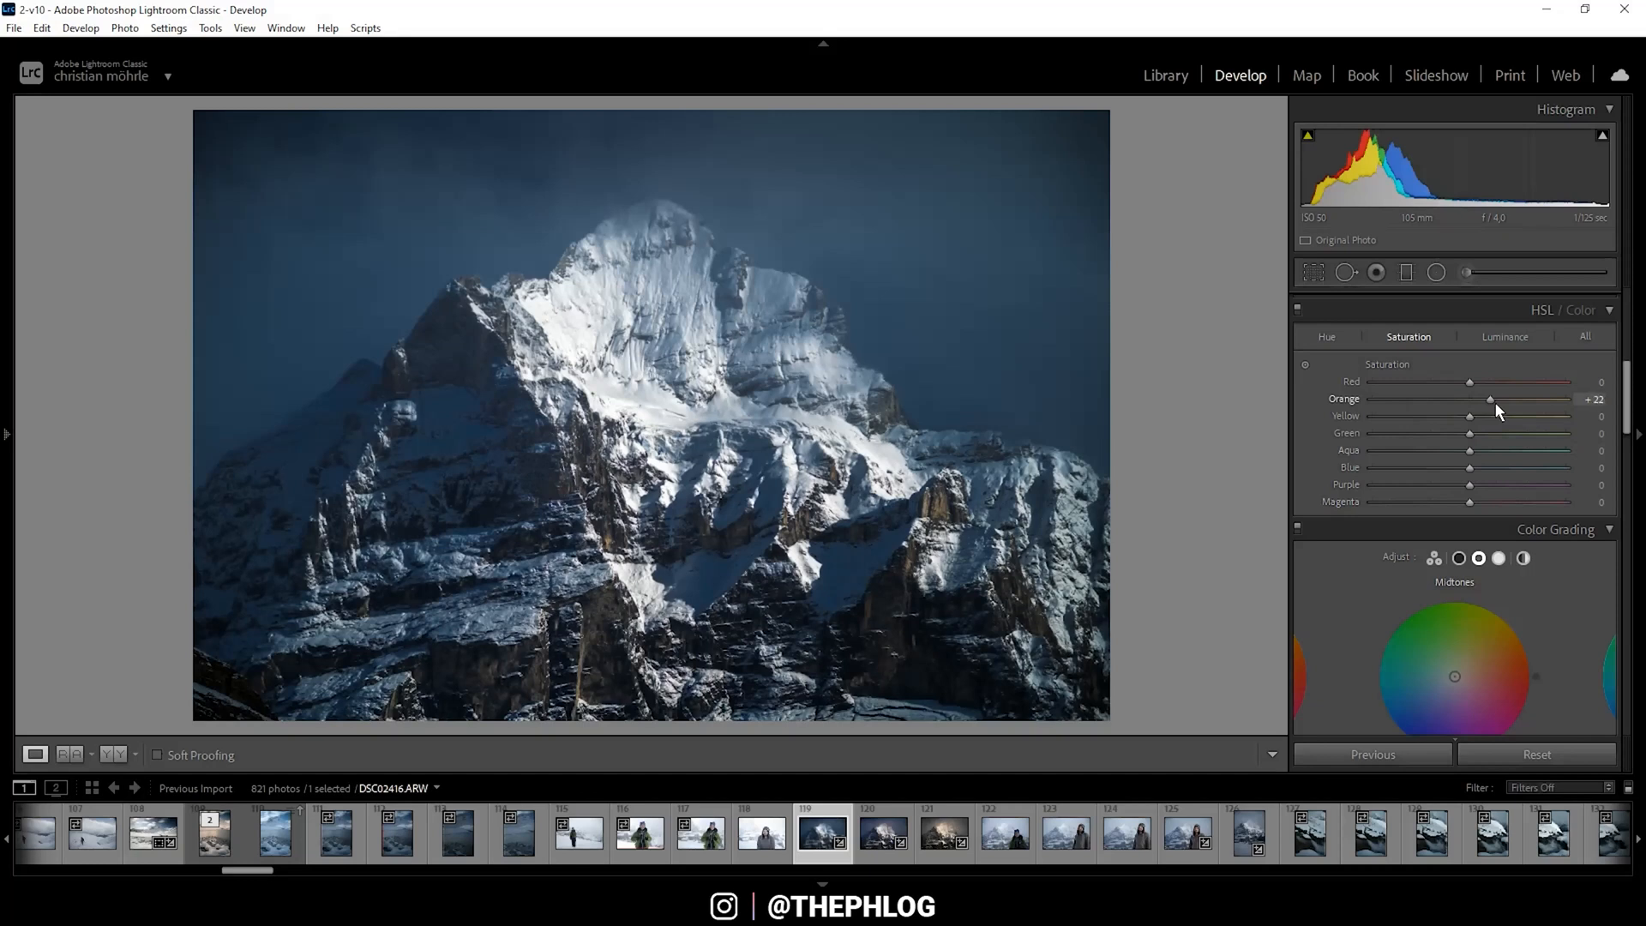
pyautogui.moveTo(1489, 400); pyautogui.dragTo(1501, 399)
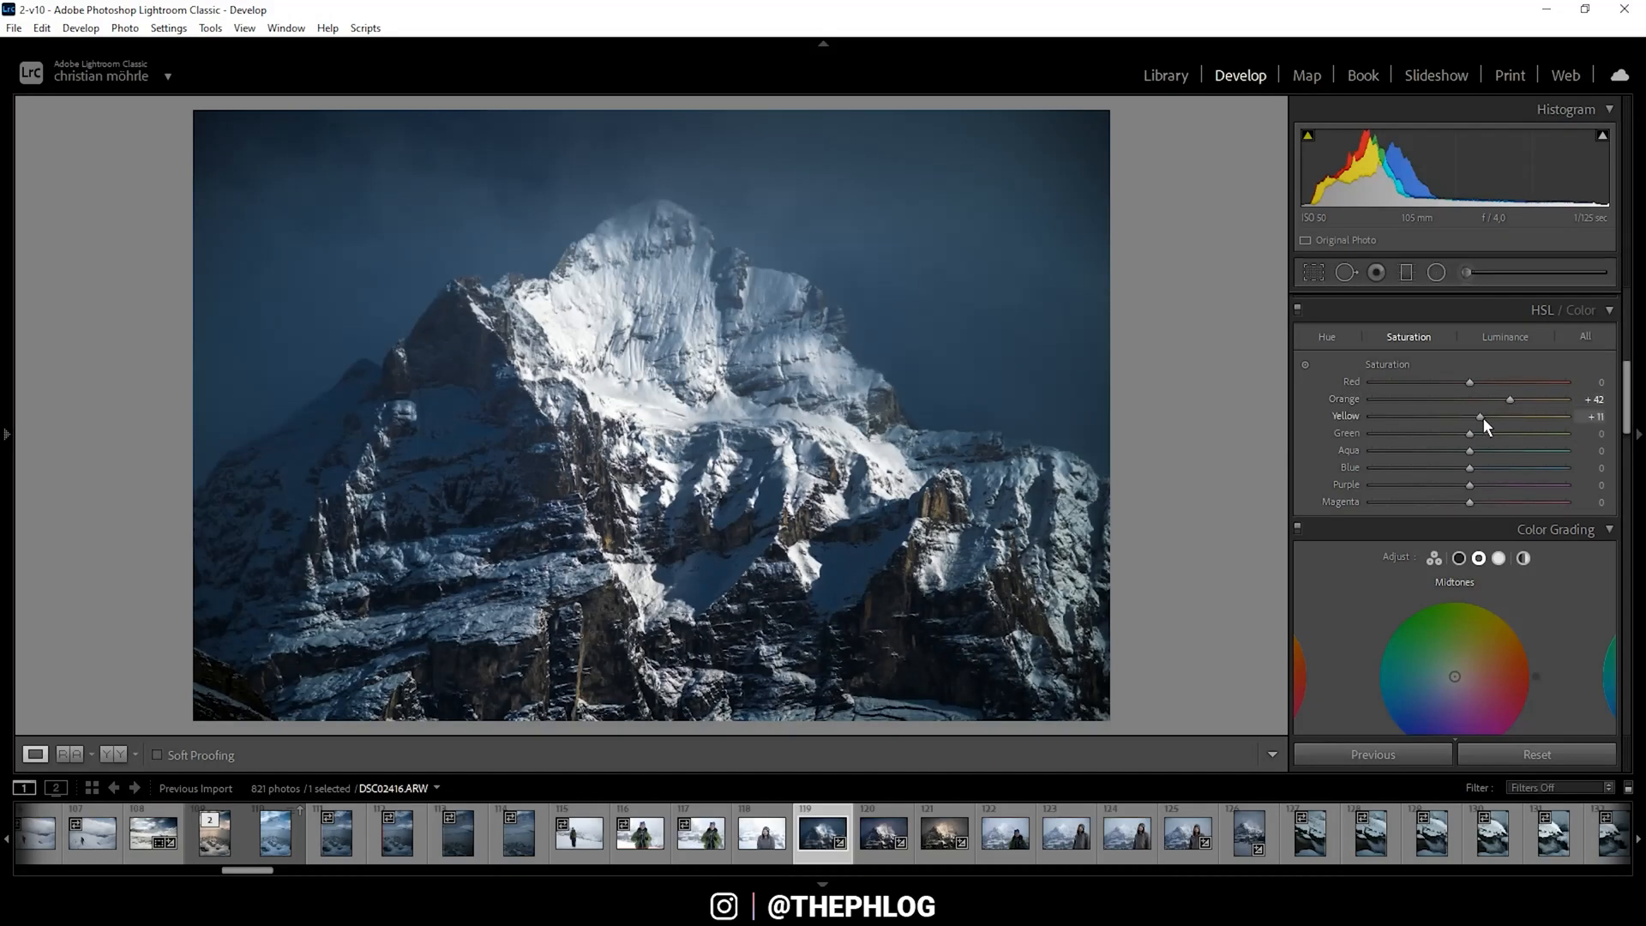
pyautogui.moveTo(1480, 415); pyautogui.dragTo(1497, 415)
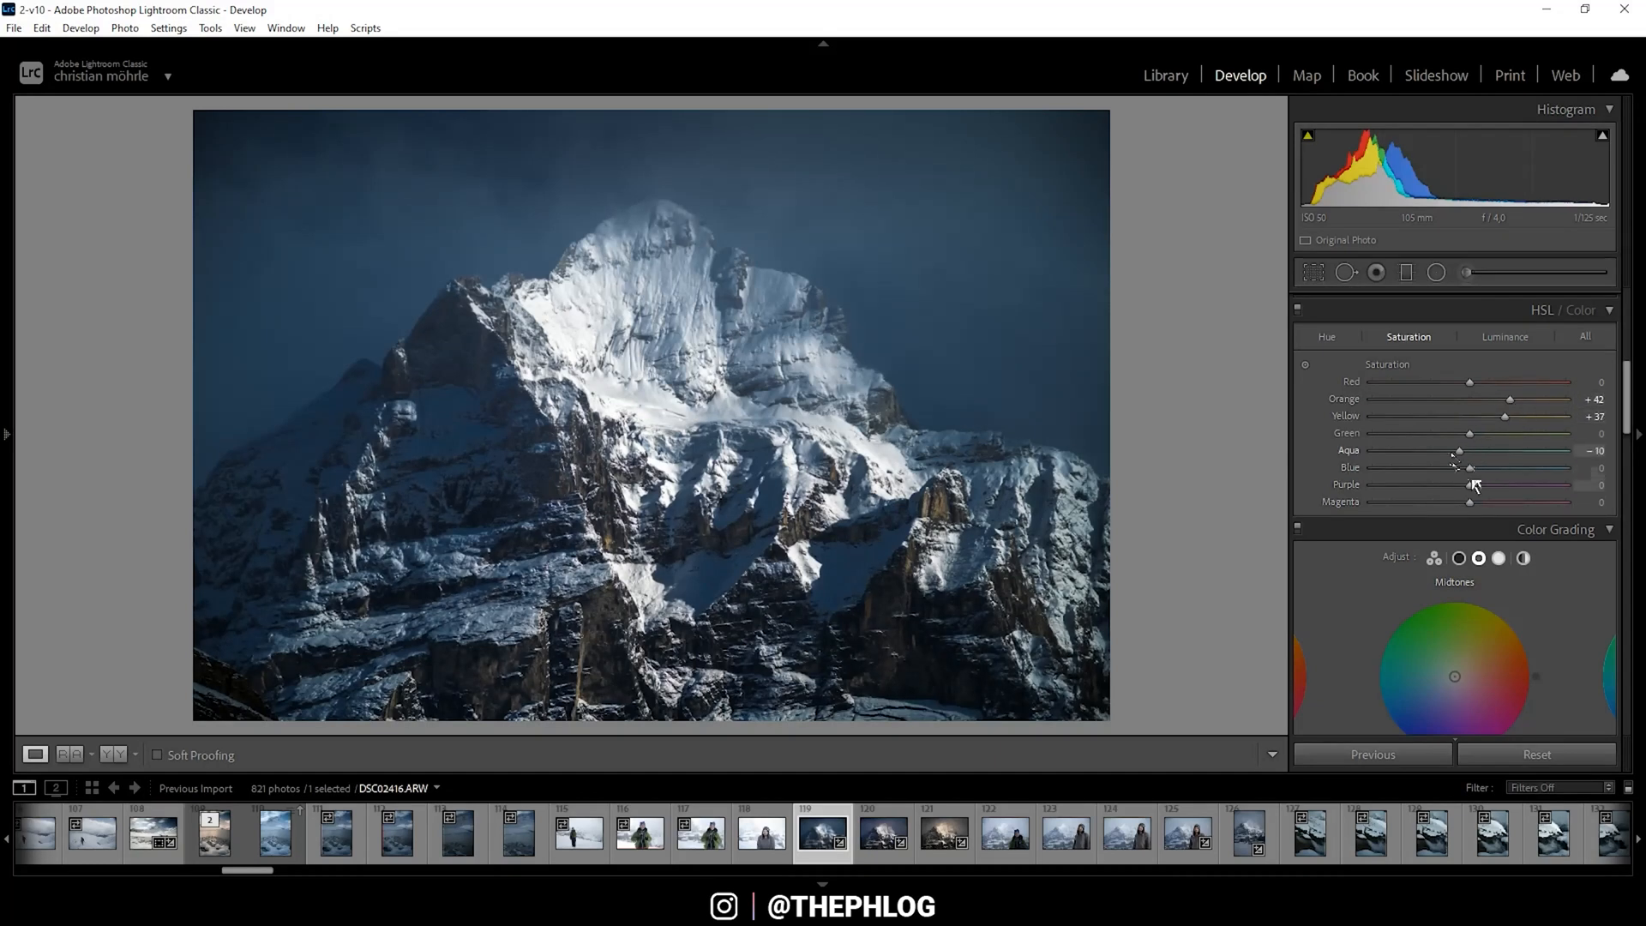
# Reduce Aqua saturation to -100 and Blue to -14.
pyautogui.moveTo(1457, 449); pyautogui.dragTo(1385, 450)
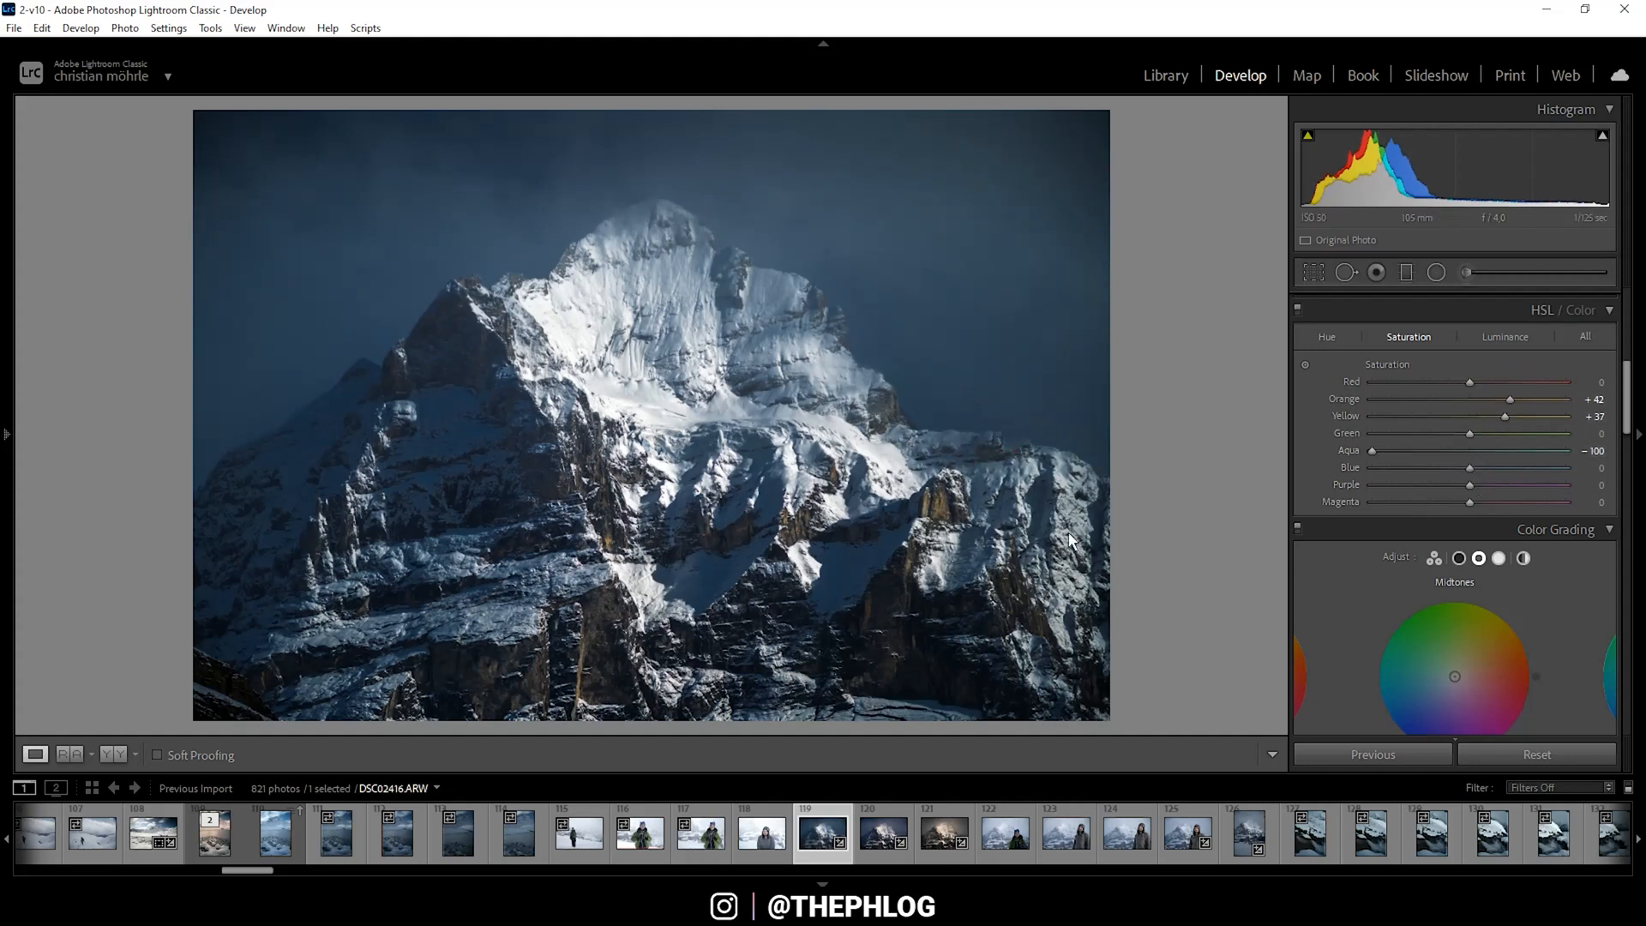
pyautogui.moveTo(1473, 463)
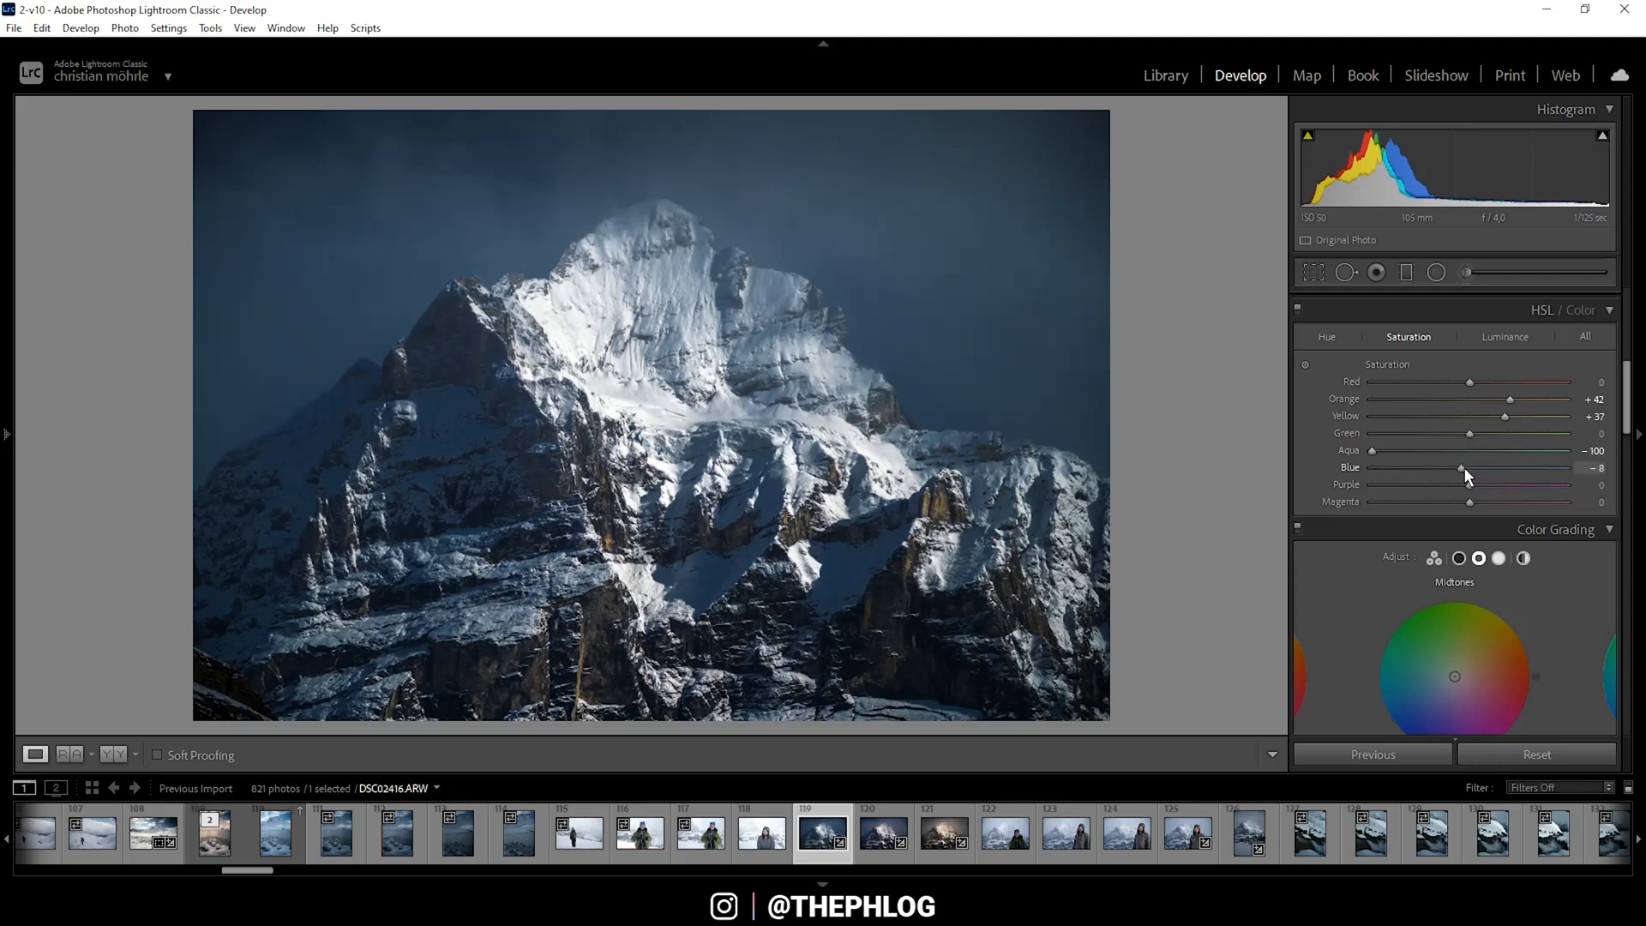
pyautogui.moveTo(1462, 467); pyautogui.dragTo(1456, 466)
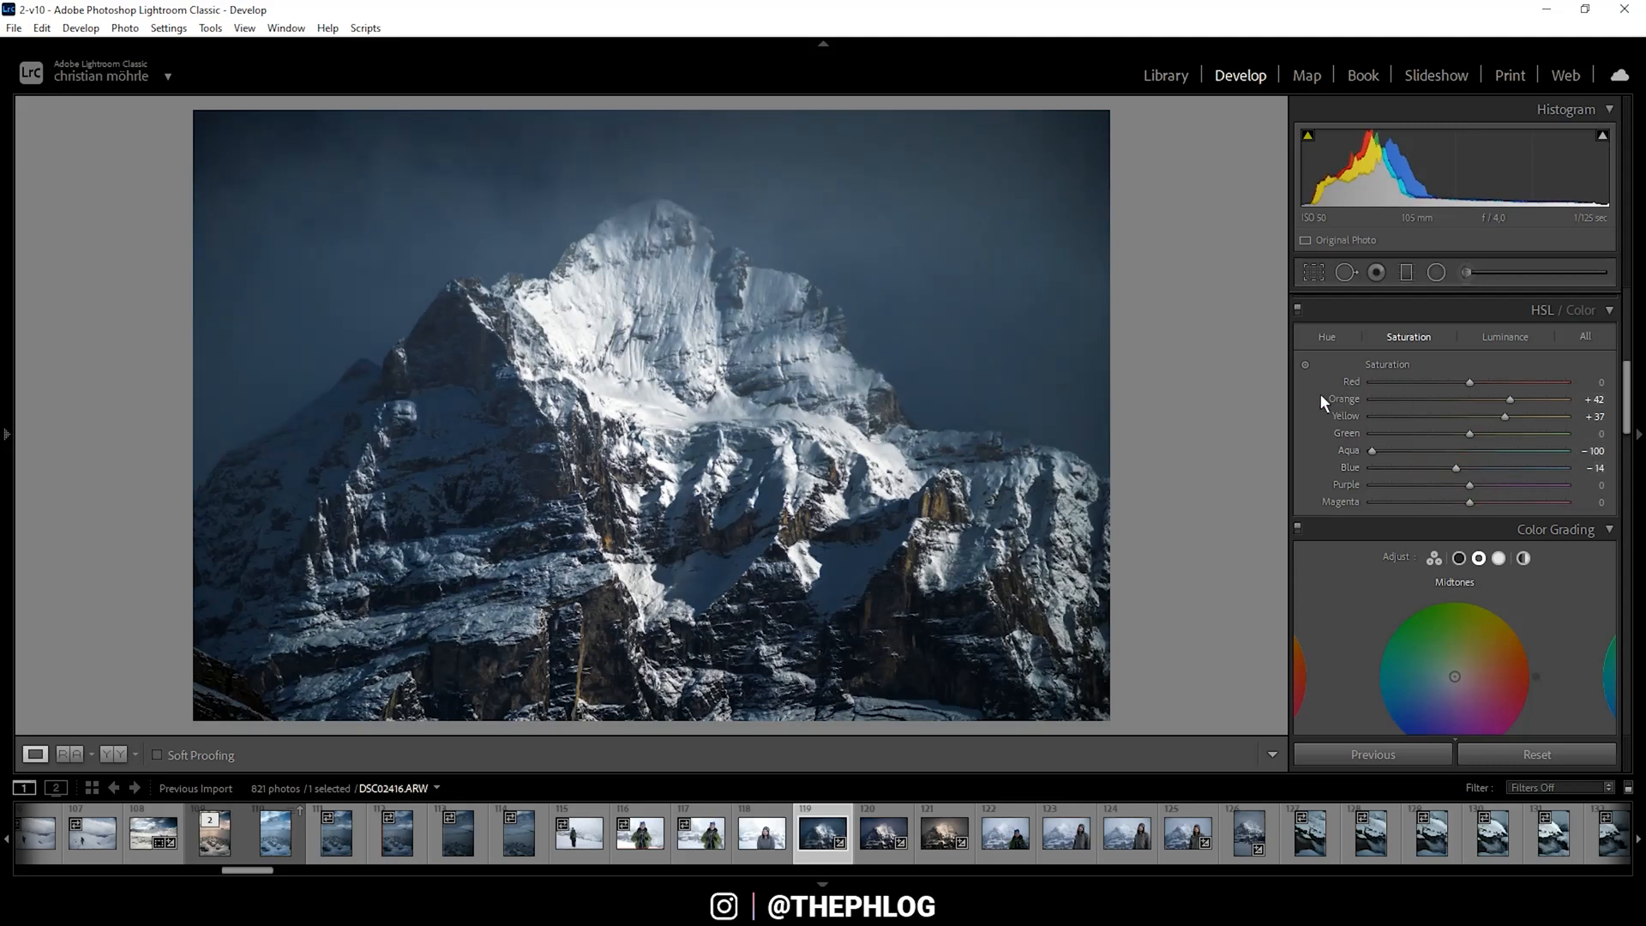
pyautogui.scroll(-3)
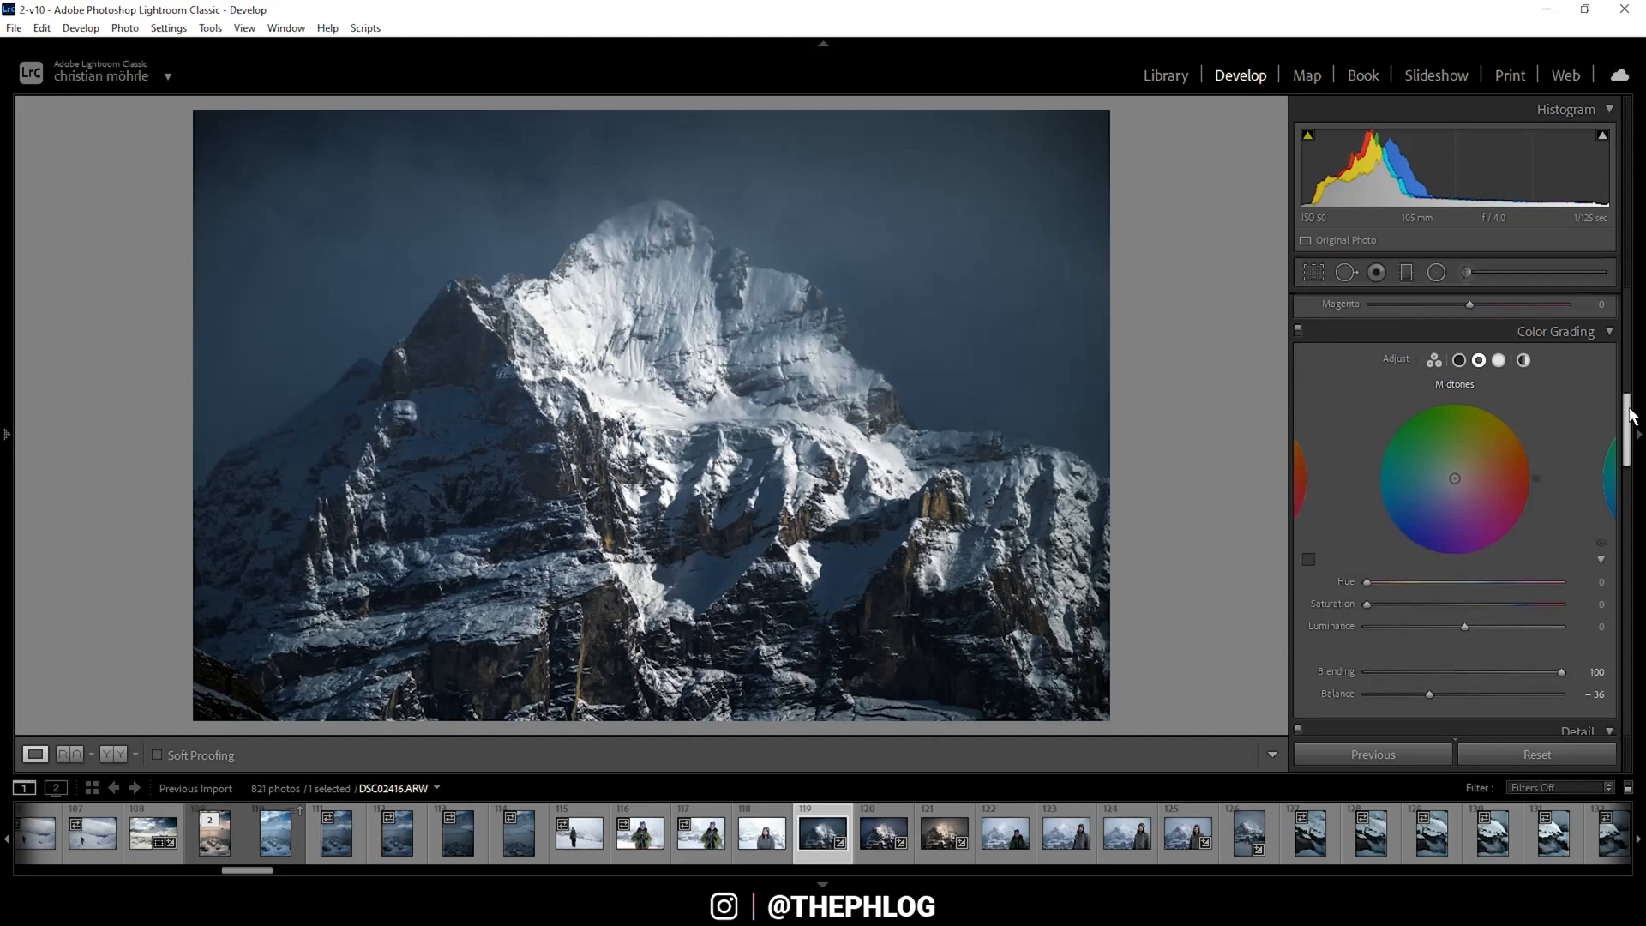
pyautogui.scroll(-3)
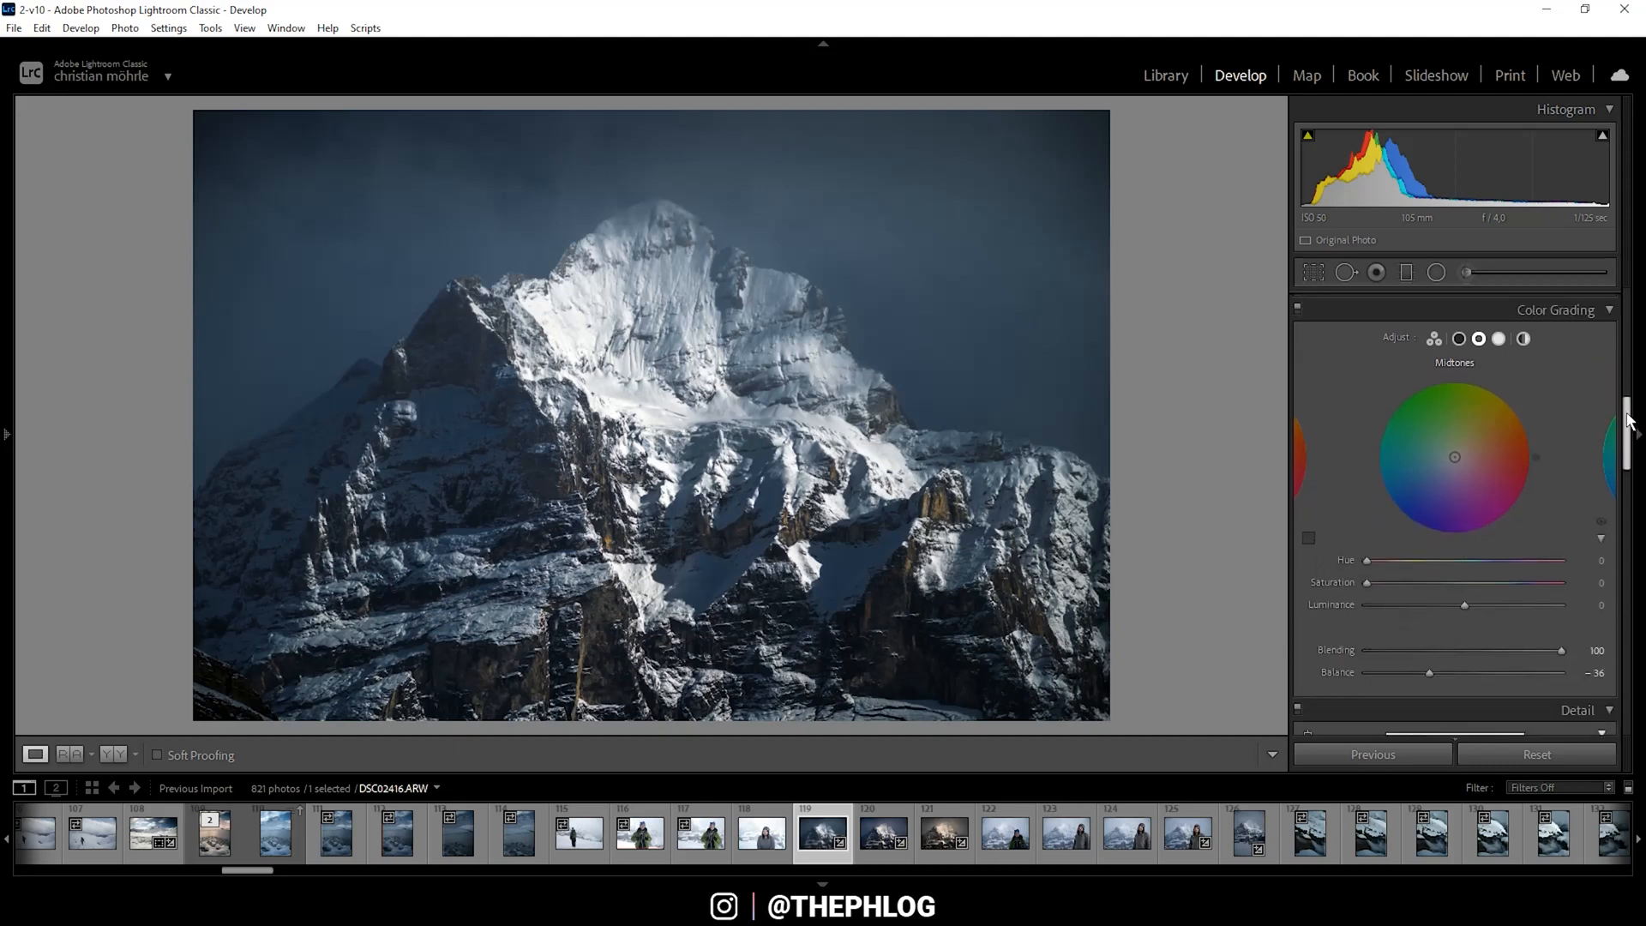
pyautogui.moveTo(685, 403)
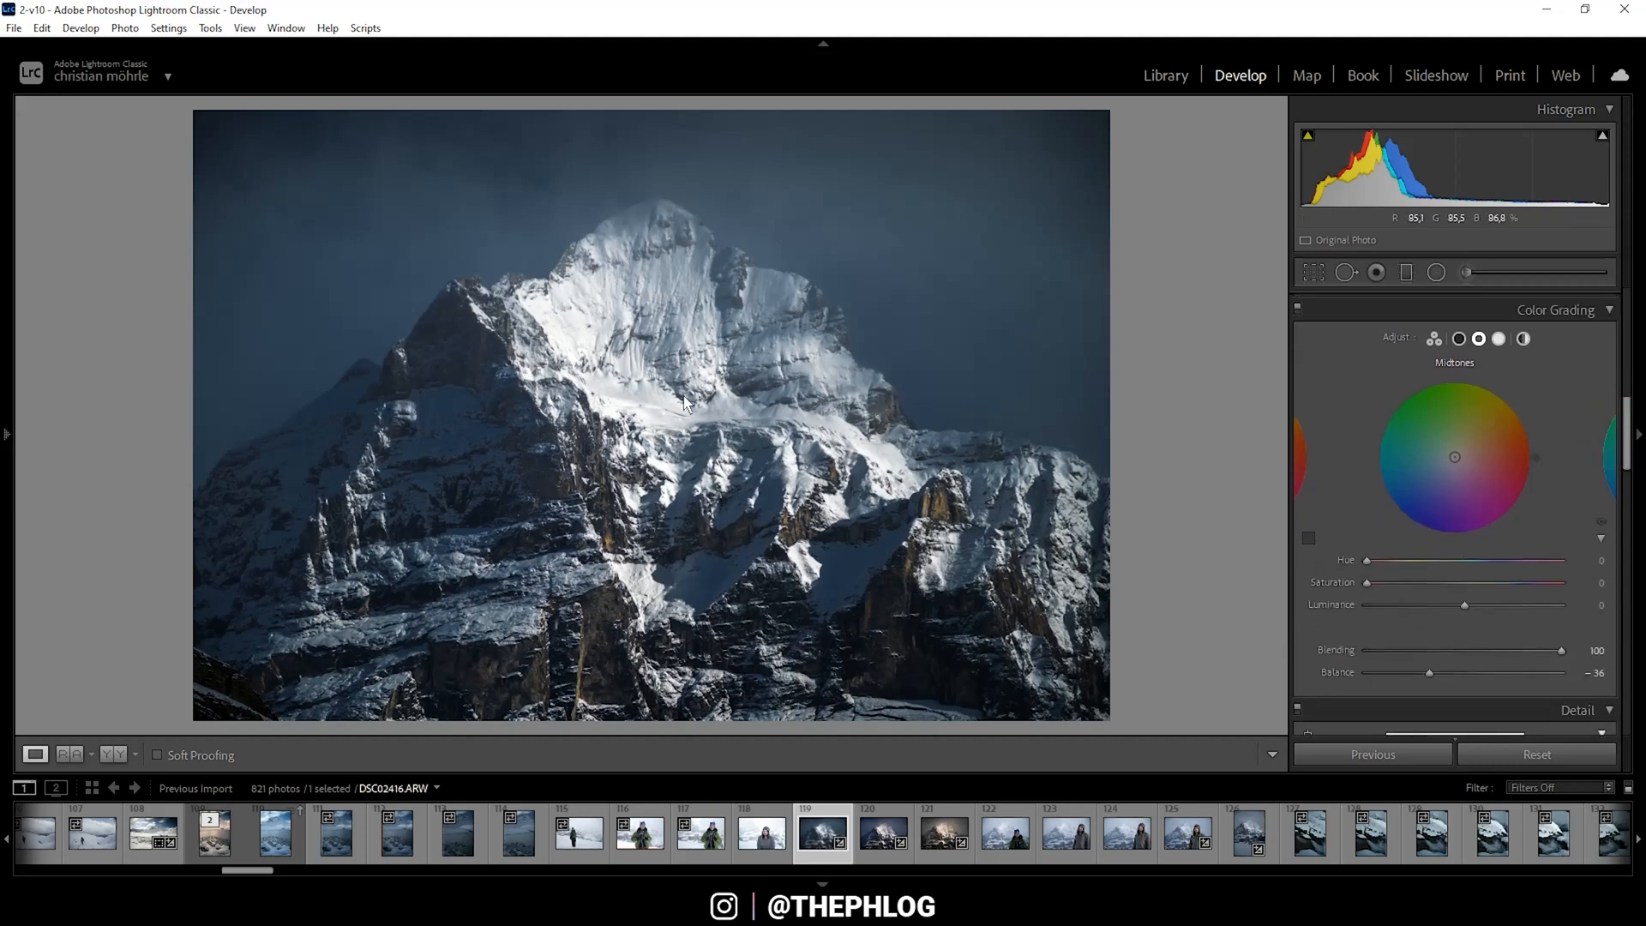
pyautogui.click(1499, 337)
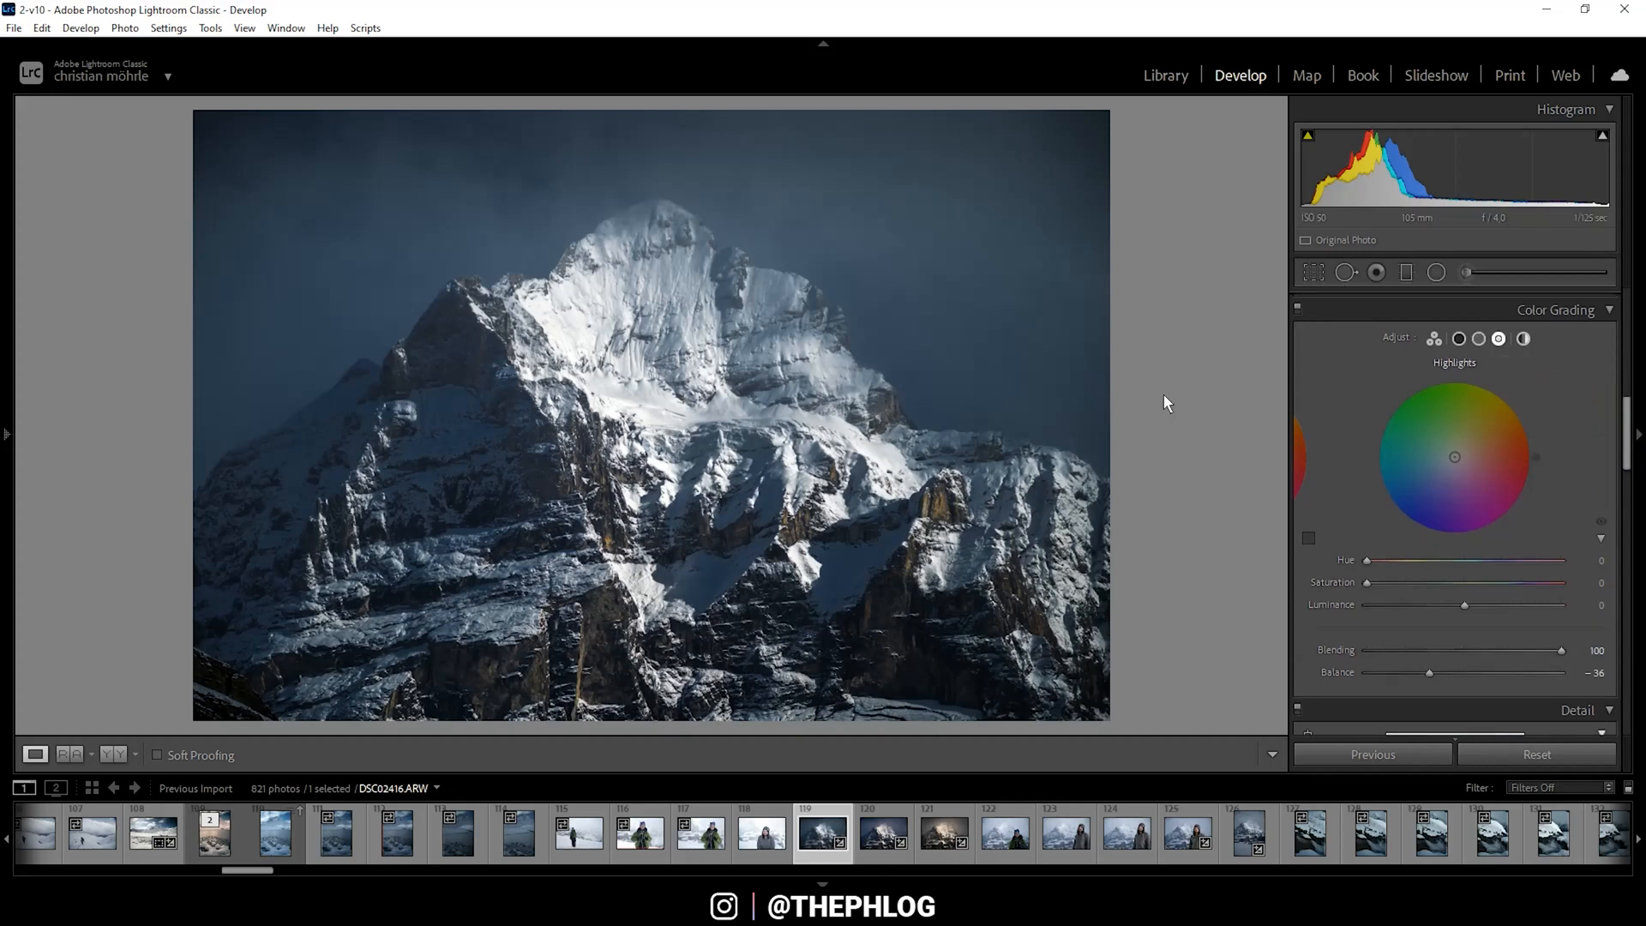
# Give the highlights a faint warm tint at hue 48, saturation 5.
pyautogui.moveTo(1367, 559); pyautogui.dragTo(1380, 559)
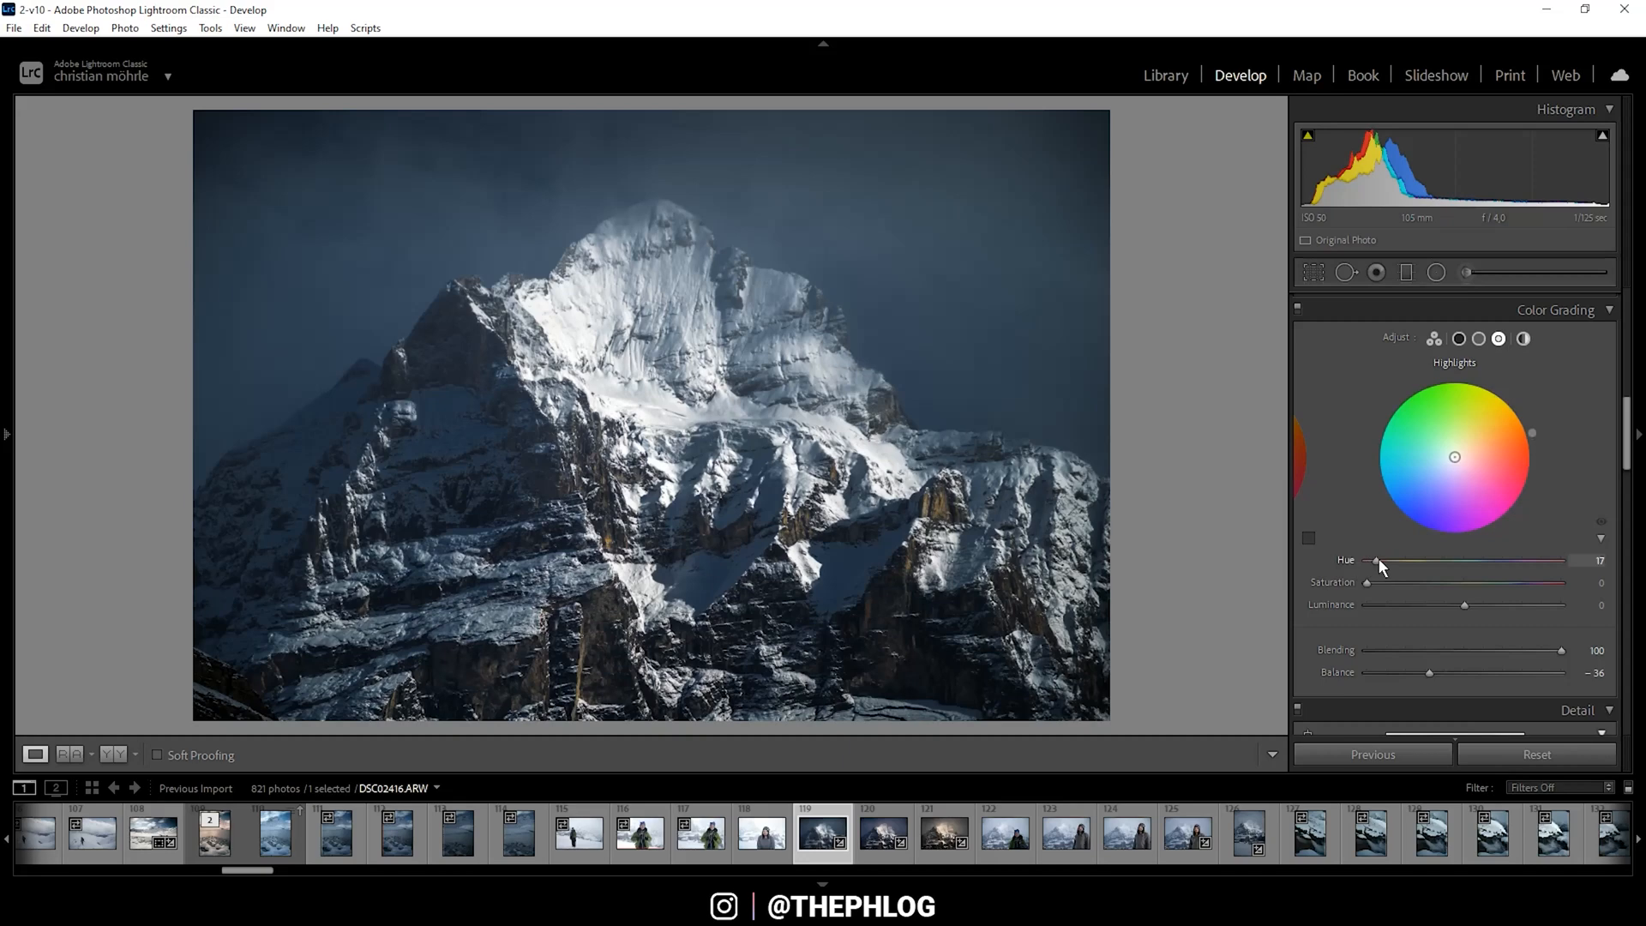
pyautogui.moveTo(1382, 560); pyautogui.dragTo(1401, 559)
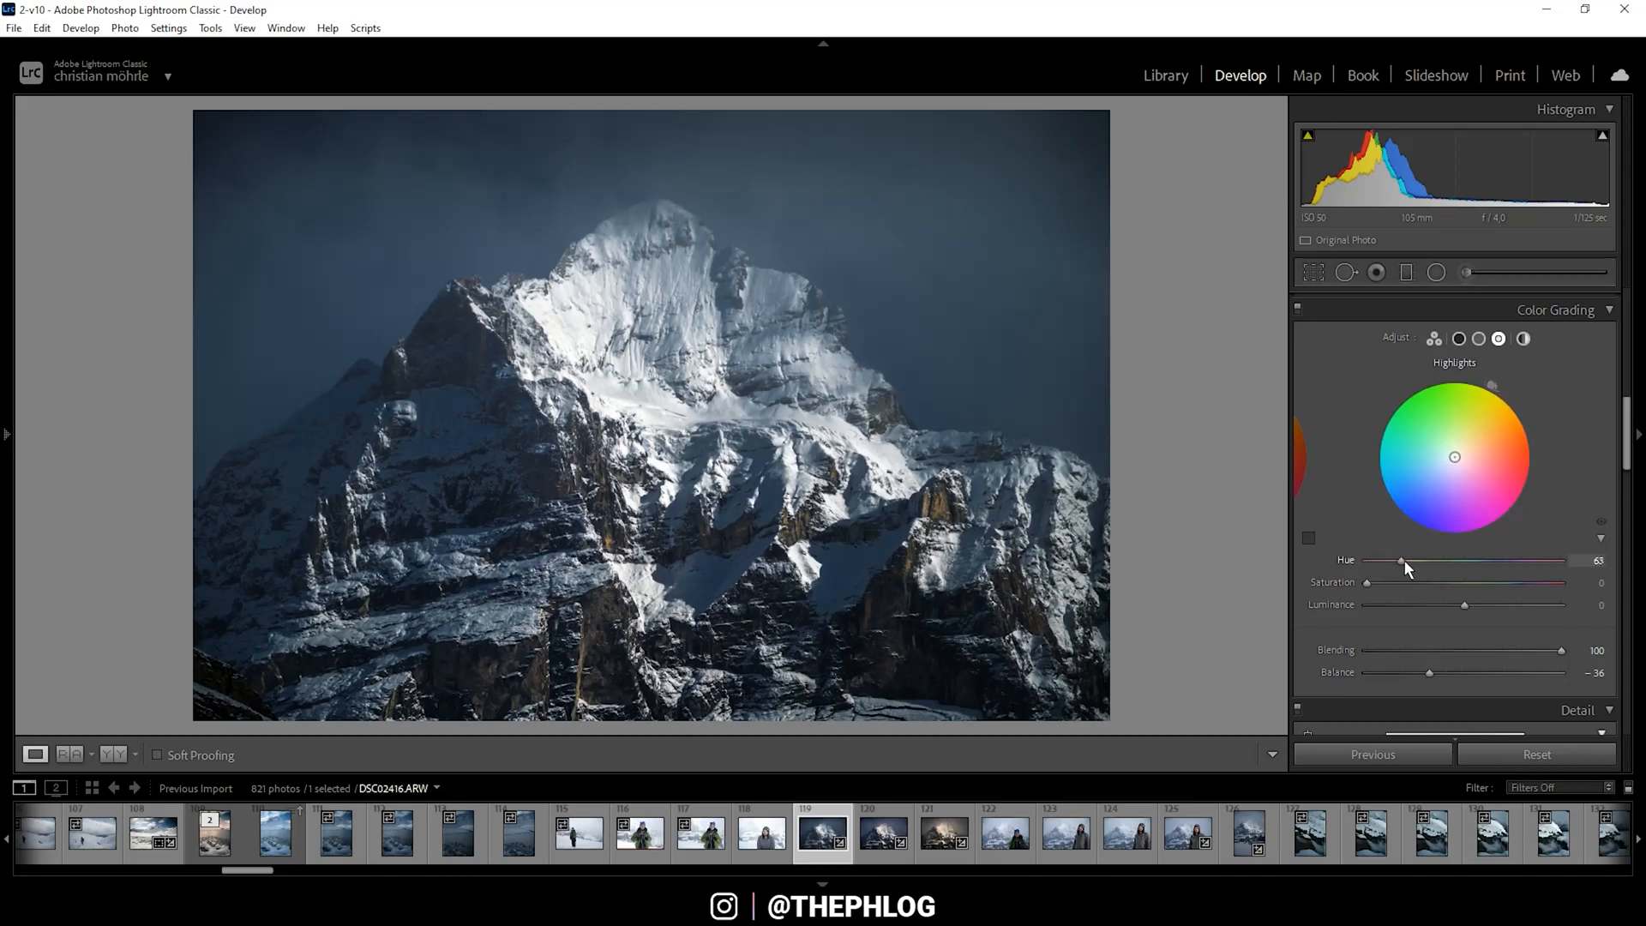
pyautogui.moveTo(1401, 560); pyautogui.dragTo(1392, 560)
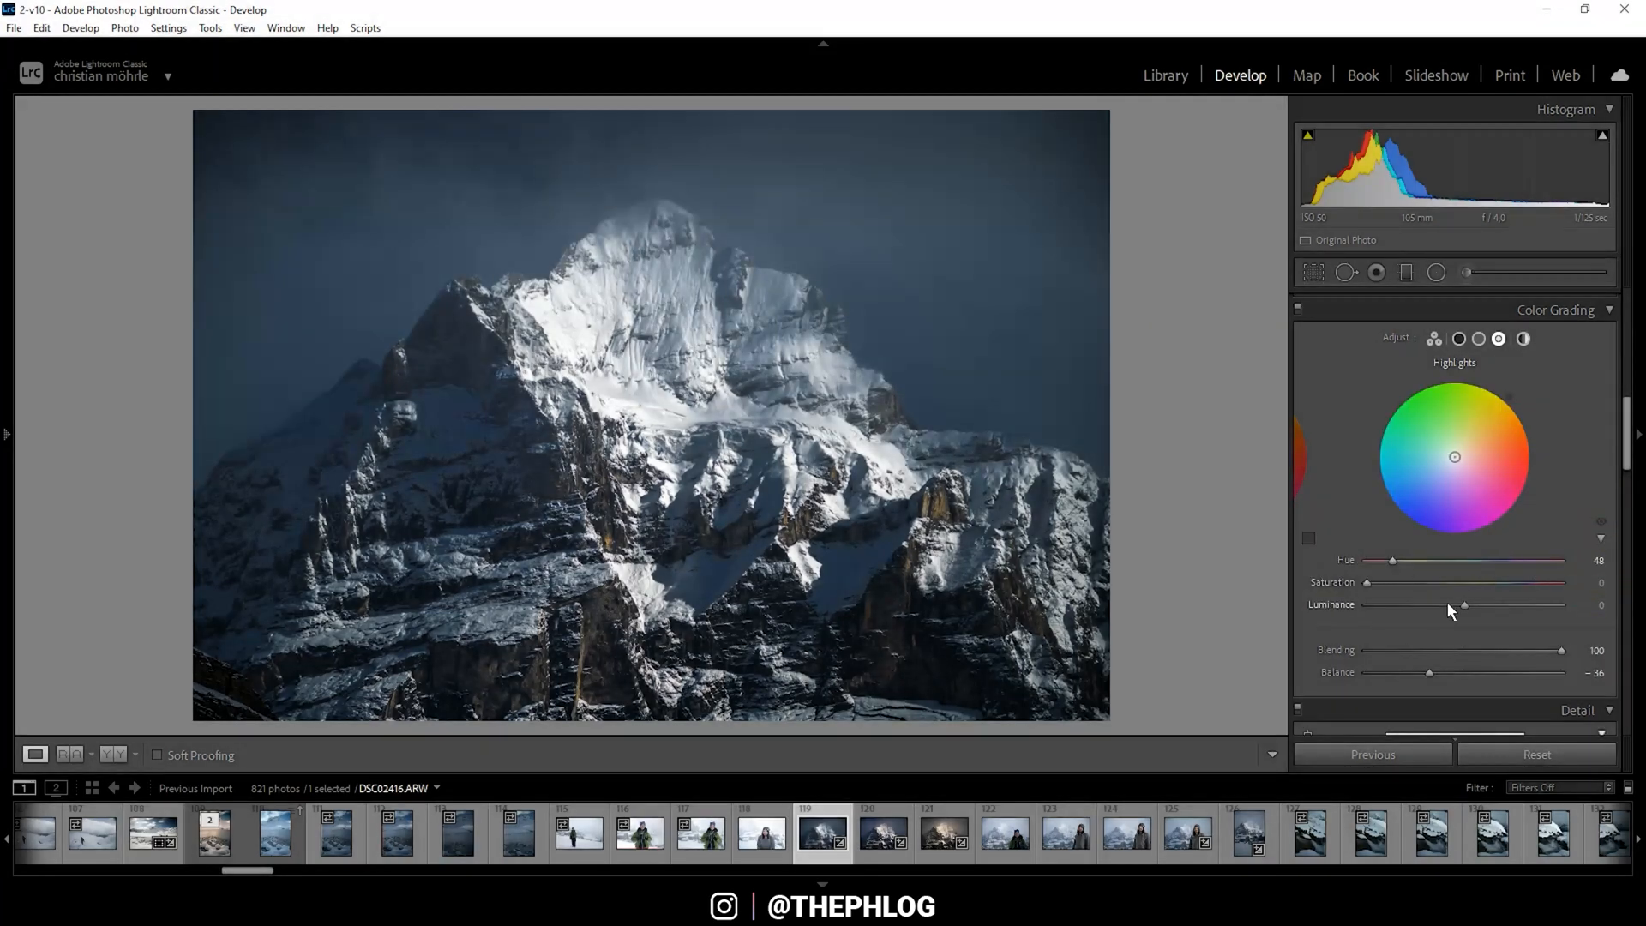
pyautogui.moveTo(1455, 456); pyautogui.dragTo(1509, 397)
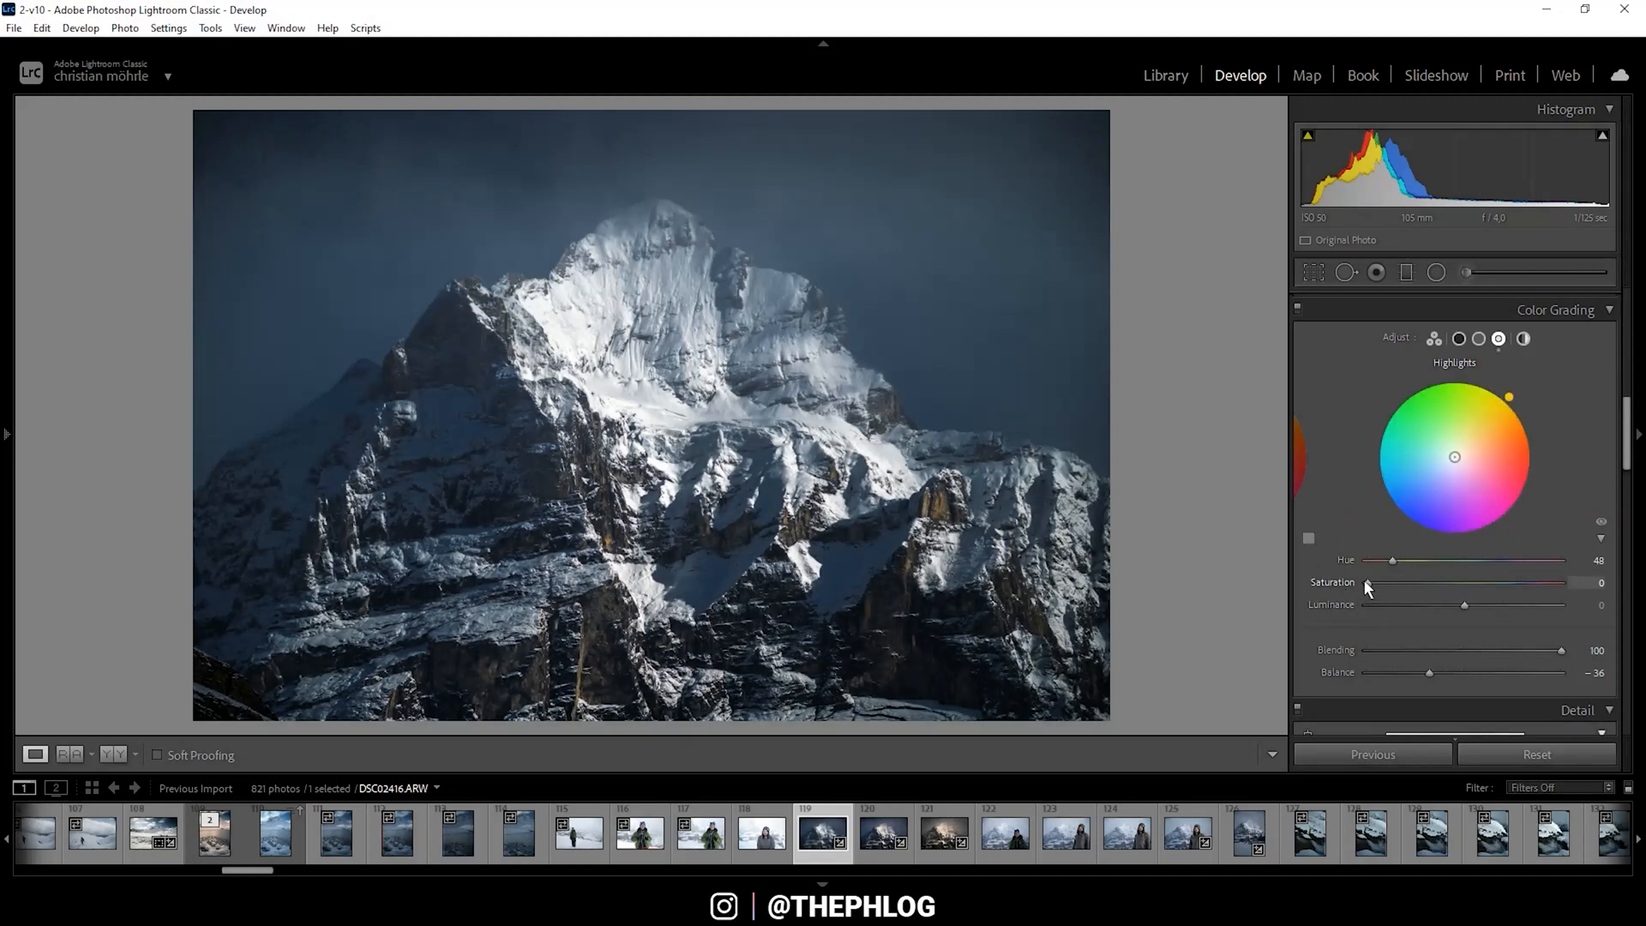
pyautogui.moveTo(1365, 583); pyautogui.dragTo(1382, 584)
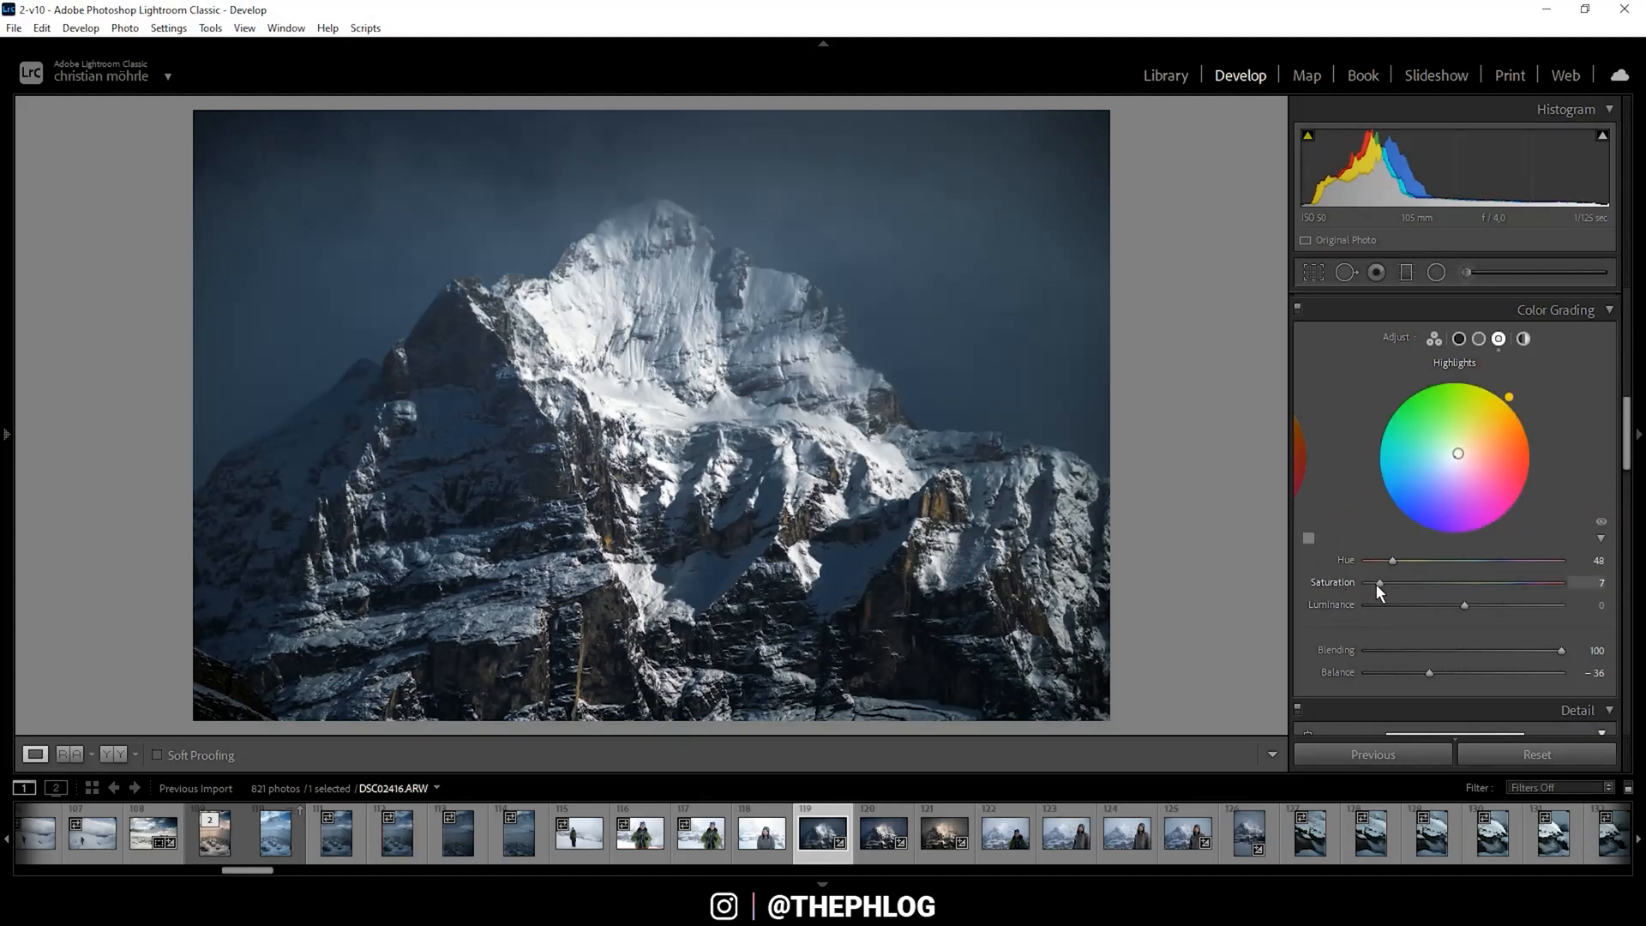
pyautogui.moveTo(1380, 583); pyautogui.dragTo(1389, 583)
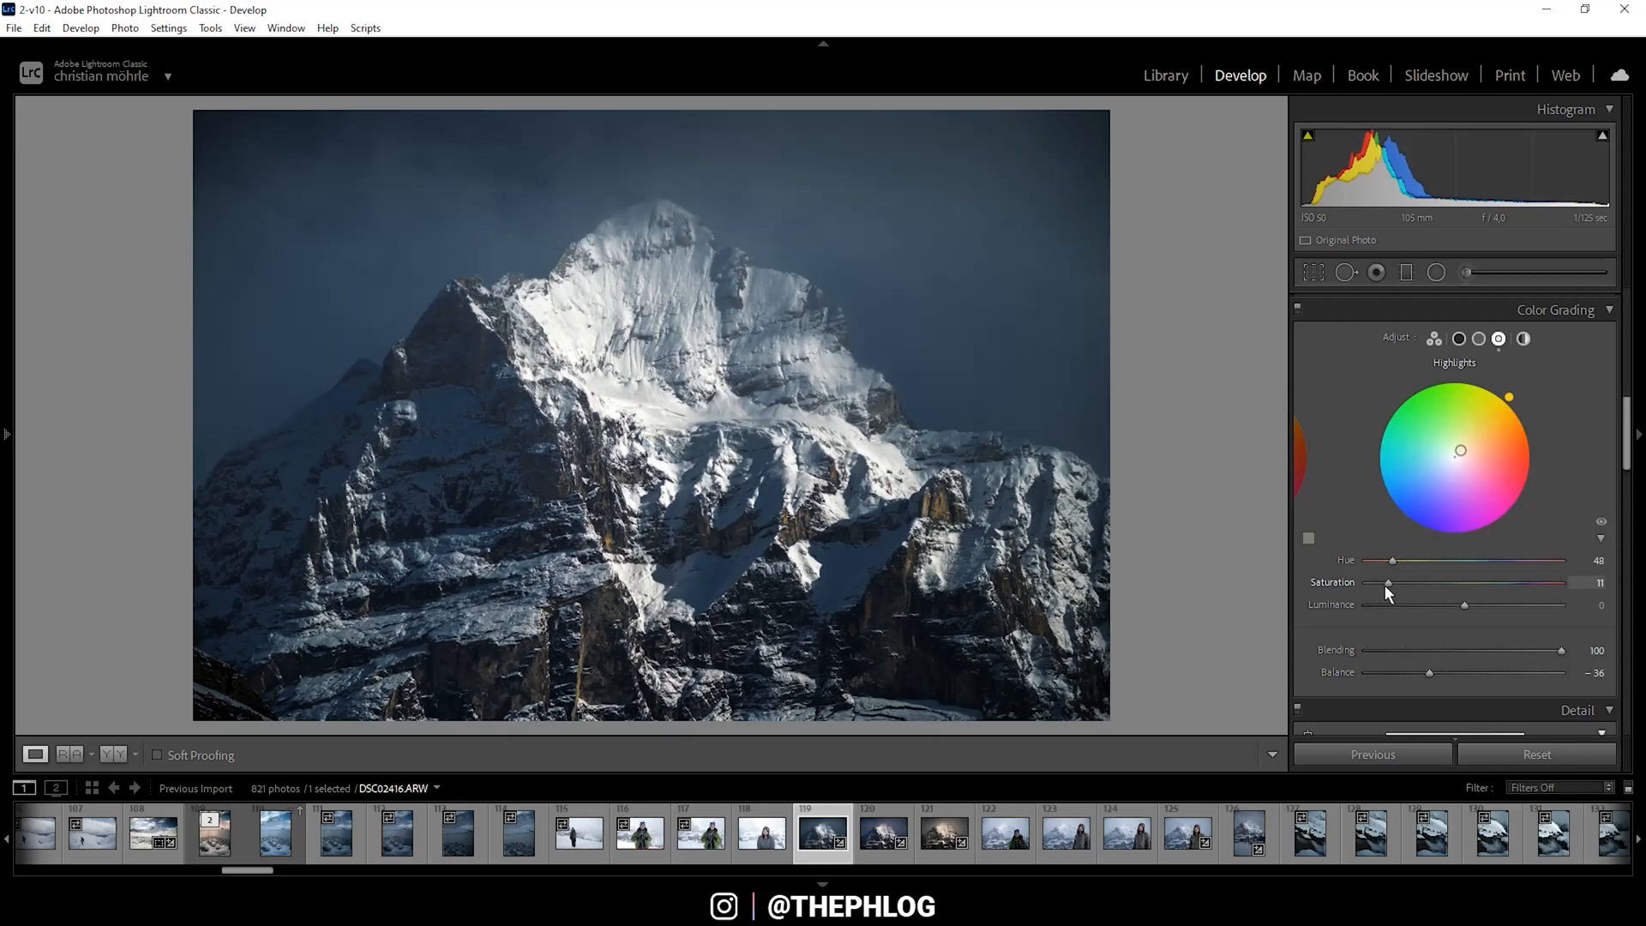
pyautogui.moveTo(1387, 583); pyautogui.dragTo(1379, 584)
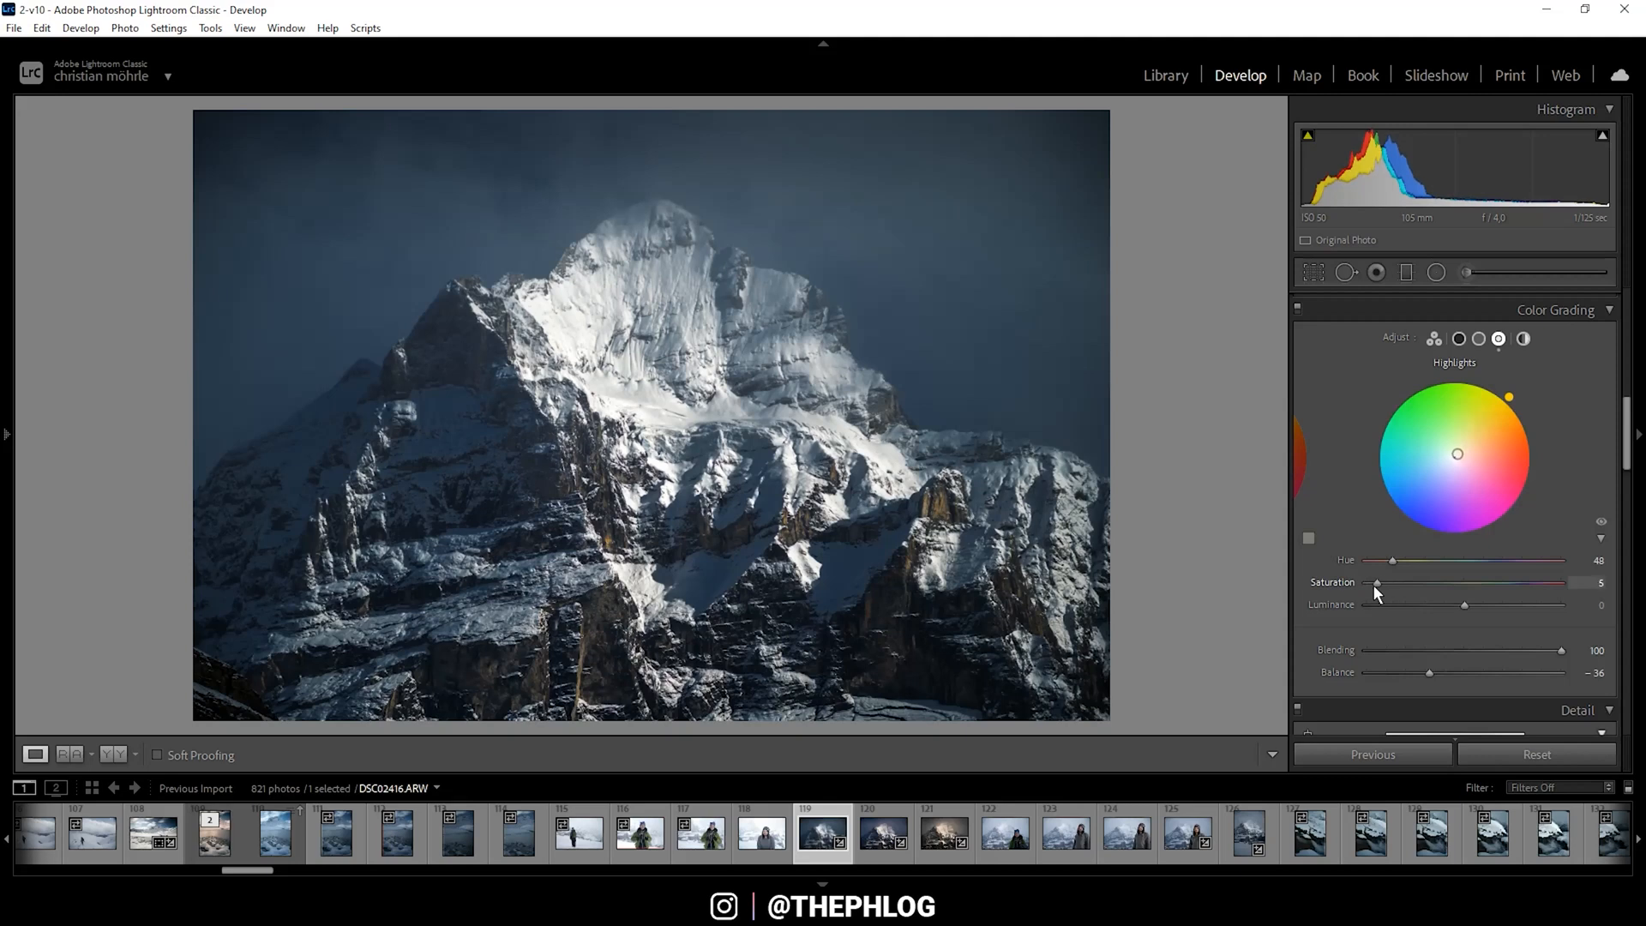
pyautogui.moveTo(1470, 436)
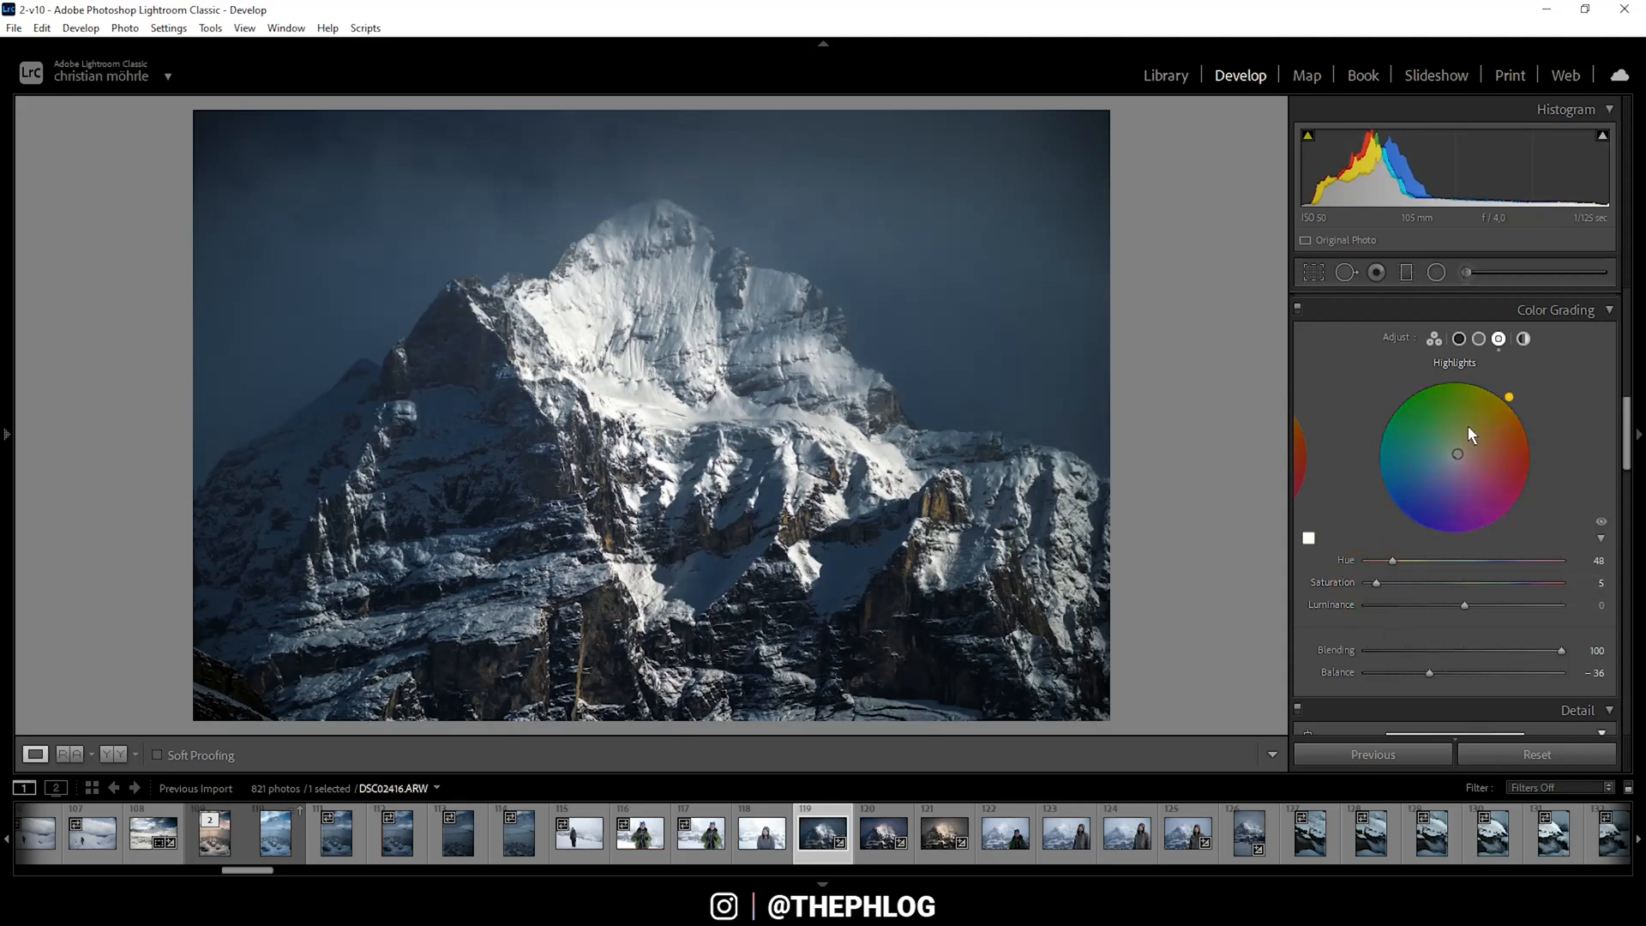
# Give the midtones a golden tint at hue 54, saturation 14.
pyautogui.click(1480, 338)
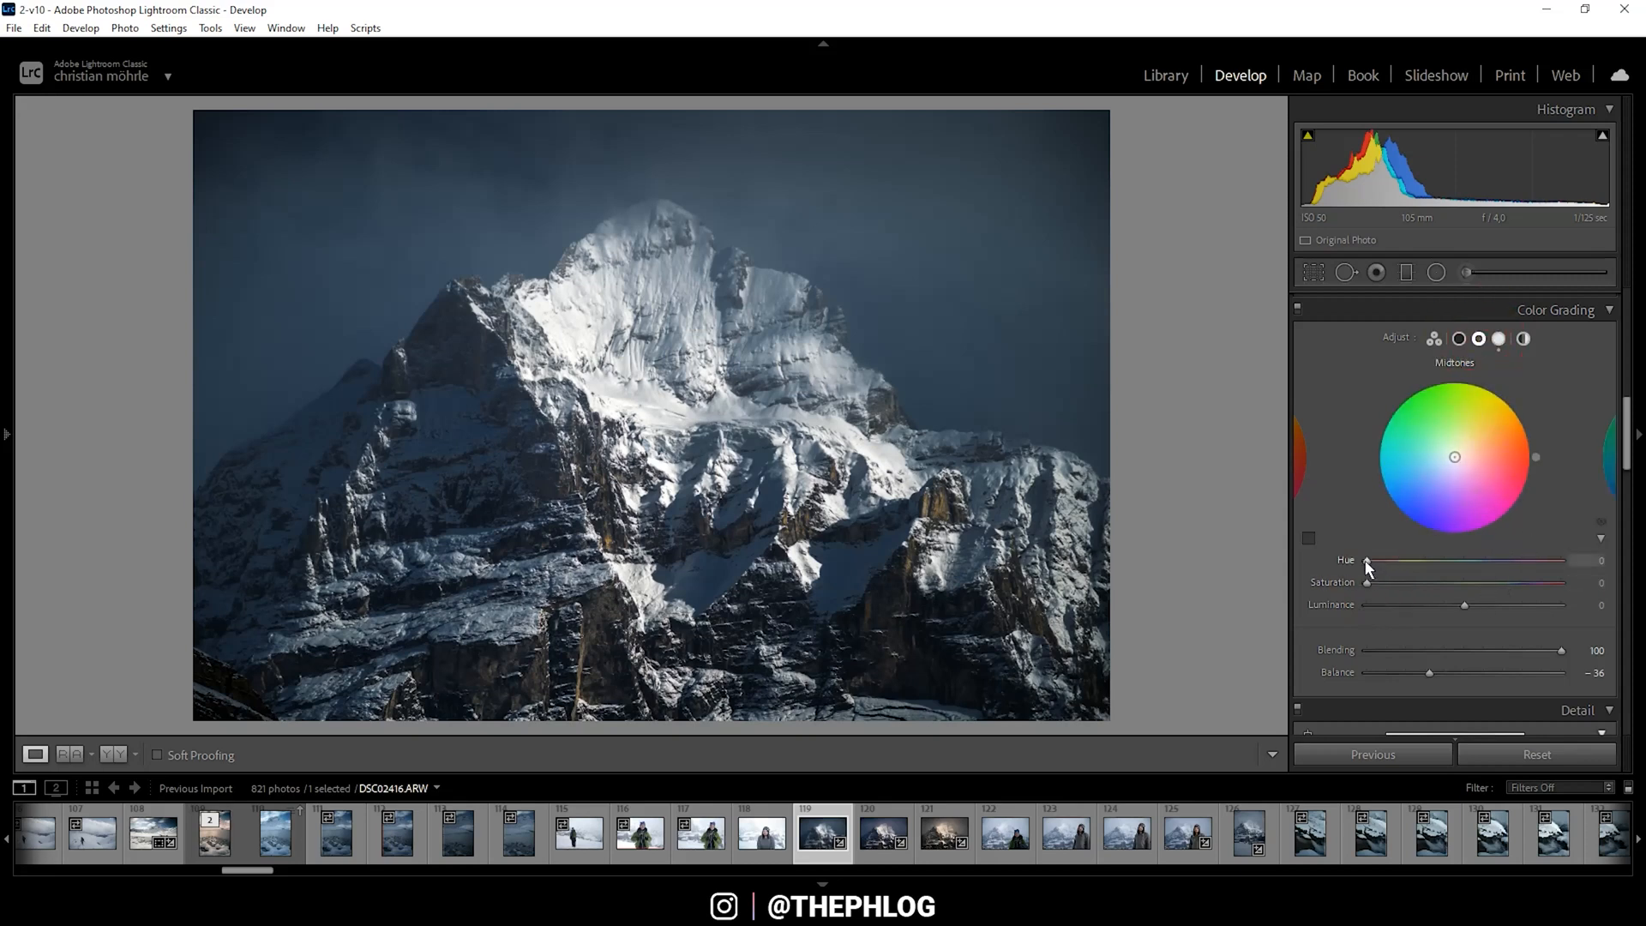
pyautogui.moveTo(1368, 559); pyautogui.dragTo(1392, 559)
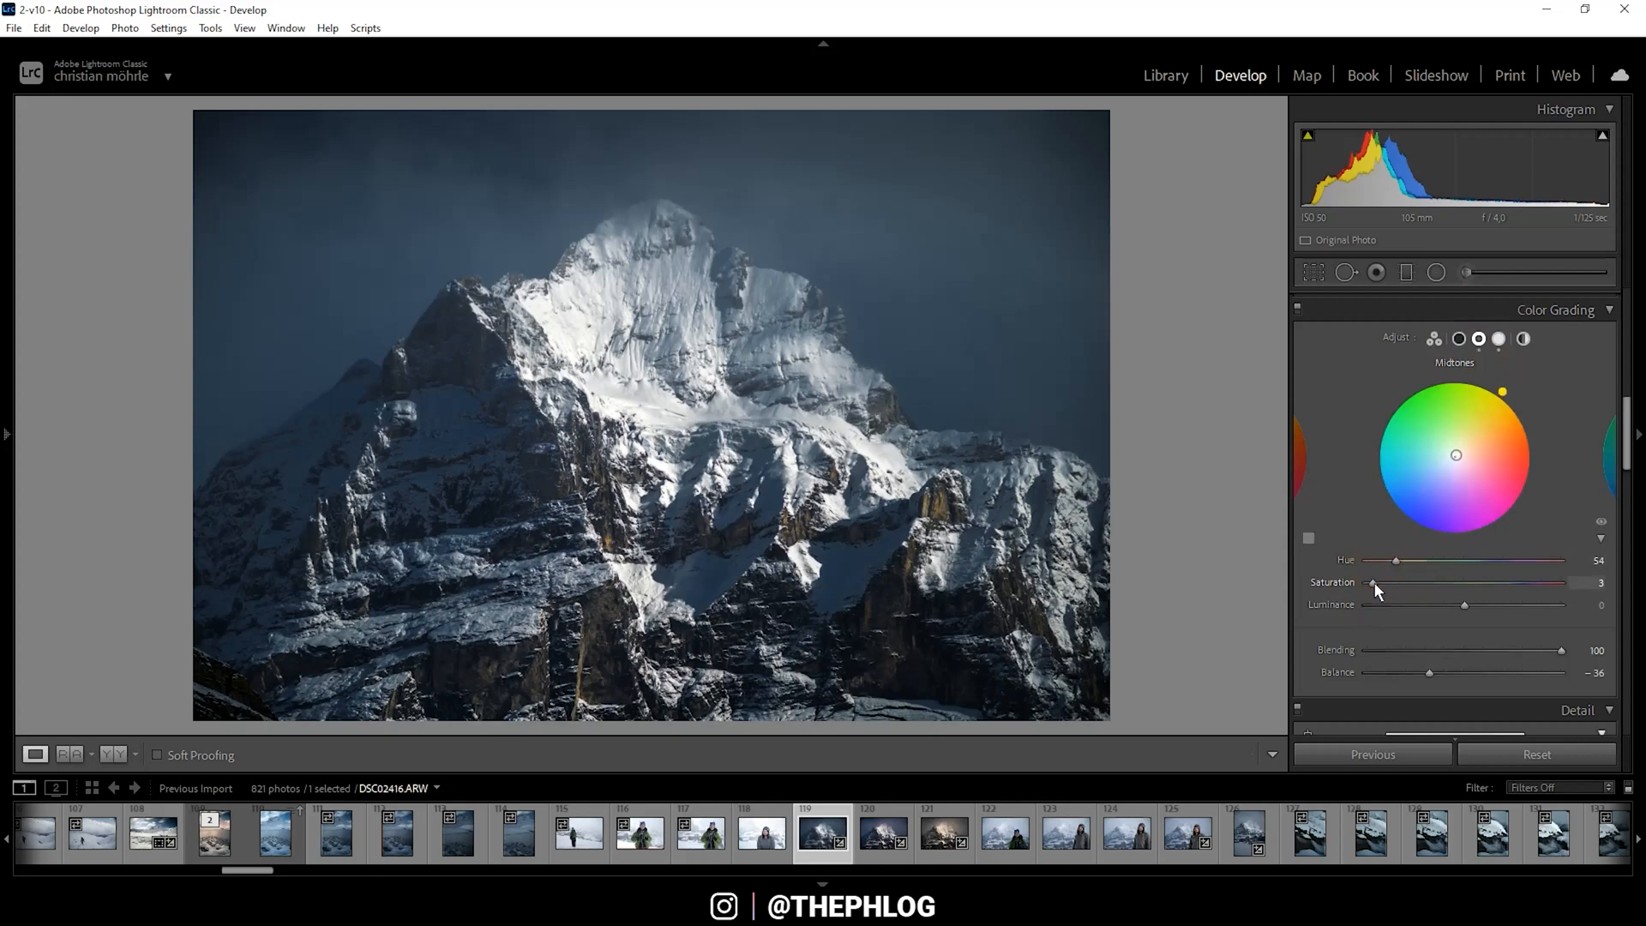
pyautogui.moveTo(1372, 583); pyautogui.dragTo(1396, 583)
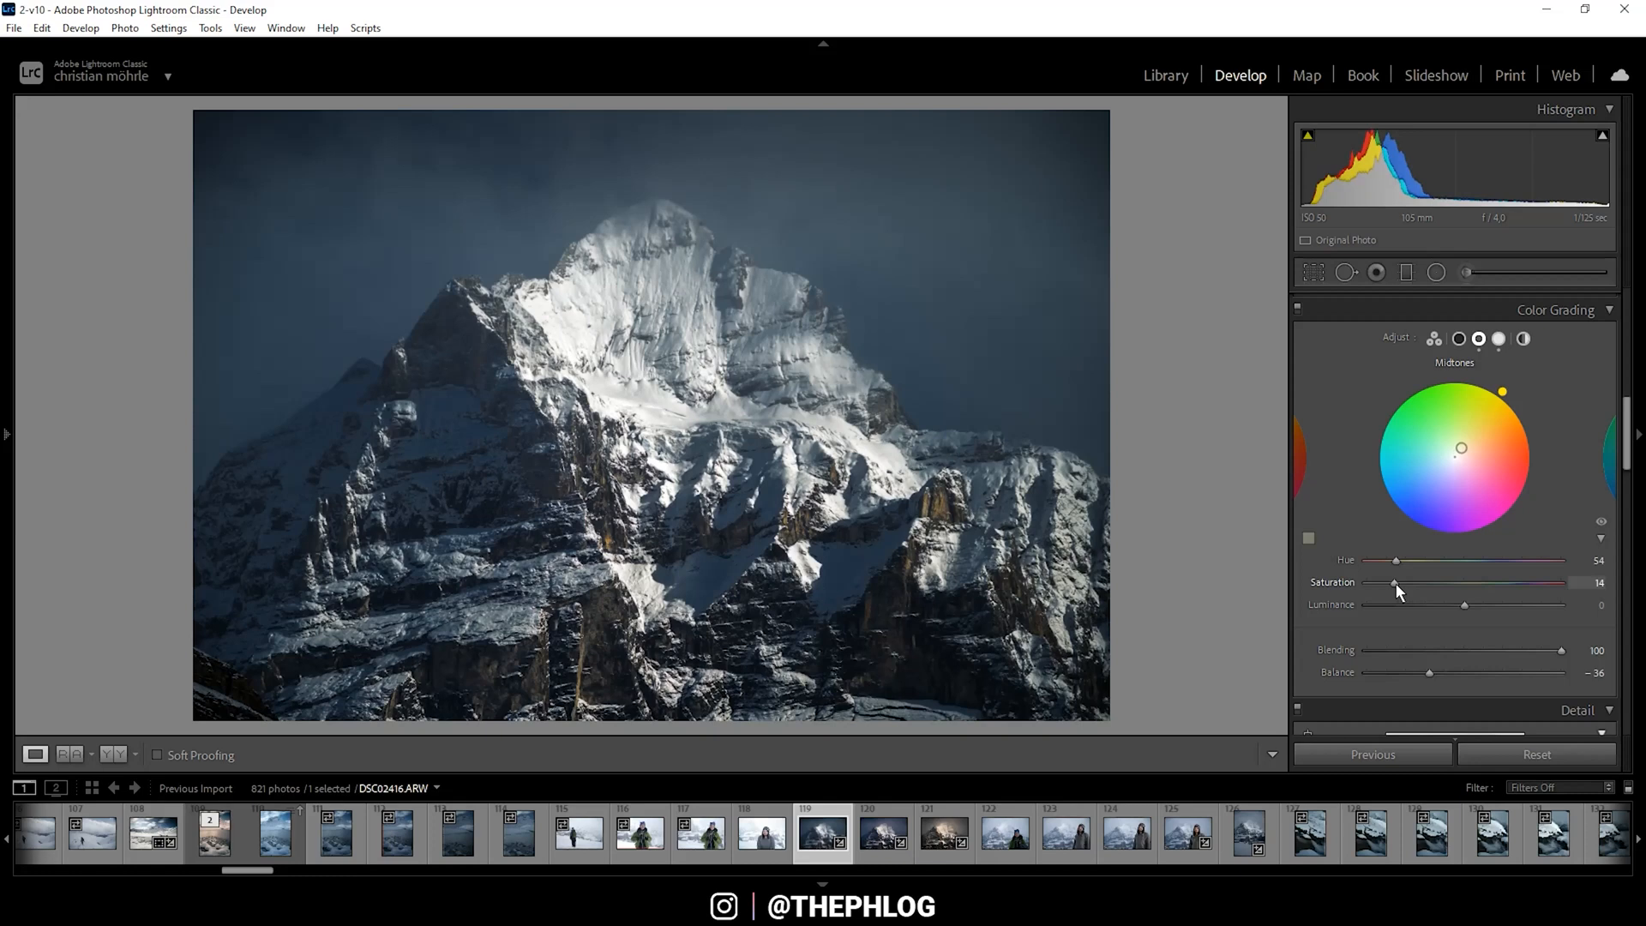
pyautogui.moveTo(1391, 583); pyautogui.dragTo(1416, 603)
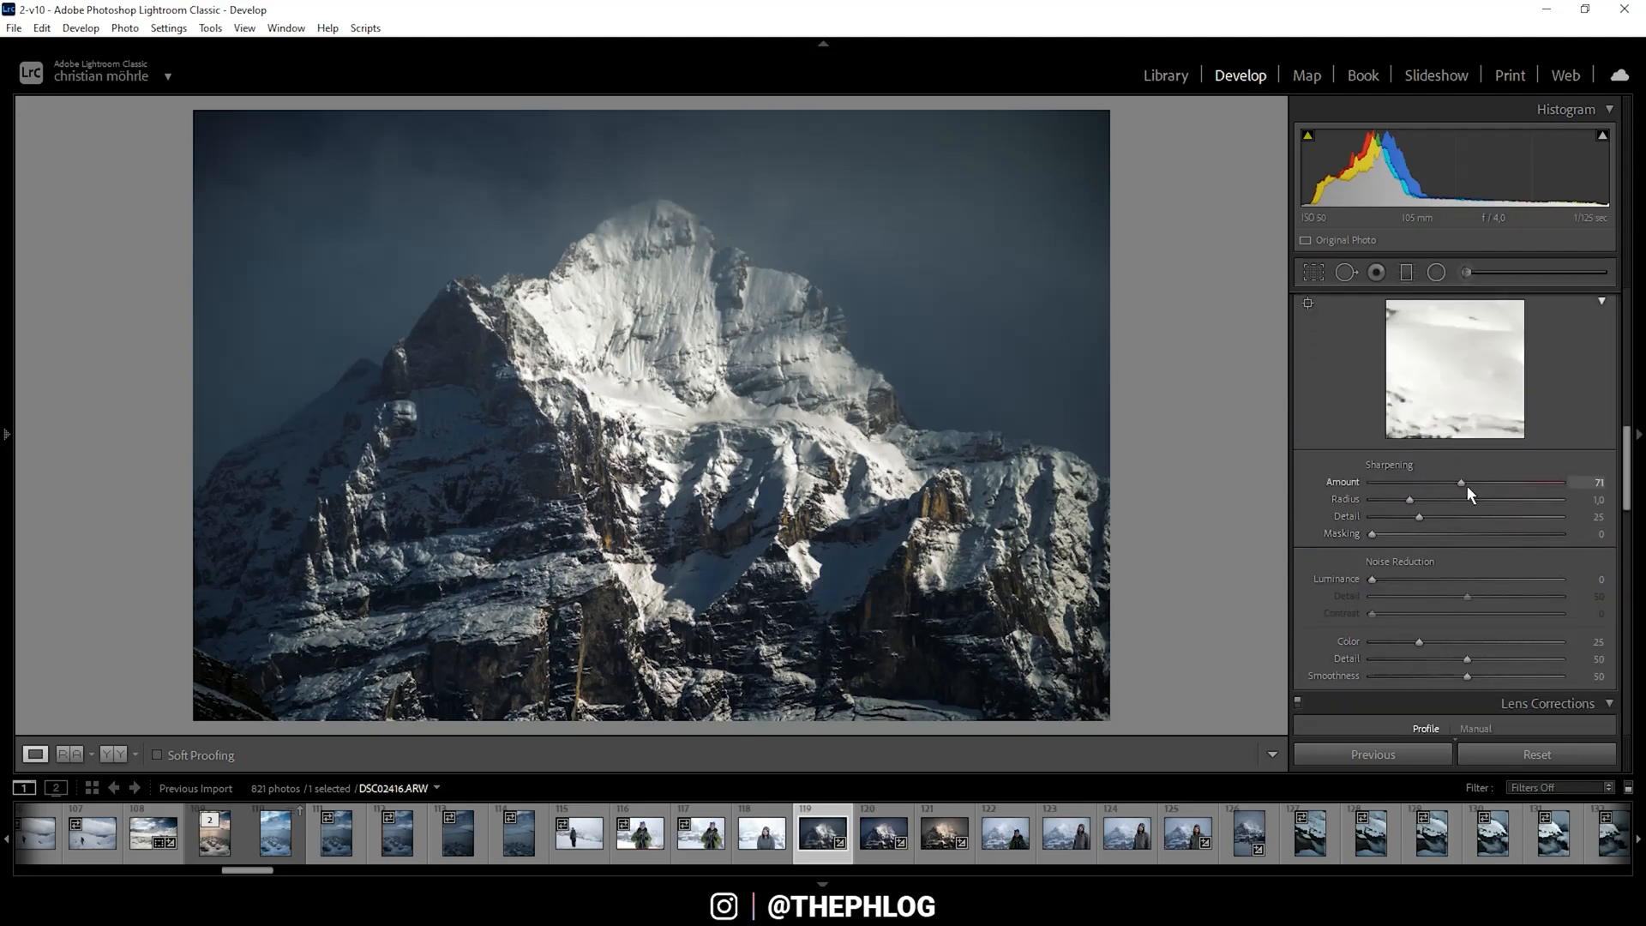
# Set Sharpening radius to 0.5 and detail to 53.
pyautogui.moveTo(1419, 517); pyautogui.dragTo(1476, 516)
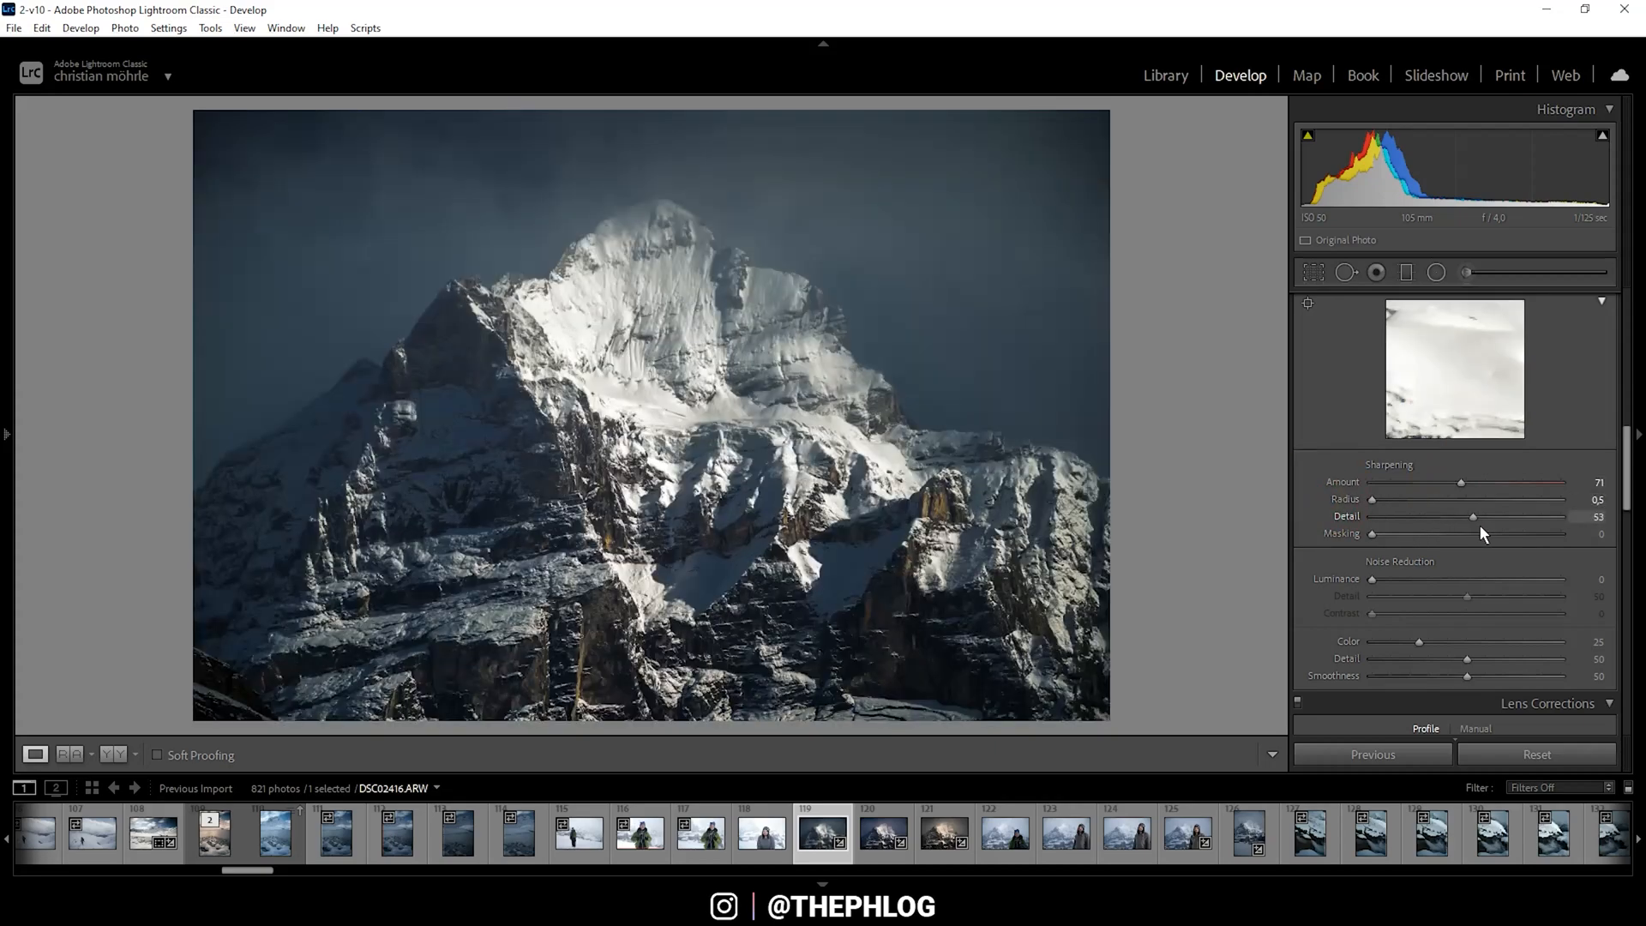
pyautogui.moveTo(1370, 534); pyautogui.dragTo(1439, 534)
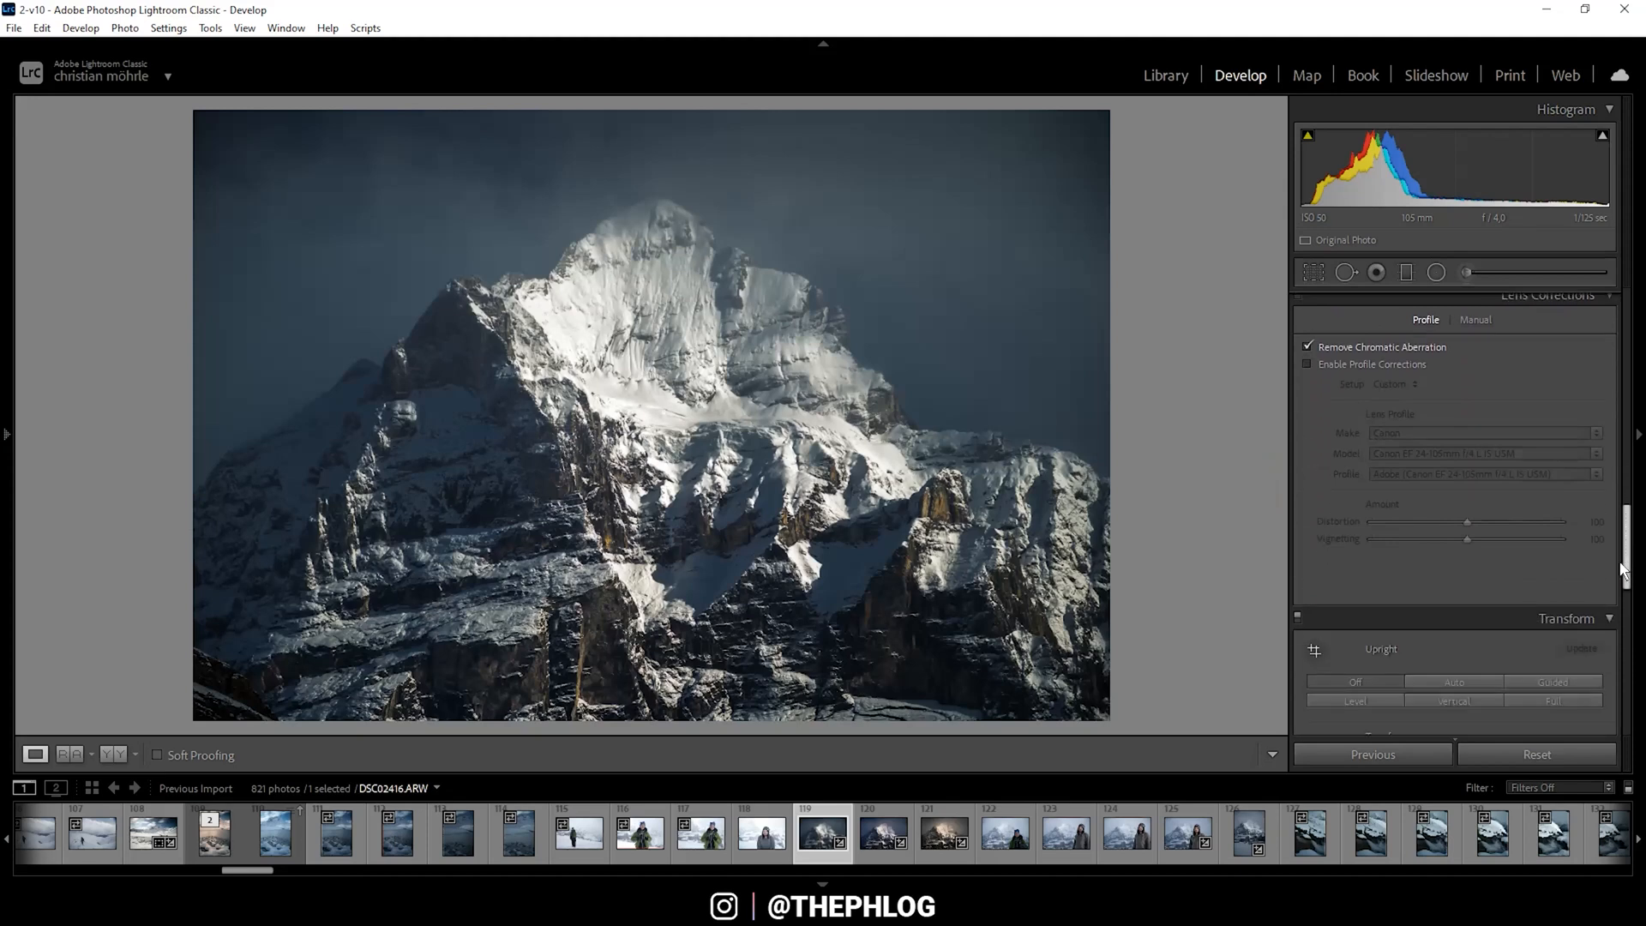
pyautogui.scroll(-3)
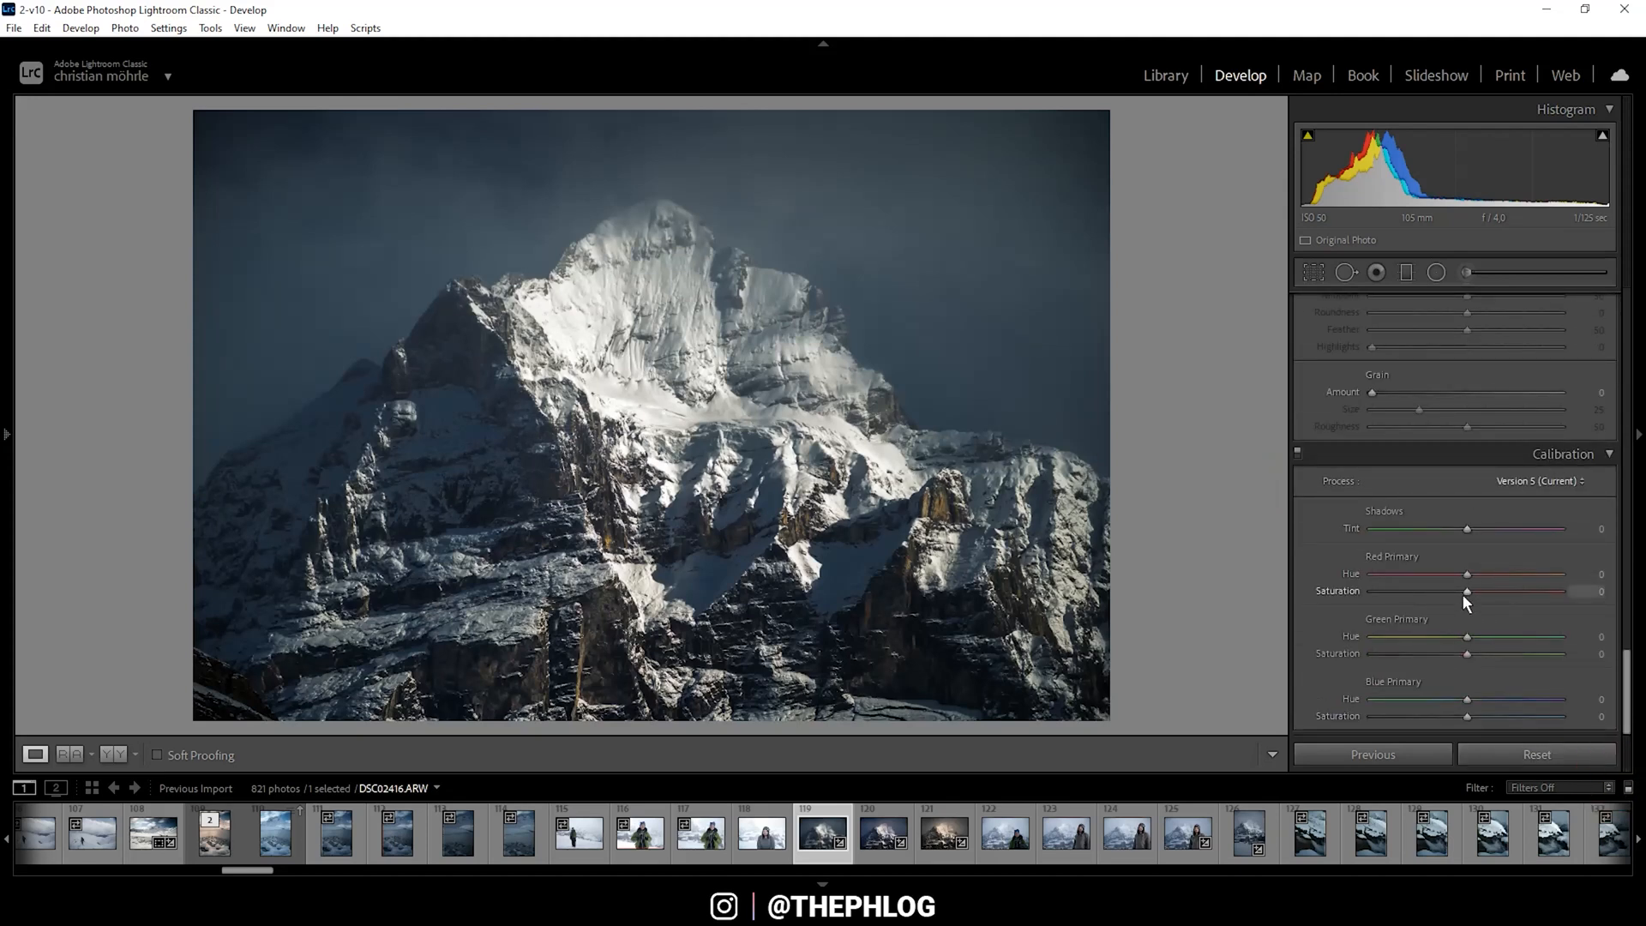
# Raise Calibration red primary saturation to +18 and blue primary saturation to +23.
pyautogui.moveTo(1466, 590); pyautogui.dragTo(1470, 590)
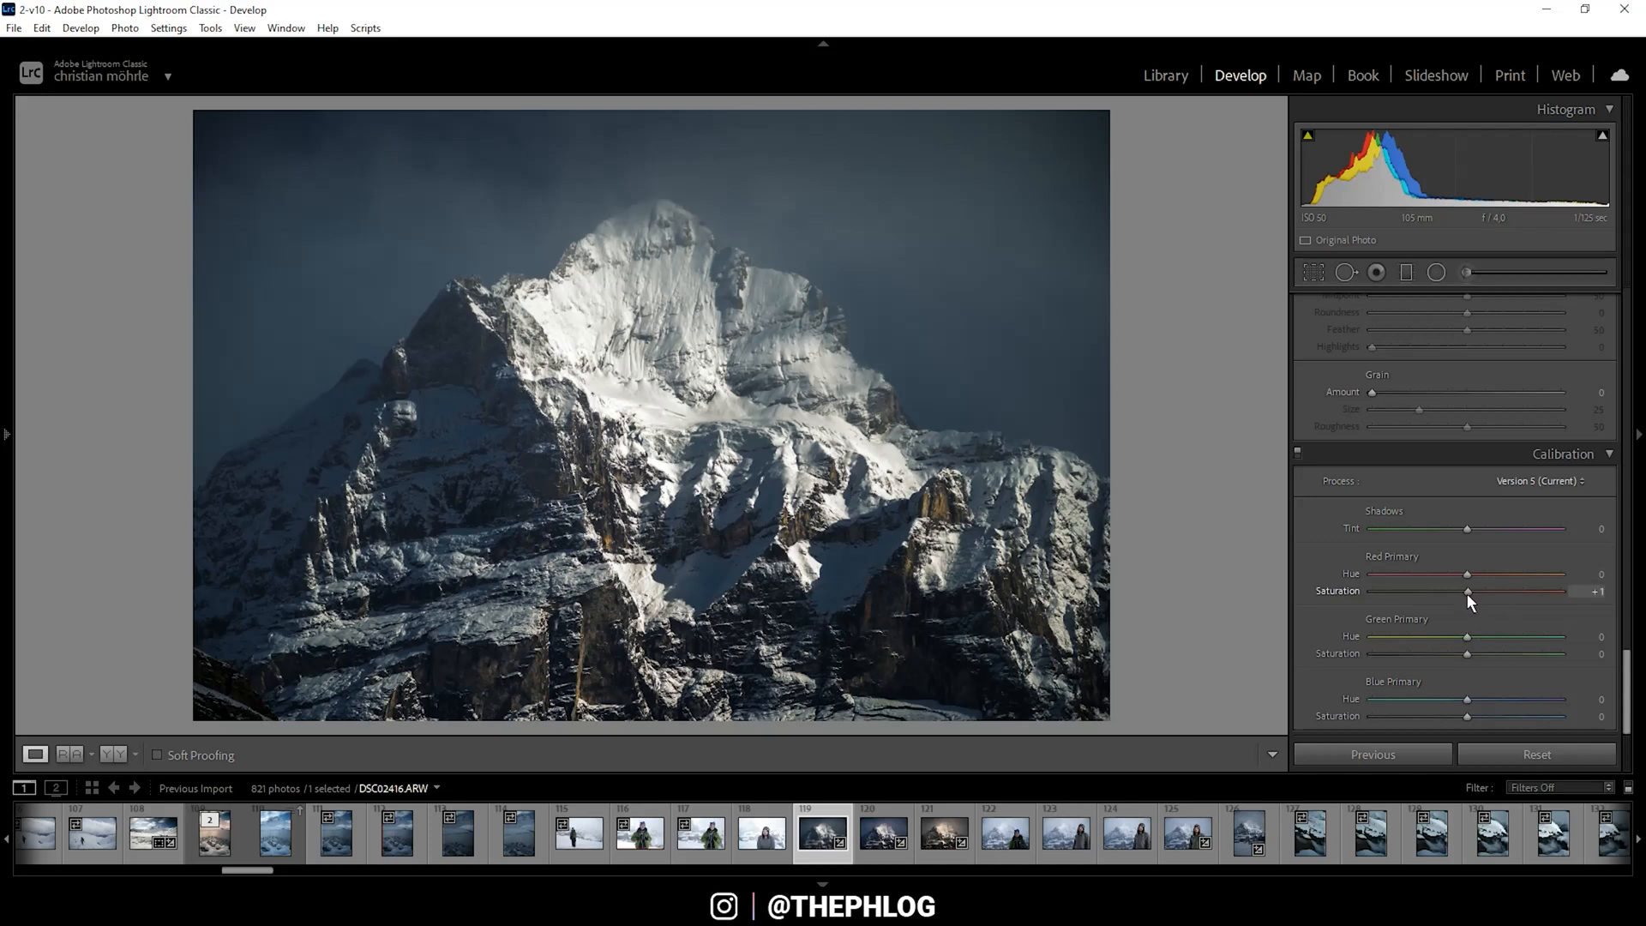
pyautogui.moveTo(1468, 590); pyautogui.dragTo(1472, 590)
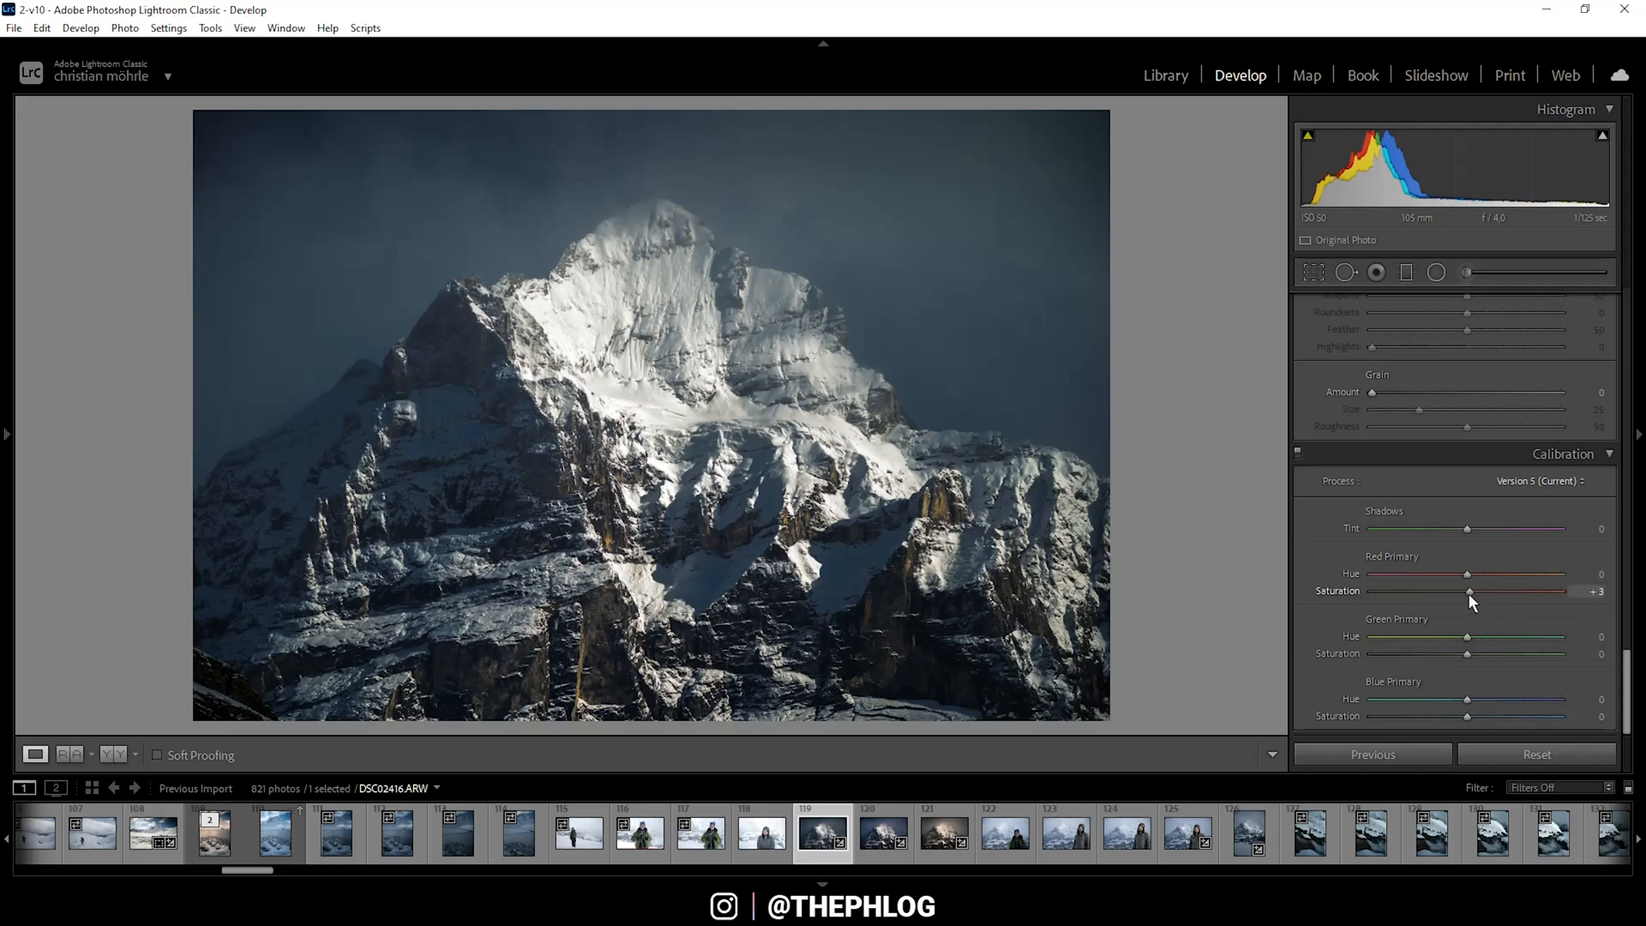
pyautogui.moveTo(1468, 717); pyautogui.dragTo(1489, 717)
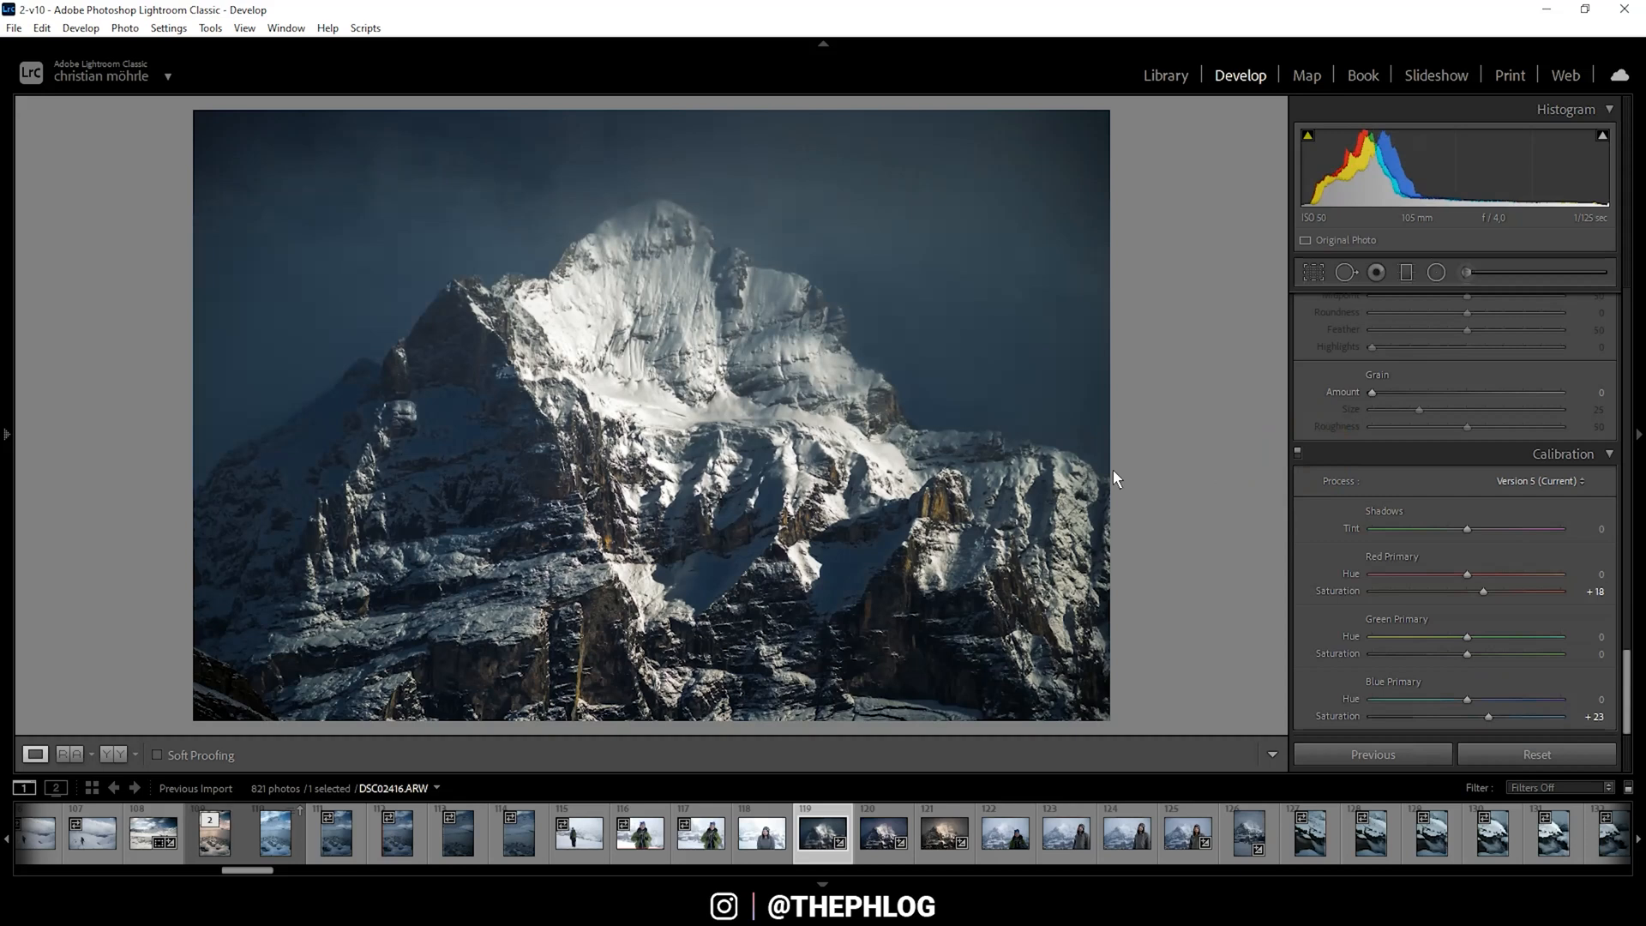
pyautogui.moveTo(756, 619)
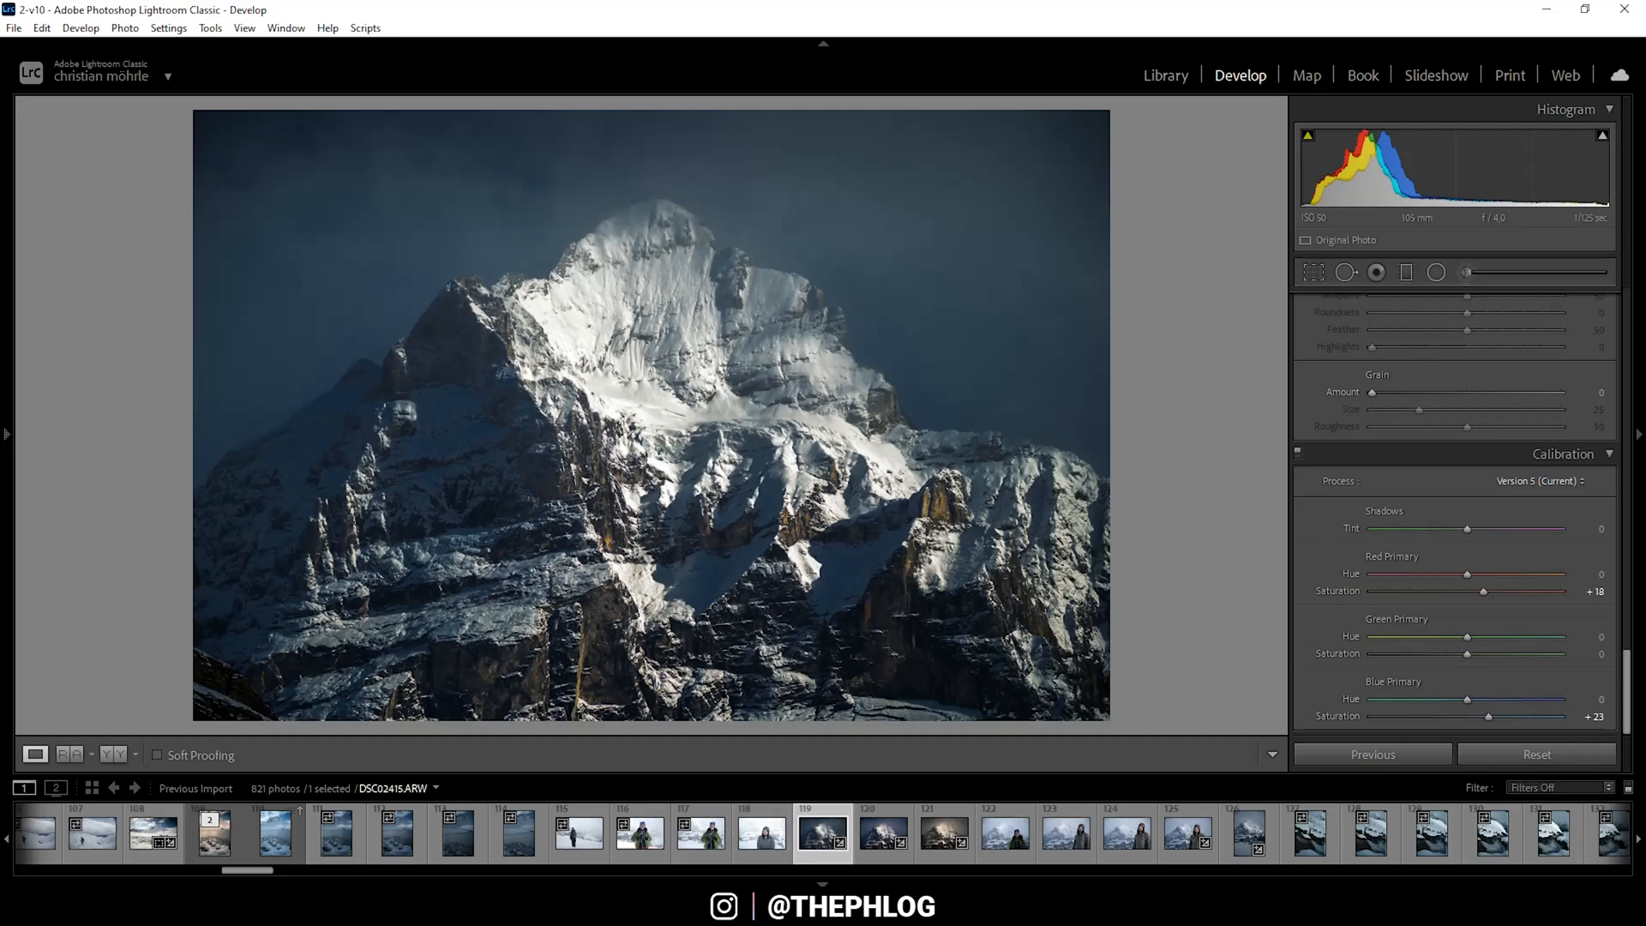
# Send the photo to Color Efex Pro 4 via Edit In from its context menu.
pyautogui.rightClick(821, 833)
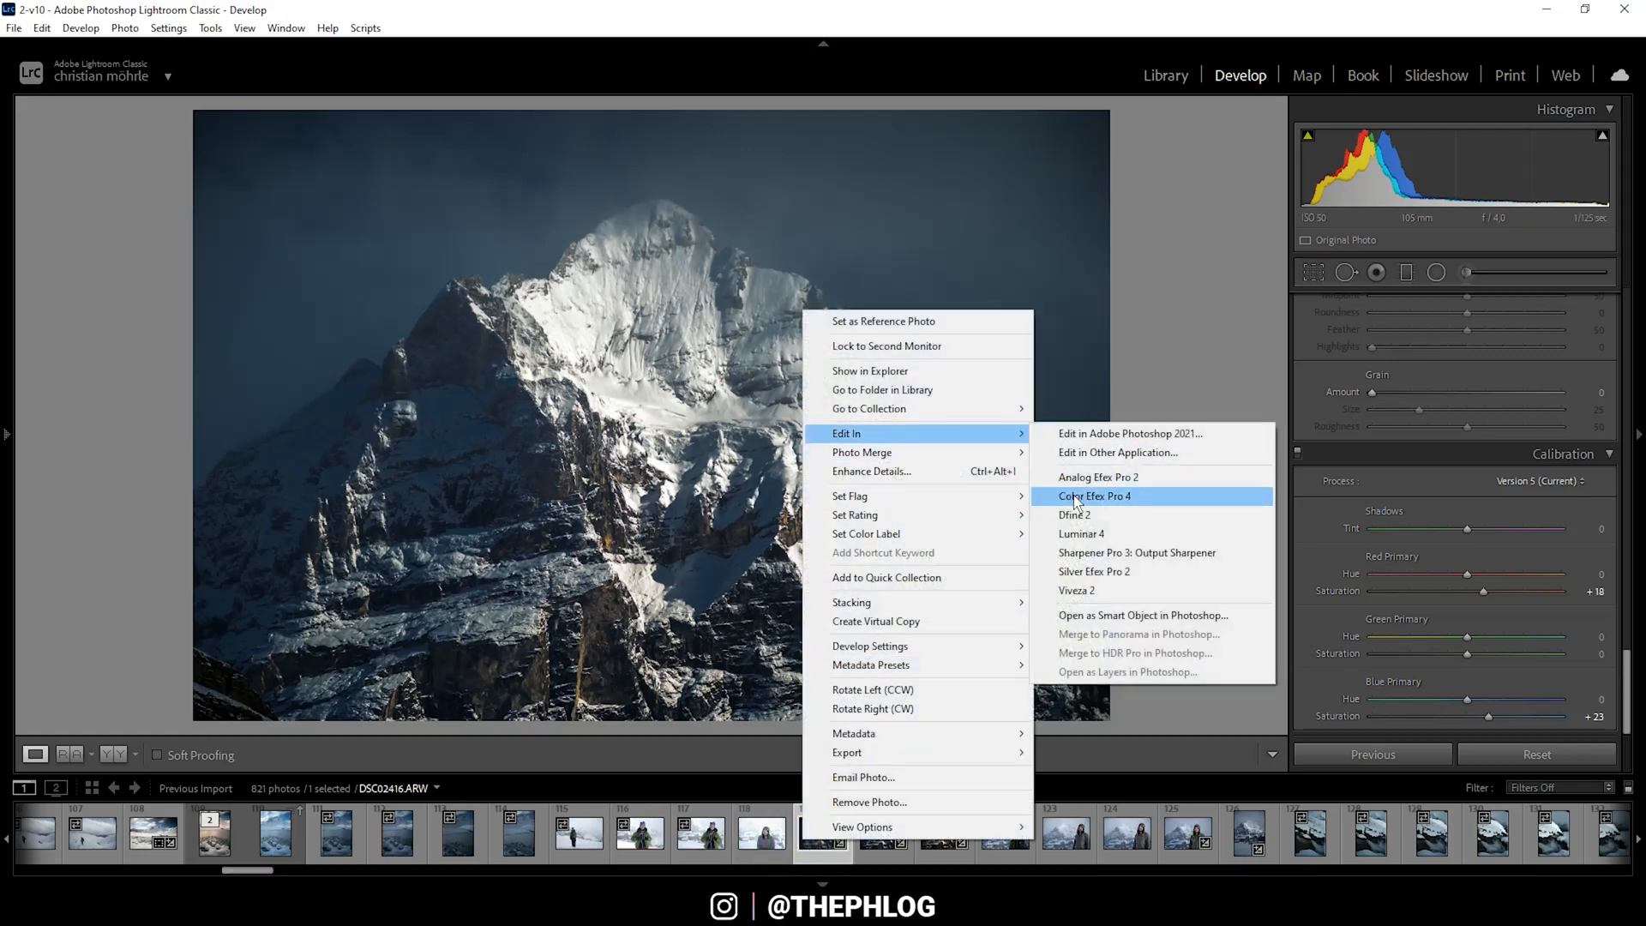
pyautogui.click(1093, 496)
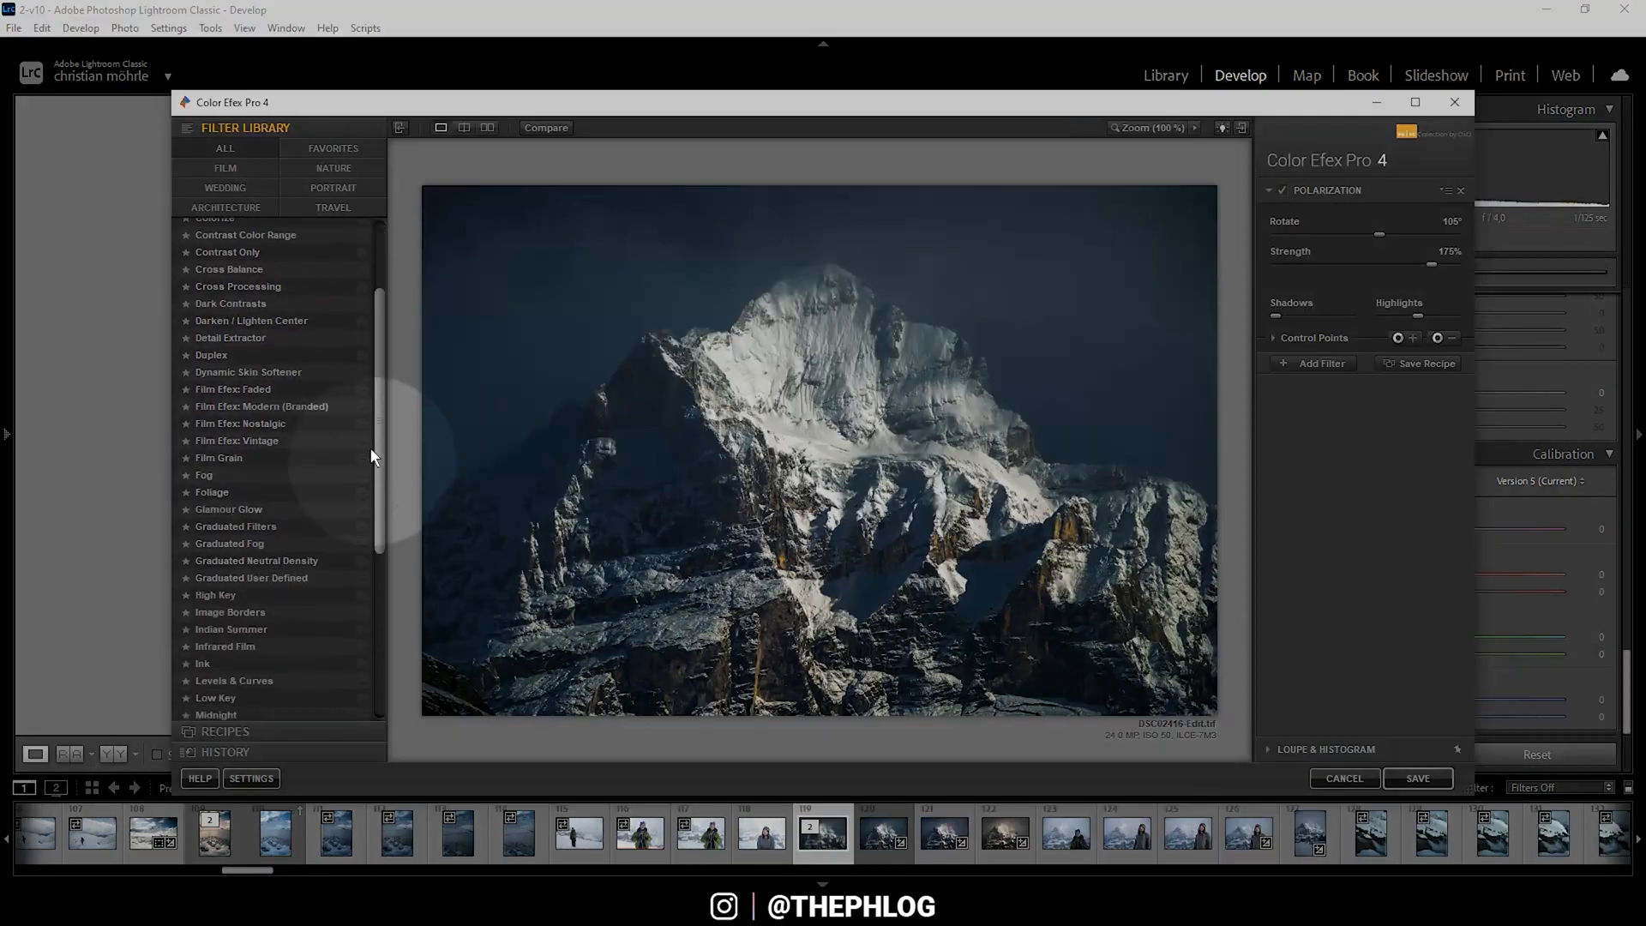
# Apply a Polarization filter at 200% strength and save the result back to the catalogue.
pyautogui.scroll(-3)
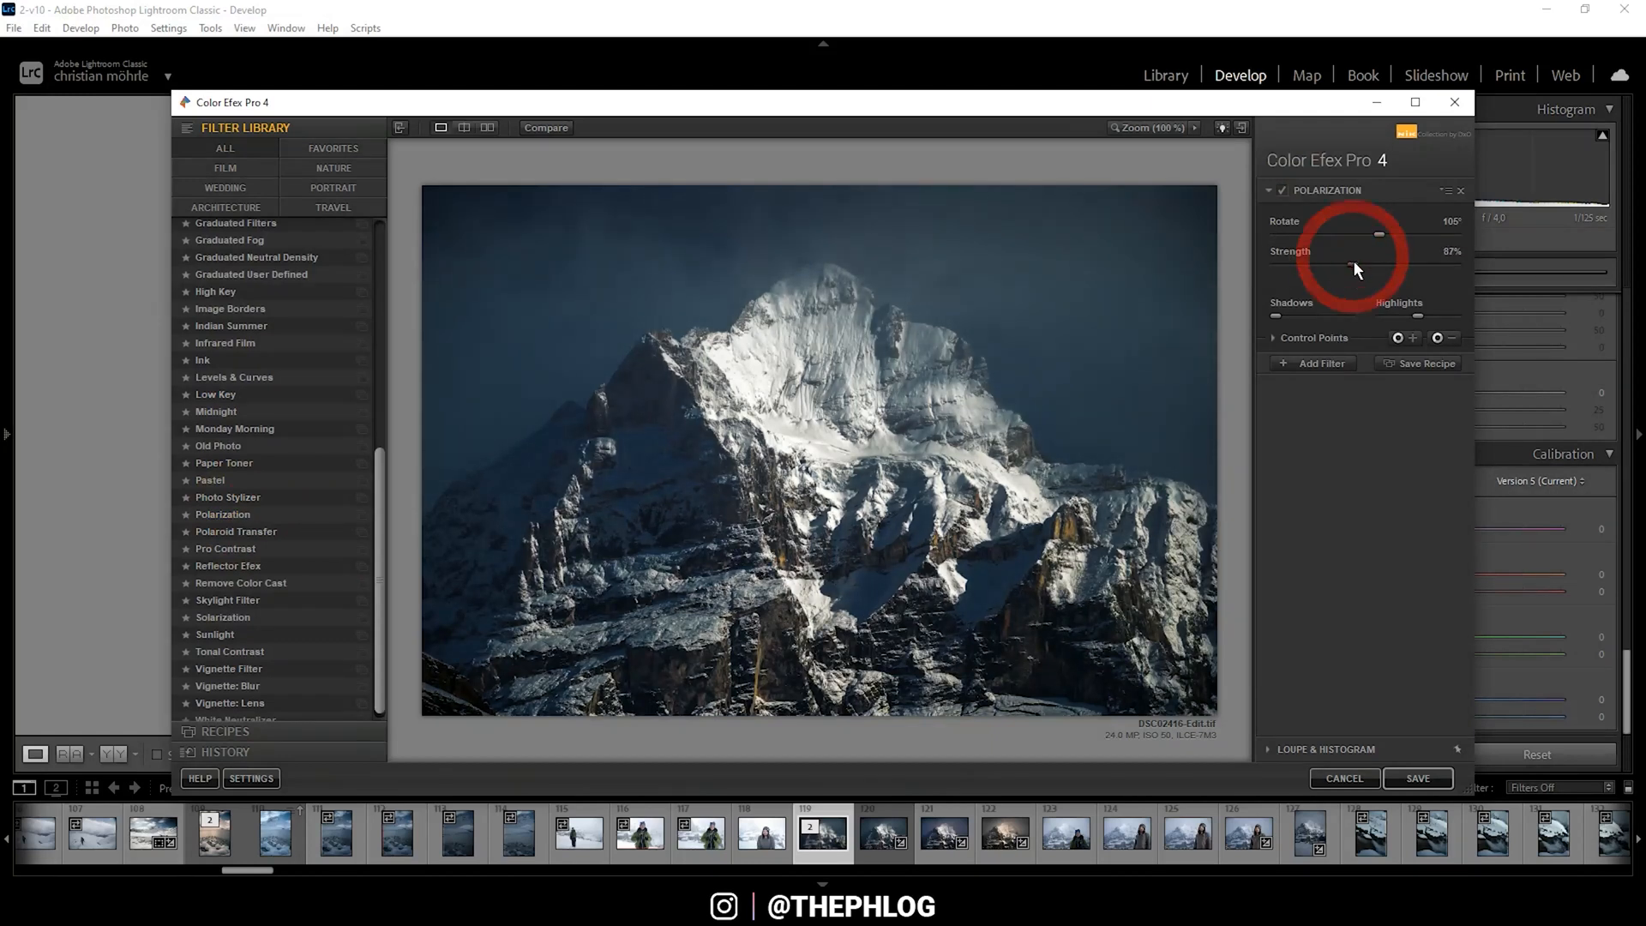
pyautogui.moveTo(1355, 264); pyautogui.dragTo(1406, 264)
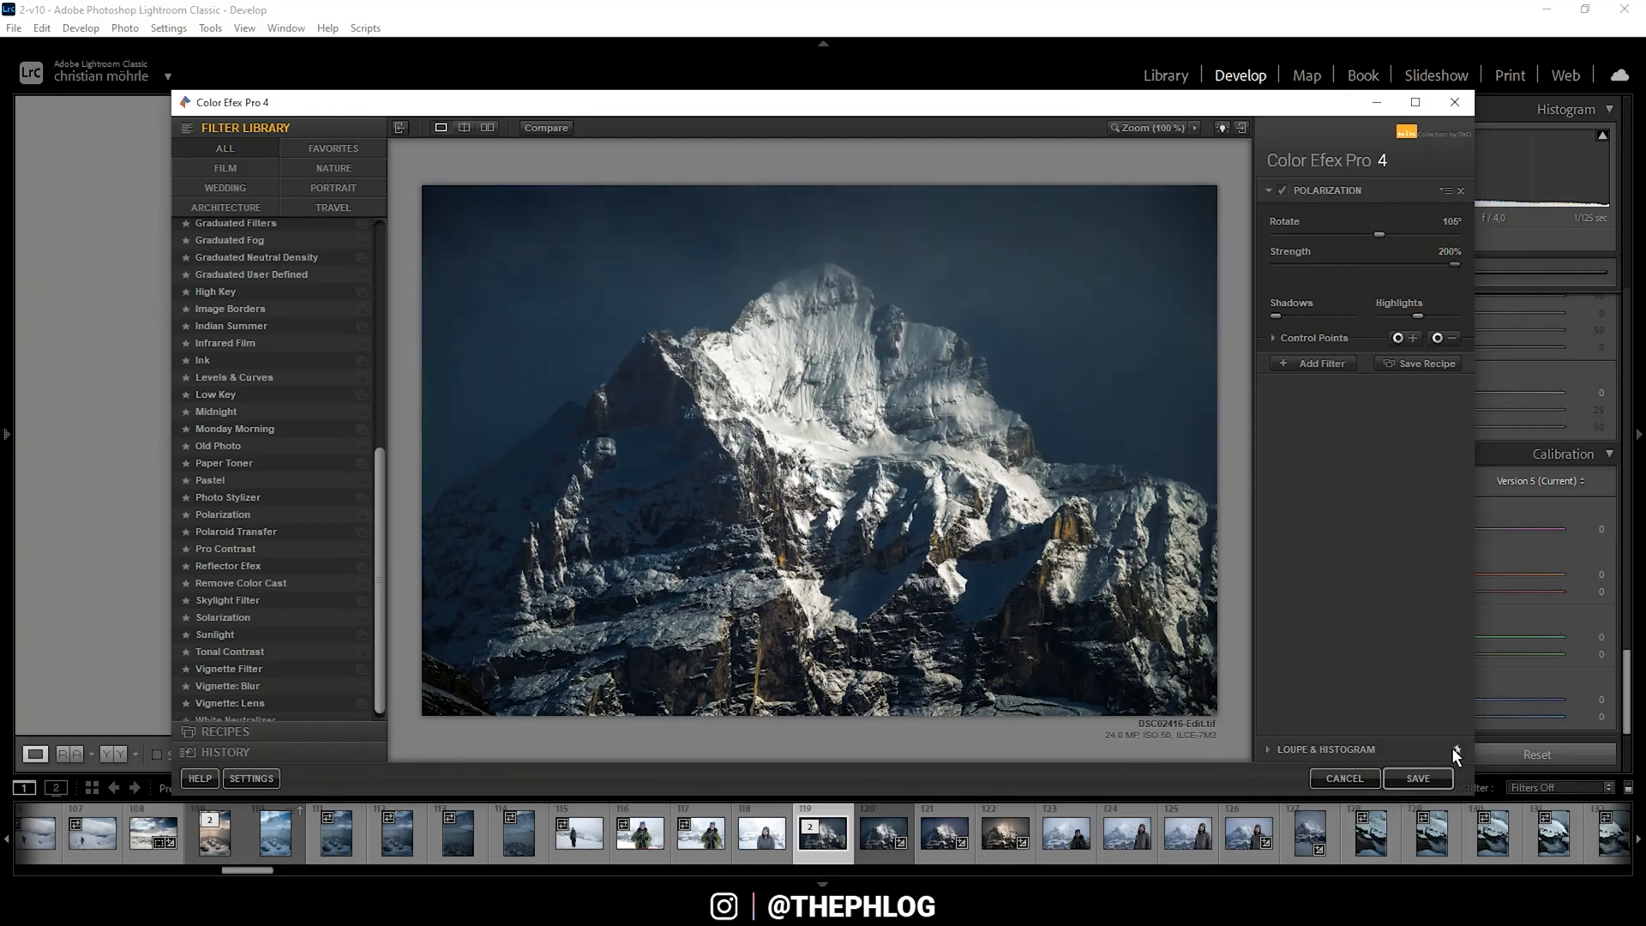
pyautogui.click(1417, 778)
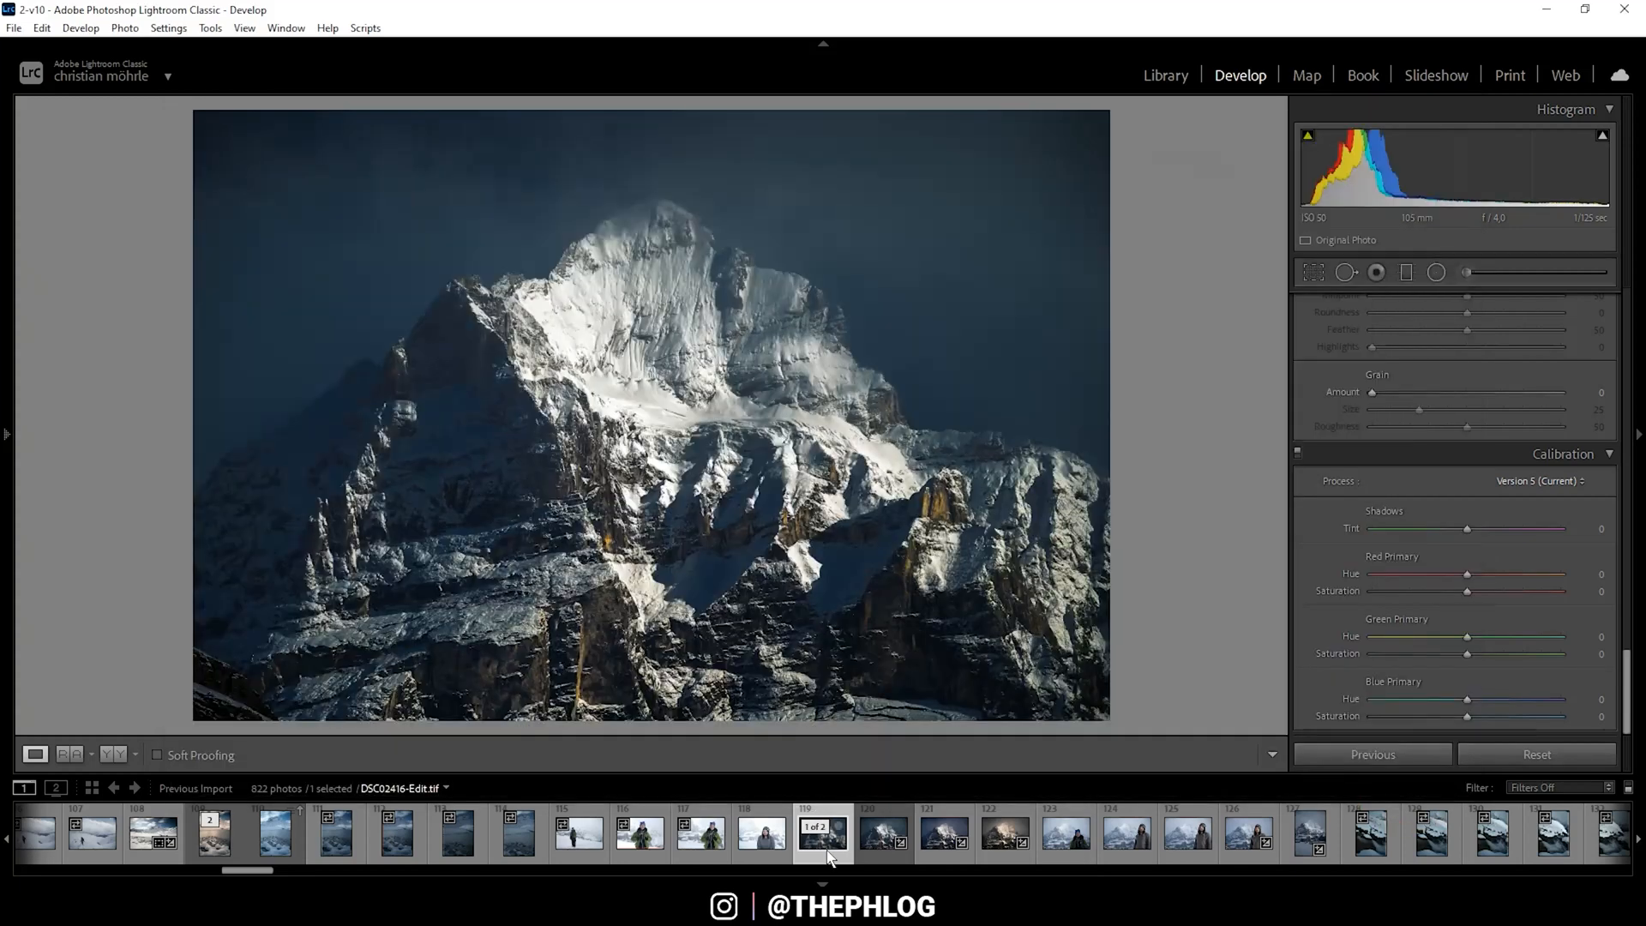
# Send the edited copy back into Color Efex Pro 4 for a second filter.
pyautogui.rightClick(824, 834)
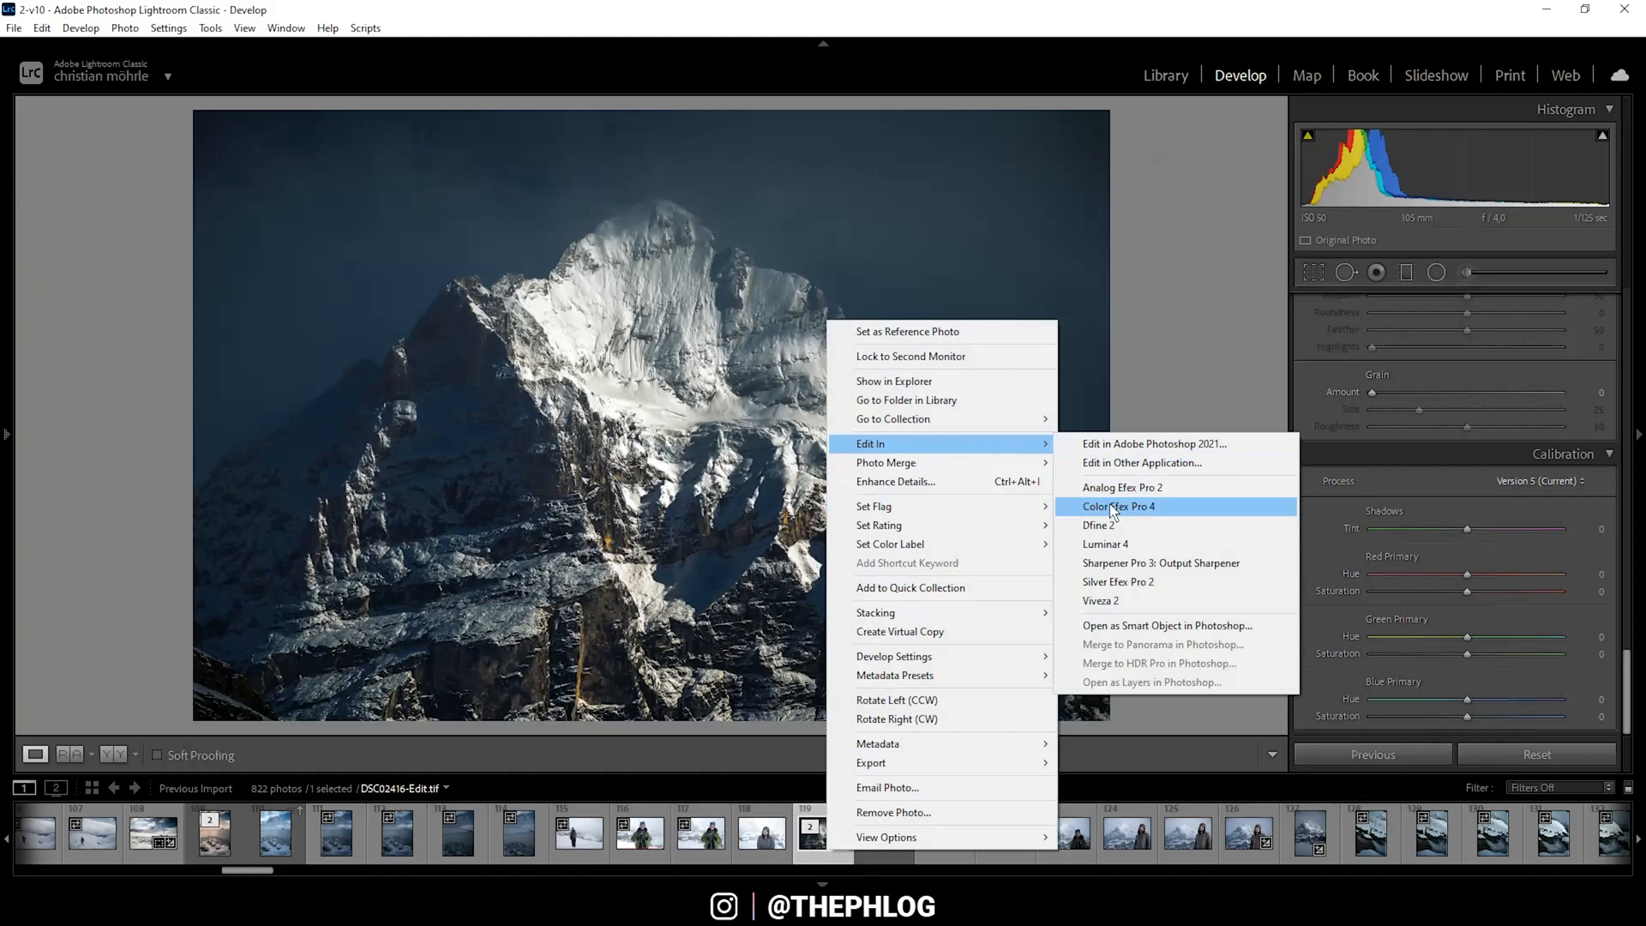
pyautogui.click(1118, 506)
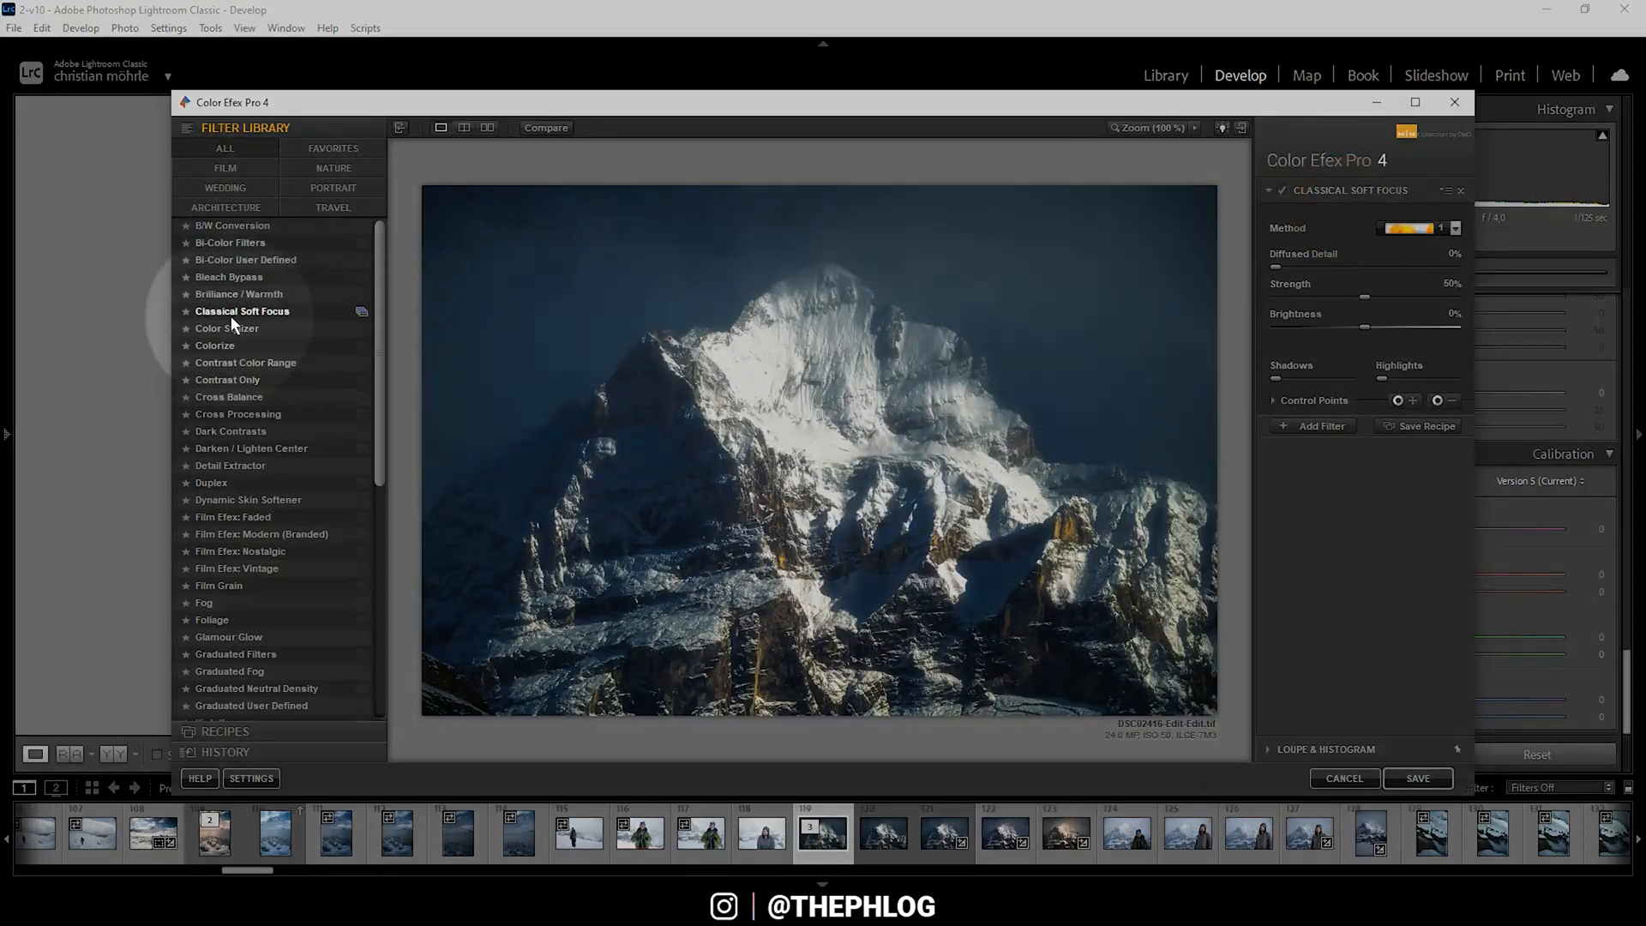
# Apply Classical Soft Focus and lower its strength to 33% for a subtle glow.
pyautogui.click(242, 311)
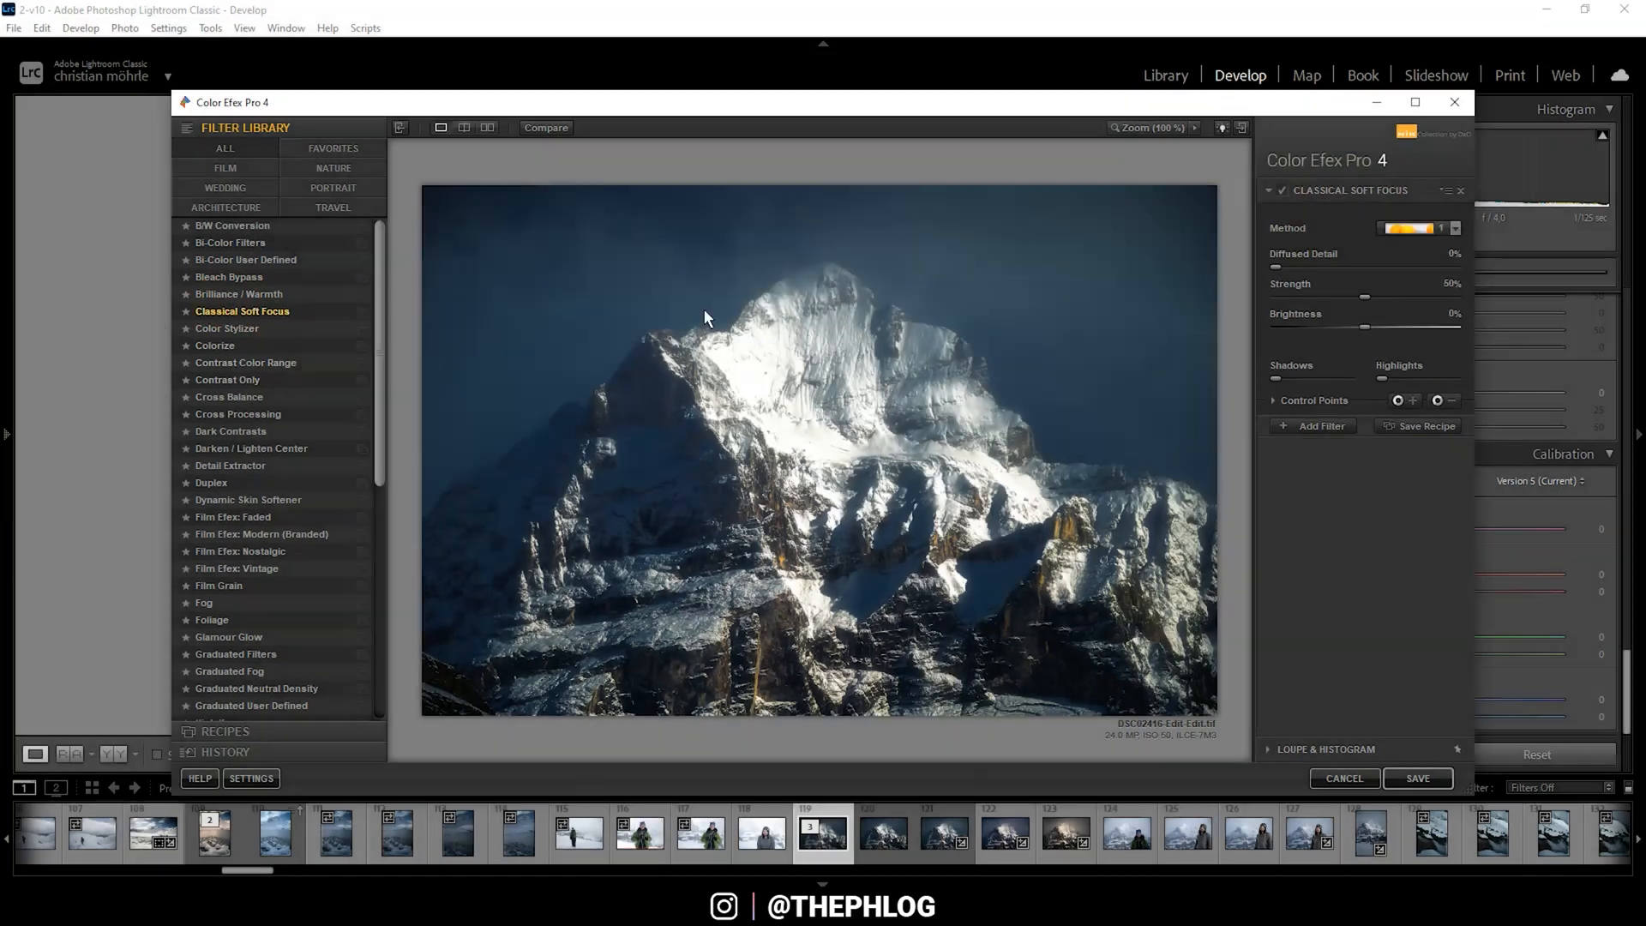
pyautogui.click(1418, 228)
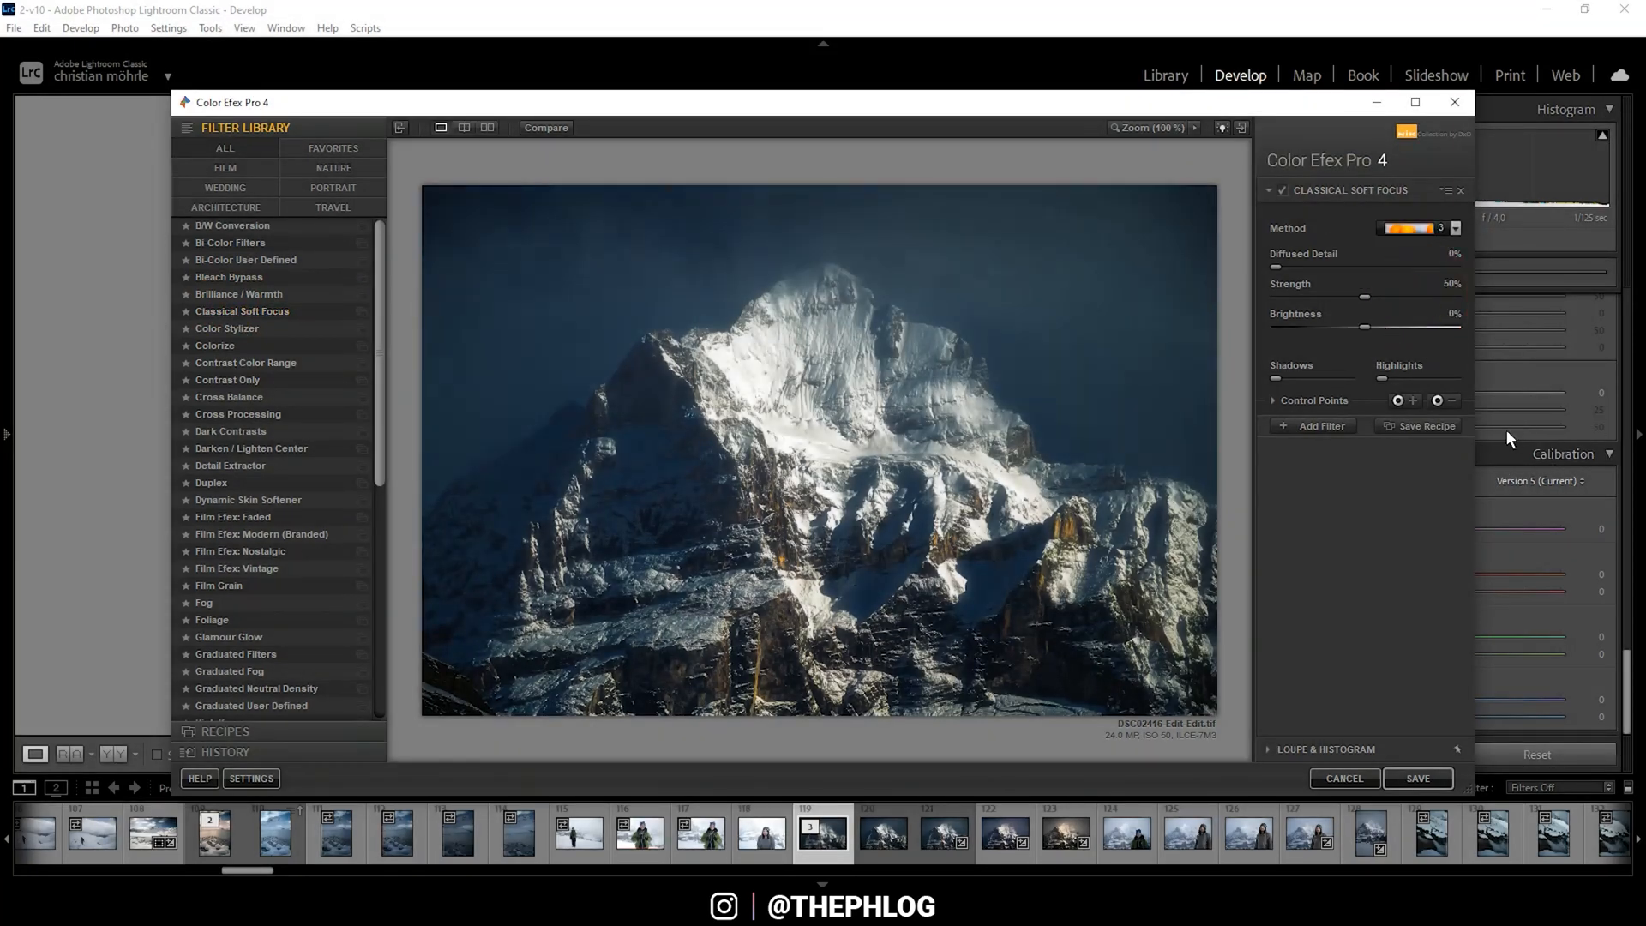
pyautogui.moveTo(1365, 295); pyautogui.dragTo(1334, 295)
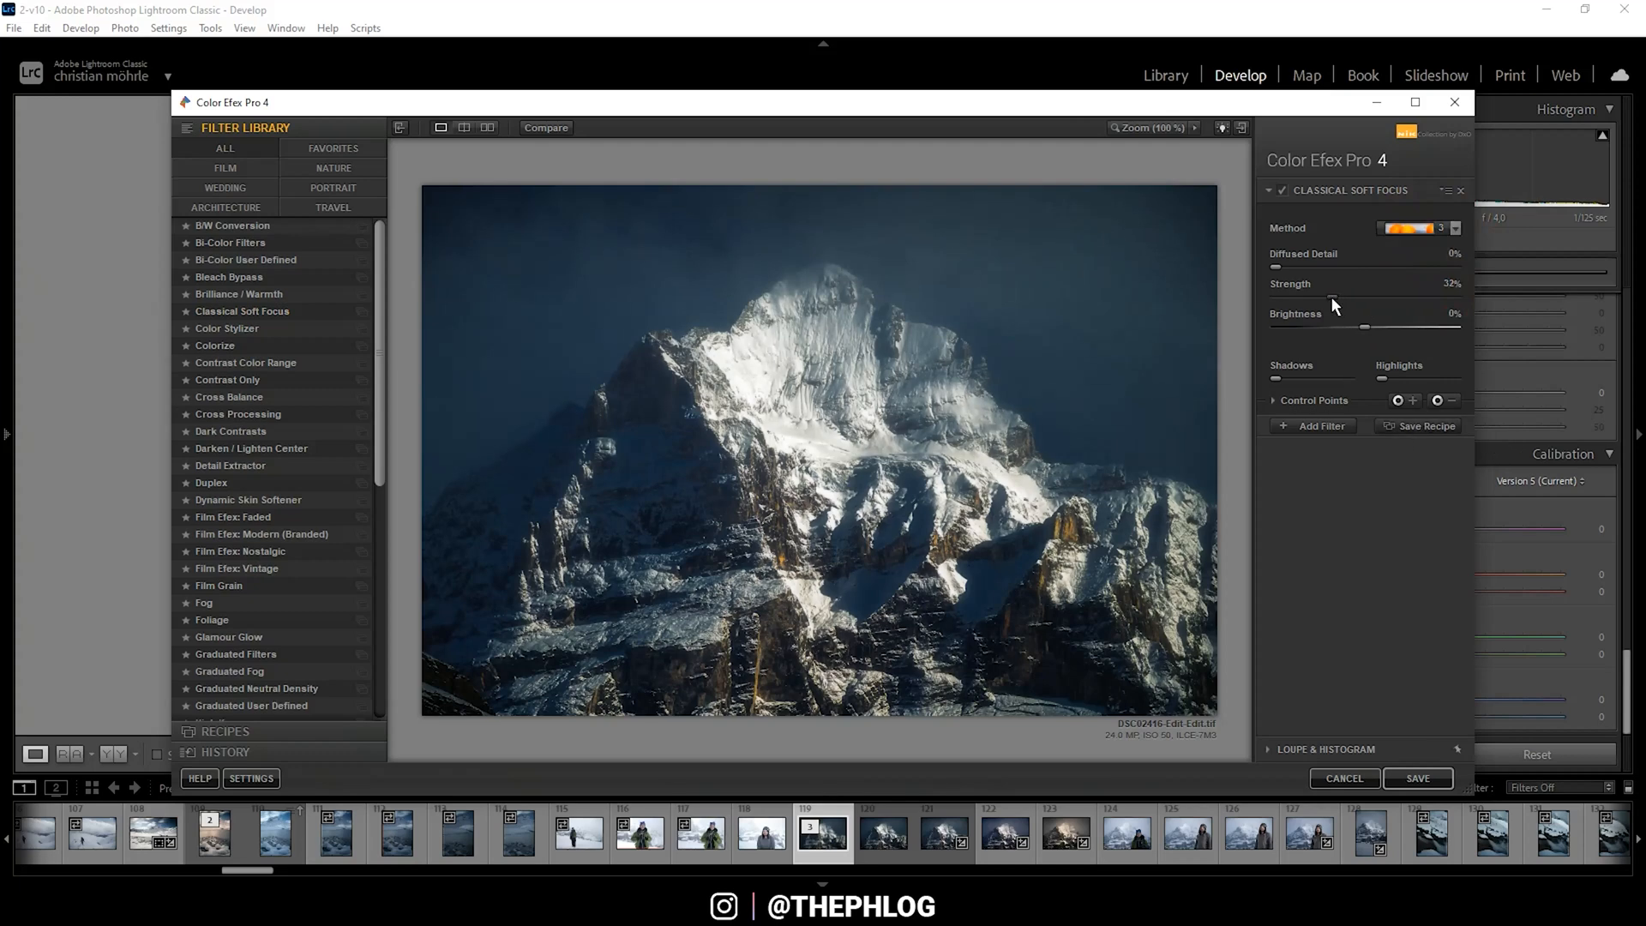